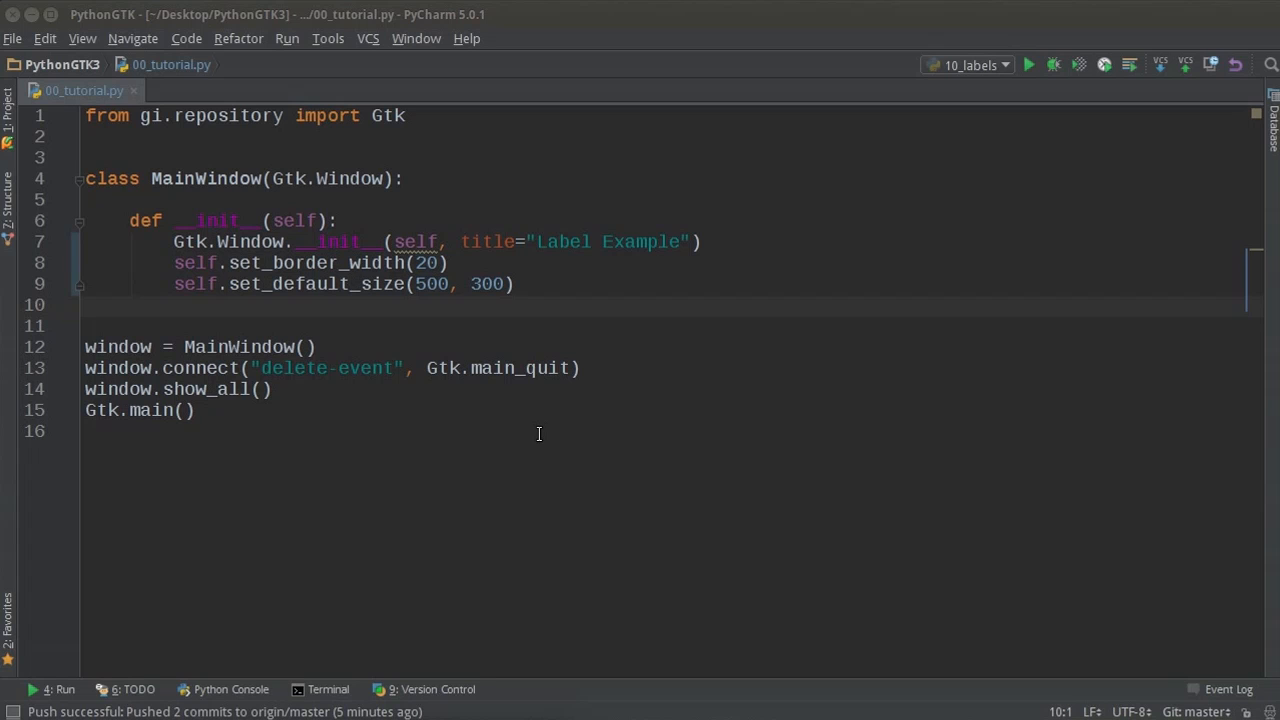
{"action": "mouse_move", "coordinate": [714, 594]}
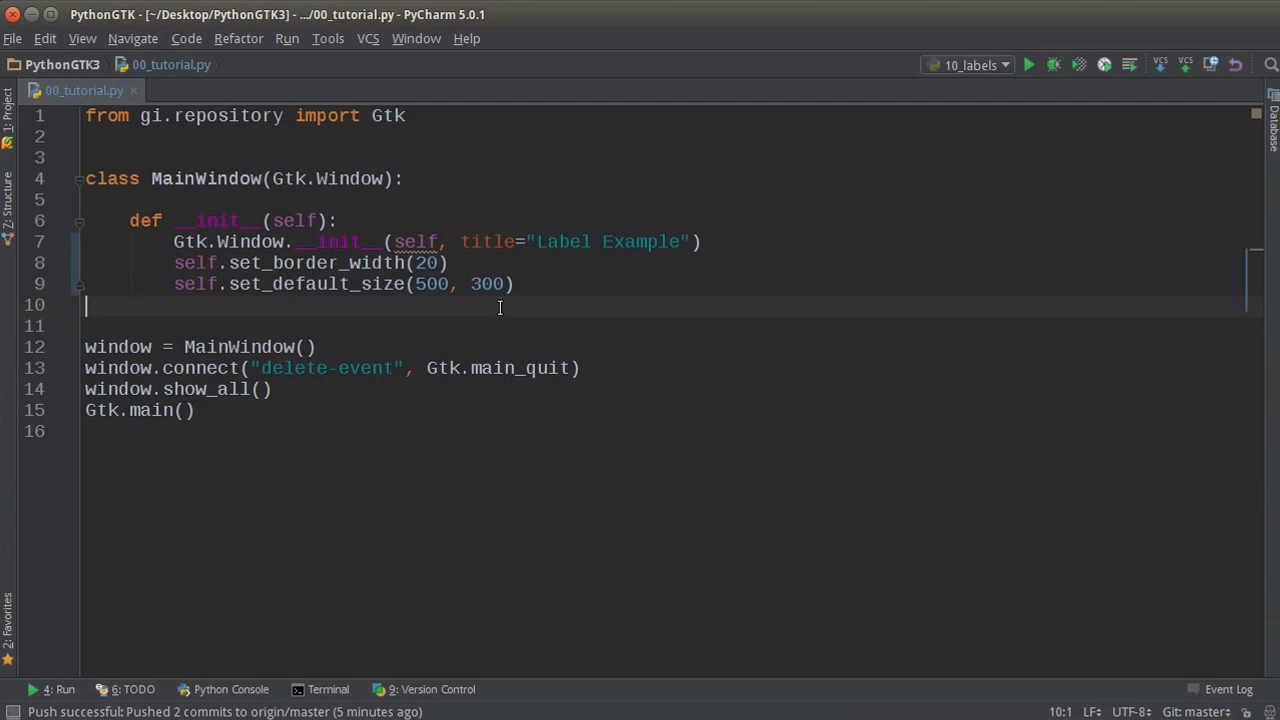
{"action": "mouse_move", "coordinate": [378, 351]}
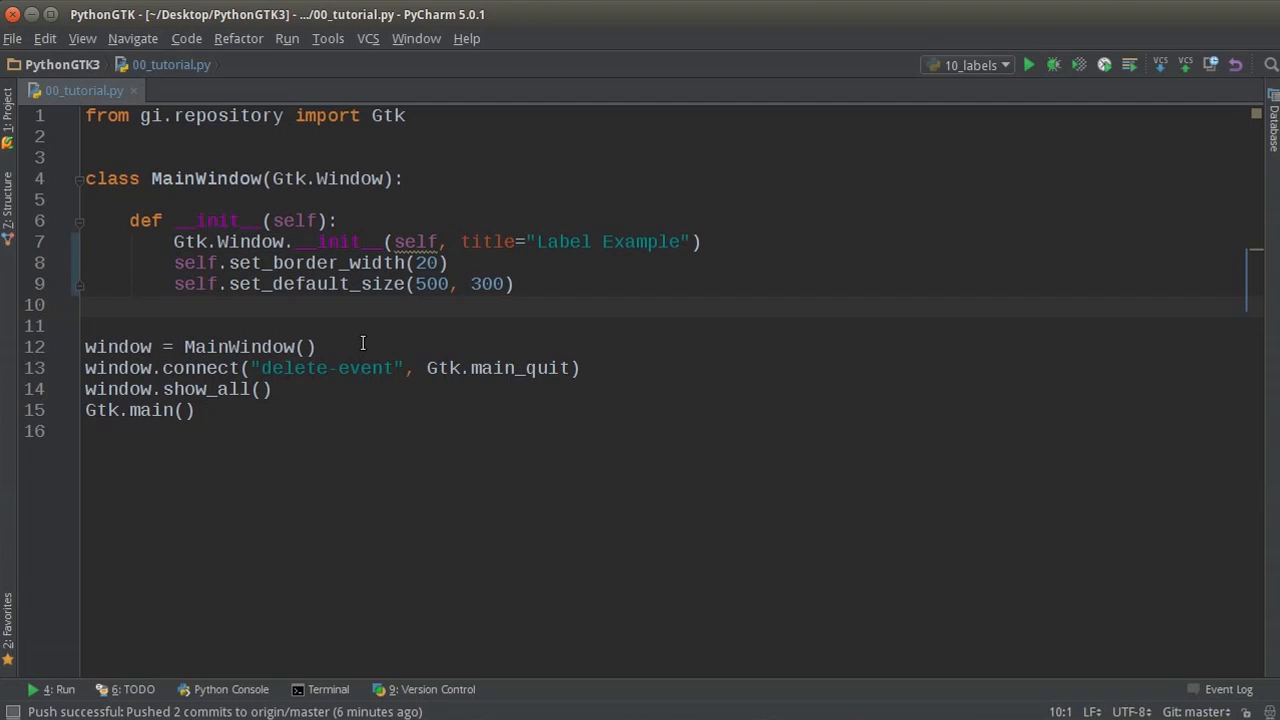
Hide the Project and Database tool windows so the editor spans the full width.
{"action": "left_click", "coordinate": [90, 305]}
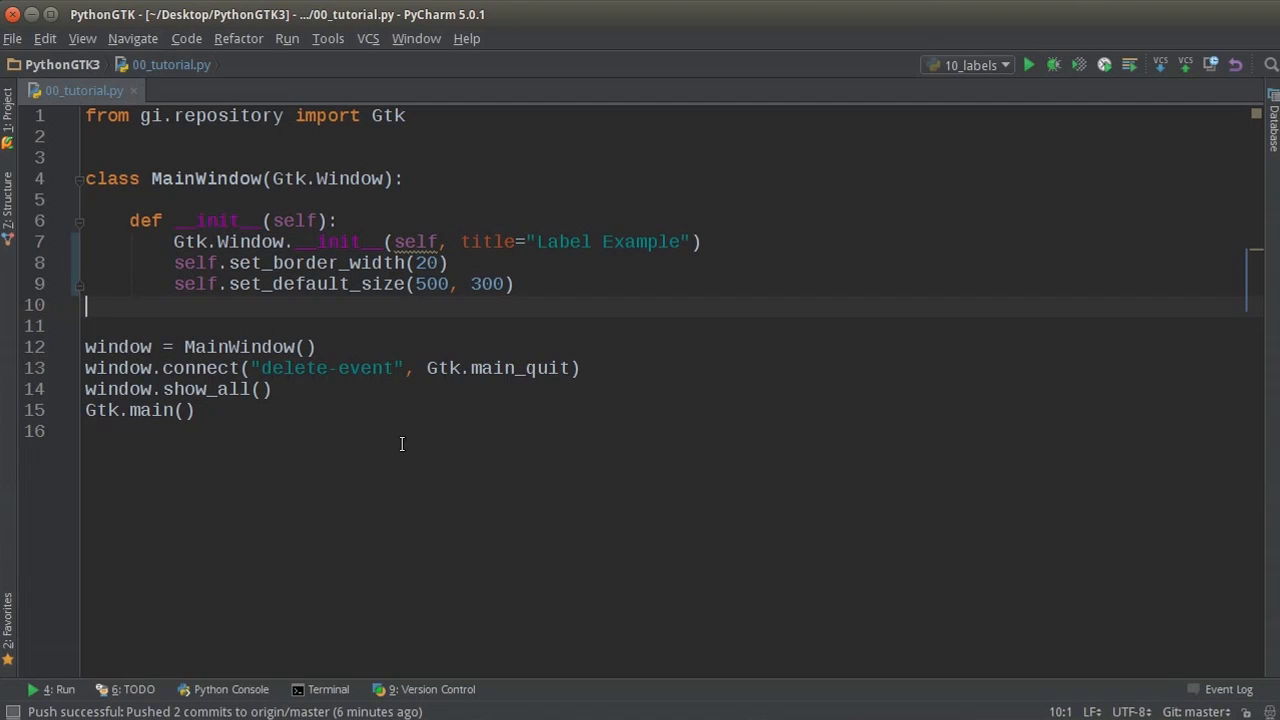
{"action": "mouse_move", "coordinate": [341, 467]}
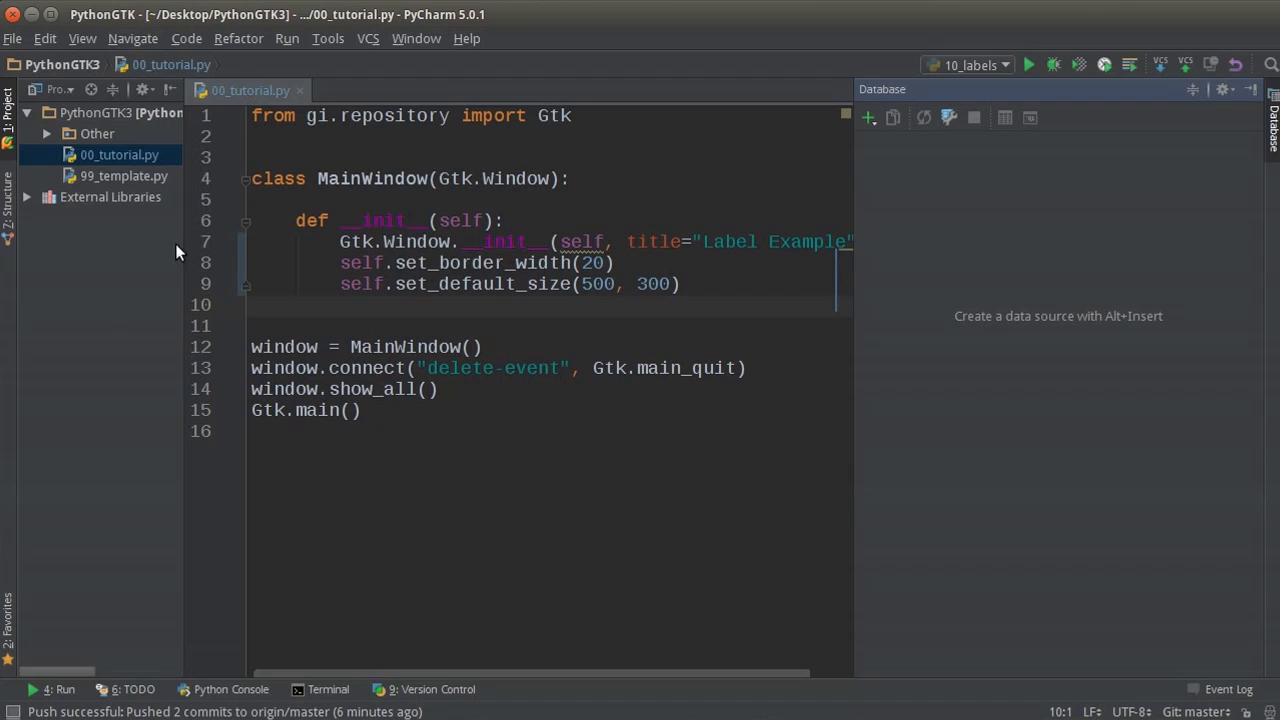
{"action": "mouse_move", "coordinate": [407, 333]}
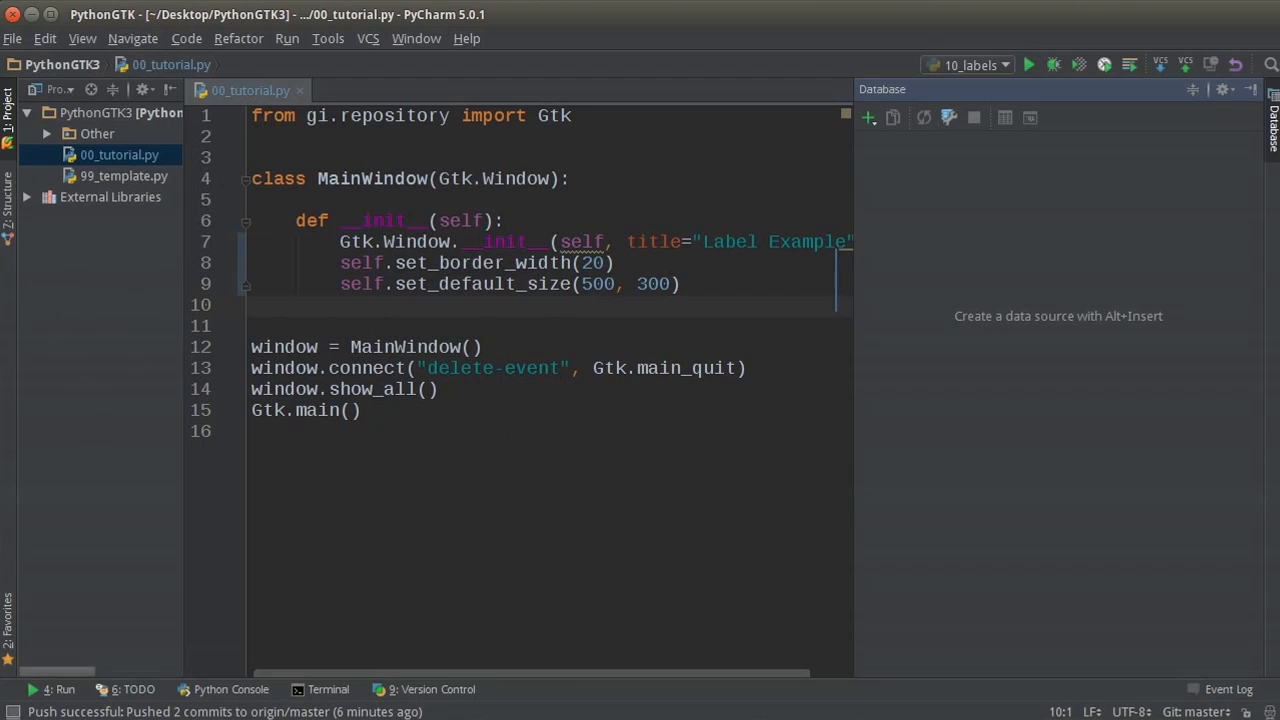
{"action": "left_click", "coordinate": [340, 303]}
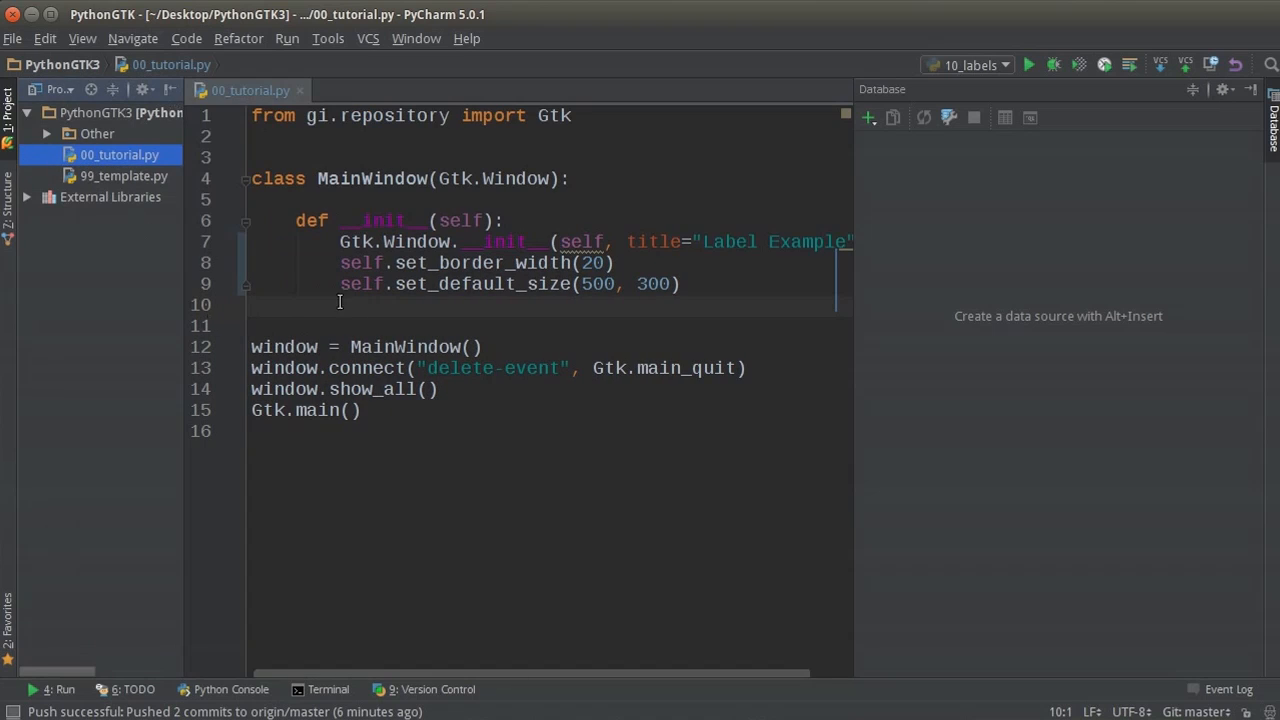
{"action": "left_click", "coordinate": [255, 157]}
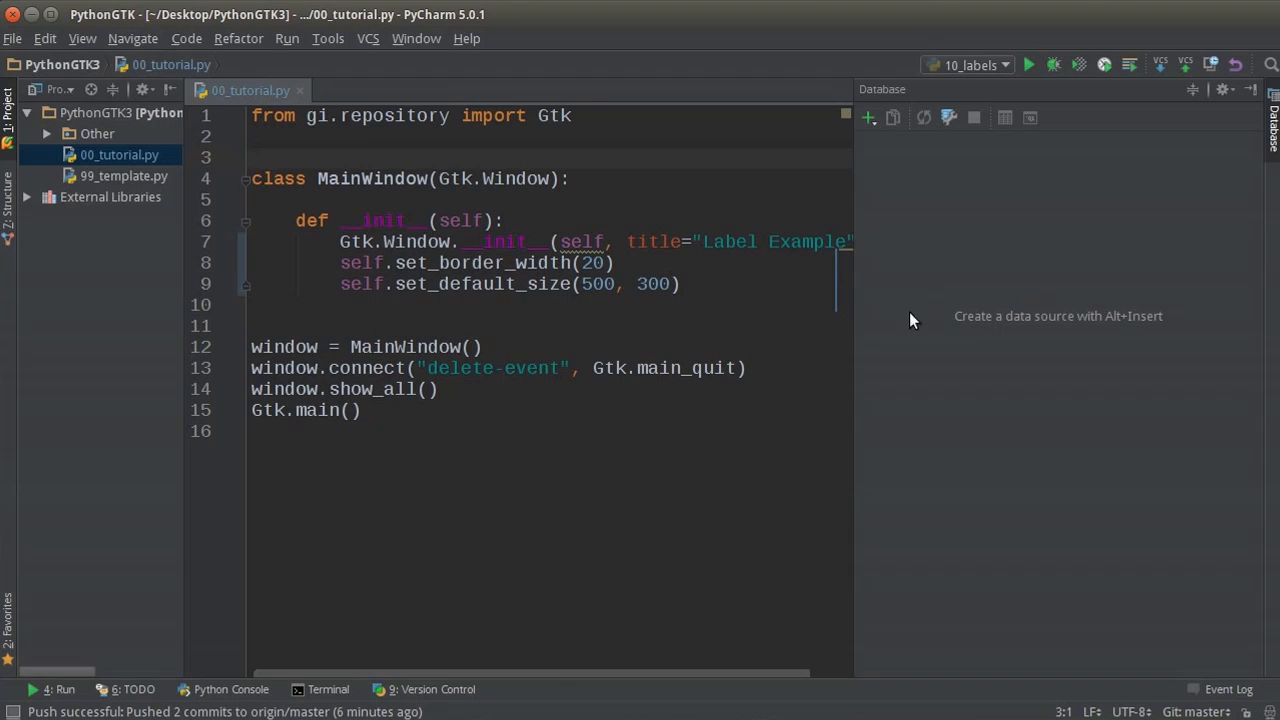
{"action": "mouse_move", "coordinate": [125, 335]}
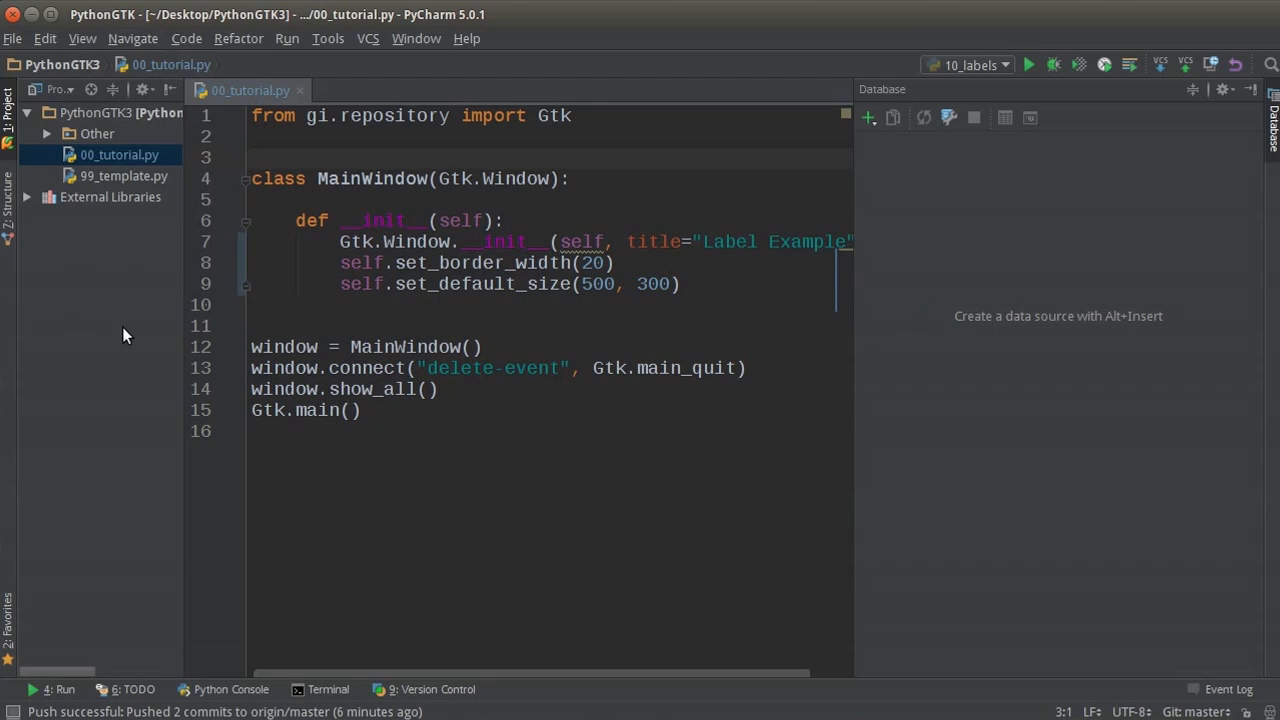
{"action": "mouse_move", "coordinate": [155, 278]}
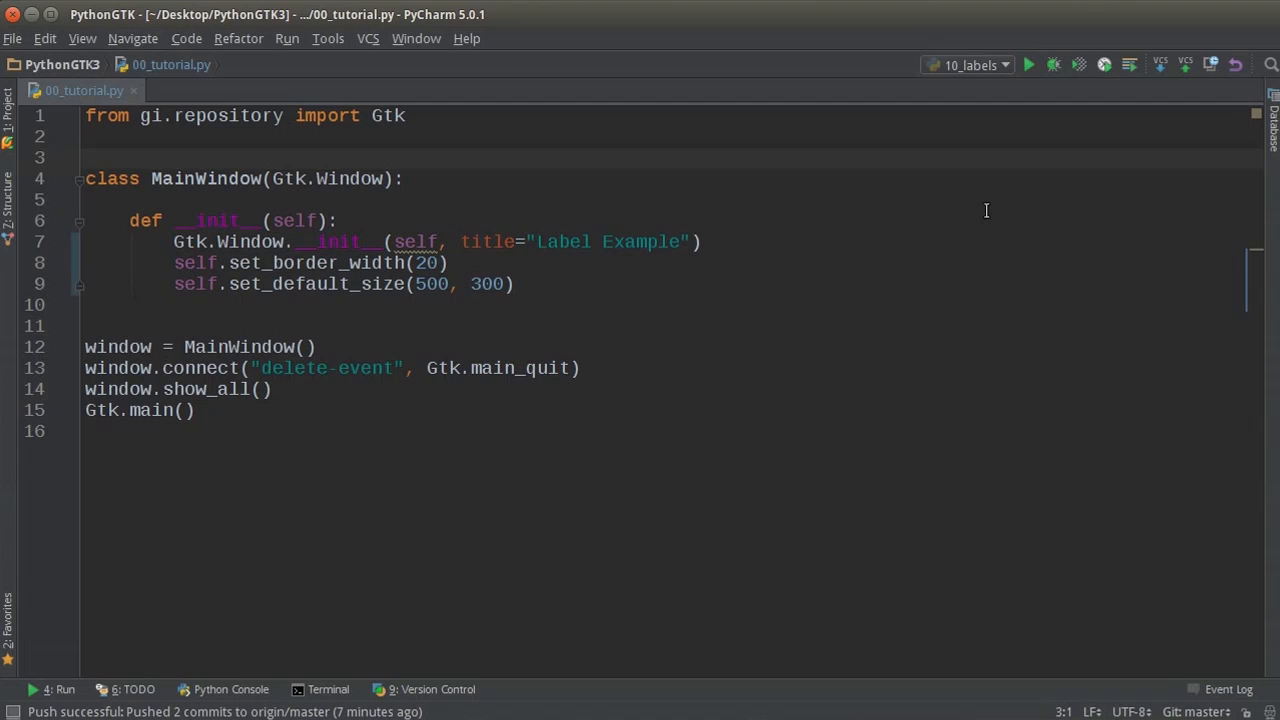
{"action": "mouse_move", "coordinate": [296, 306]}
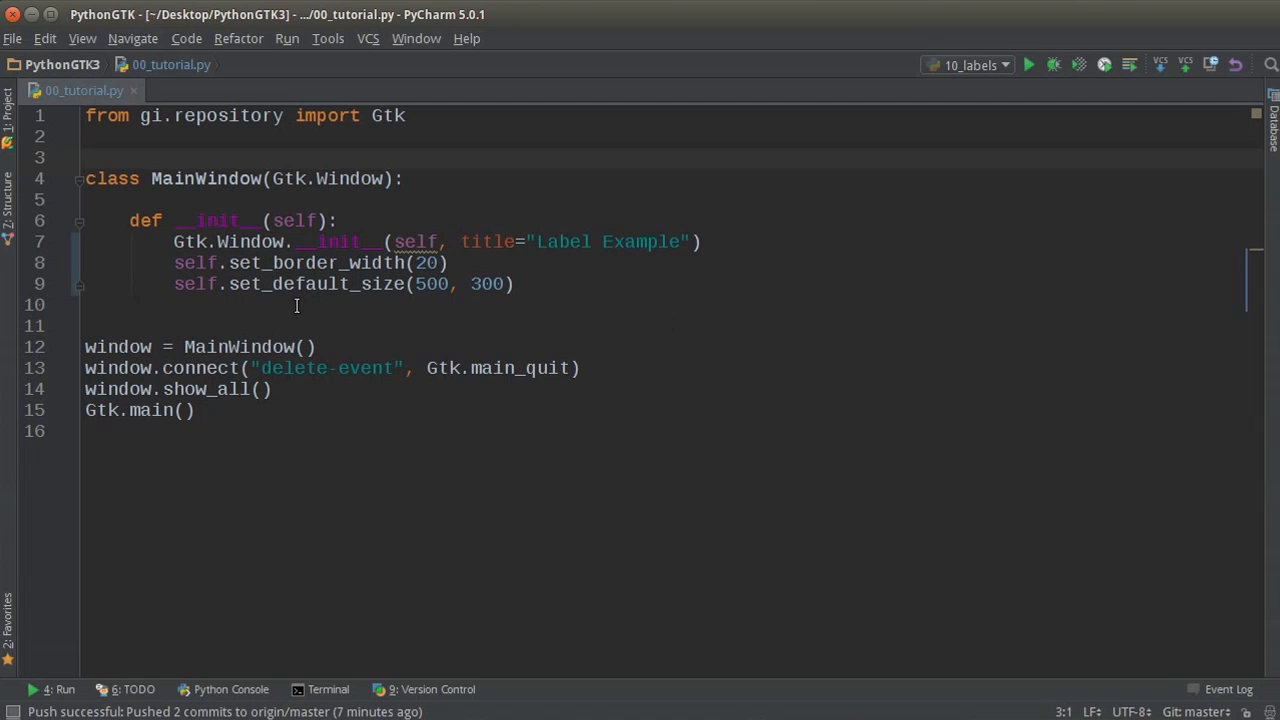
Add a new line after set_default_size for a '# Boxes' comment.
{"action": "key", "text": "enter"}
{"action": "type", "text": "# Boxes"}
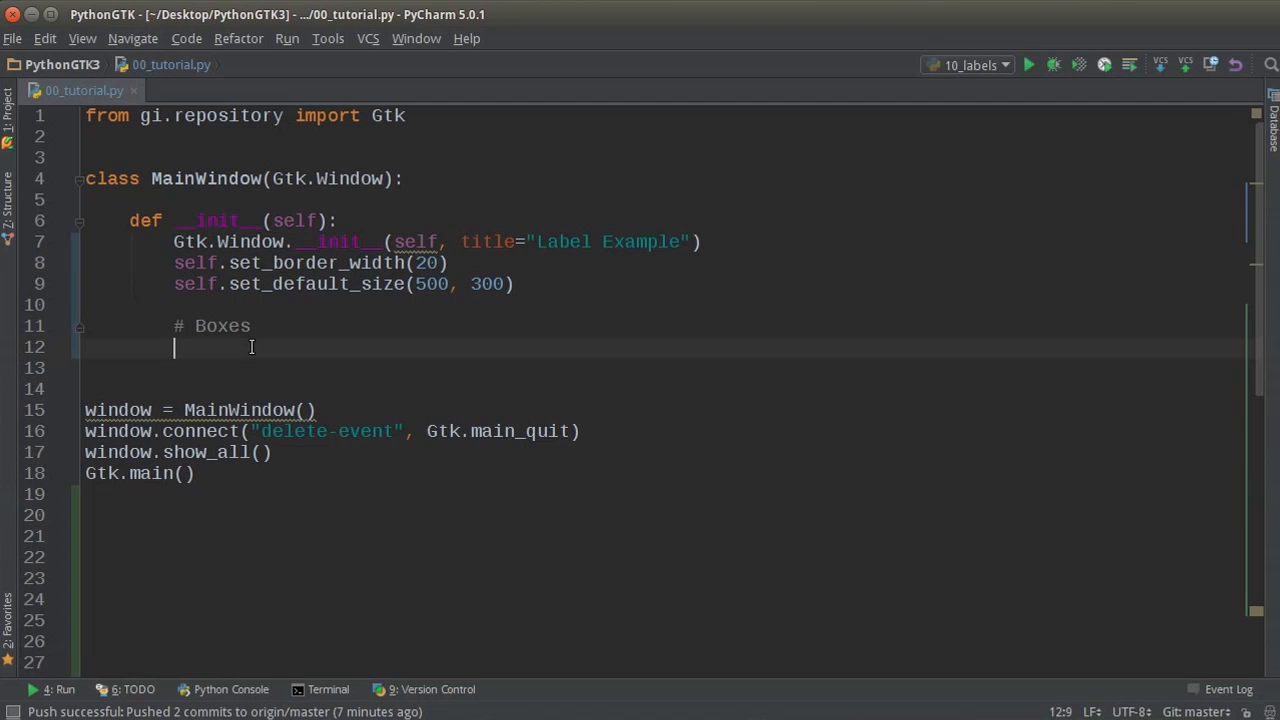
Create hbox = Gtk.Box(spacing=20) below the Boxes comment.
{"action": "type", "text": "hbox ="}
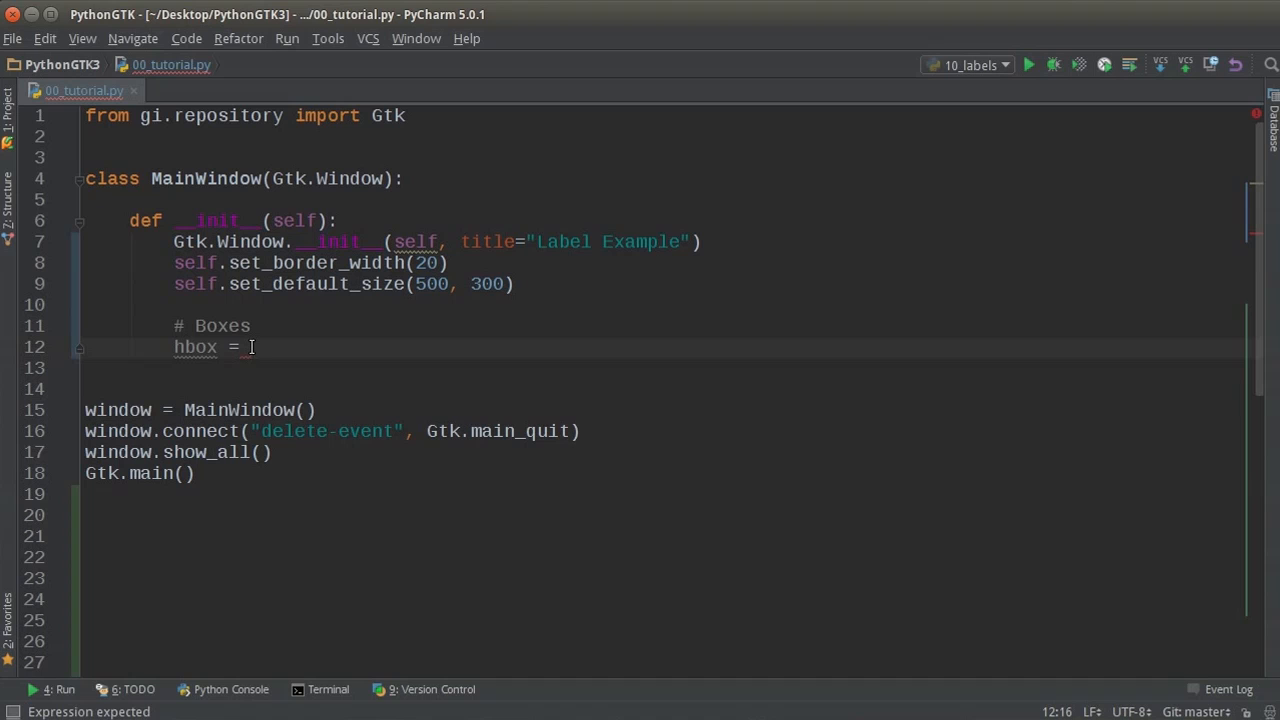
{"action": "type", "text": "Gtk."}
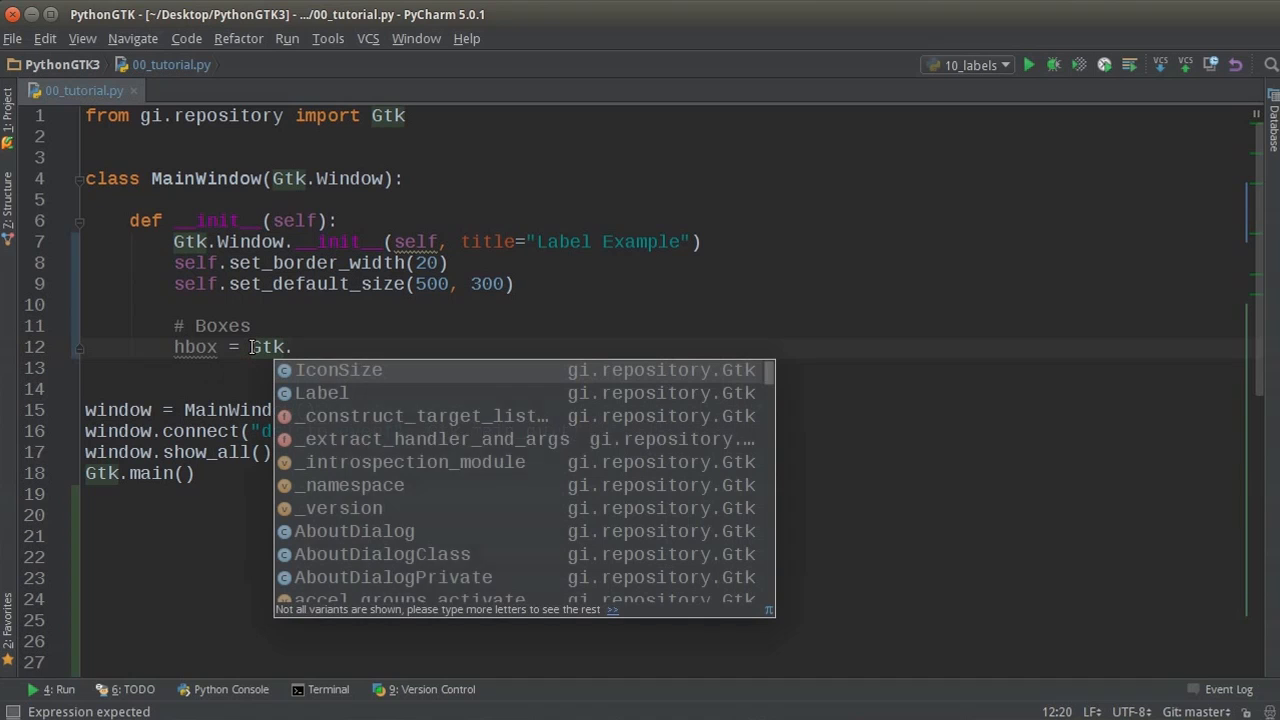
{"action": "type", "text": "Box("}
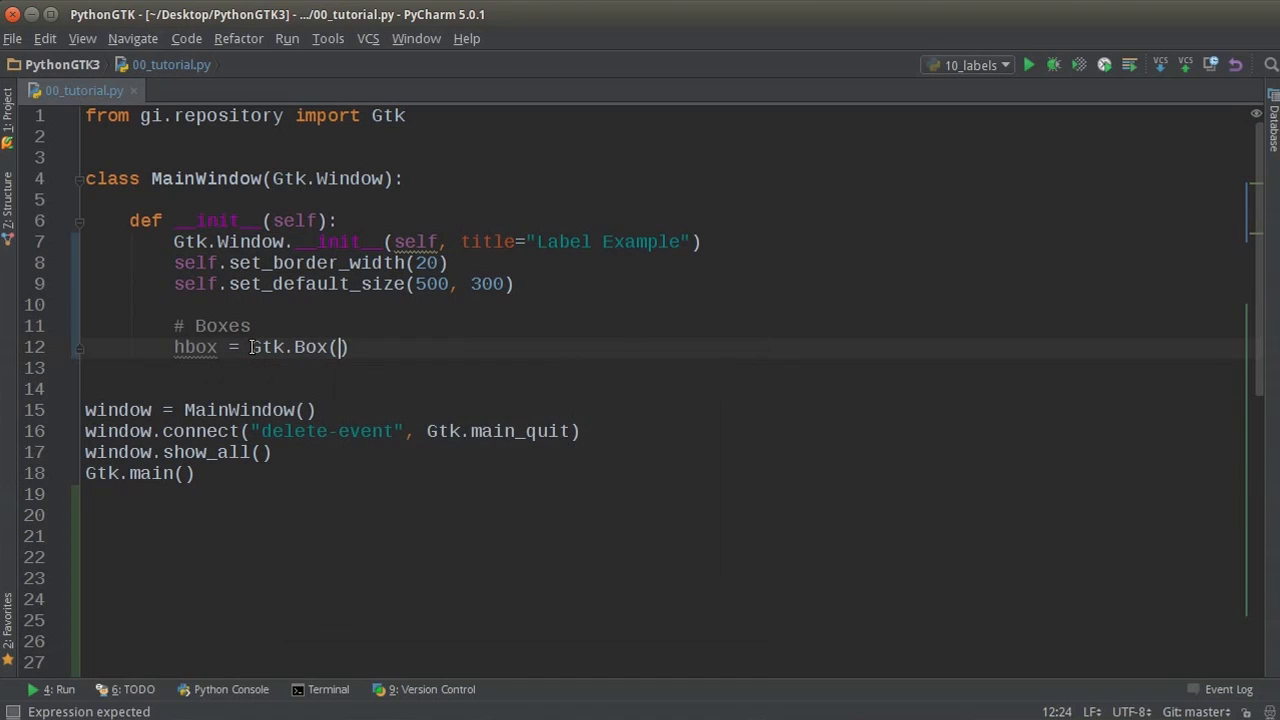
{"action": "type", "text": "spacing=20"}
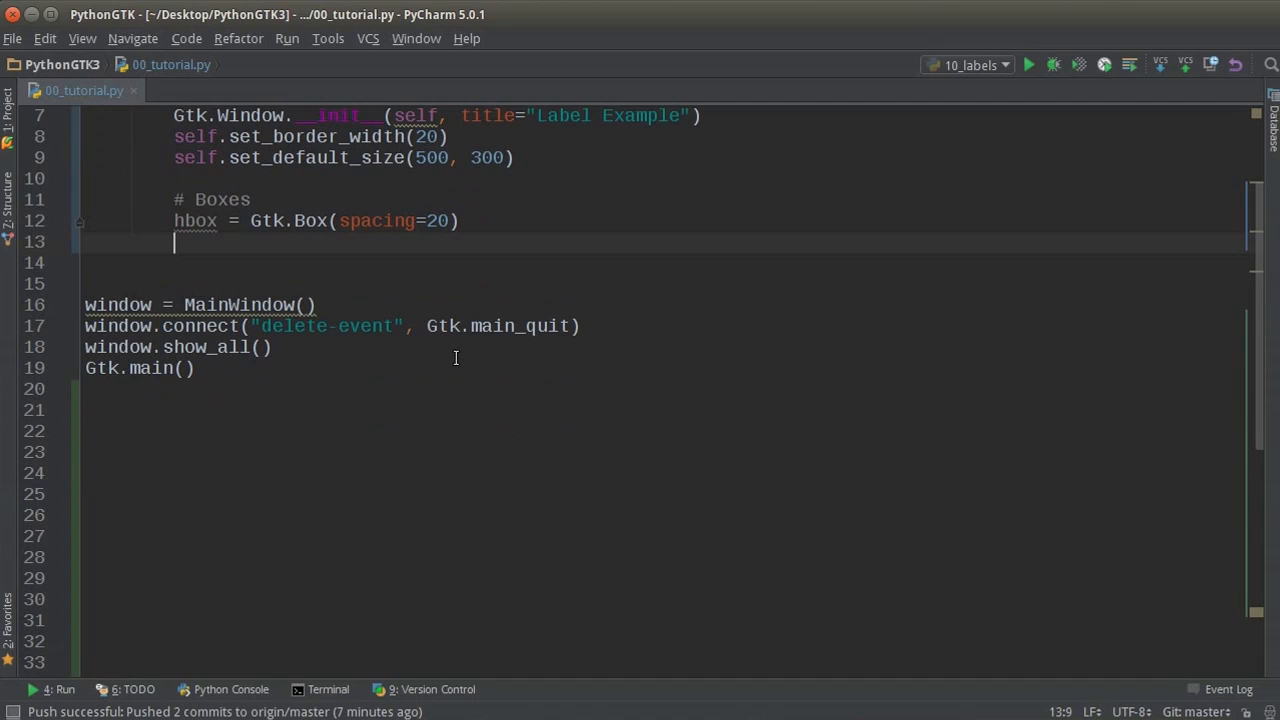
{"action": "type", "text": "s"}
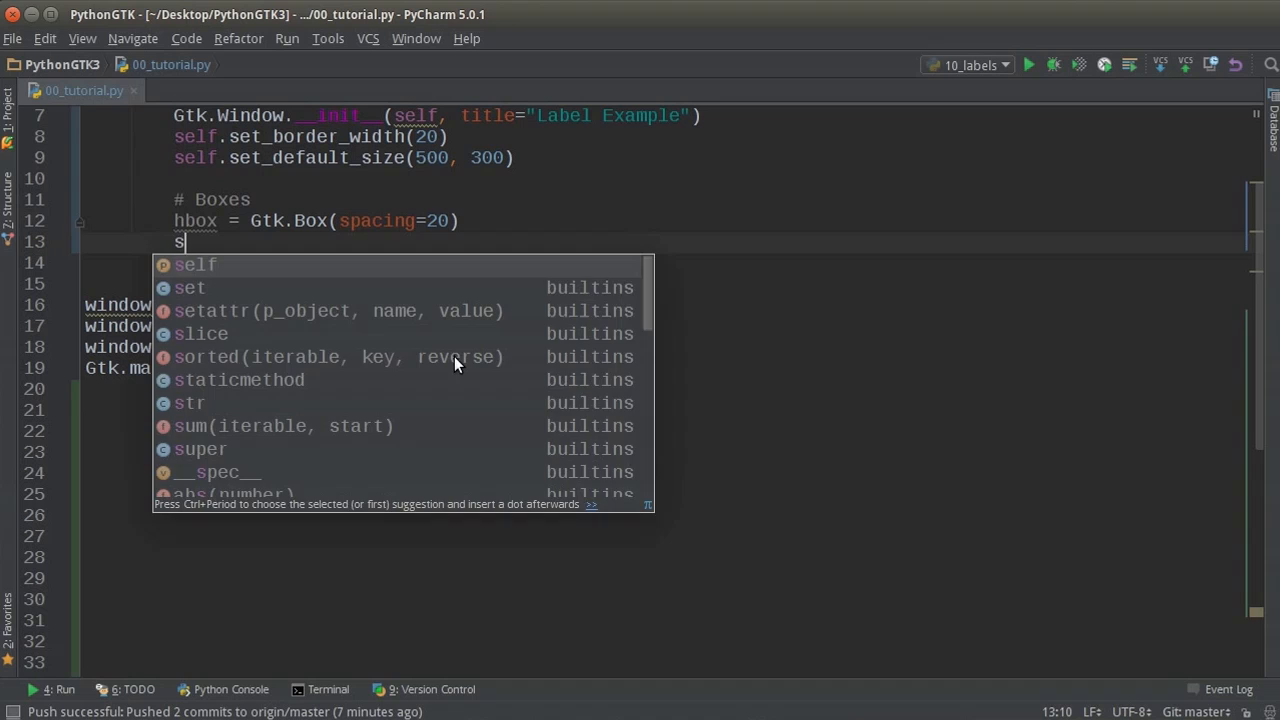
Add hbox.set_homogeneous(False) and start a new line.
{"action": "type", "text": "hbox."}
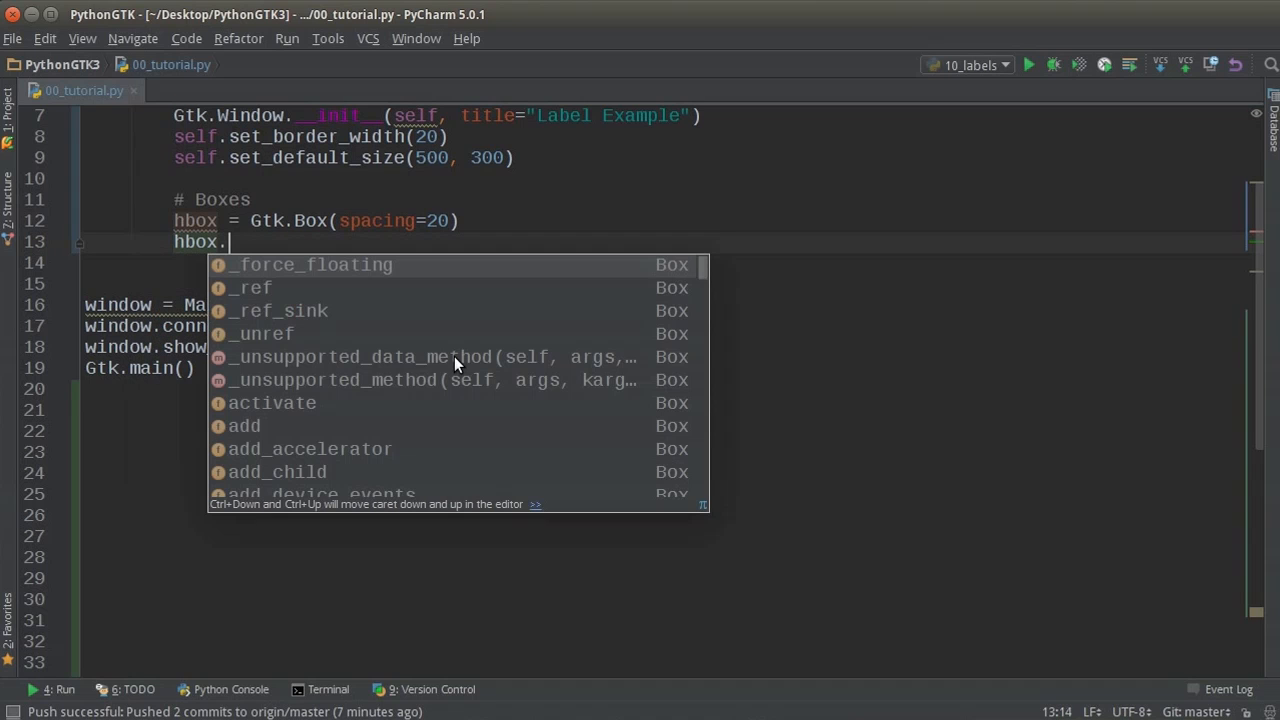
{"action": "type", "text": "set"}
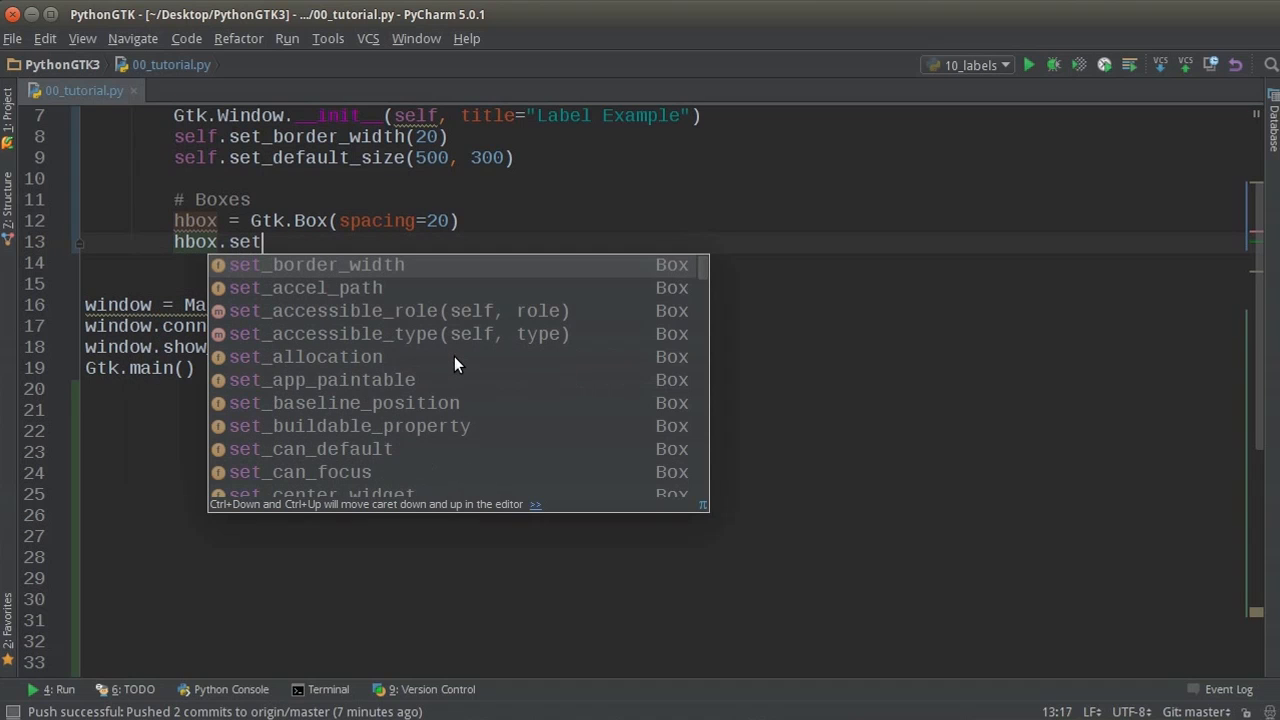
{"action": "type", "text": "_homogeneous"}
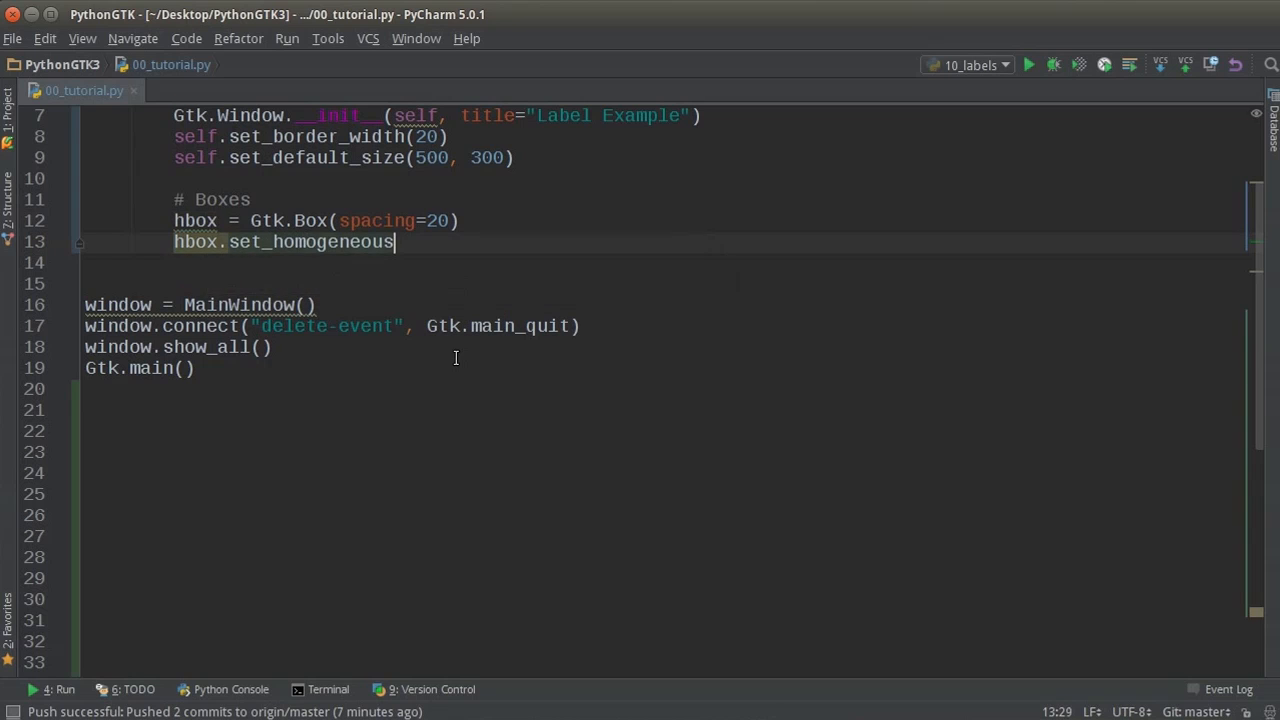
{"action": "type", "text": "(fal"}
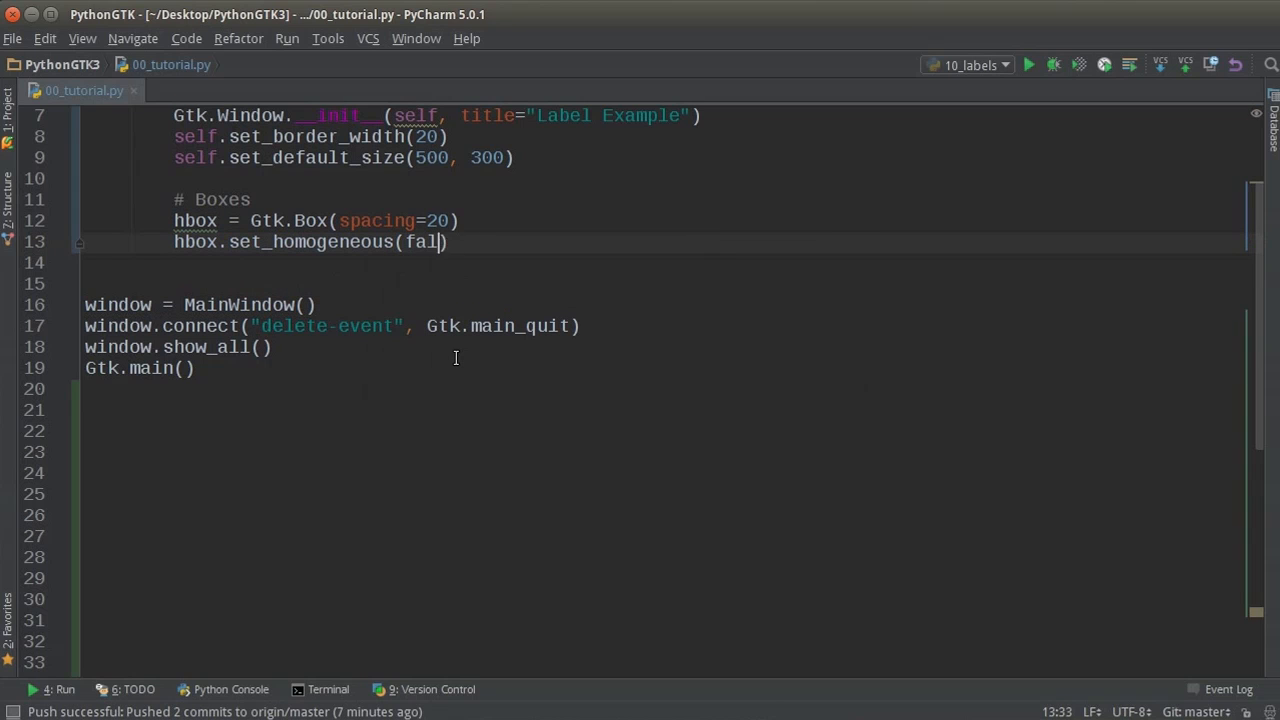
{"action": "type", "text": "False"}
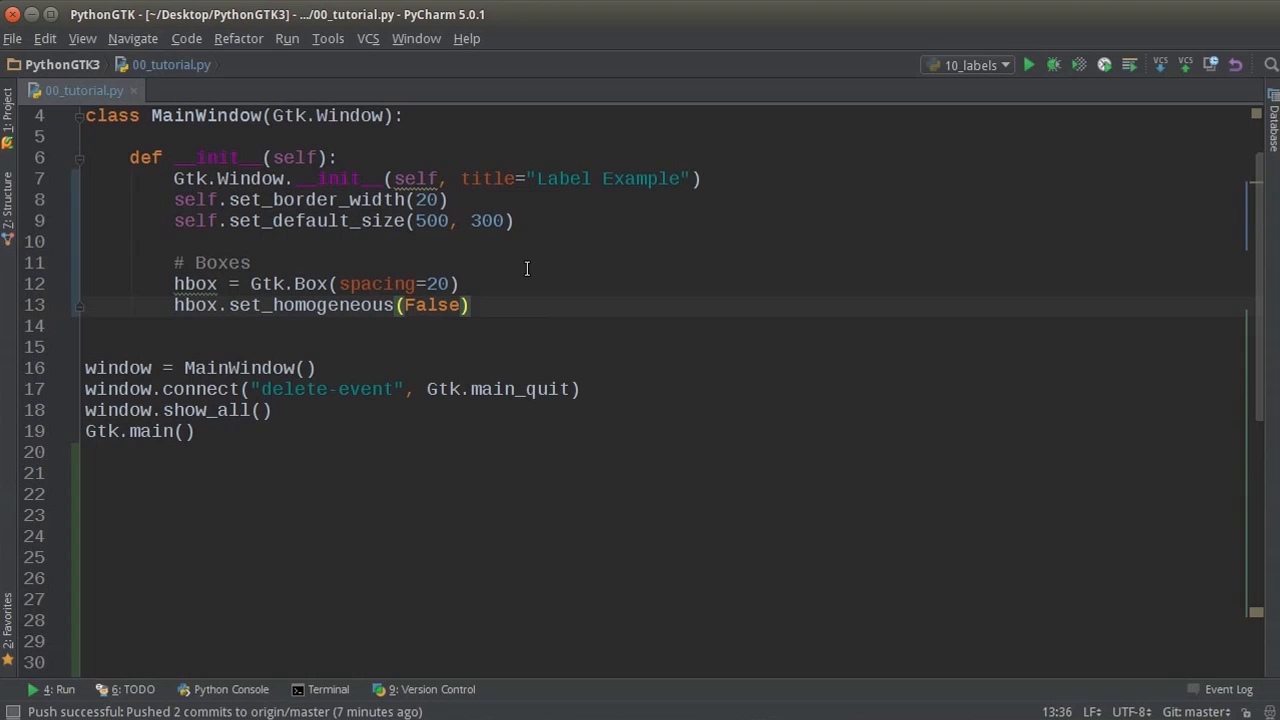
{"action": "left_click", "coordinate": [472, 305]}
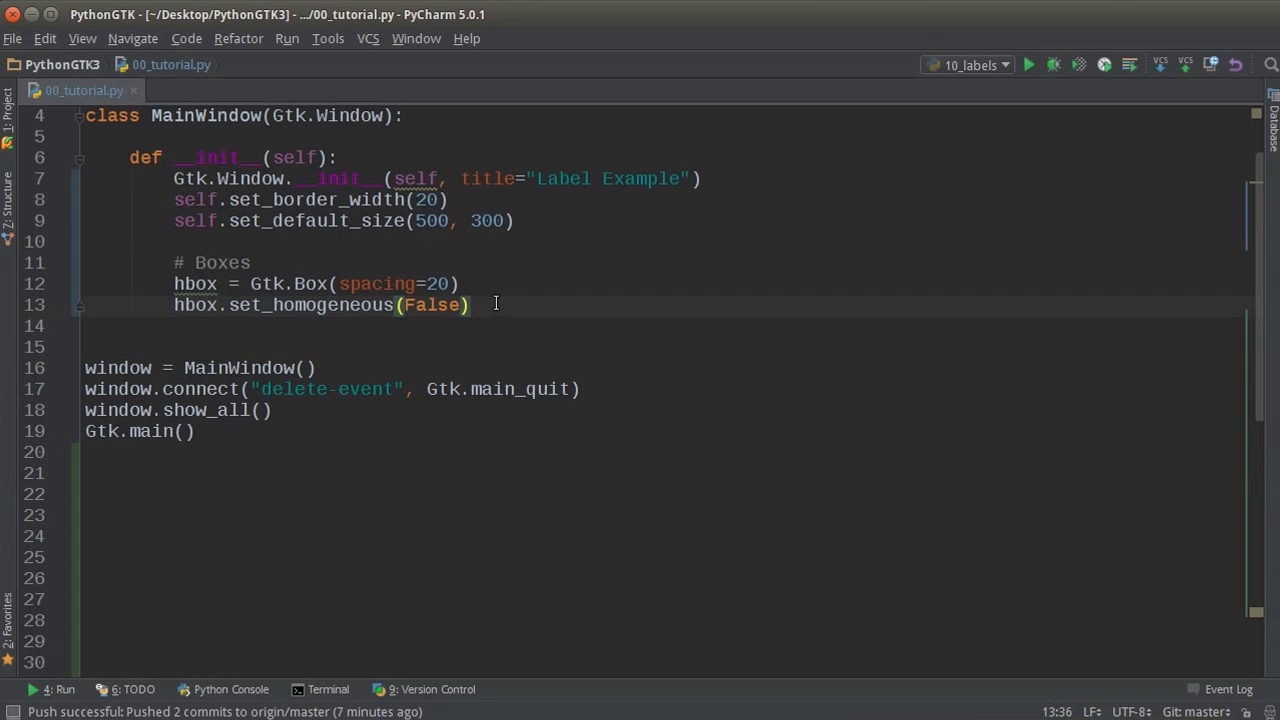
{"action": "key", "text": "enter"}
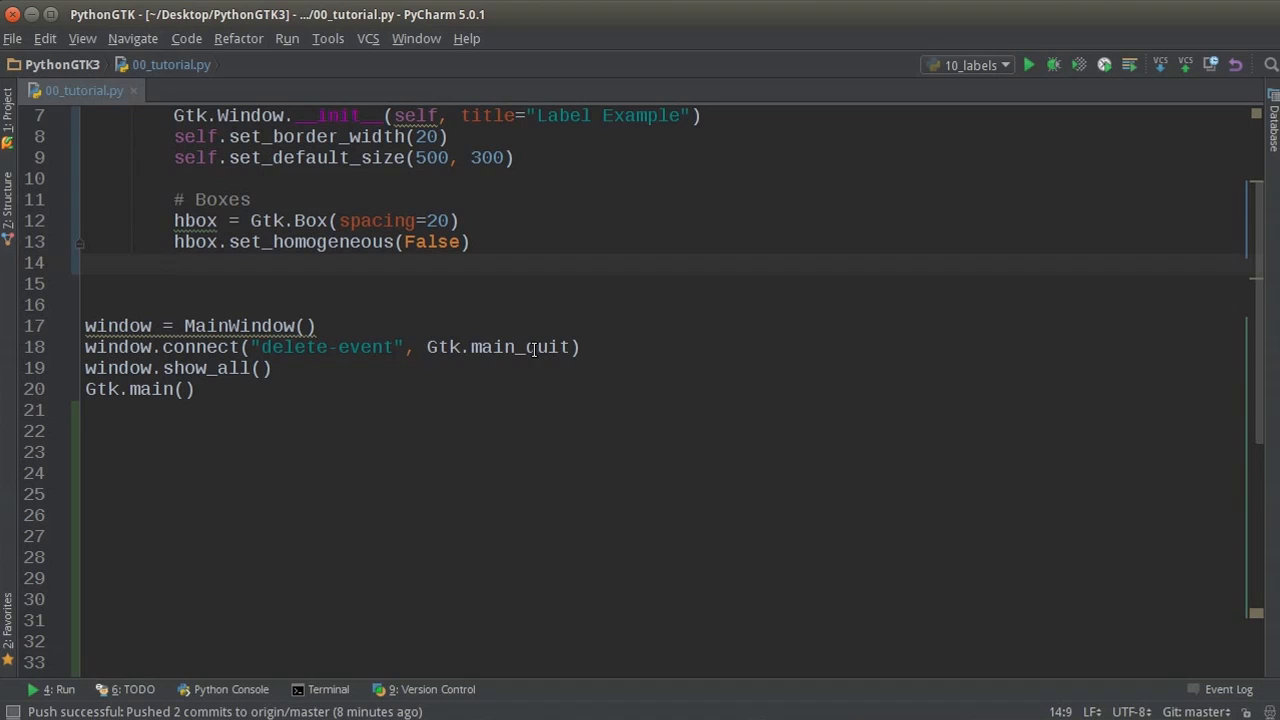
Define vbox_left and vbox_right as VERTICAL Gtk.Boxes with spacing 20, non-homogeneous.
{"action": "type", "text": "vbox"}
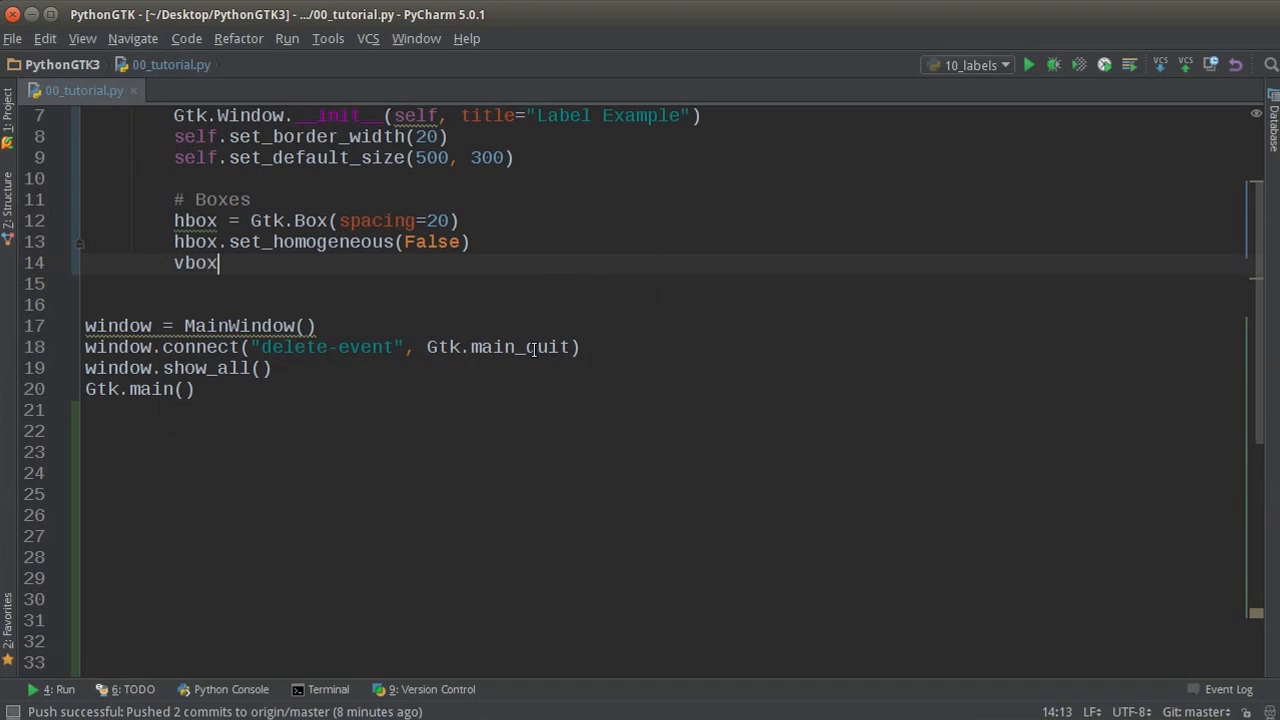
{"action": "type", "text": "_le"}
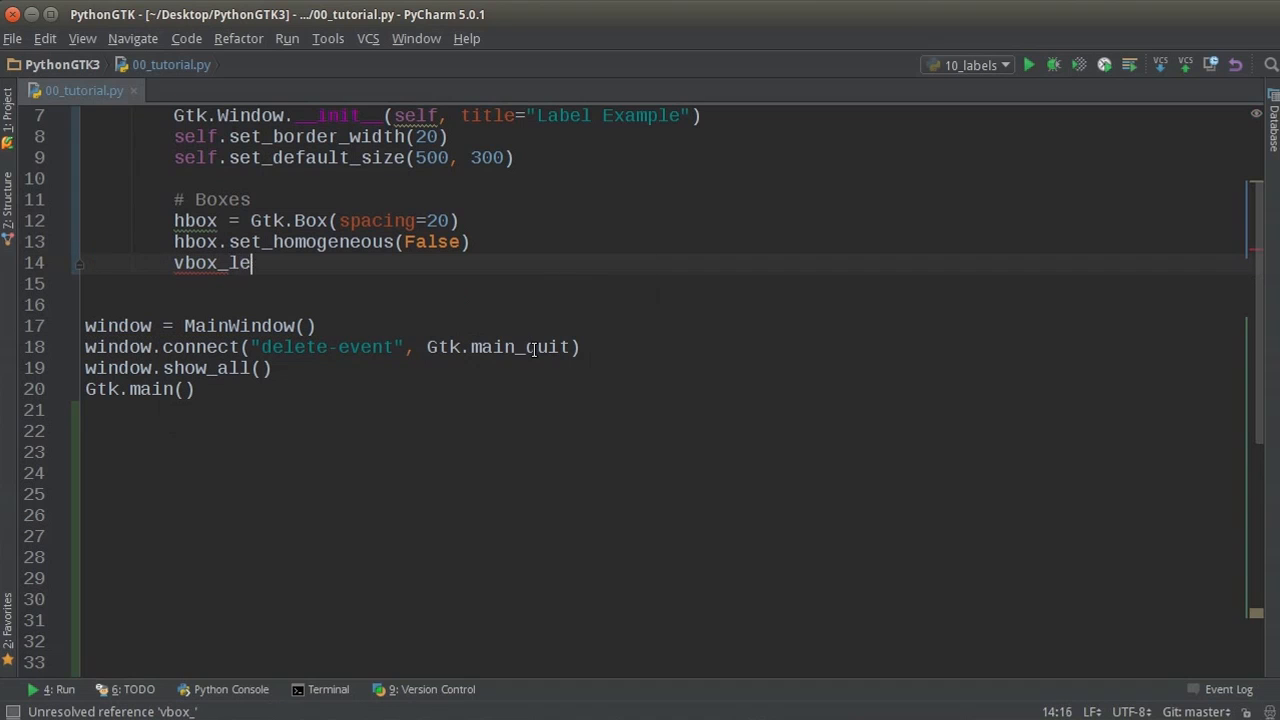
{"action": "type", "text": "ft = Gtk.Box("}
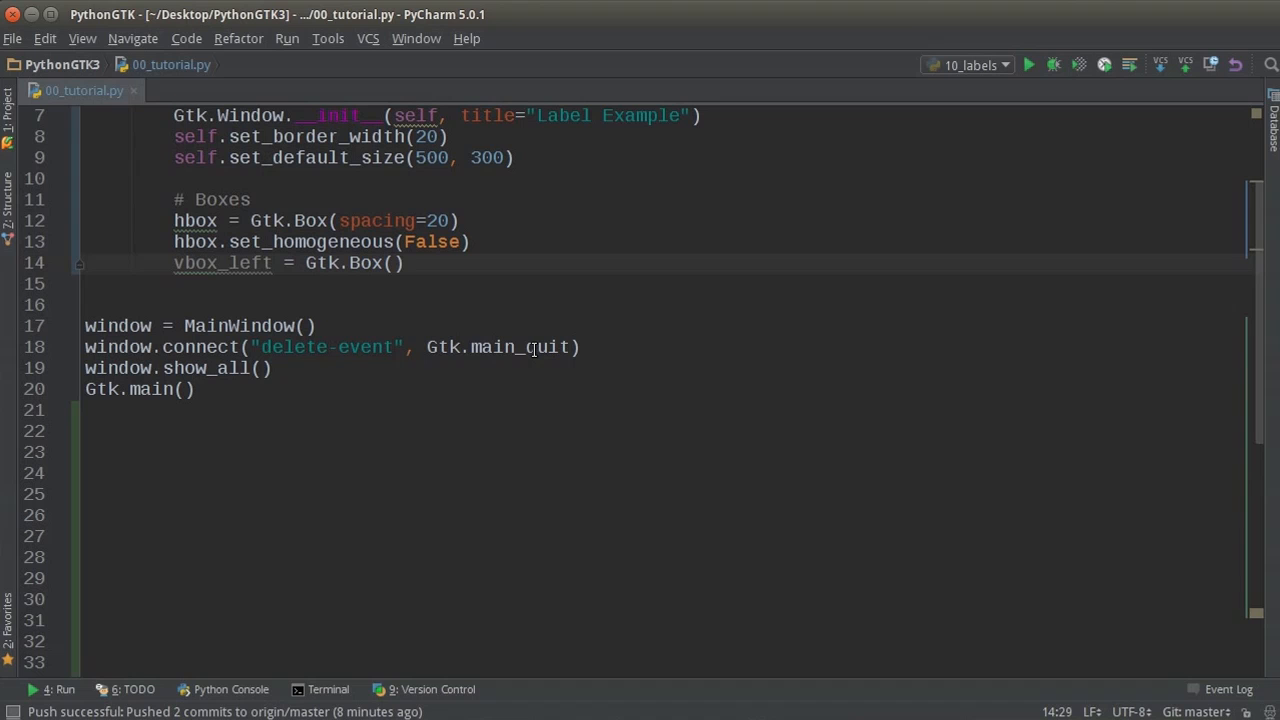
{"action": "type", "text": "or"}
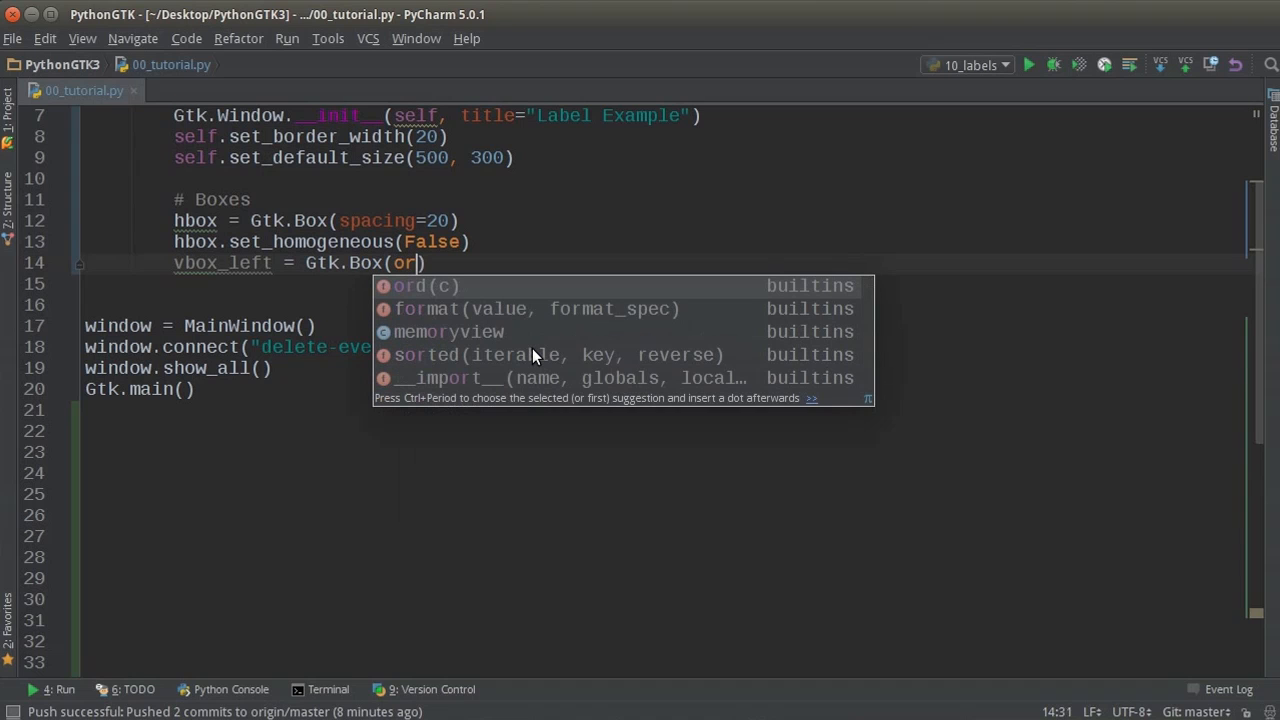
{"action": "type", "text": "ientat"}
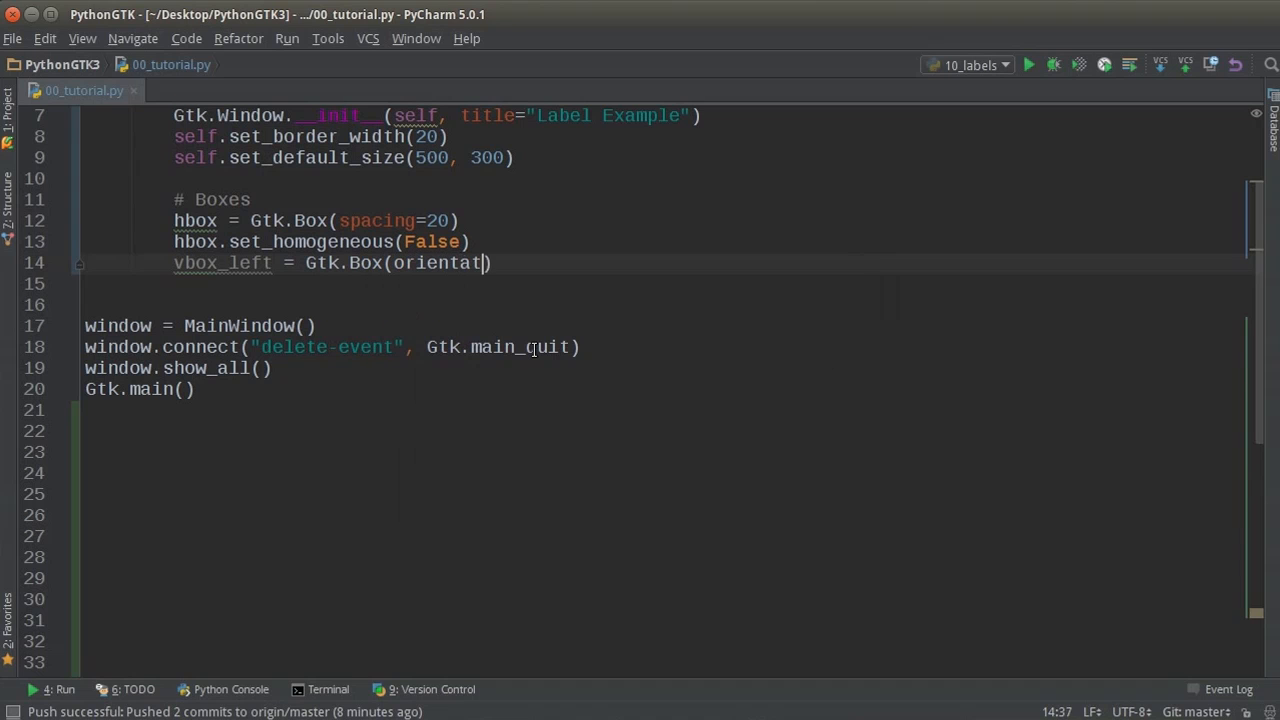
{"action": "type", "text": "ion="}
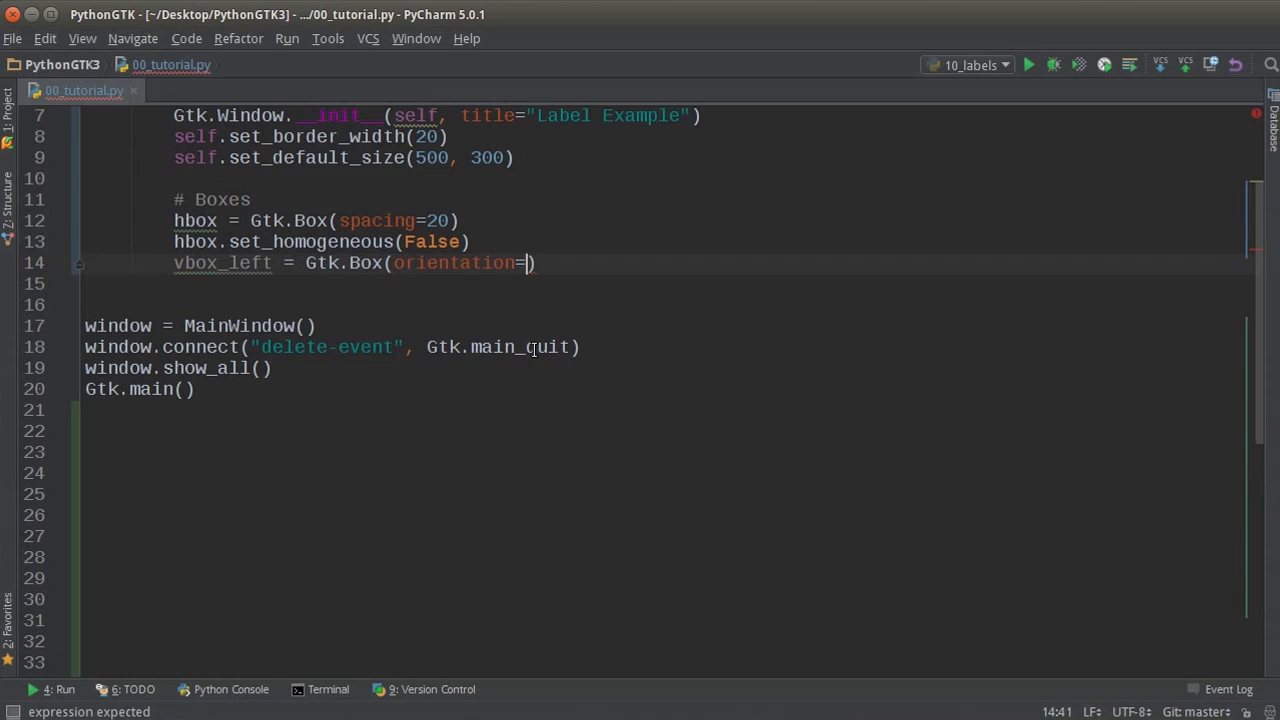
{"action": "type", "text": "VER"}
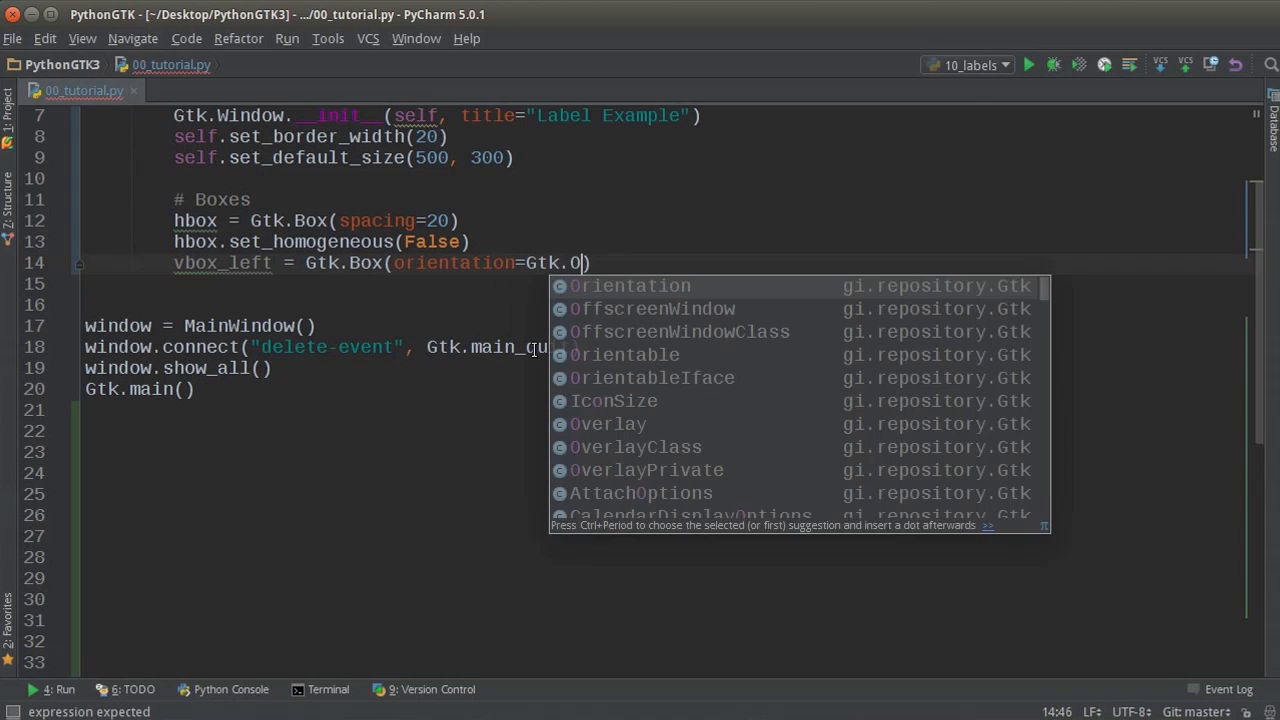
{"action": "type", "text": "rientation.VERTICAL, s"}
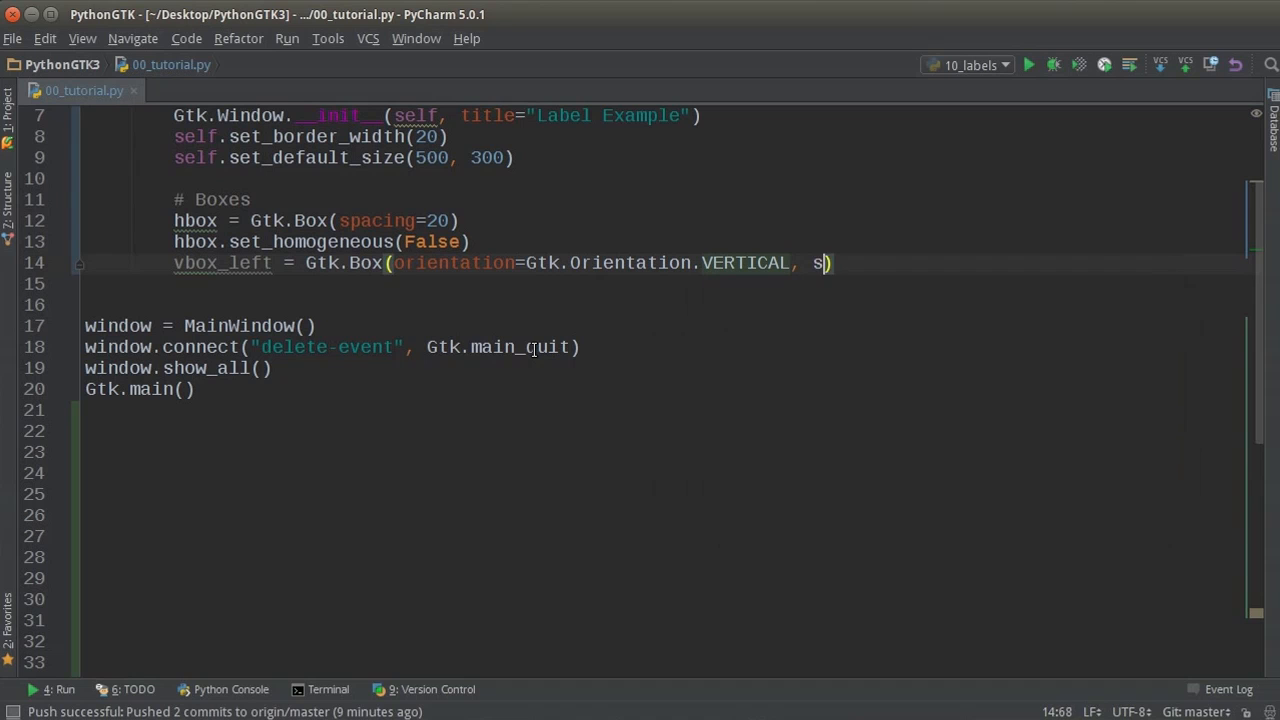
{"action": "type", "text": "pacing="}
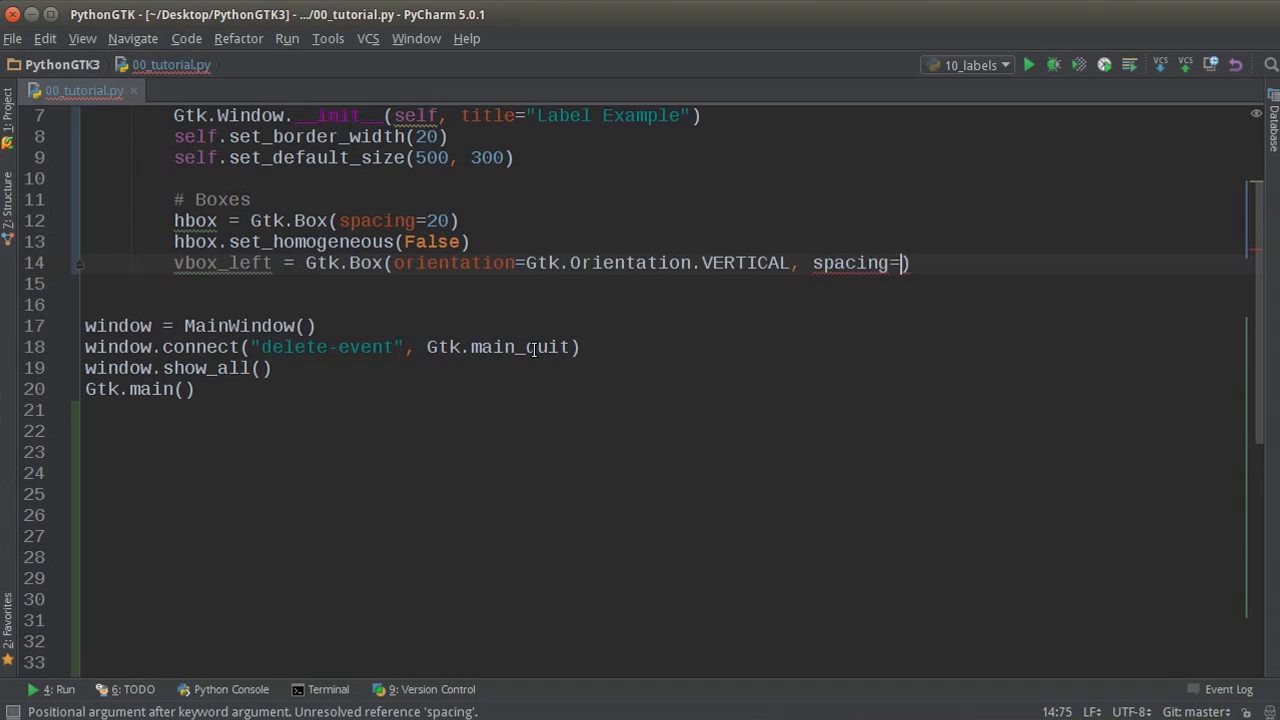
{"action": "type", "text": "20"}
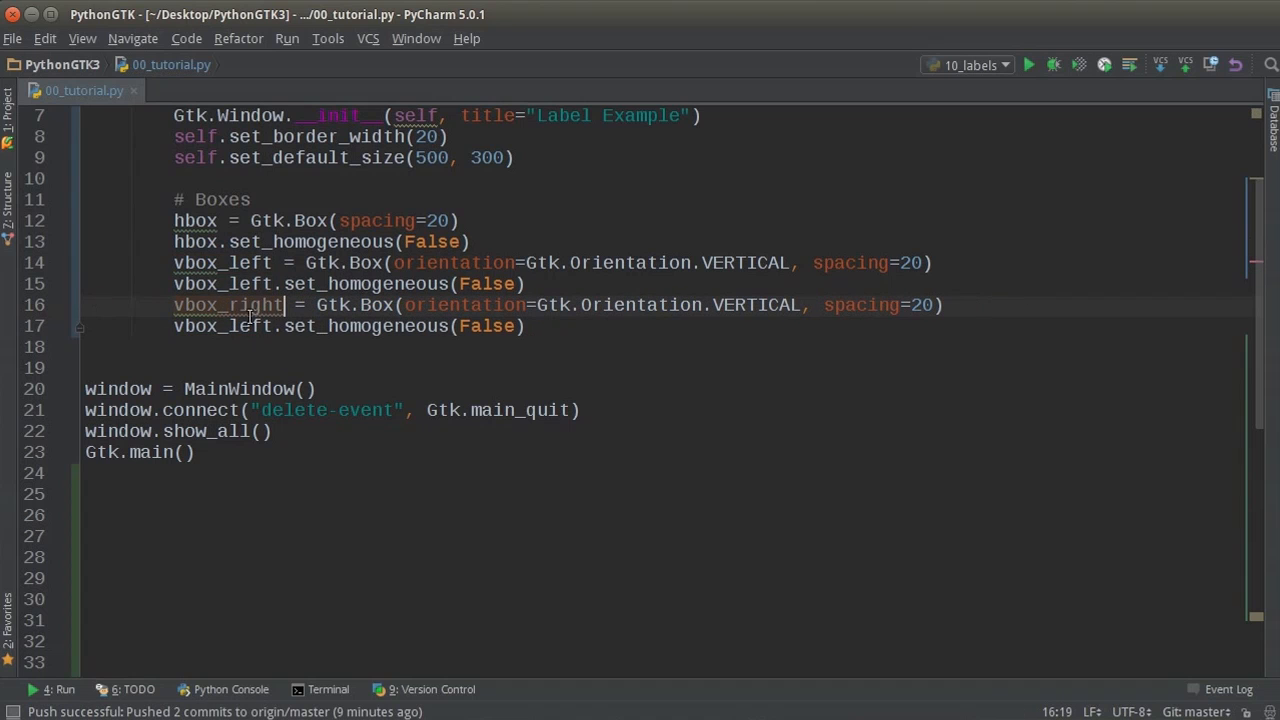
{"action": "double_click", "coordinate": [222, 326]}
{"action": "type", "text": "righ"}
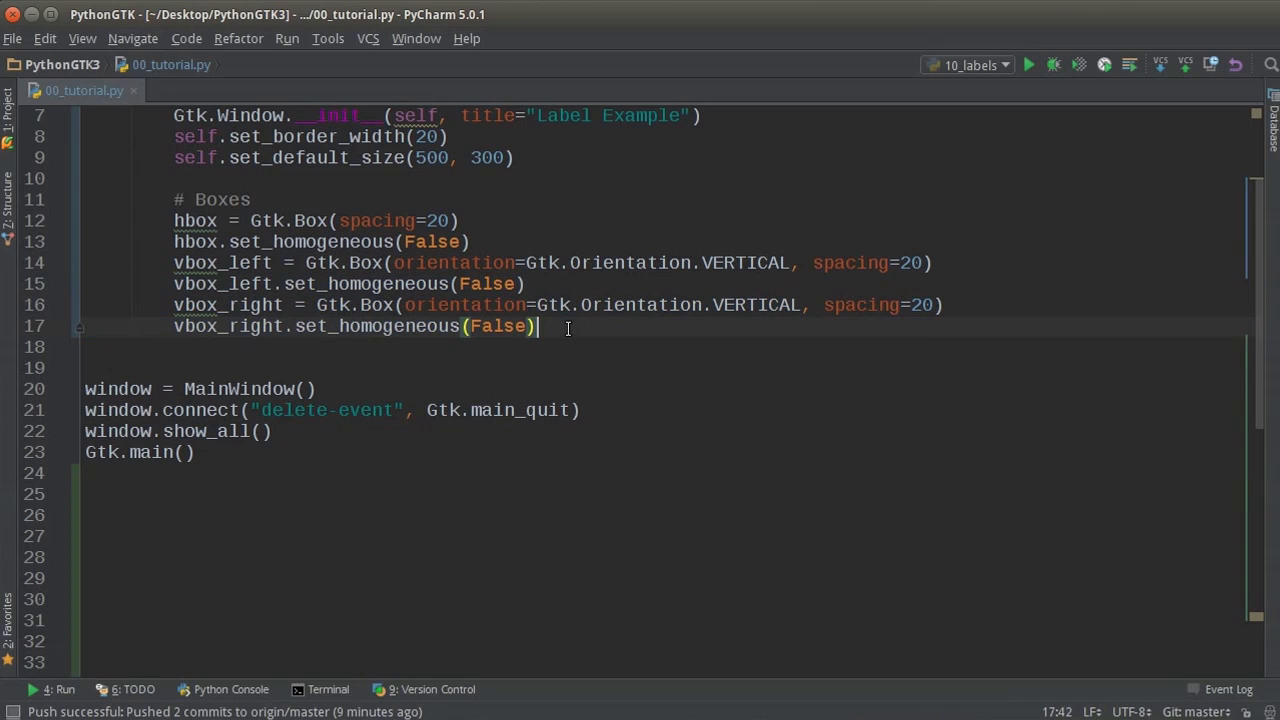
{"action": "key", "text": "Enter"}
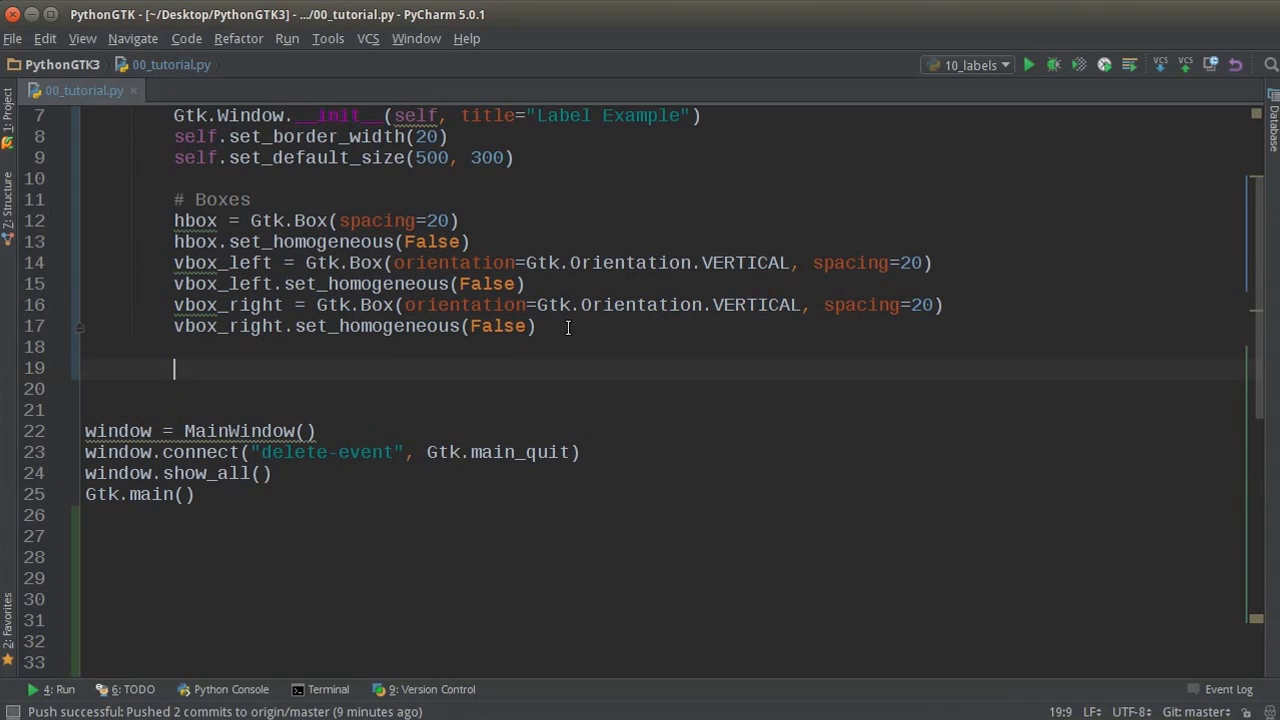
Add the comment '# Pack the two columns'.
{"action": "type", "text": "#"}
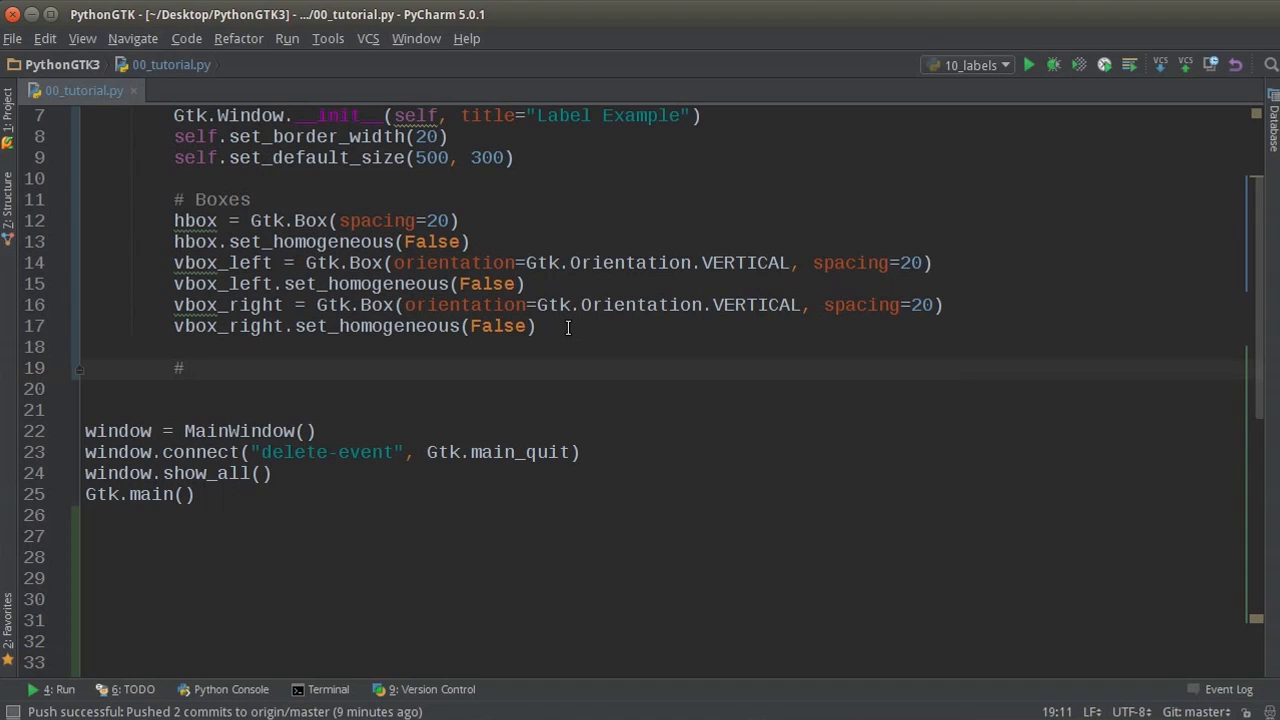
{"action": "type", "text": "Pack the"}
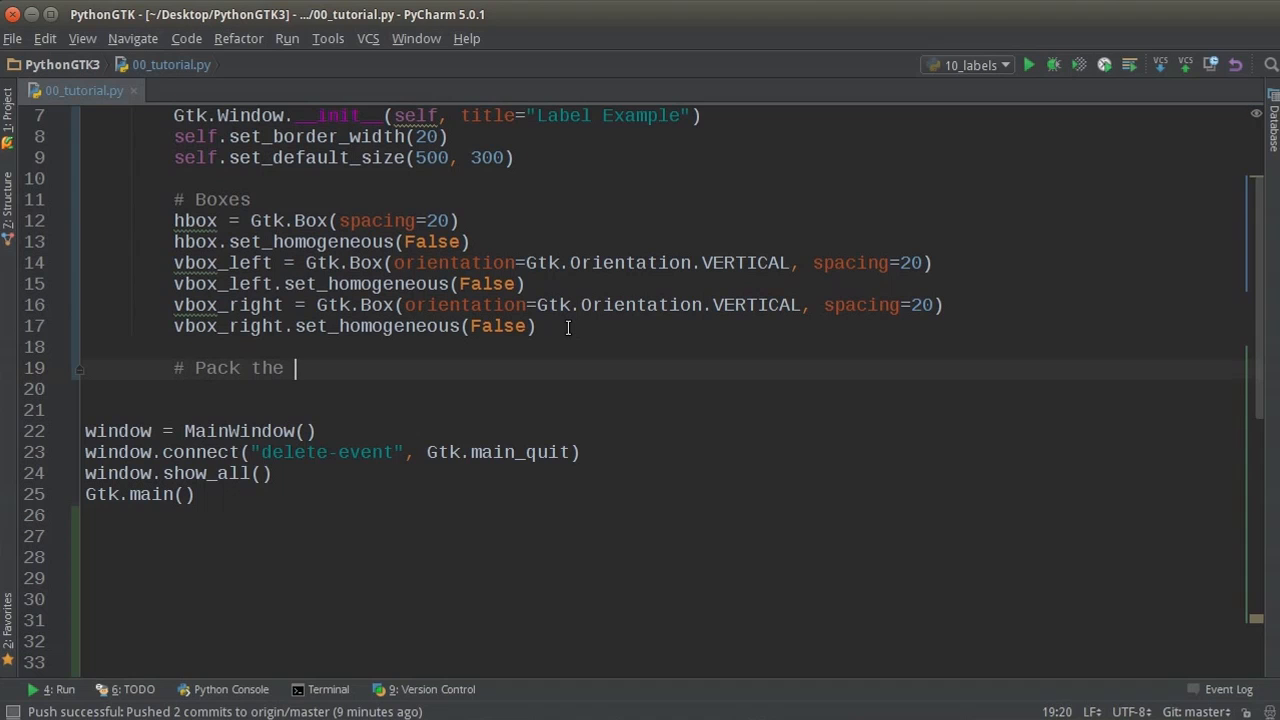
{"action": "type", "text": "two columns"}
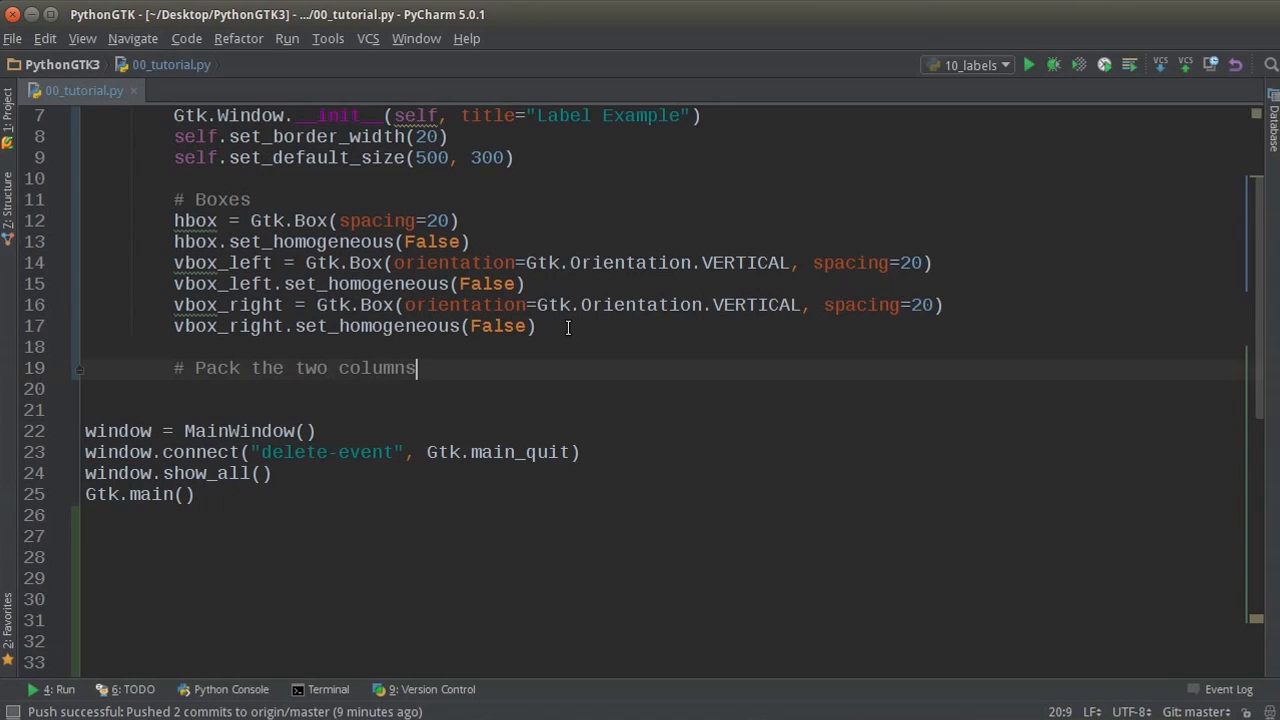
{"action": "key", "text": "enter"}
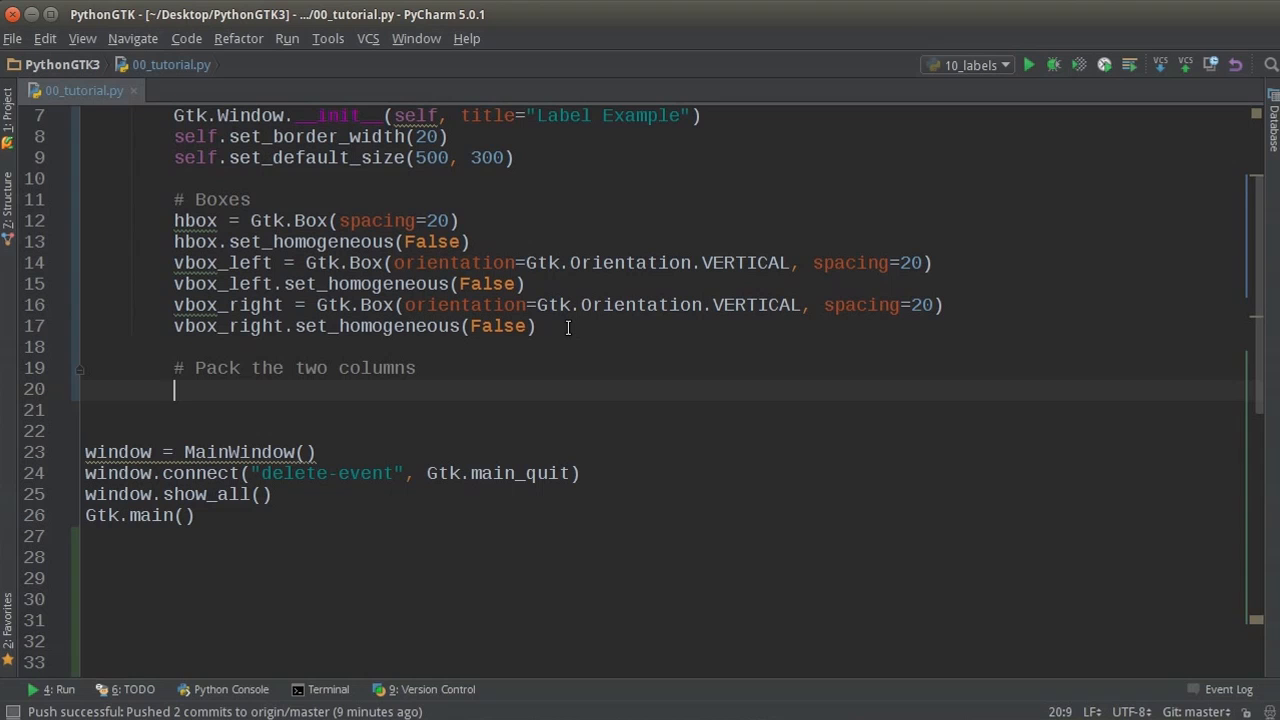
Pack vbox_left and vbox_right into hbox with pack_start(..., True, True, 0).
{"action": "type", "text": "h"}
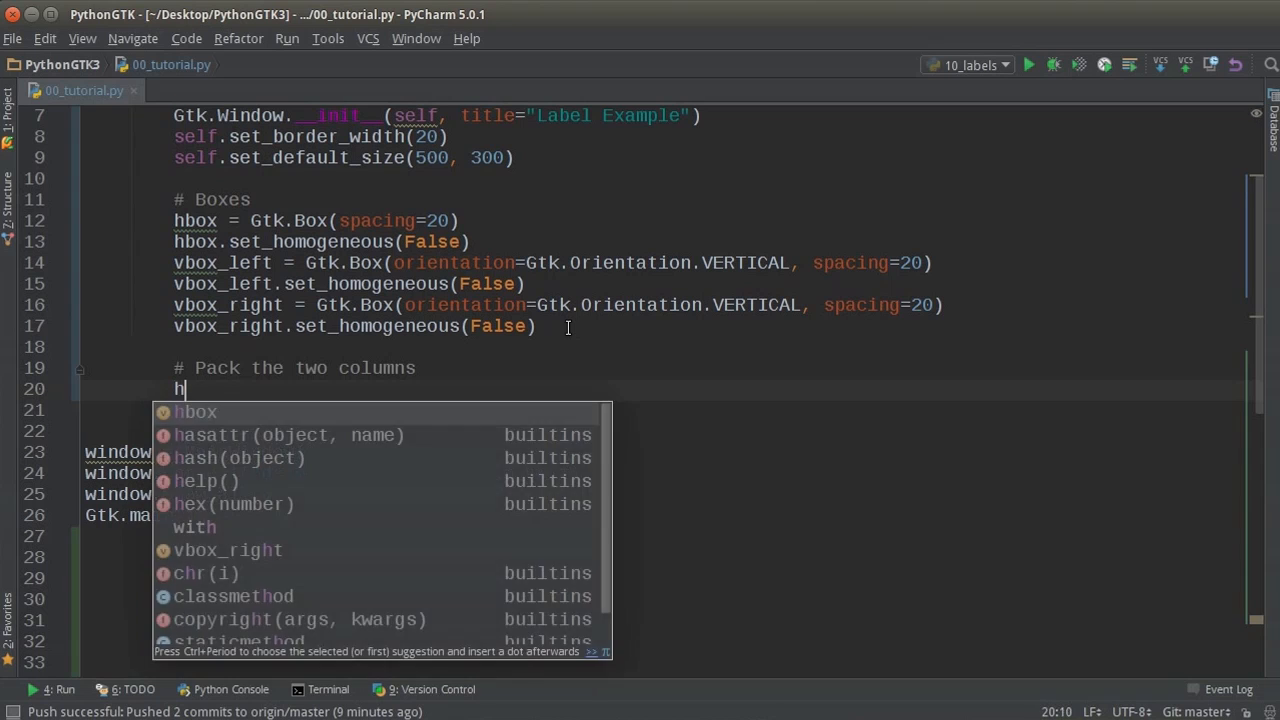
{"action": "type", "text": "box."}
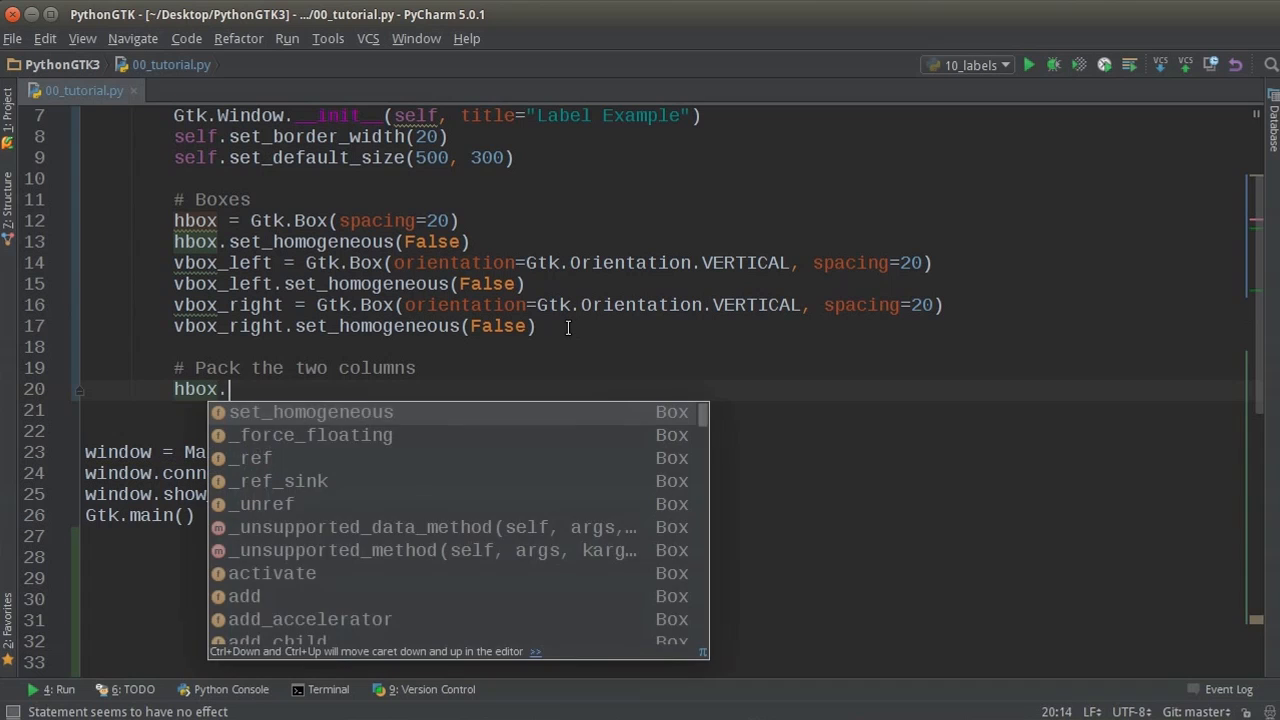
{"action": "type", "text": "pack_start()"}
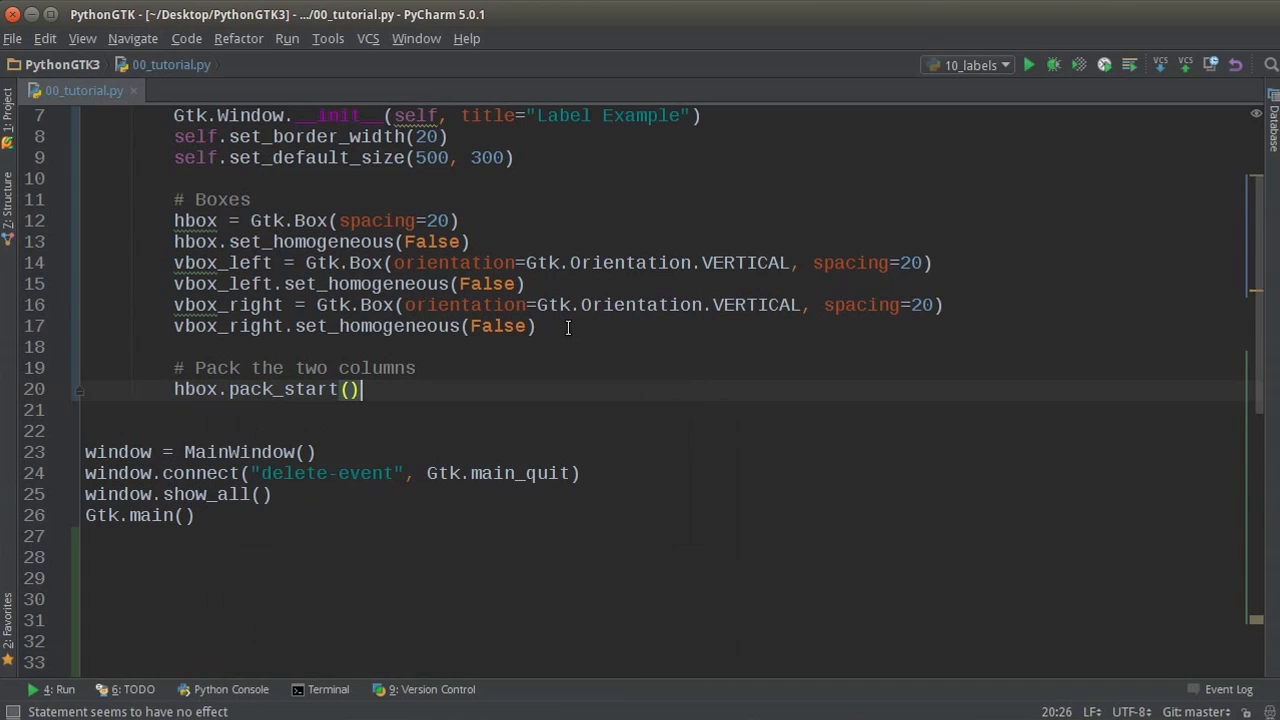
{"action": "type", "text": "vbox_left, tr"}
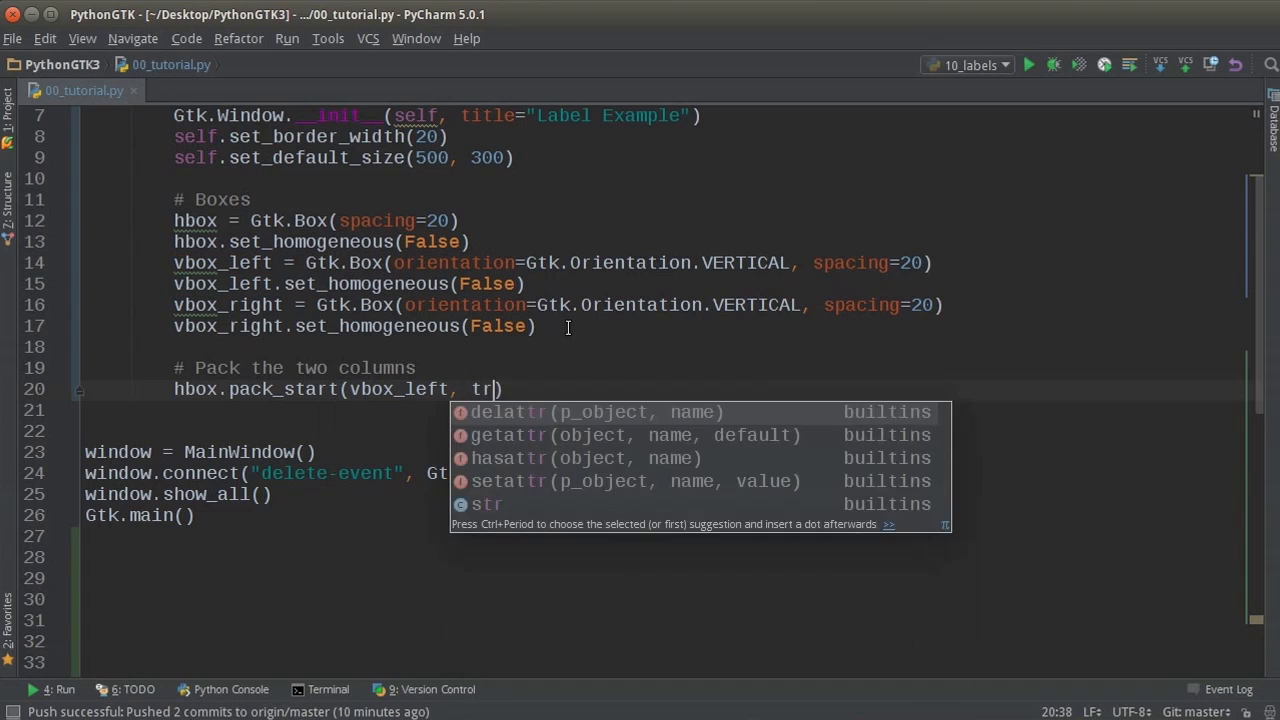
{"action": "type", "text": "True, True,"}
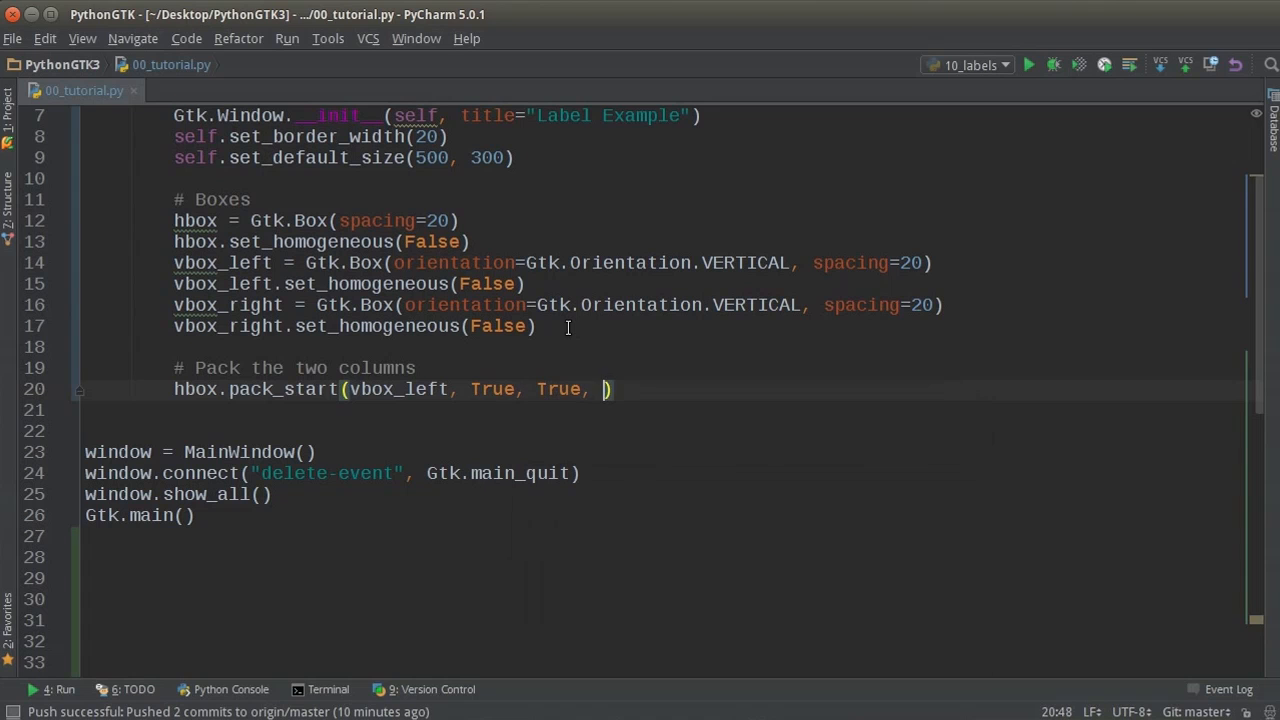
{"action": "type", "text": "0"}
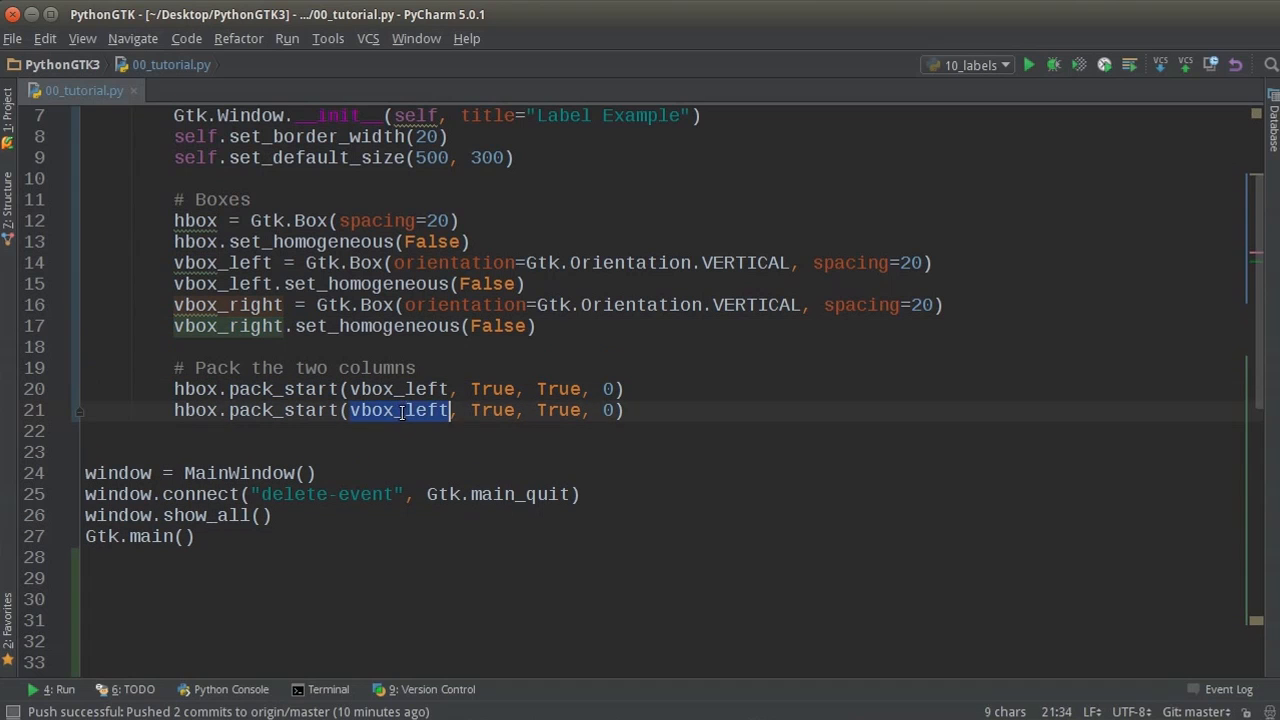
{"action": "type", "text": "vbox_right"}
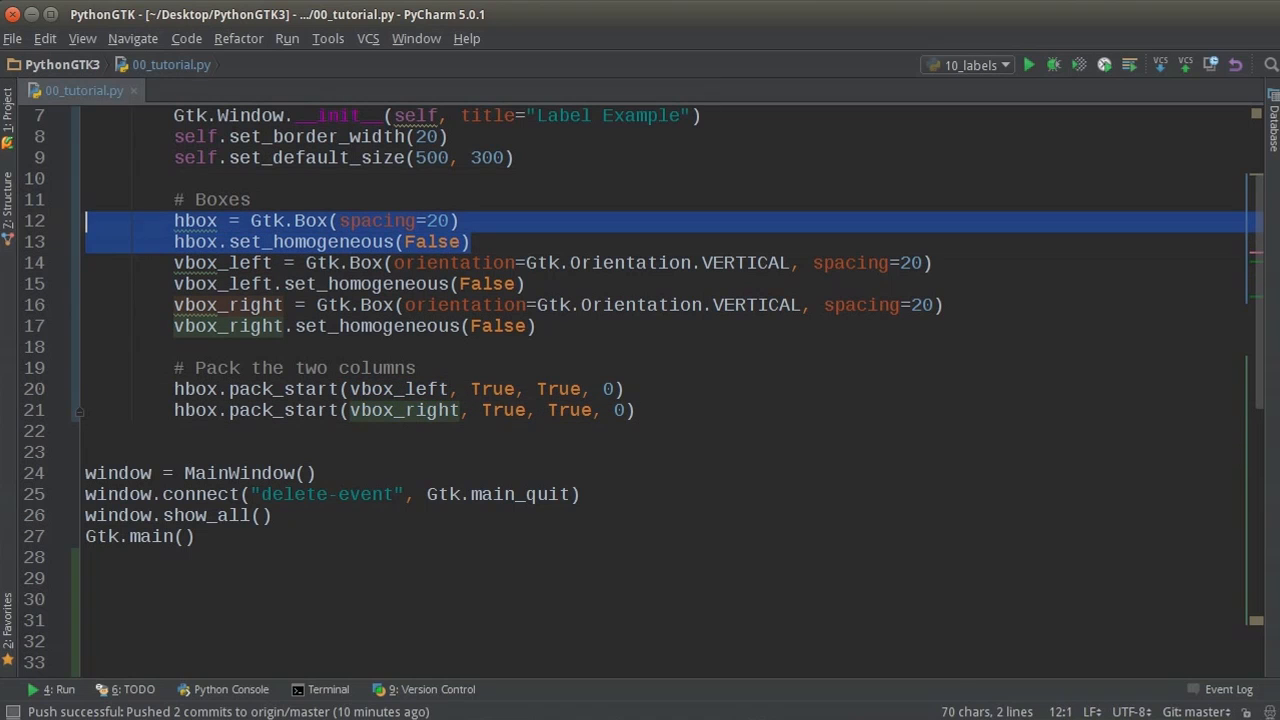
{"action": "left_click", "coordinate": [697, 410]}
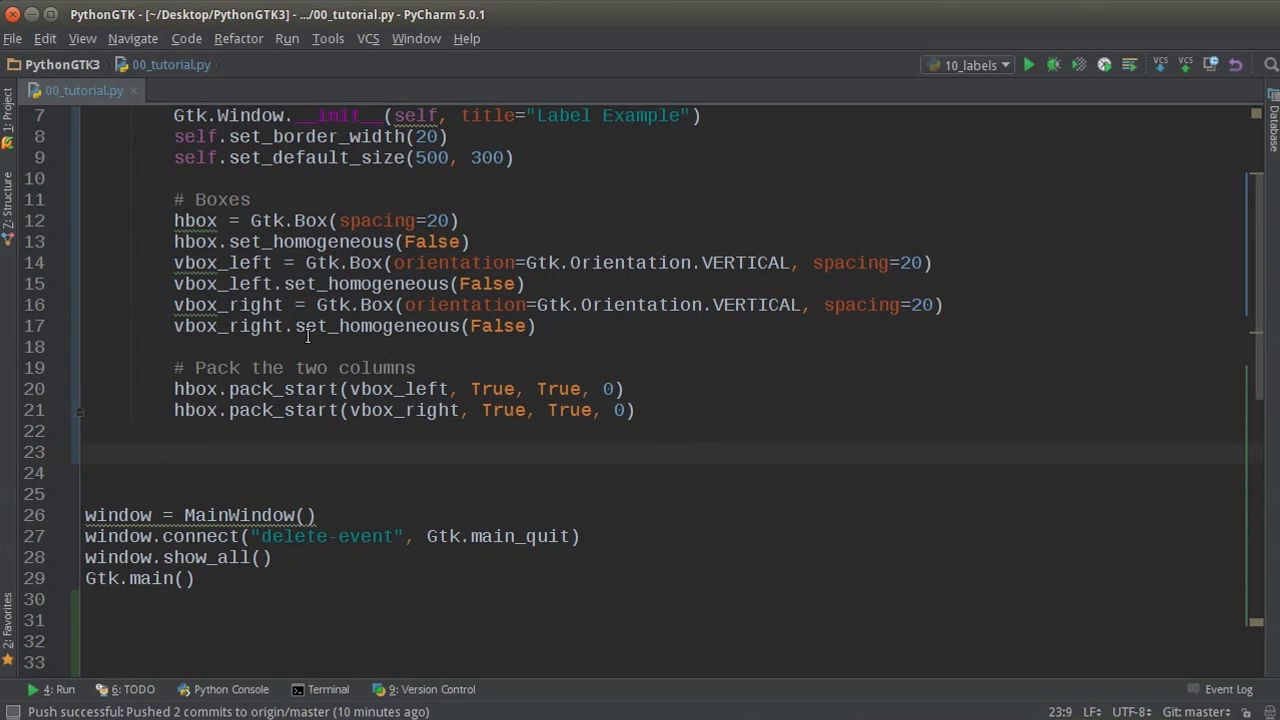
Create label = Gtk.Label("This is a plain label").
{"action": "scroll", "scroll_direction": "down", "scroll_amount": 3}
{"action": "type", "text": "label"}
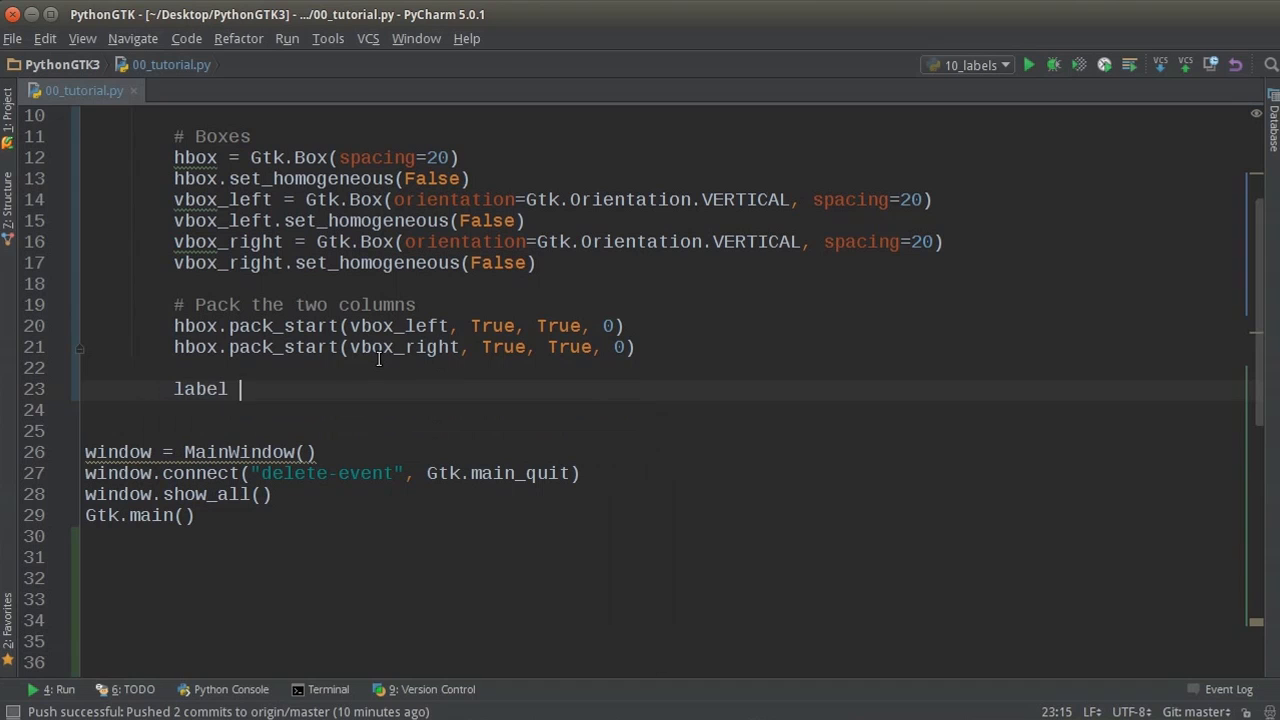
{"action": "type", "text": "="}
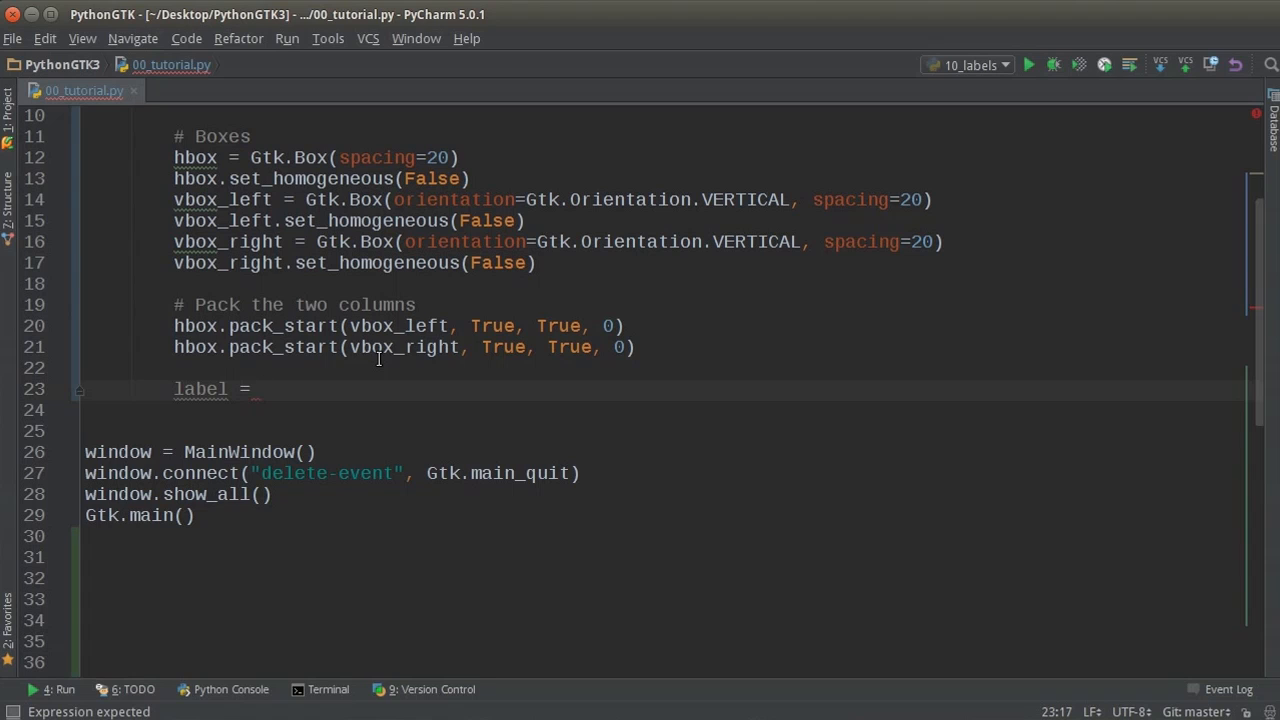
{"action": "type", "text": "Gtk."}
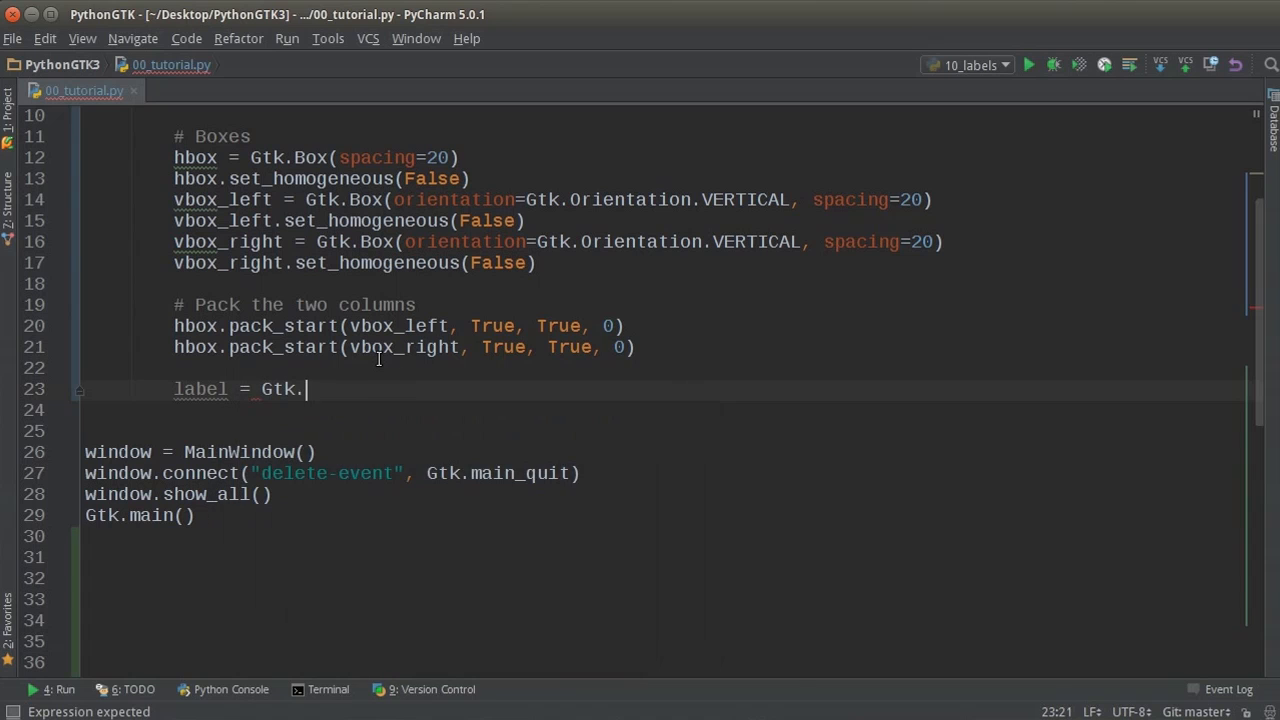
{"action": "type", "text": "Label"}
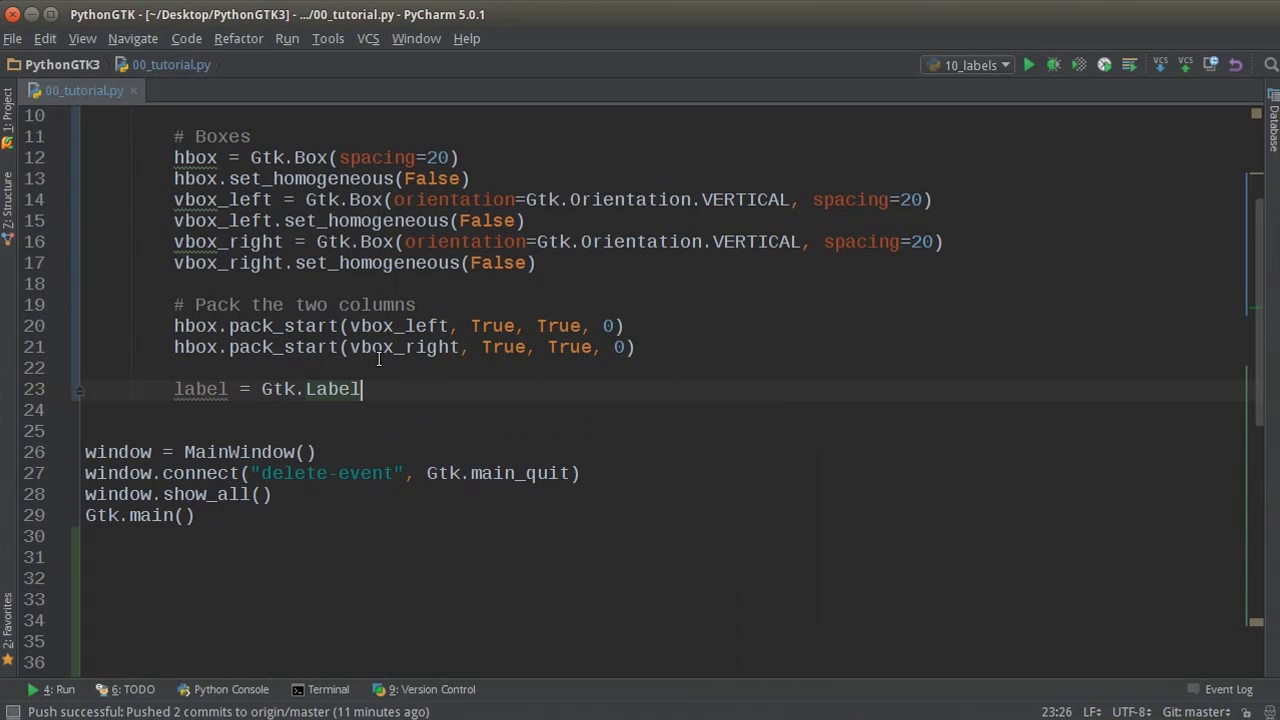
{"action": "type", "text": "(\"\")"}
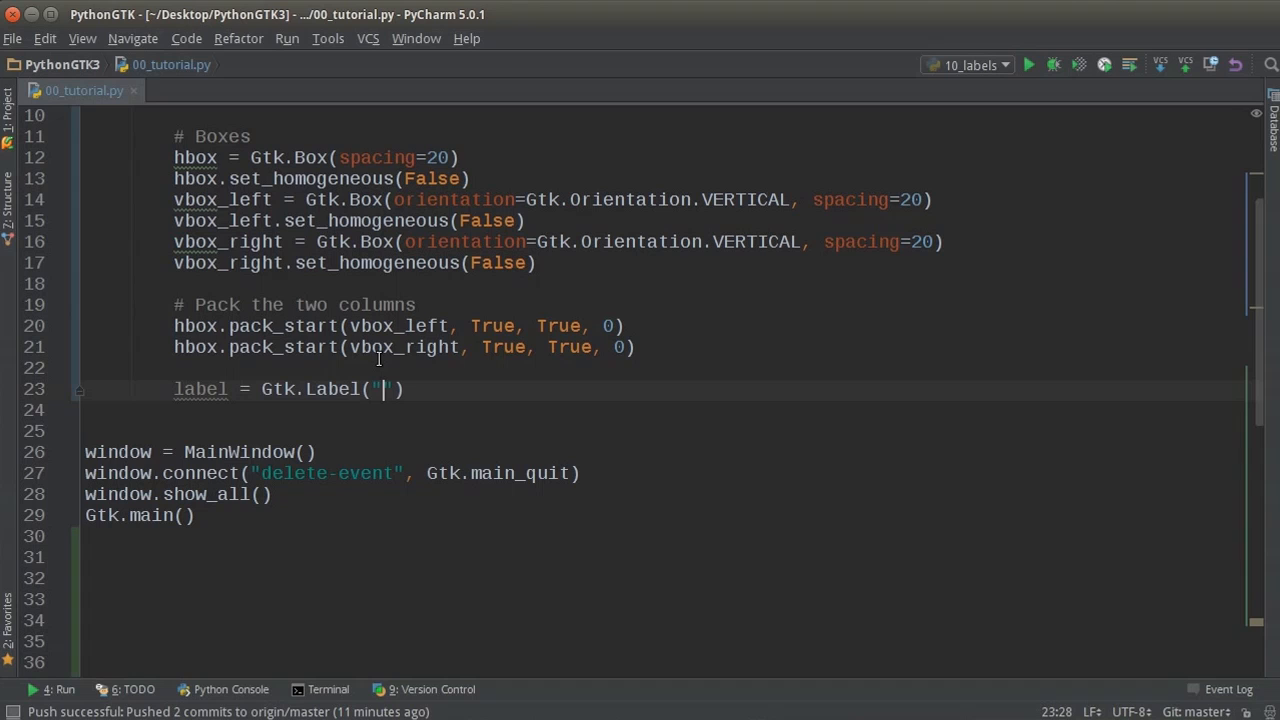
{"action": "type", "text": "This is a plain"}
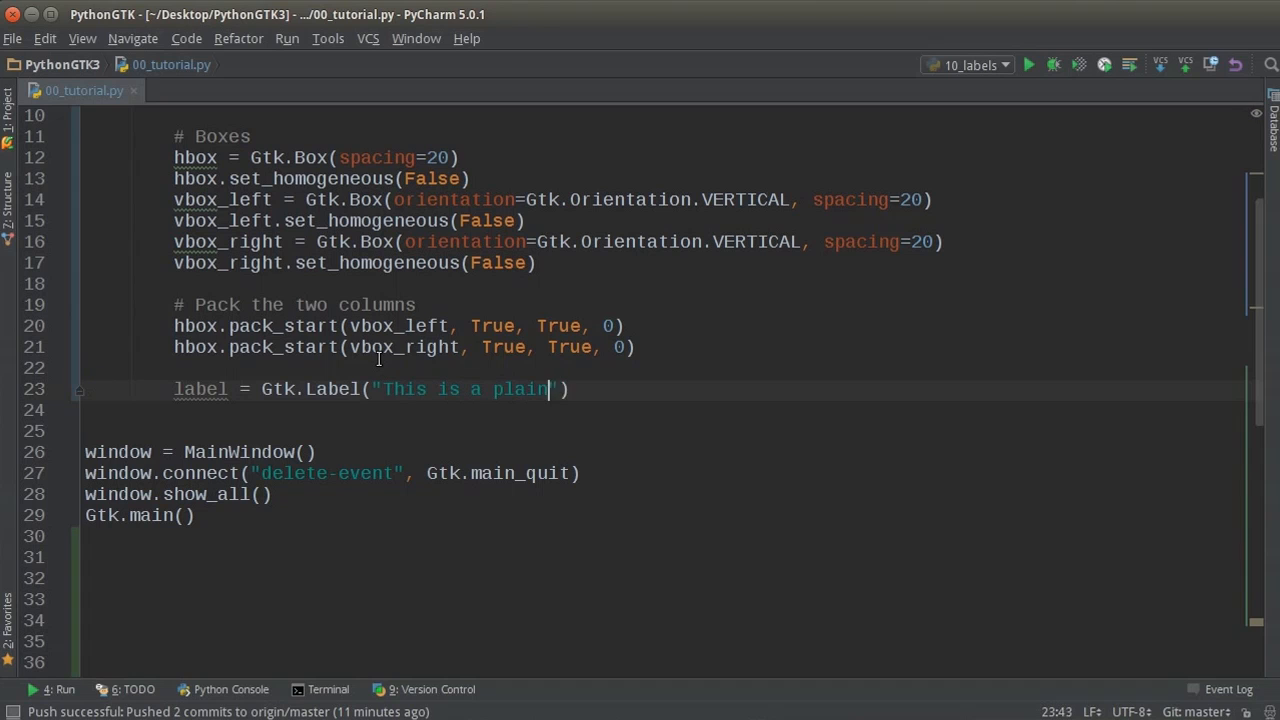
{"action": "type", "text": "label"}
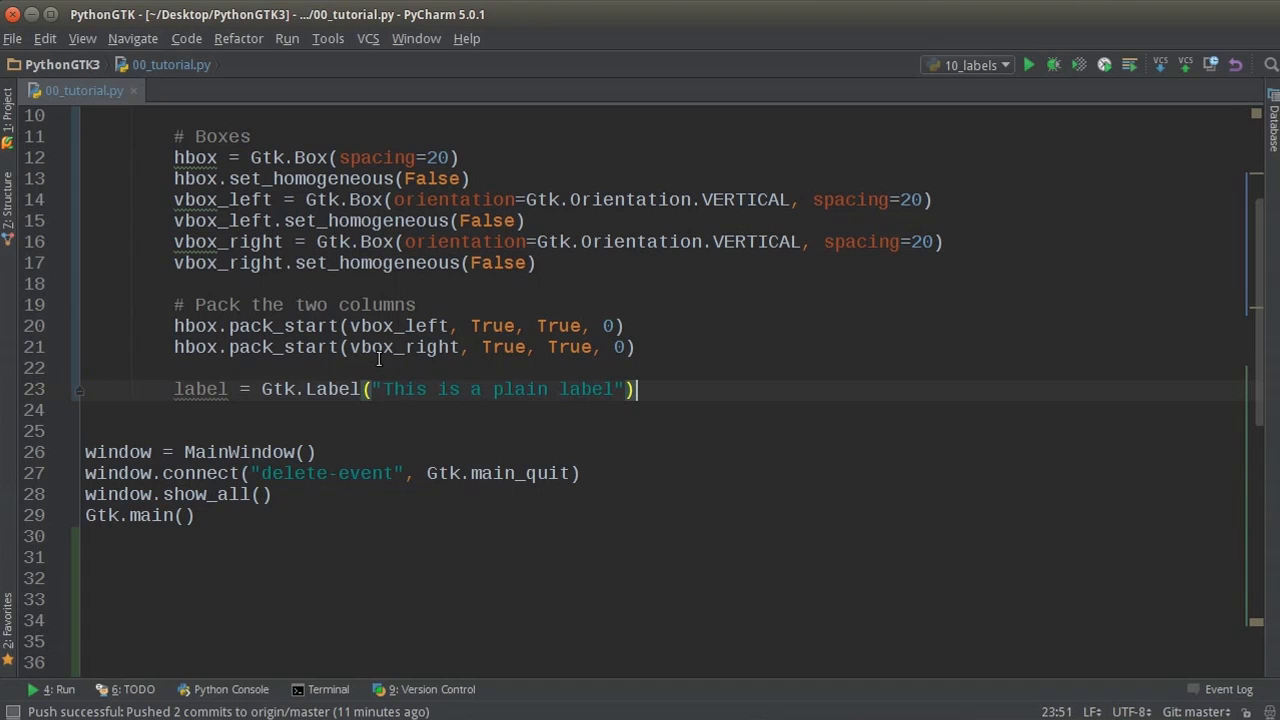
Pack the label into vbox_left with True, True, 0 and comment the block '# Normal'.
{"action": "type", "text": "vbox_left"}
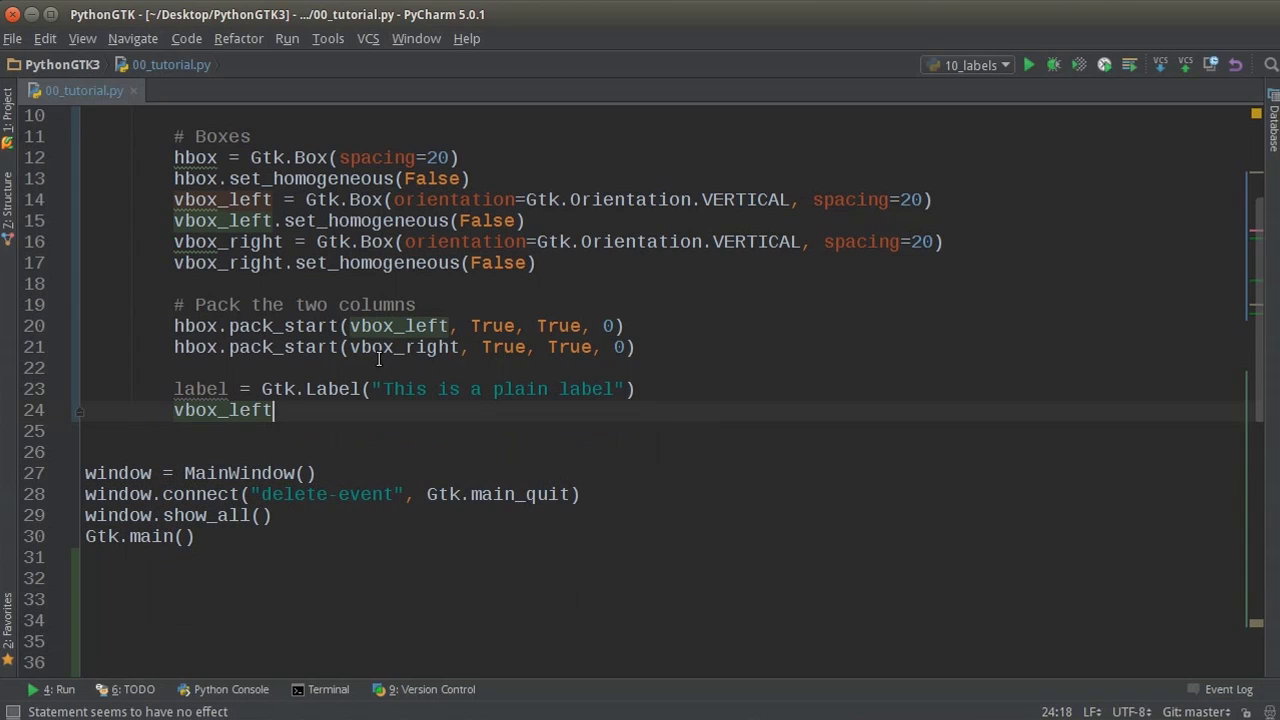
{"action": "type", "text": ".pack_start("}
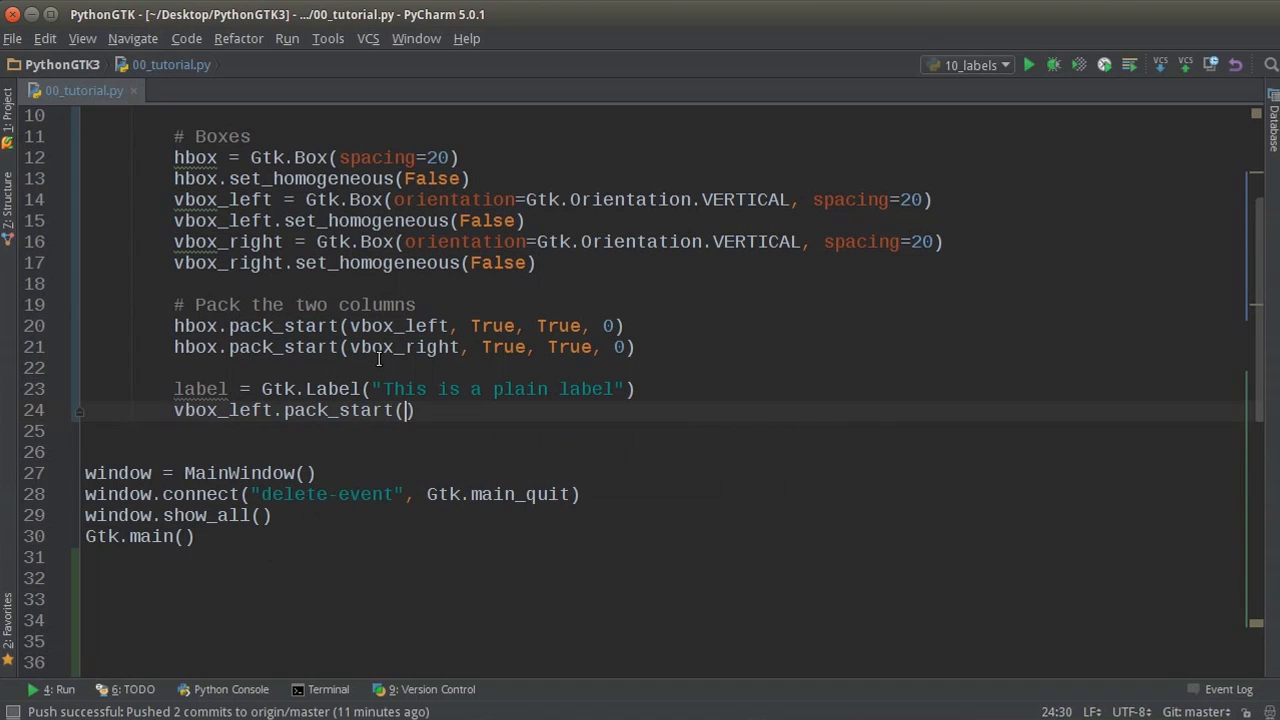
{"action": "type", "text": "label"}
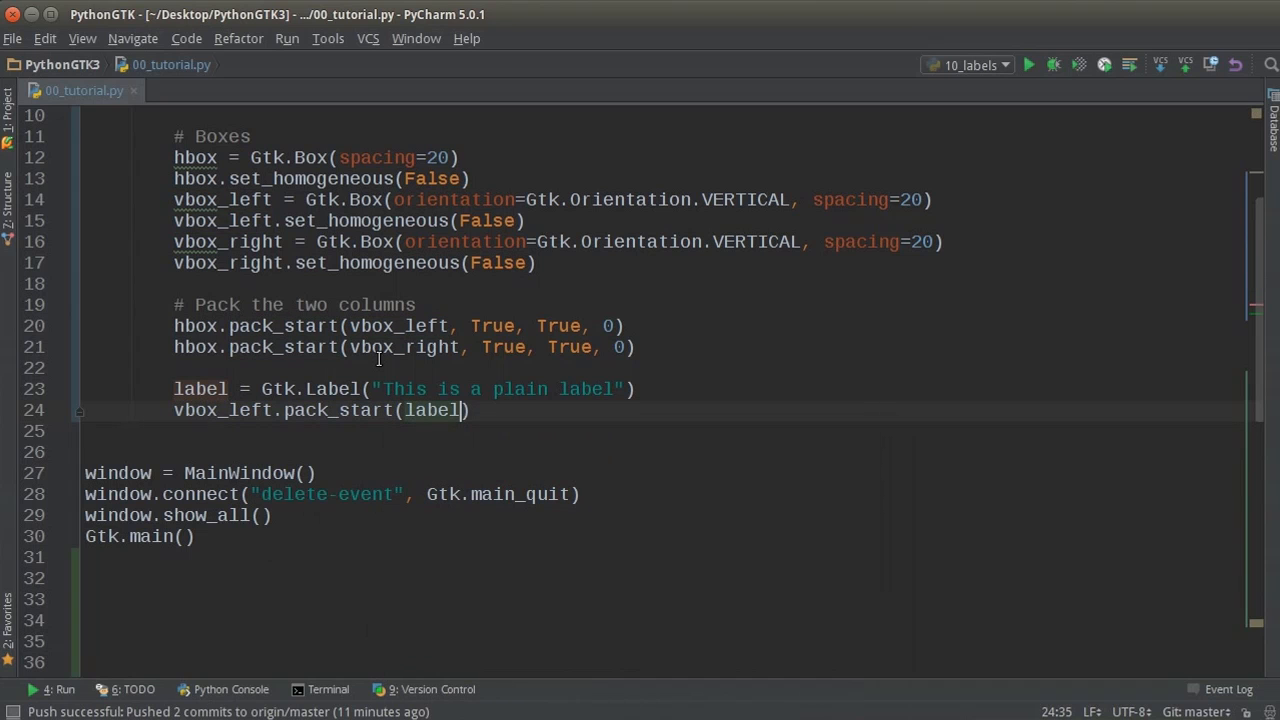
{"action": "type", "text": ", True, True, 0"}
{"action": "type", "text": "#"}
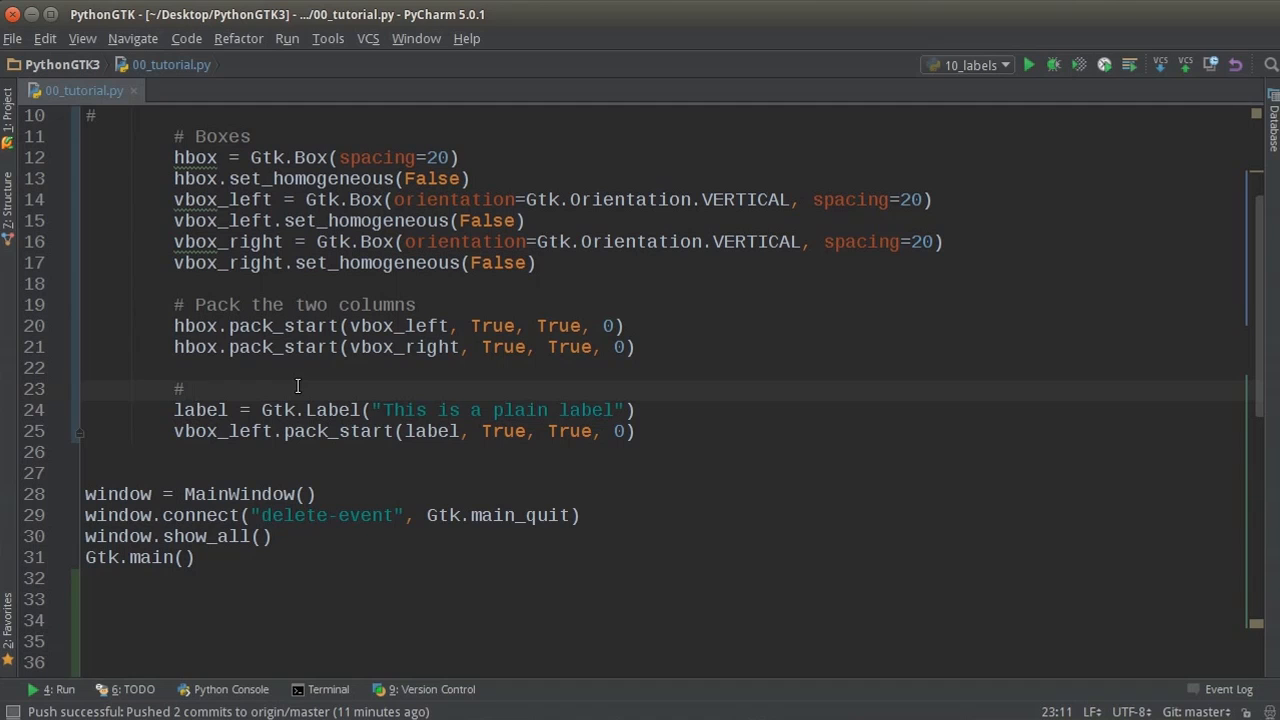
{"action": "type", "text": "Normal"}
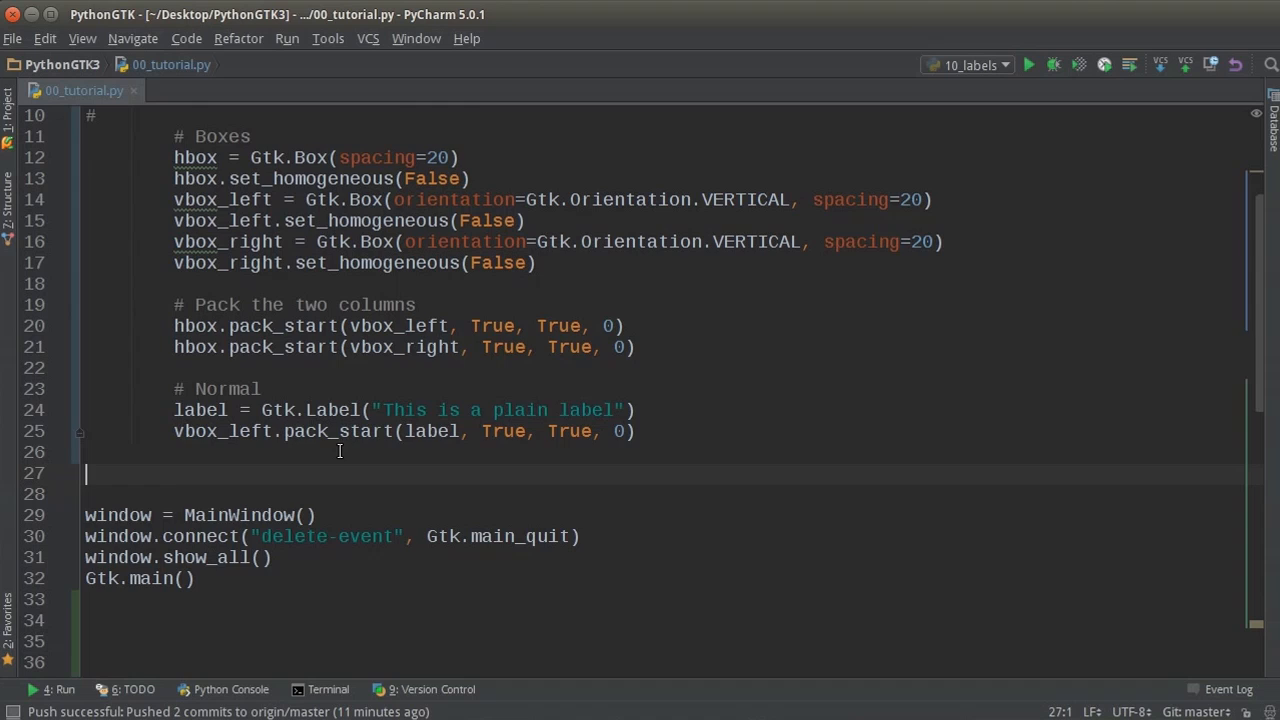
{"action": "scroll", "scroll_direction": "down", "scroll_amount": 3}
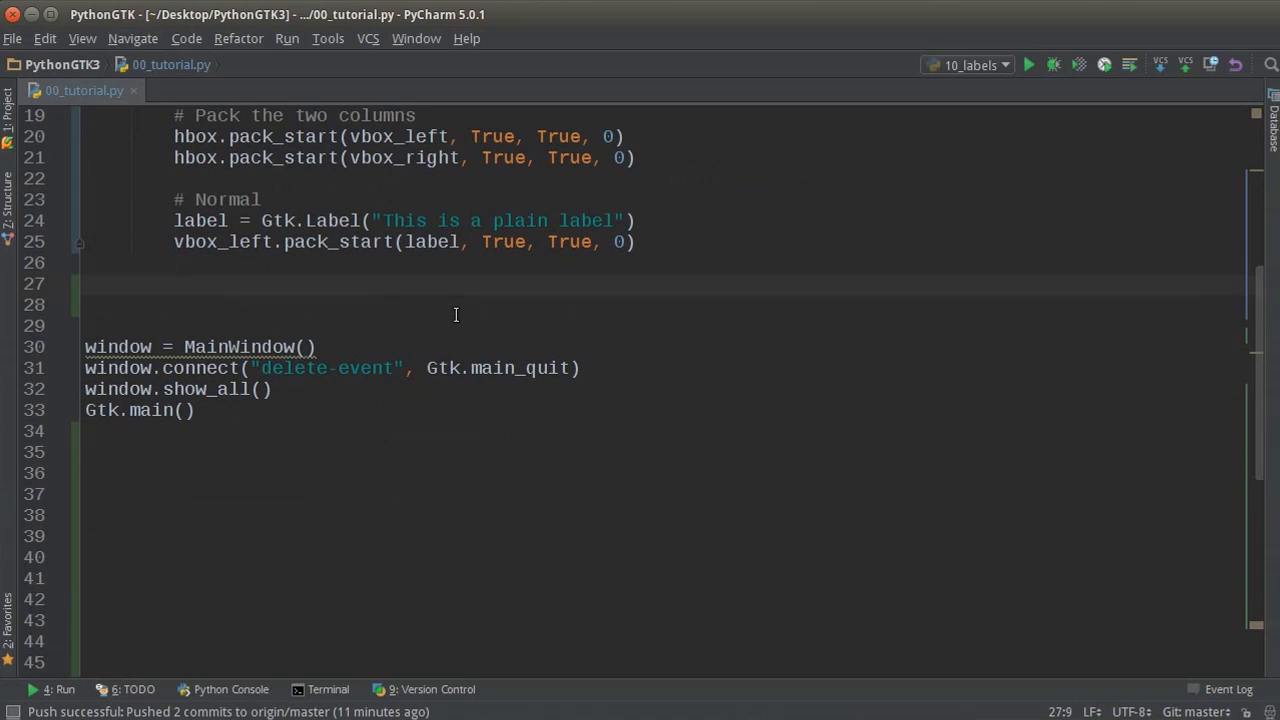
Write the comment '# Left aligned'.
{"action": "type", "text": "#"}
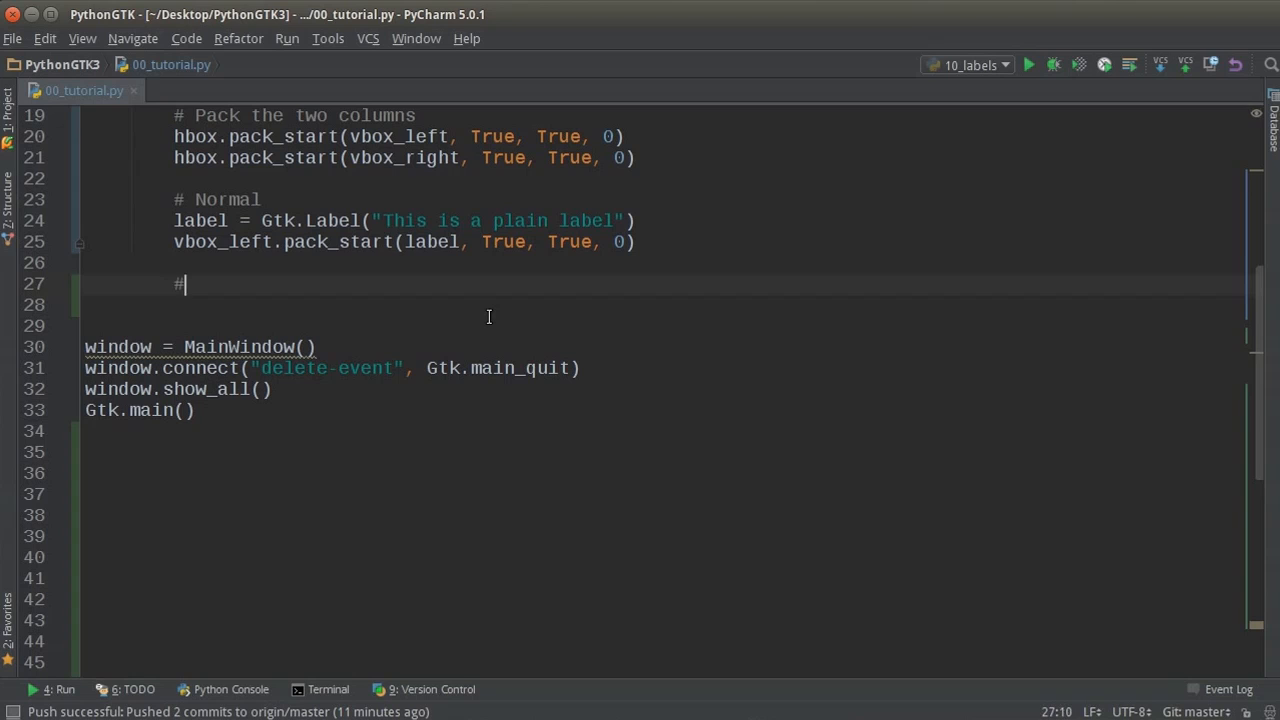
{"action": "type", "text": "Left Jus"}
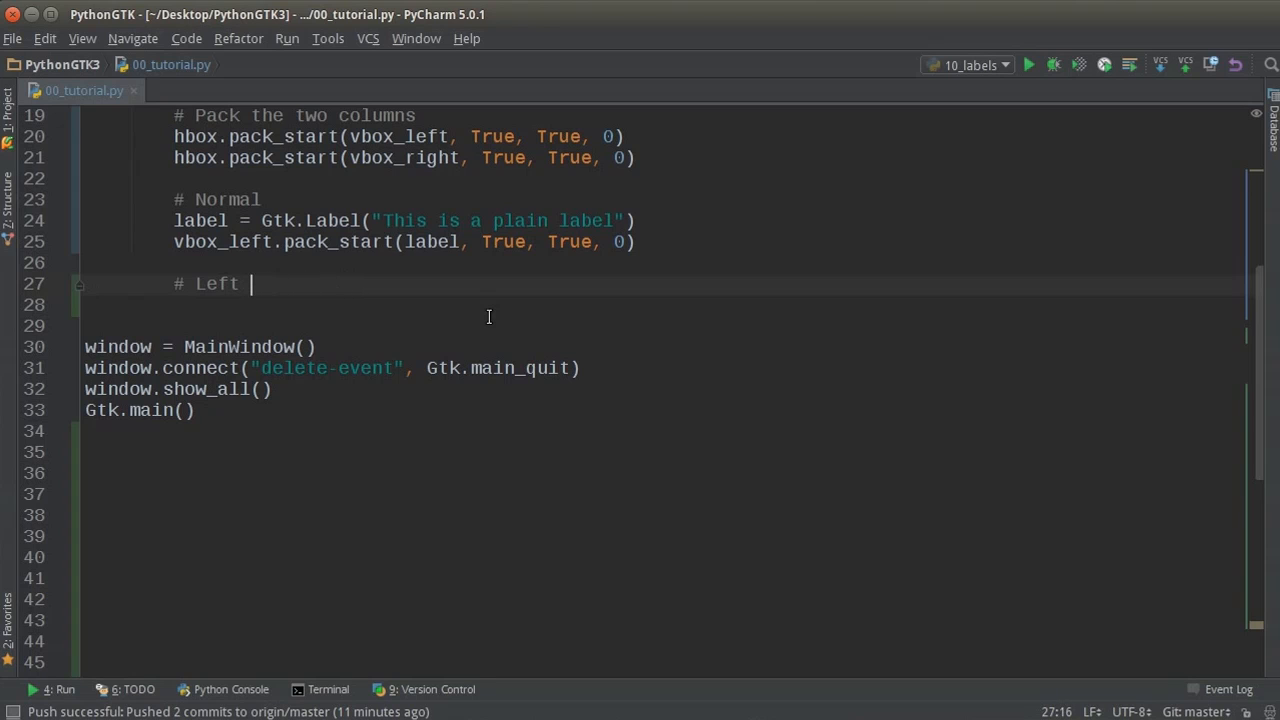
{"action": "type", "text": "aligned"}
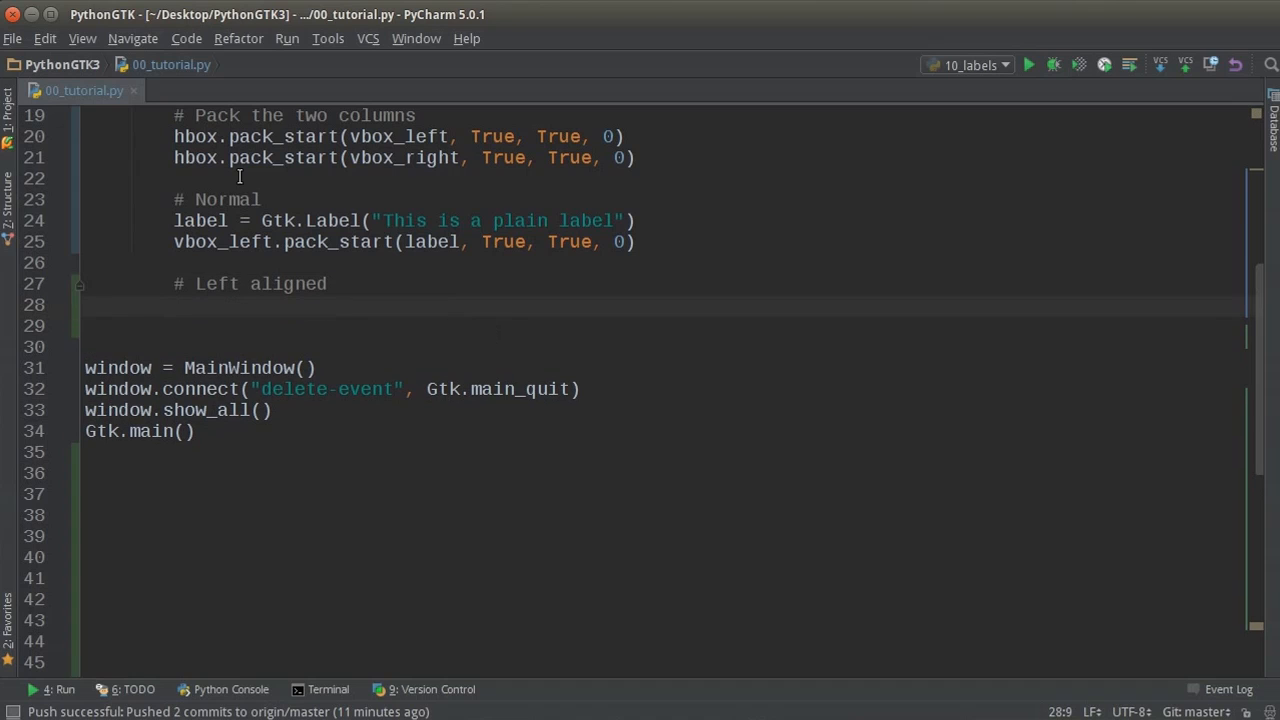
{"action": "mouse_move", "coordinate": [476, 421]}
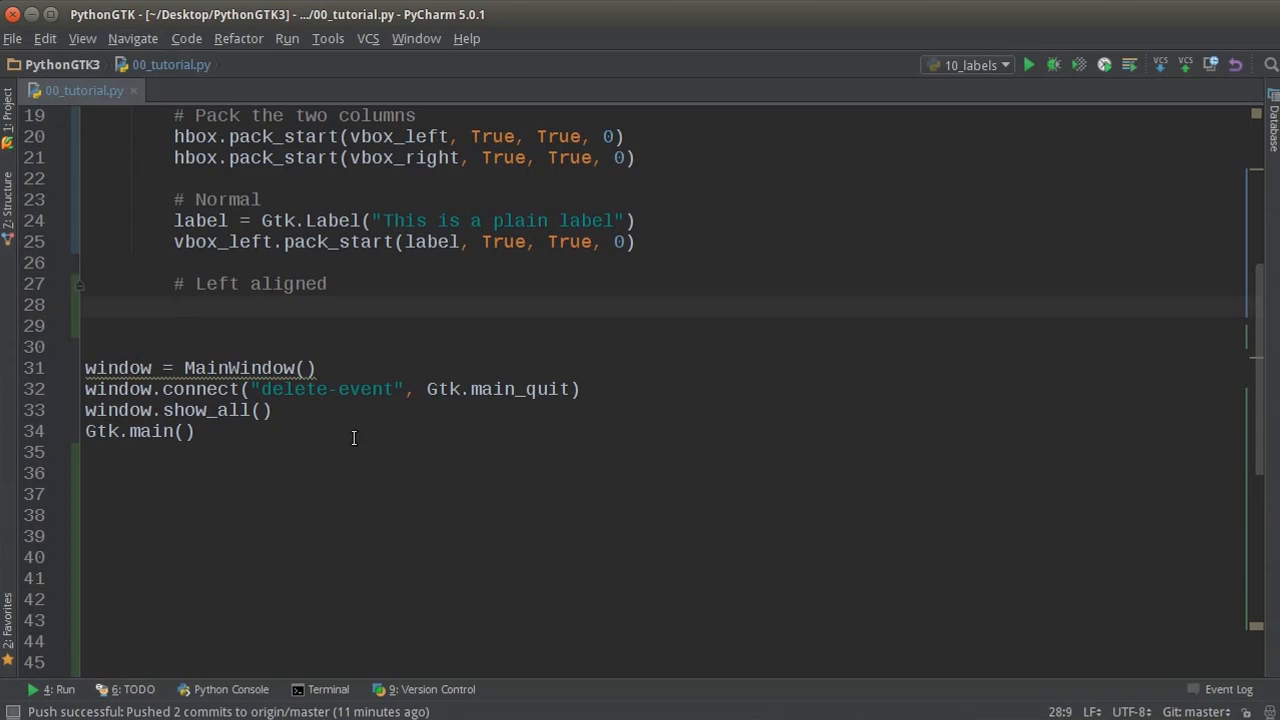
{"action": "left_click", "coordinate": [174, 304]}
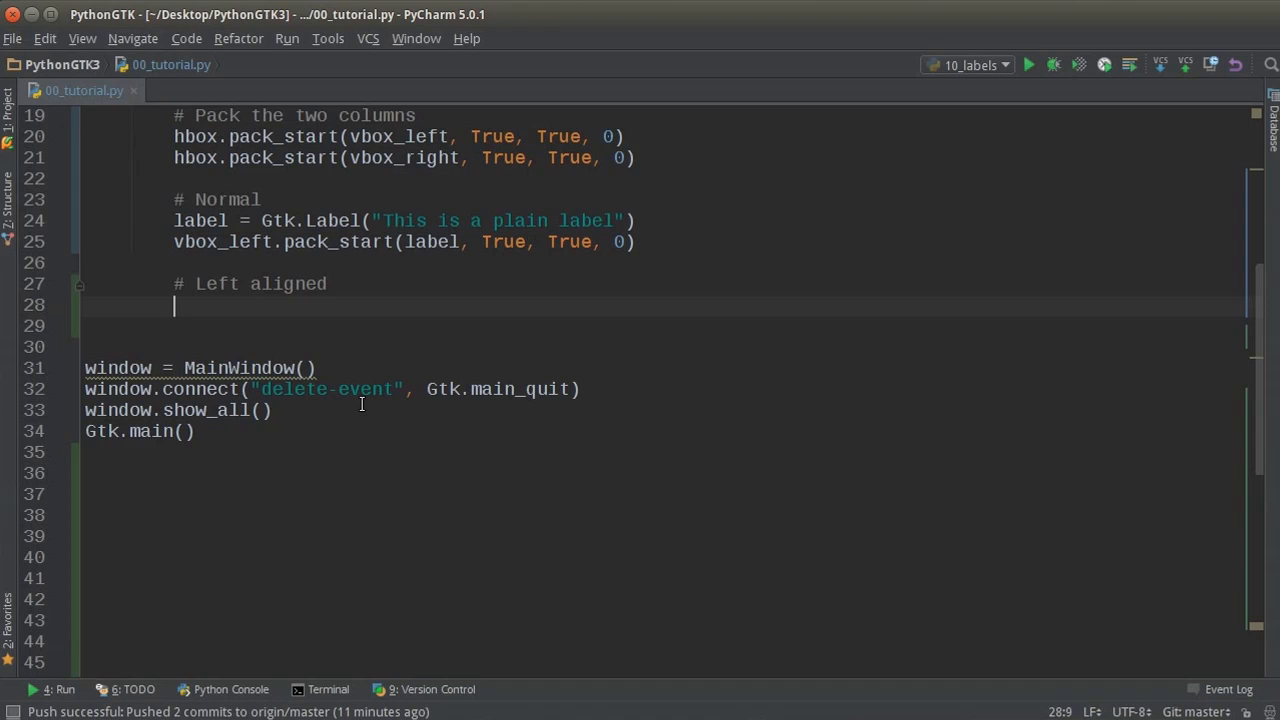
{"action": "mouse_move", "coordinate": [383, 416]}
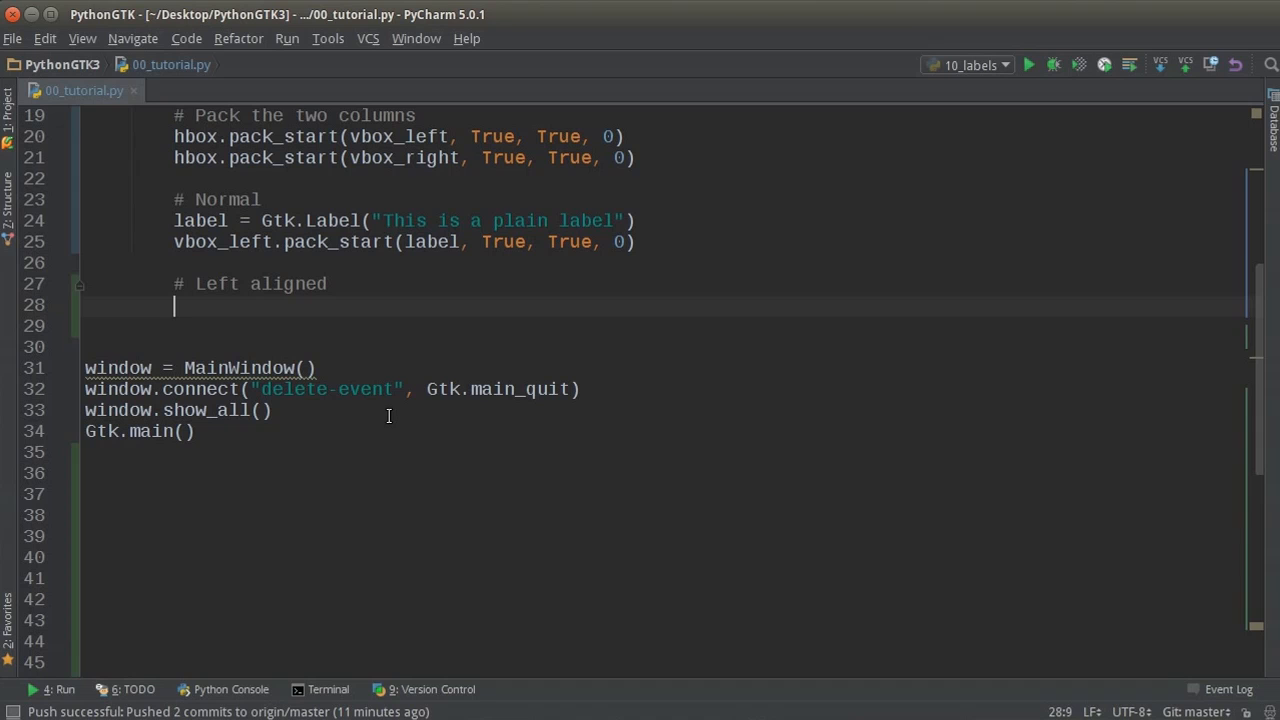
Create an empty label = Gtk.Label() under the Left aligned comment.
{"action": "type", "text": "l"}
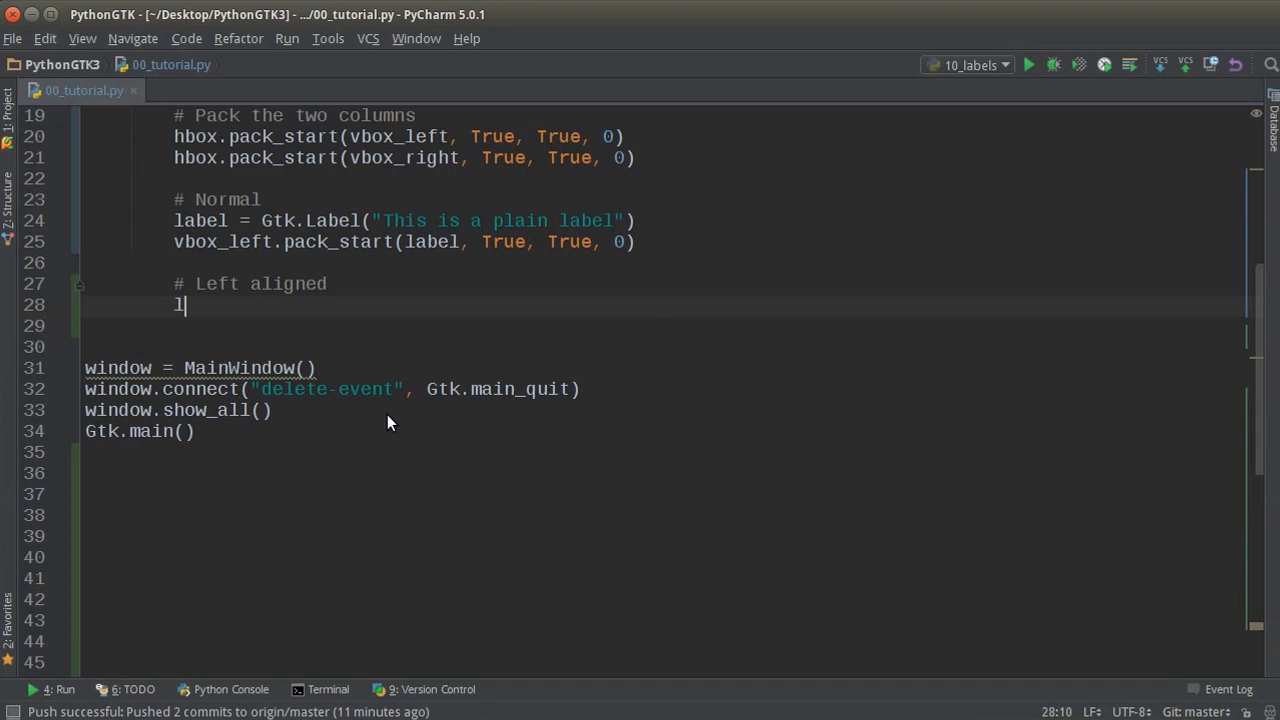
{"action": "type", "text": "abel ="}
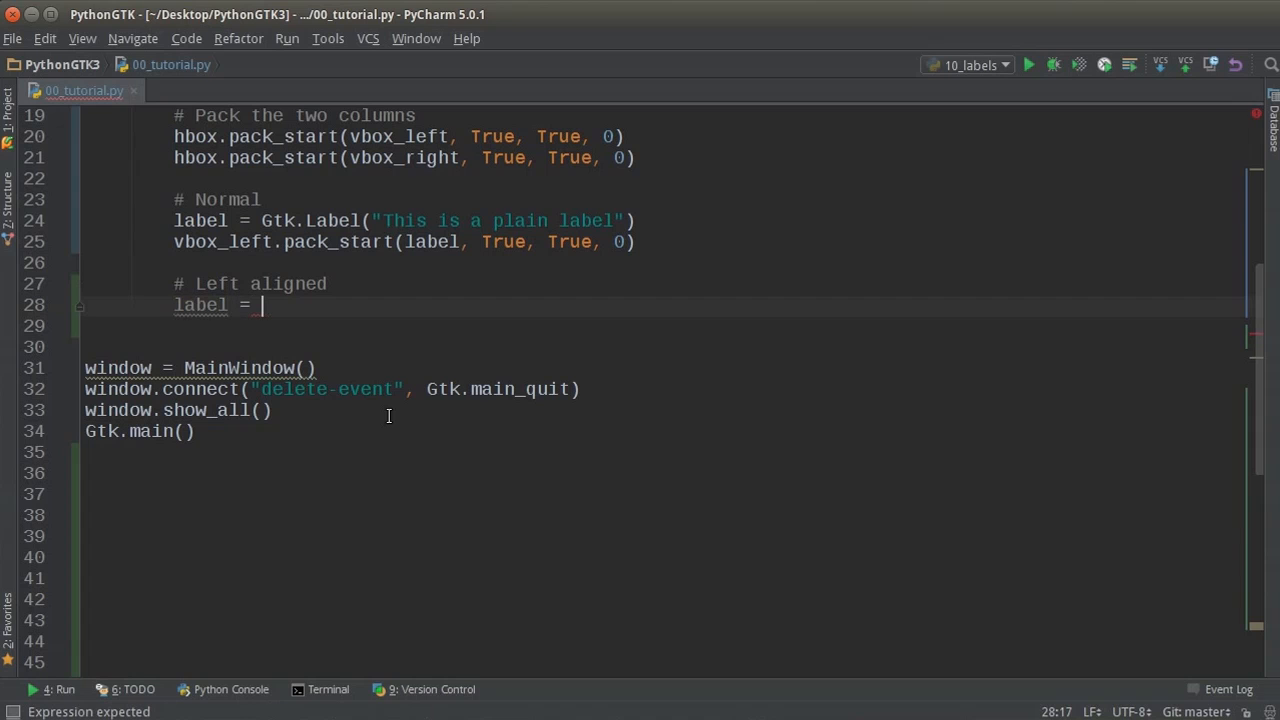
{"action": "type", "text": "Gtk."}
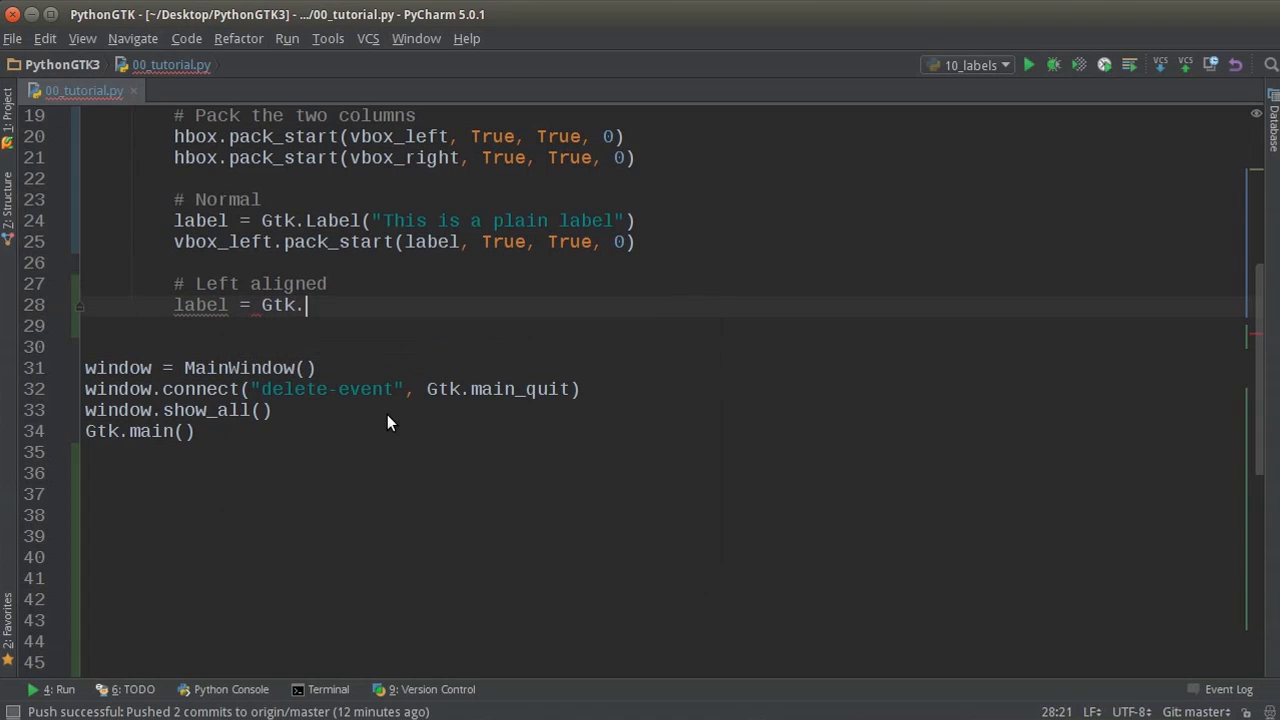
{"action": "type", "text": "Label"}
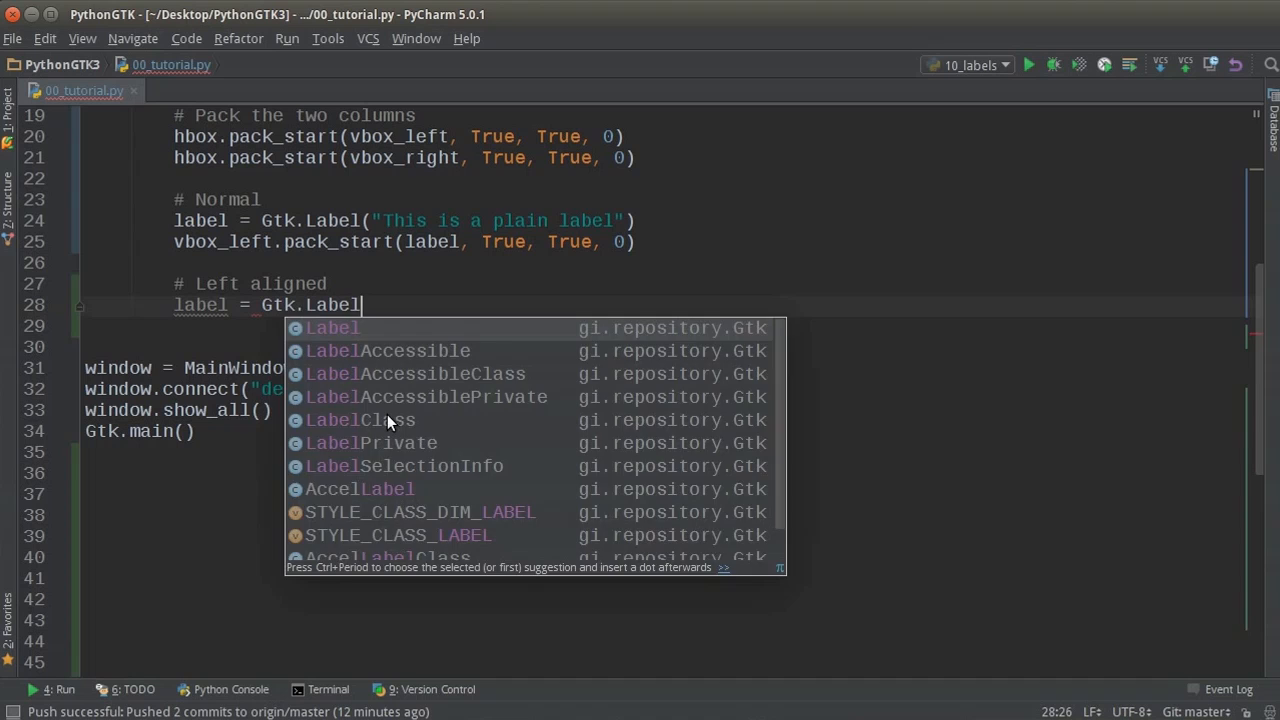
{"action": "key", "text": "Enter"}
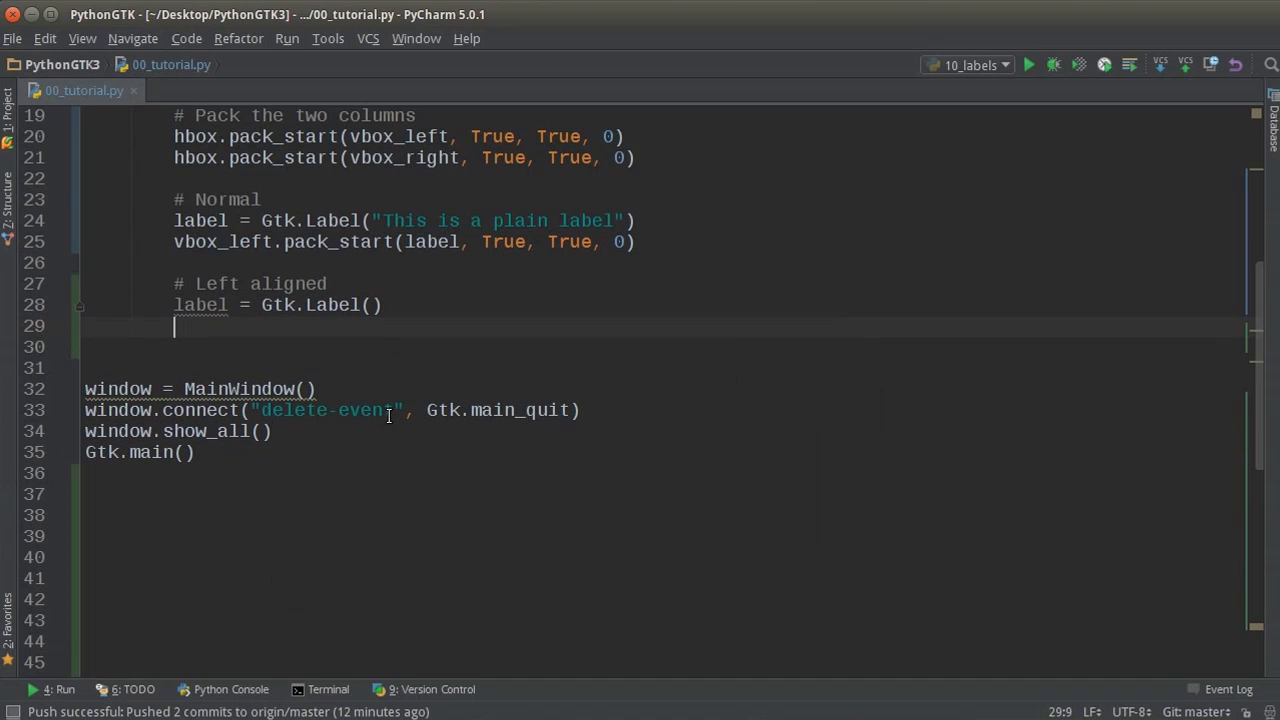
Set the label text to "This is left aligned text.\nOh wow multiple lines sooooo cool.".
{"action": "type", "text": "label"}
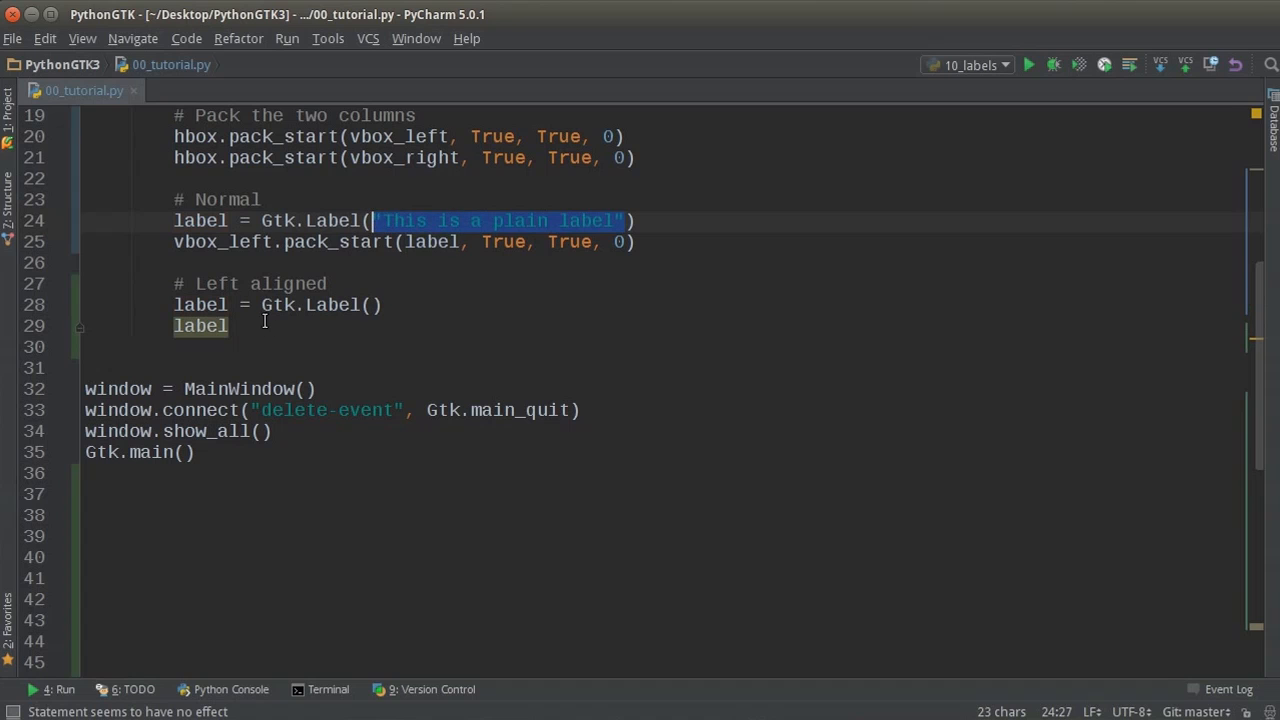
{"action": "type", "text": ".set"}
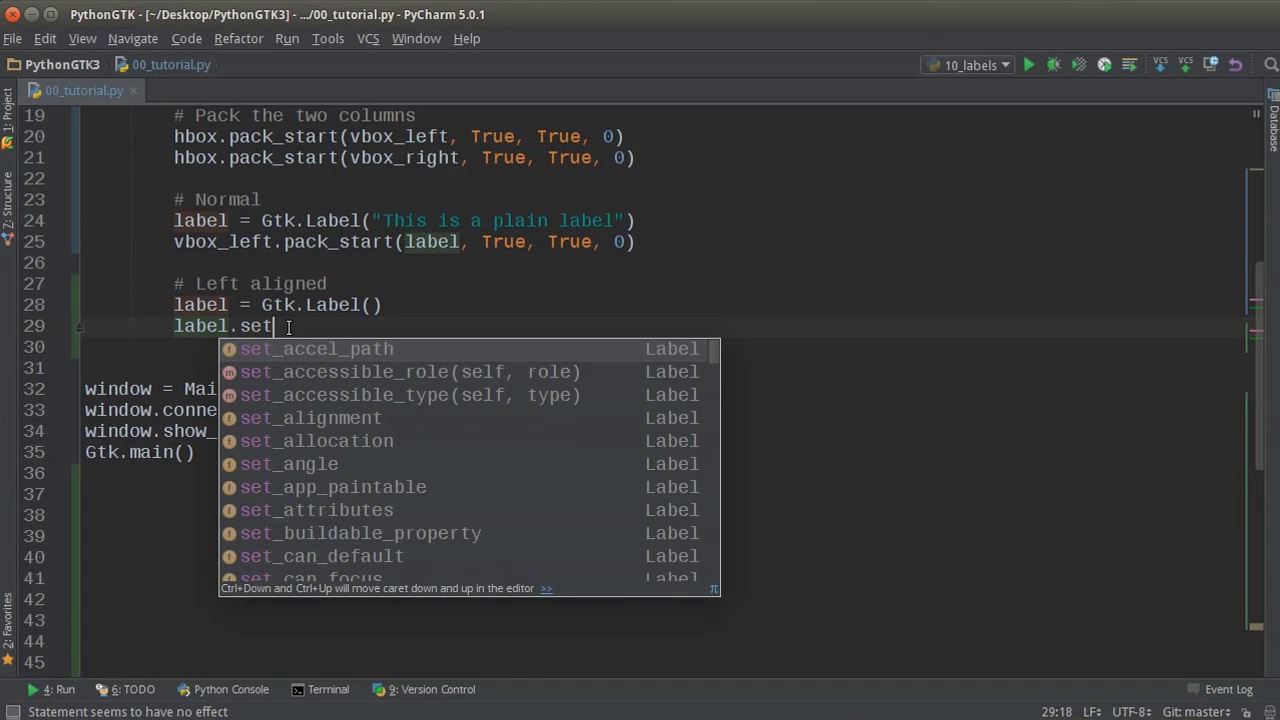
{"action": "type", "text": "_text(\""}
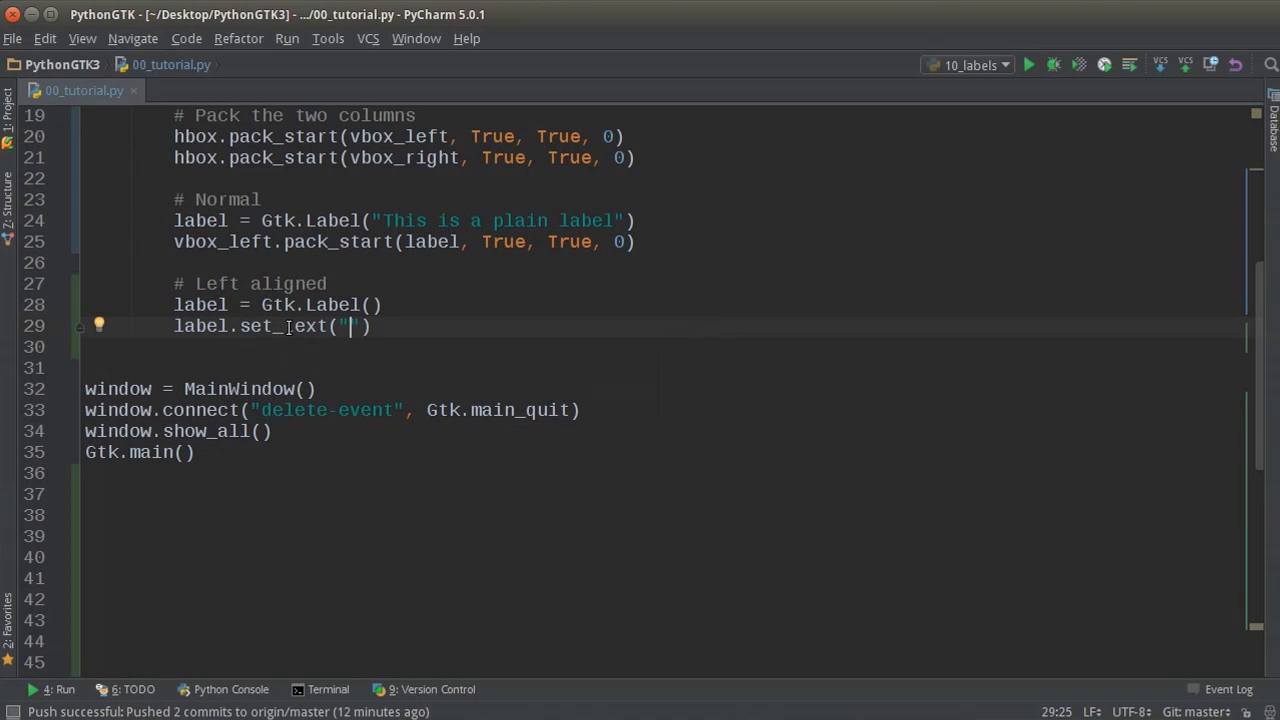
{"action": "type", "text": "This is"}
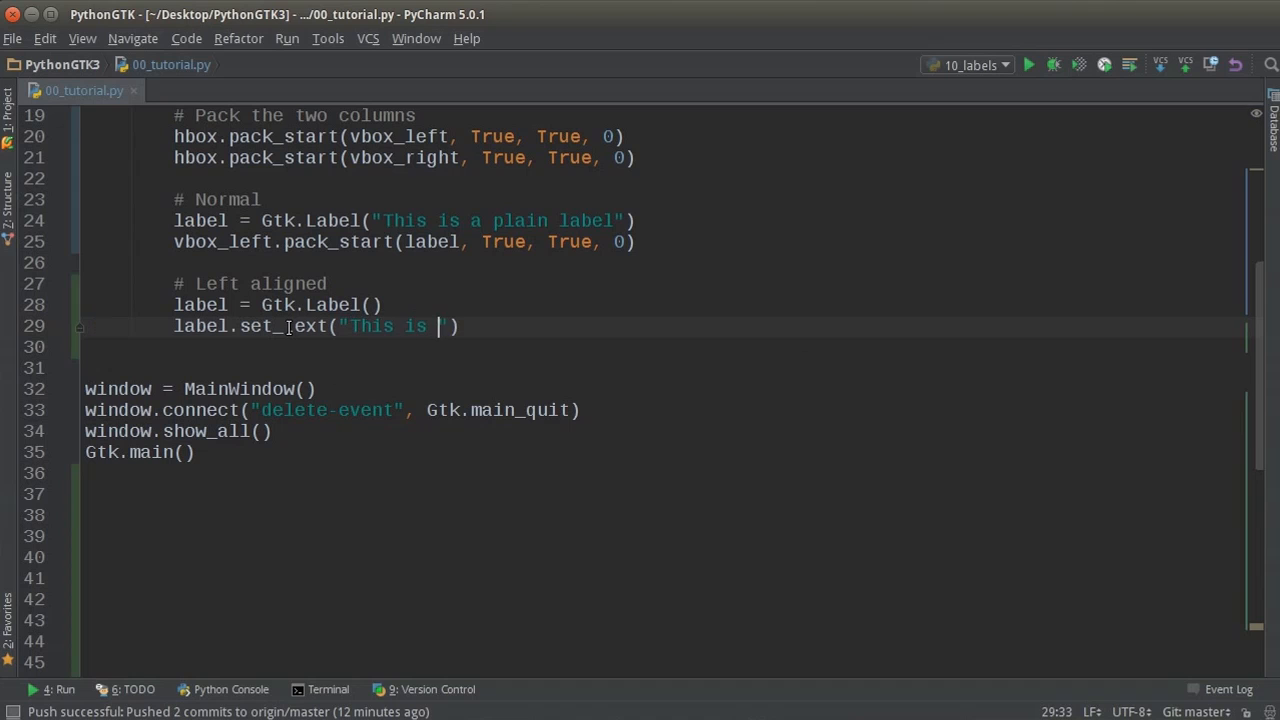
{"action": "type", "text": "left algined text."}
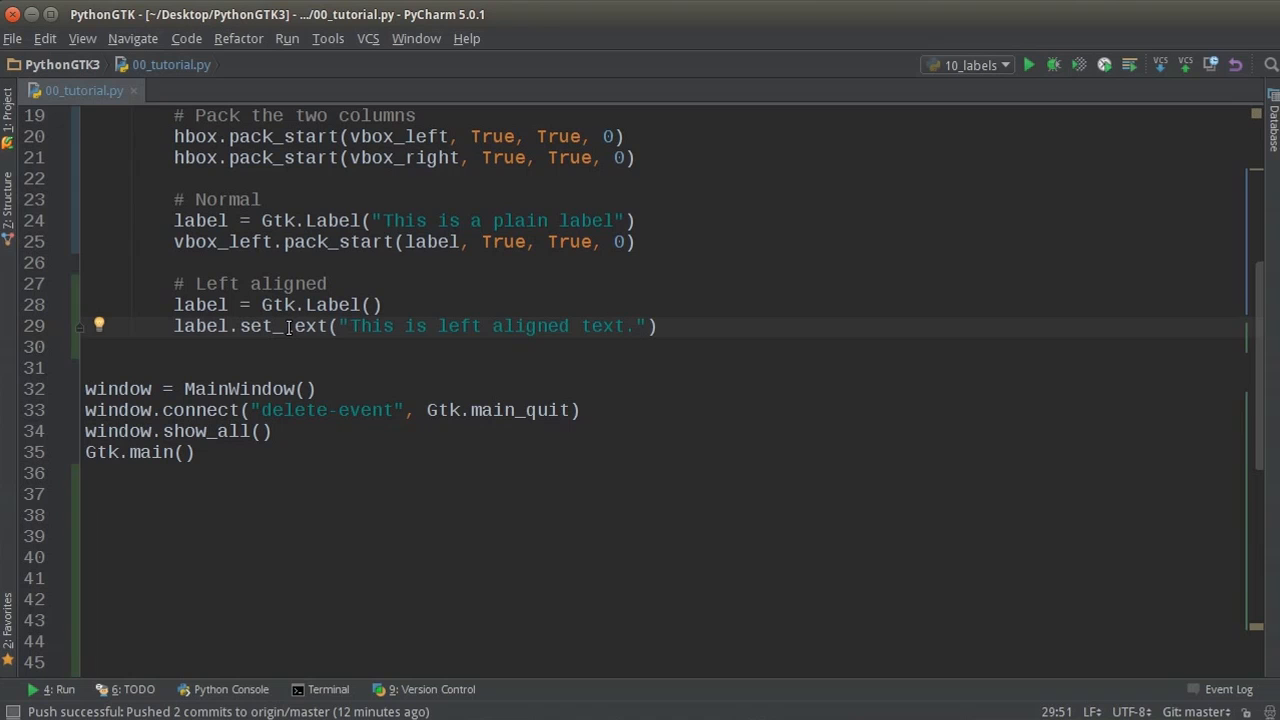
{"action": "type", "text": "\\n"}
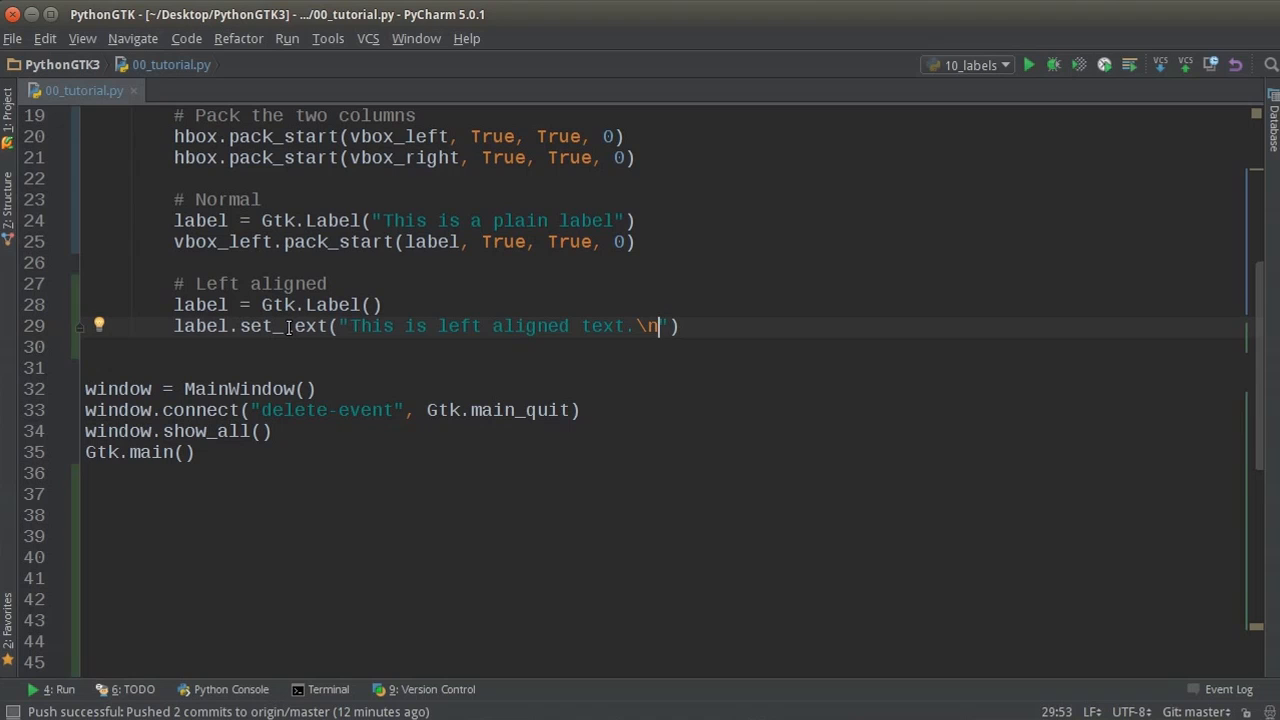
{"action": "type", "text": "0"}
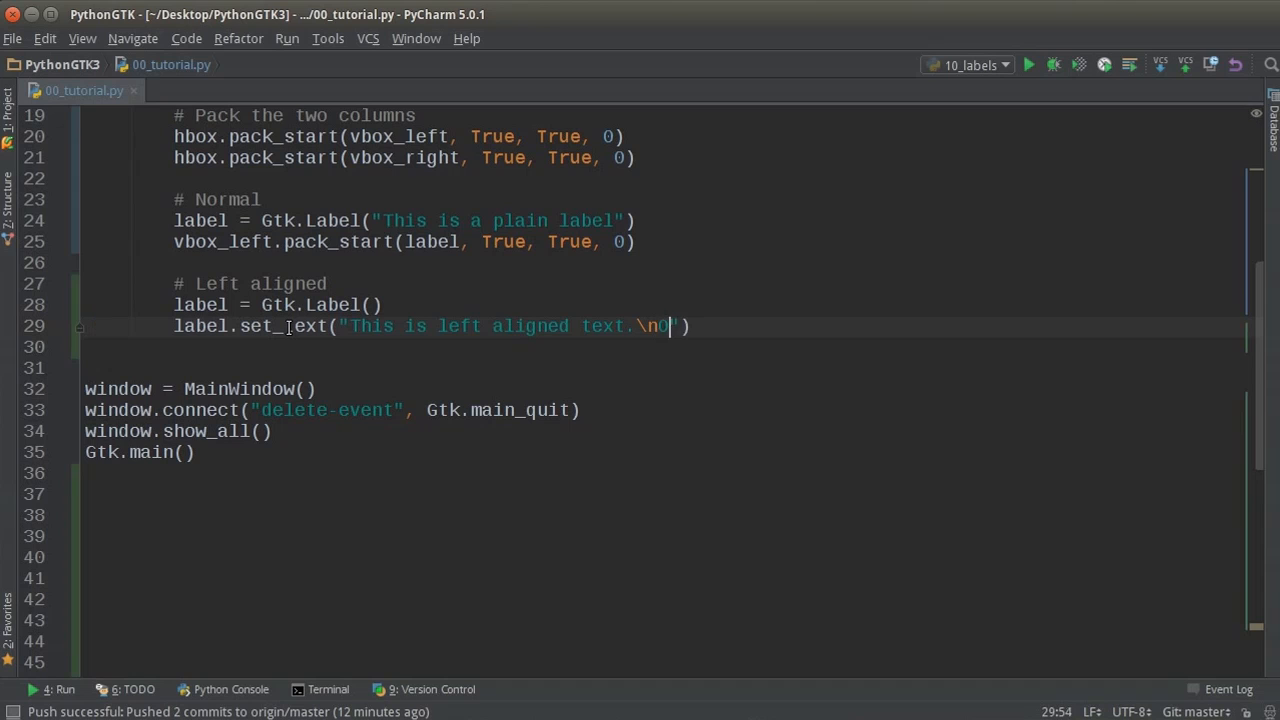
{"action": "type", "text": "h wow multiple lines sooooo"}
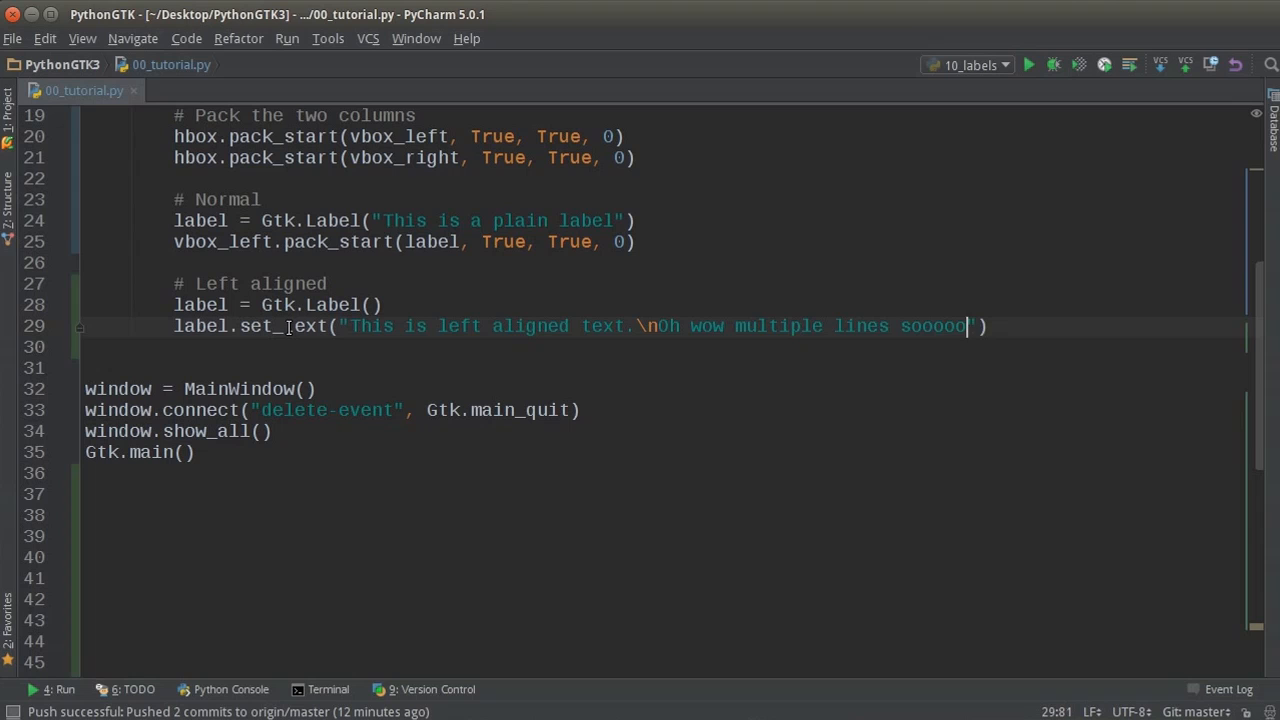
{"action": "type", "text": "cool."}
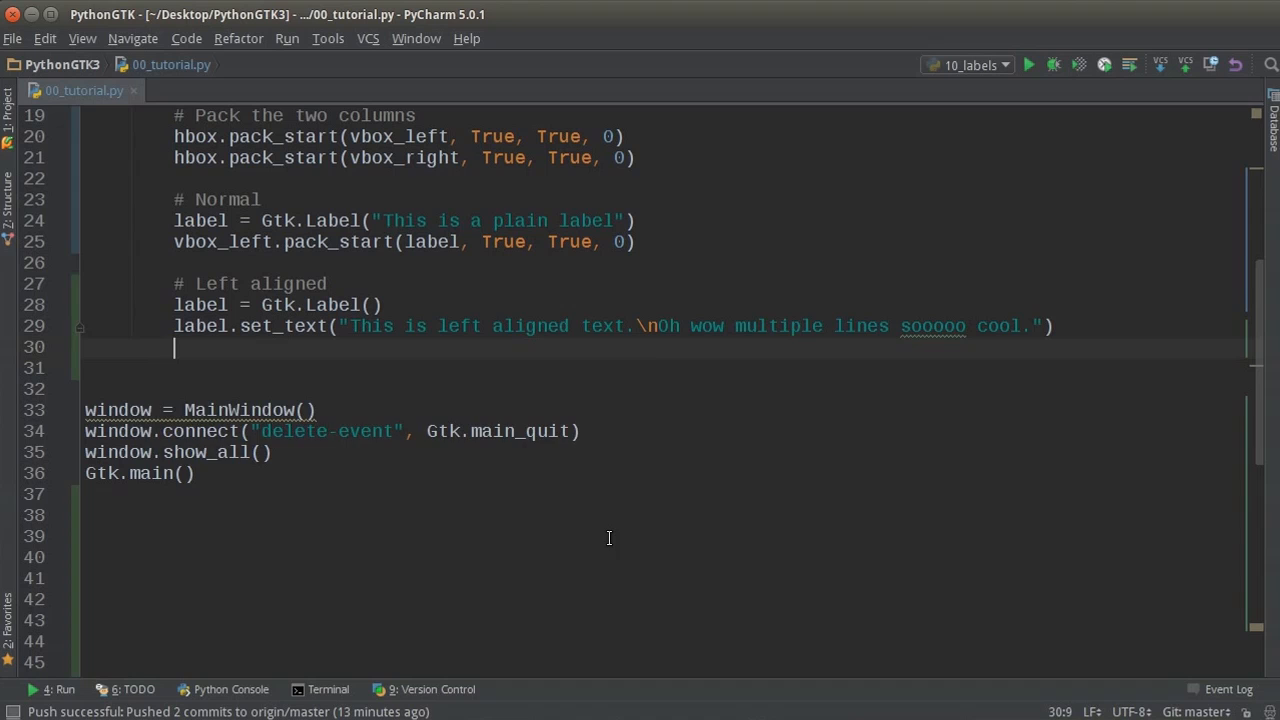
Add label.set_justify(Gtk.Justification.LEFT) to the left-aligned label.
{"action": "type", "text": "label.set_justify"}
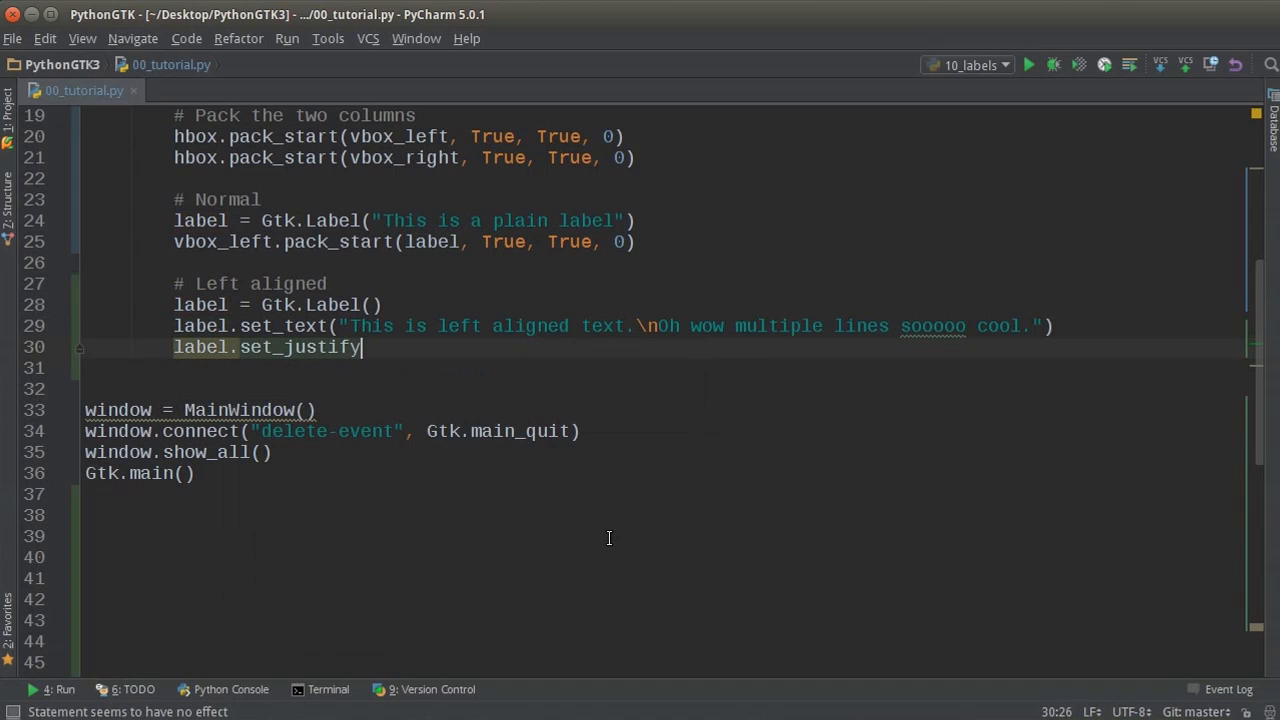
{"action": "type", "text": "()"}
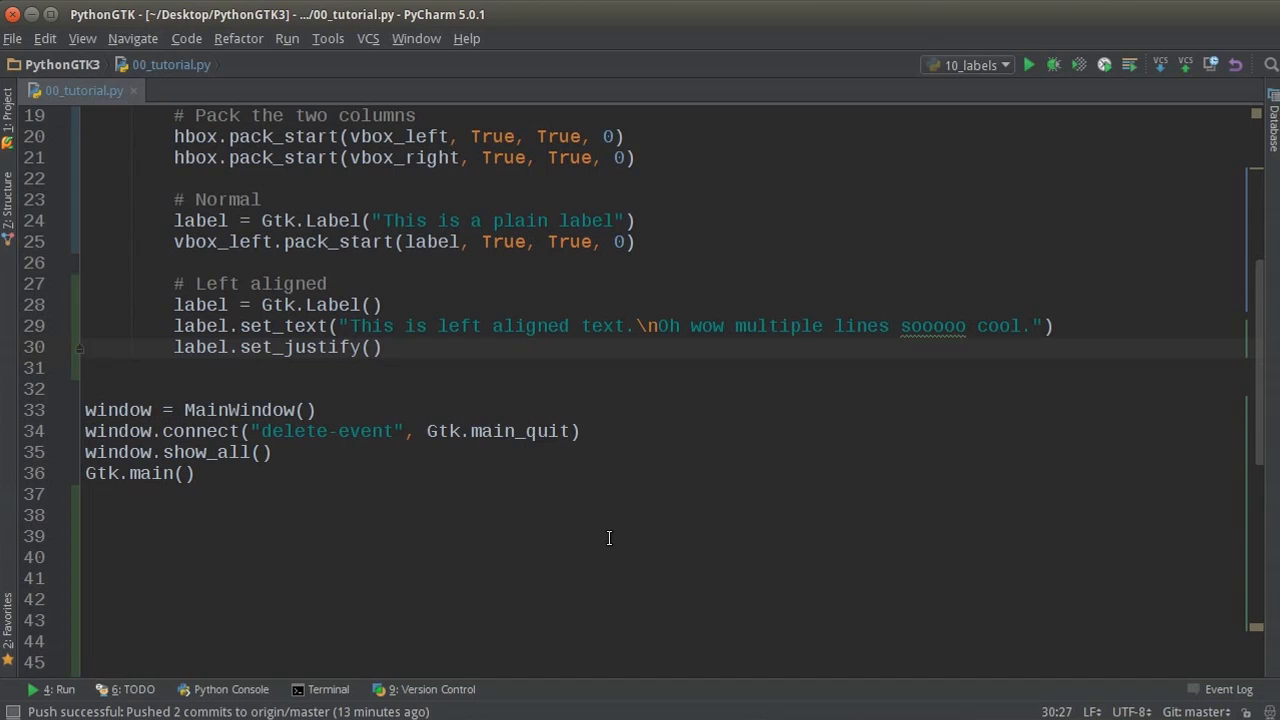
{"action": "type", "text": "G"}
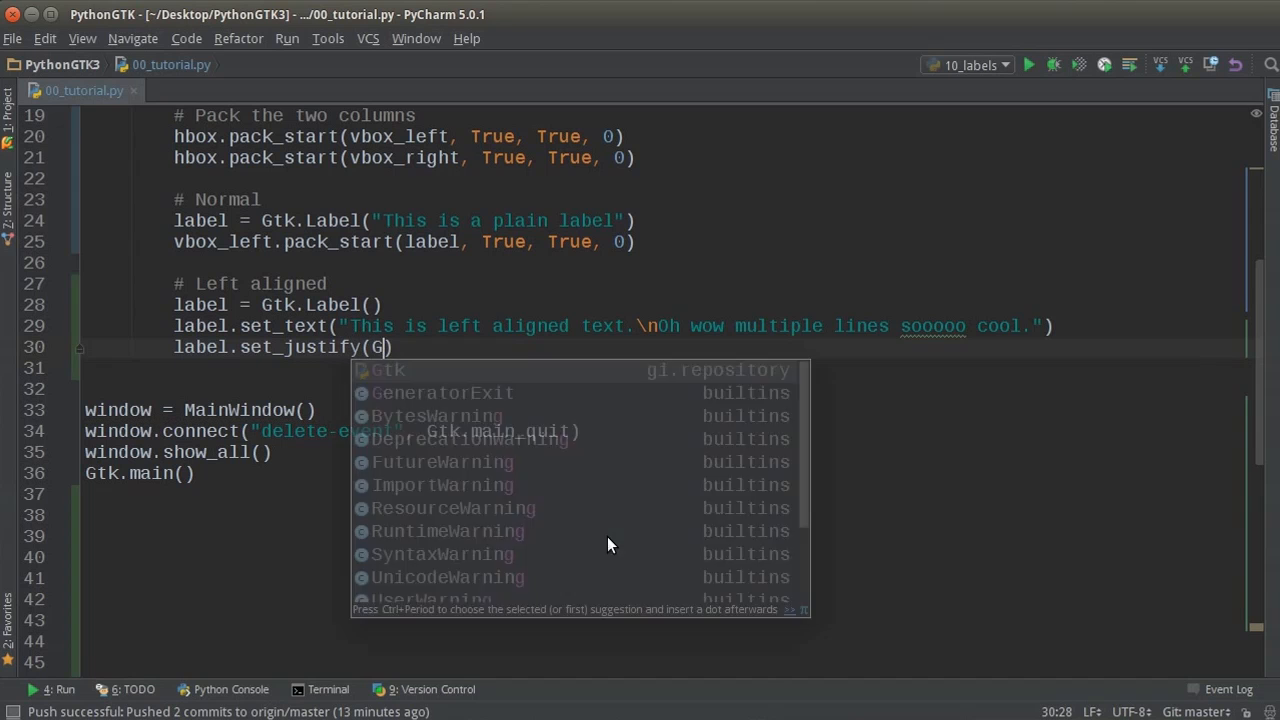
{"action": "type", "text": ".Justification."}
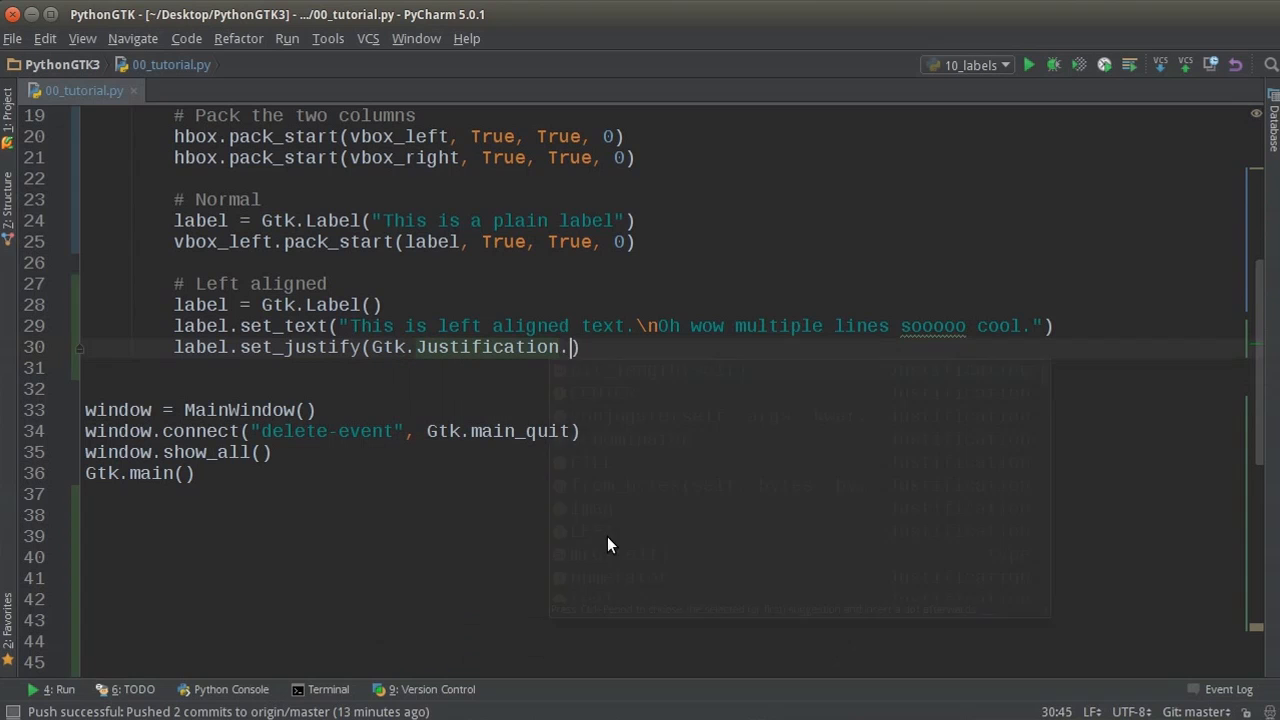
{"action": "type", "text": "LEFT"}
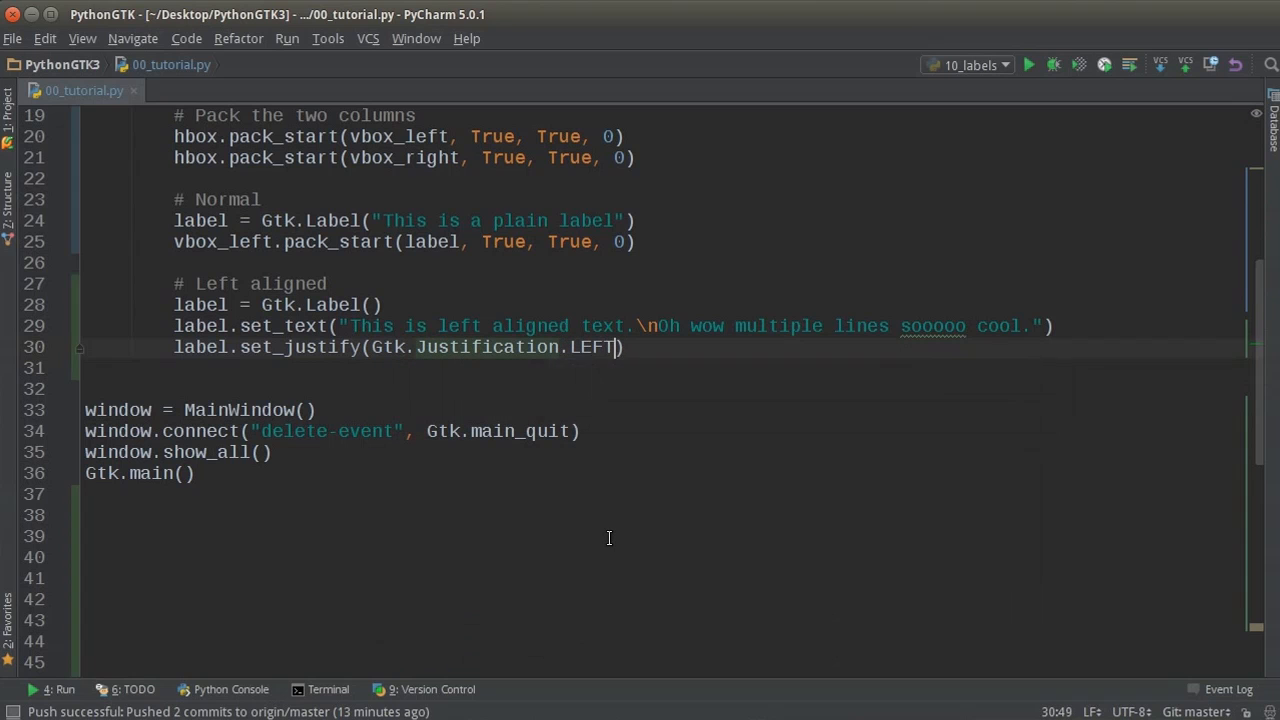
{"action": "left_click", "coordinate": [330, 284]}
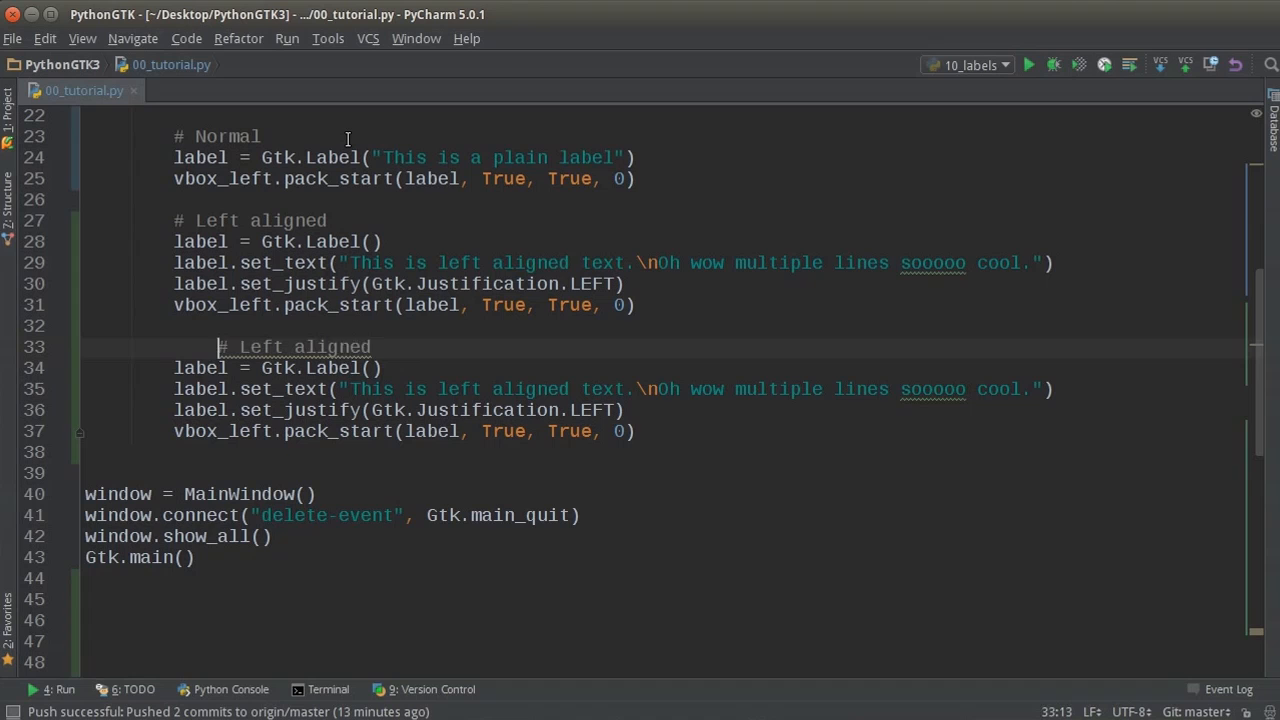
Turn the duplicated block into '# Right aligned' with text in Gtk.Label and RIGHT justification.
{"action": "double_click", "coordinate": [216, 347]}
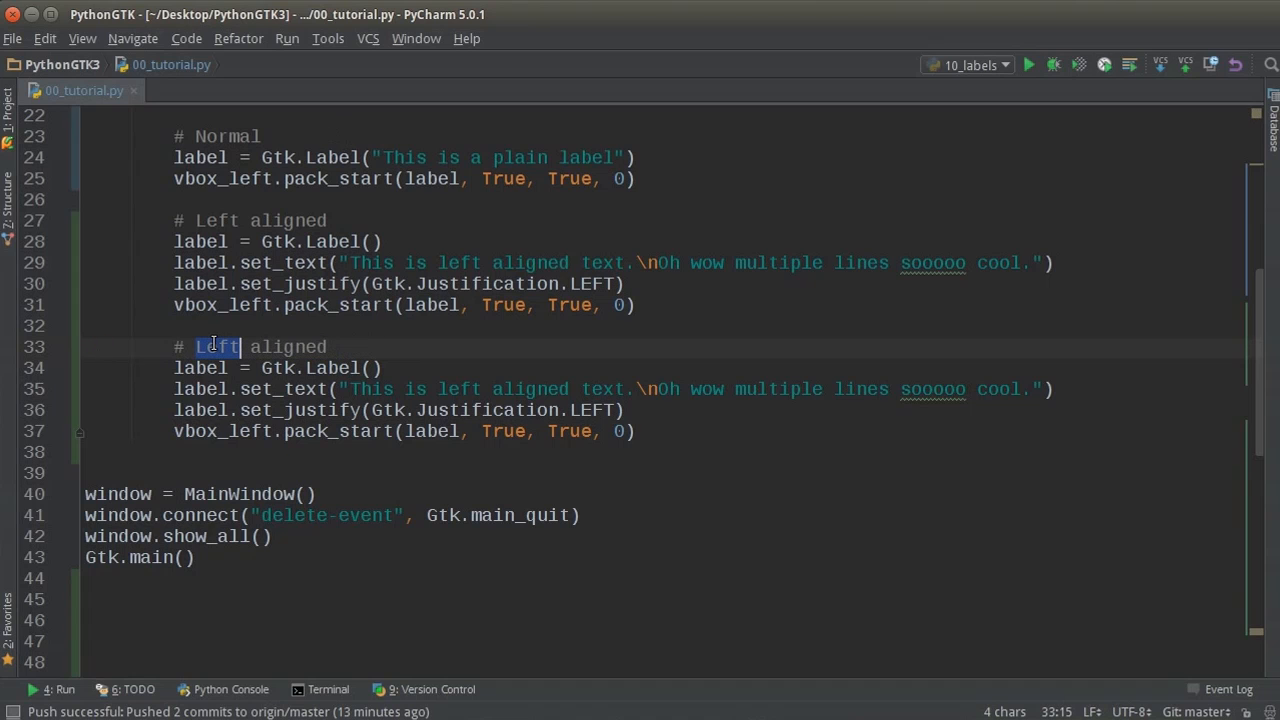
{"action": "type", "text": "Right"}
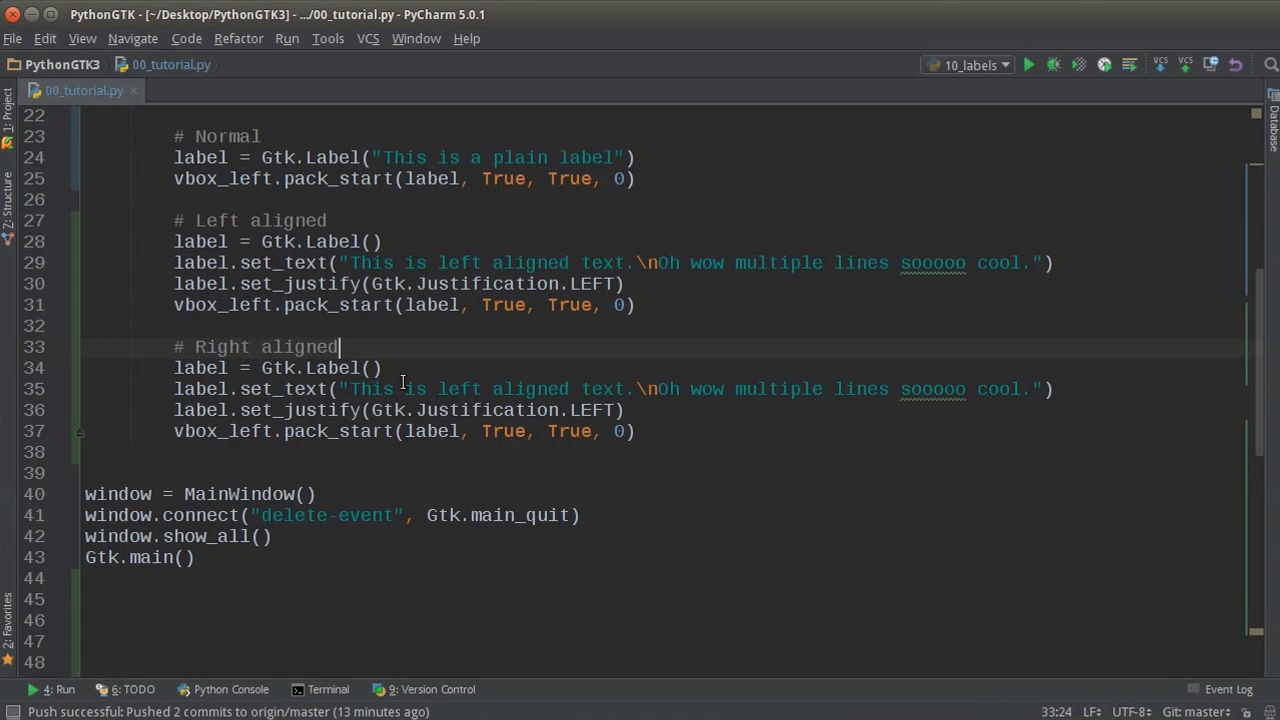
{"action": "left_click_drag", "start_coordinate": [343, 389], "coordinate": [1040, 389]}
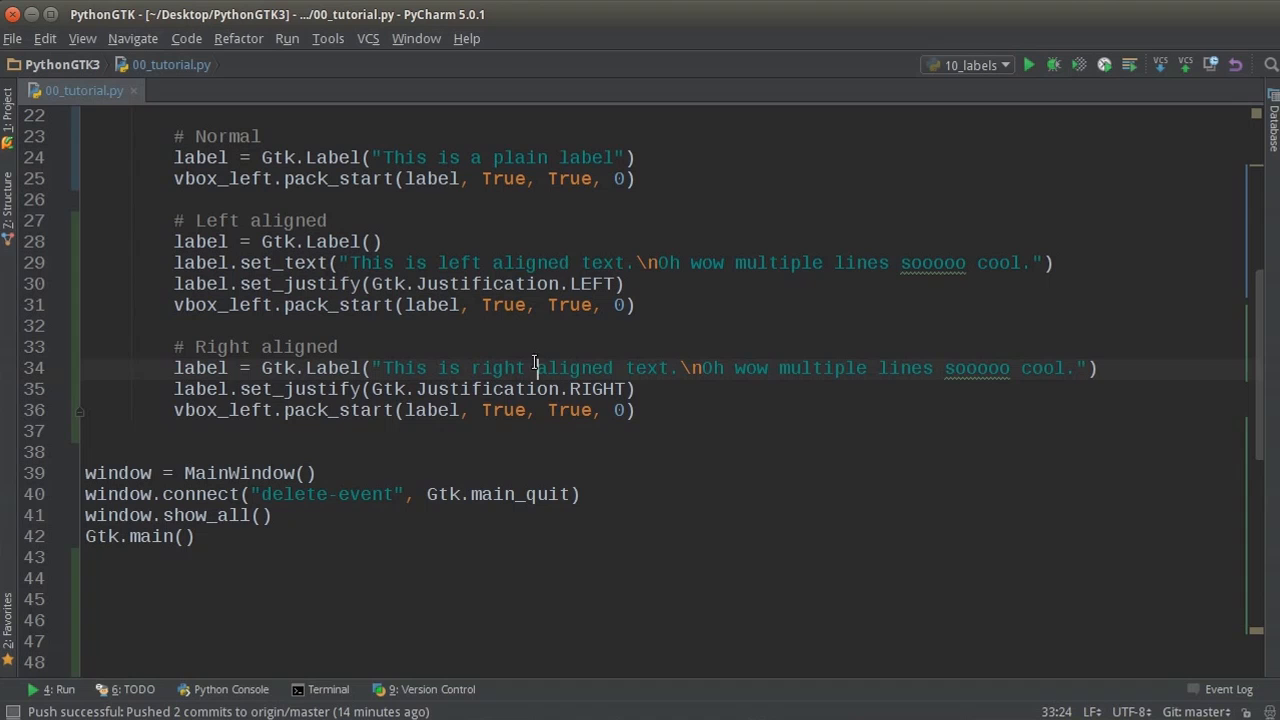
{"action": "type", "text": "bacon bacon"}
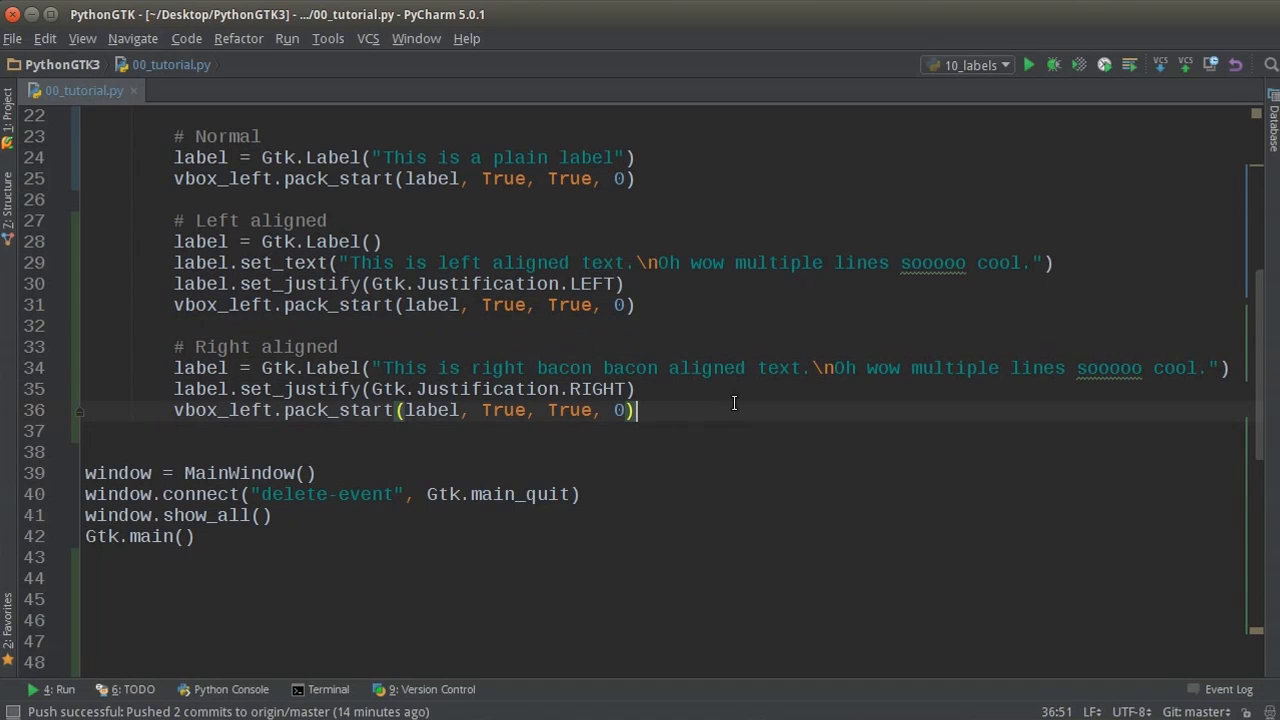
{"action": "key", "text": "enter"}
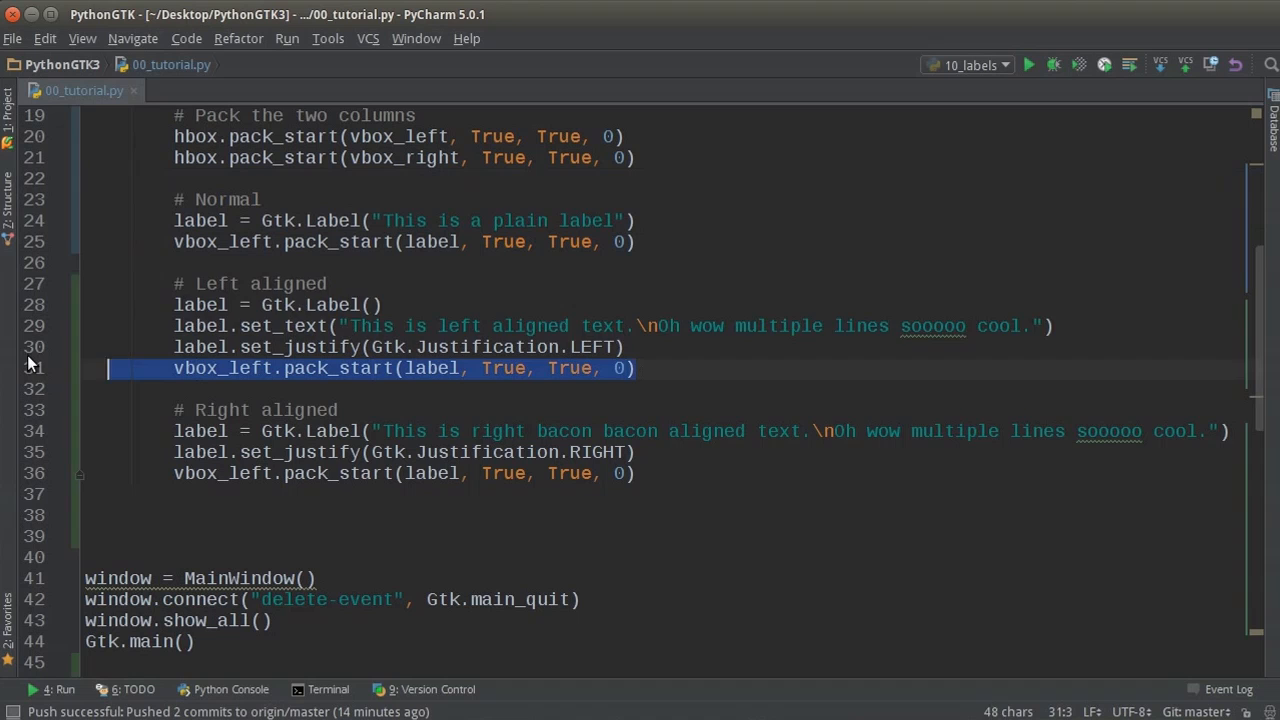
Add self.add(hbox) at the end of __init__ so both label columns appear in the window.
{"action": "left_click", "coordinate": [321, 514]}
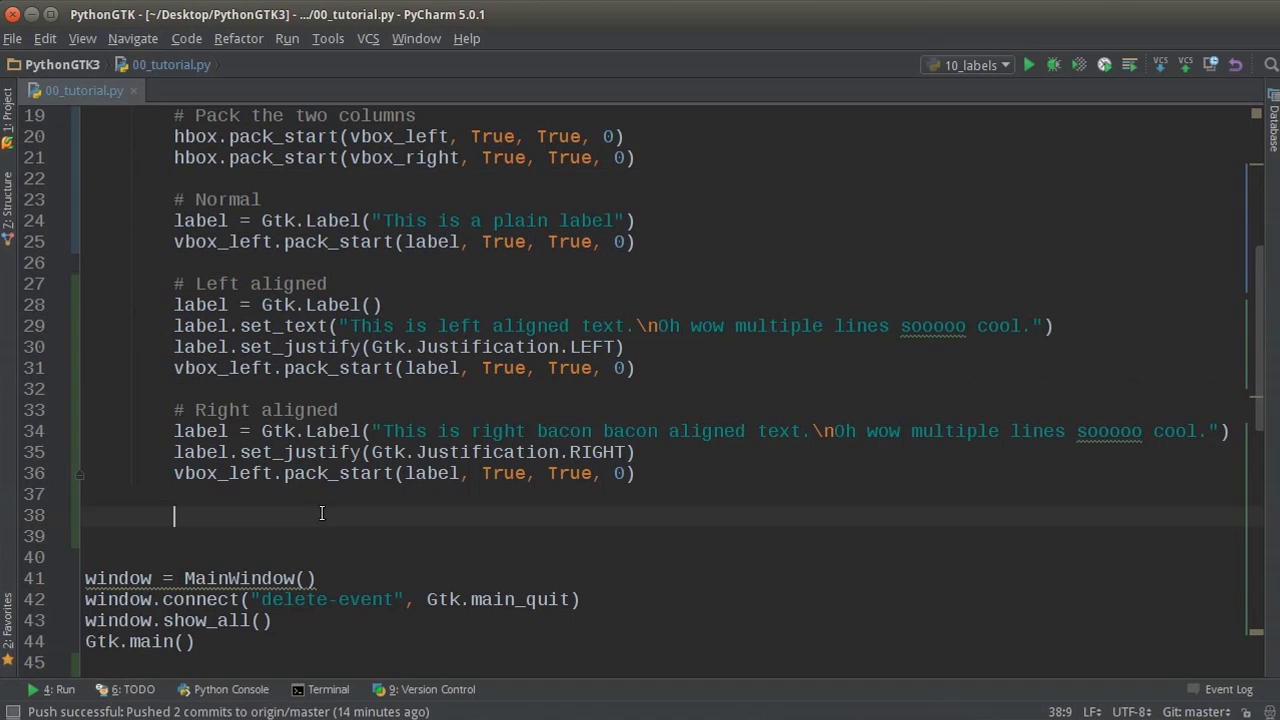
{"action": "type", "text": "self"}
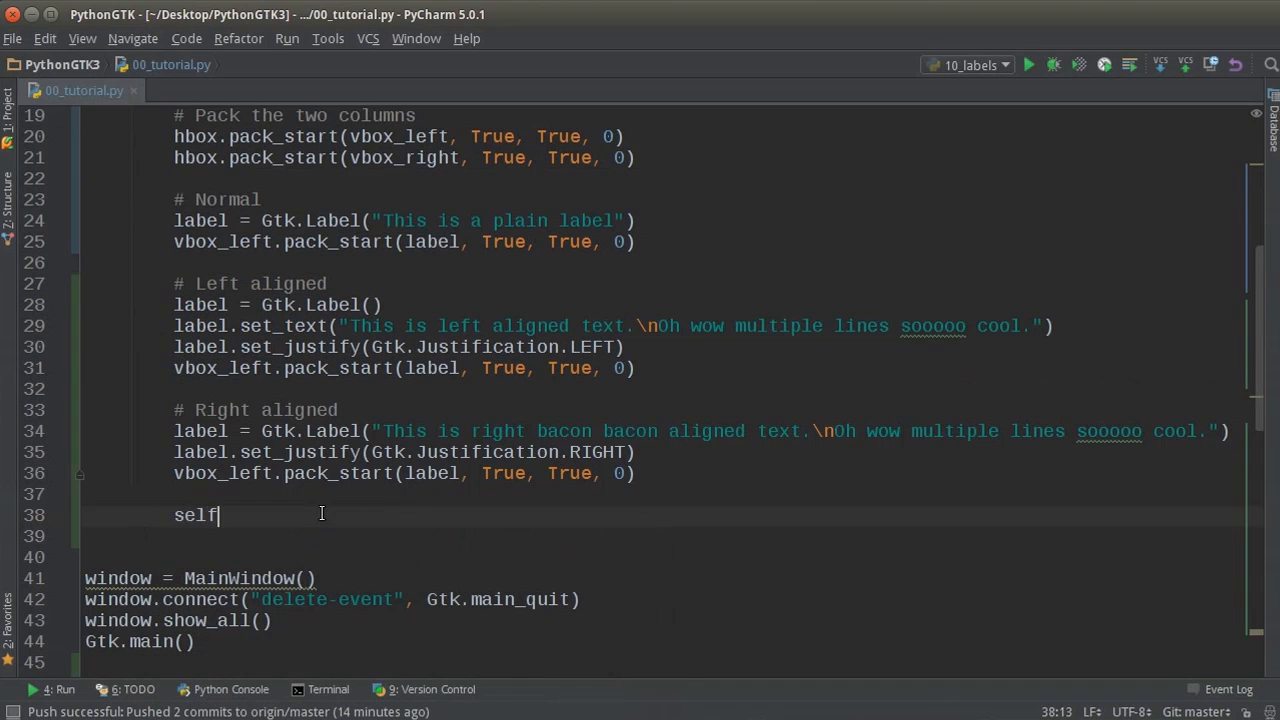
{"action": "type", "text": ".add(hbox"}
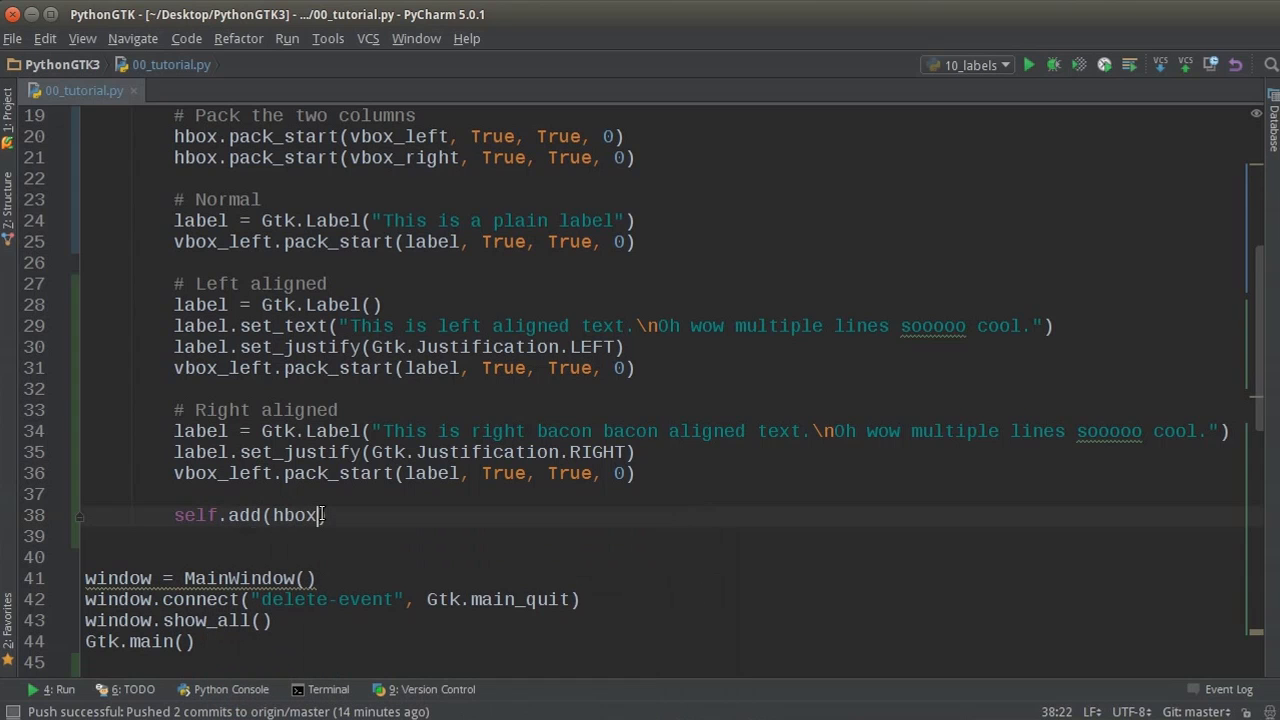
{"action": "type", "text": "\"This is left aligned text.\\nOh wow multiple lines sooooo cool.\""}
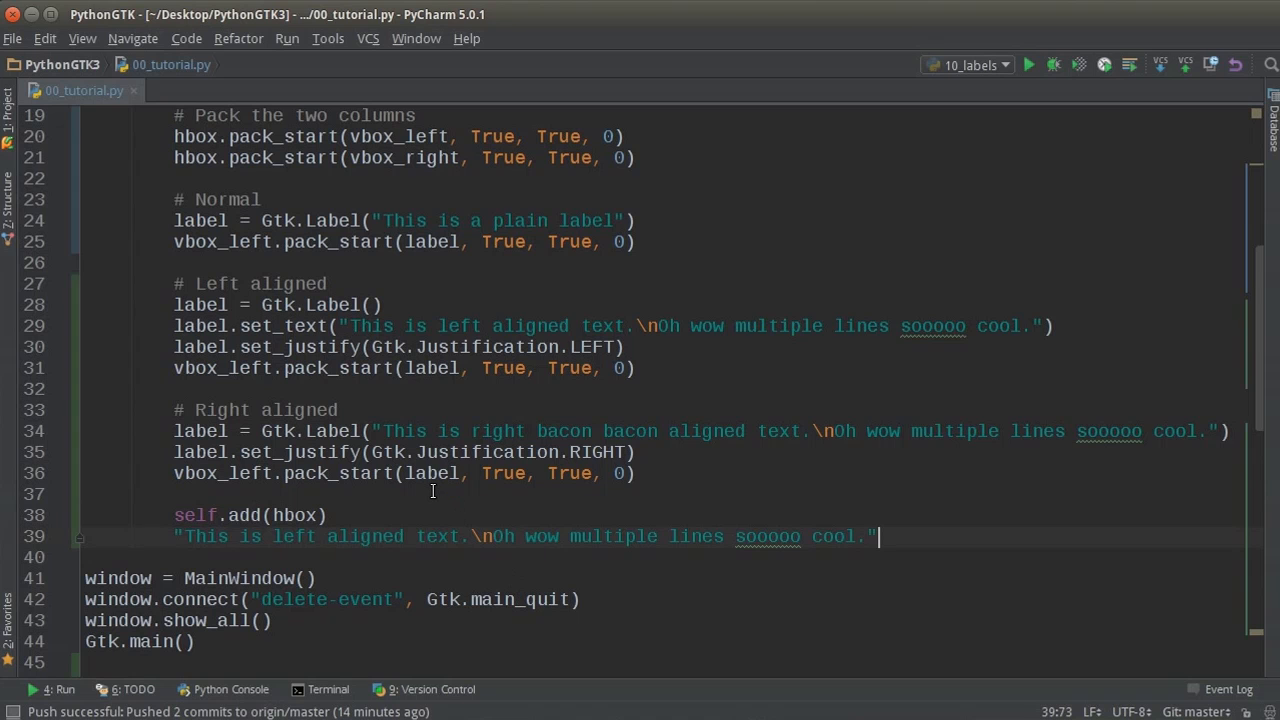
{"action": "right_click", "coordinate": [433, 491]}
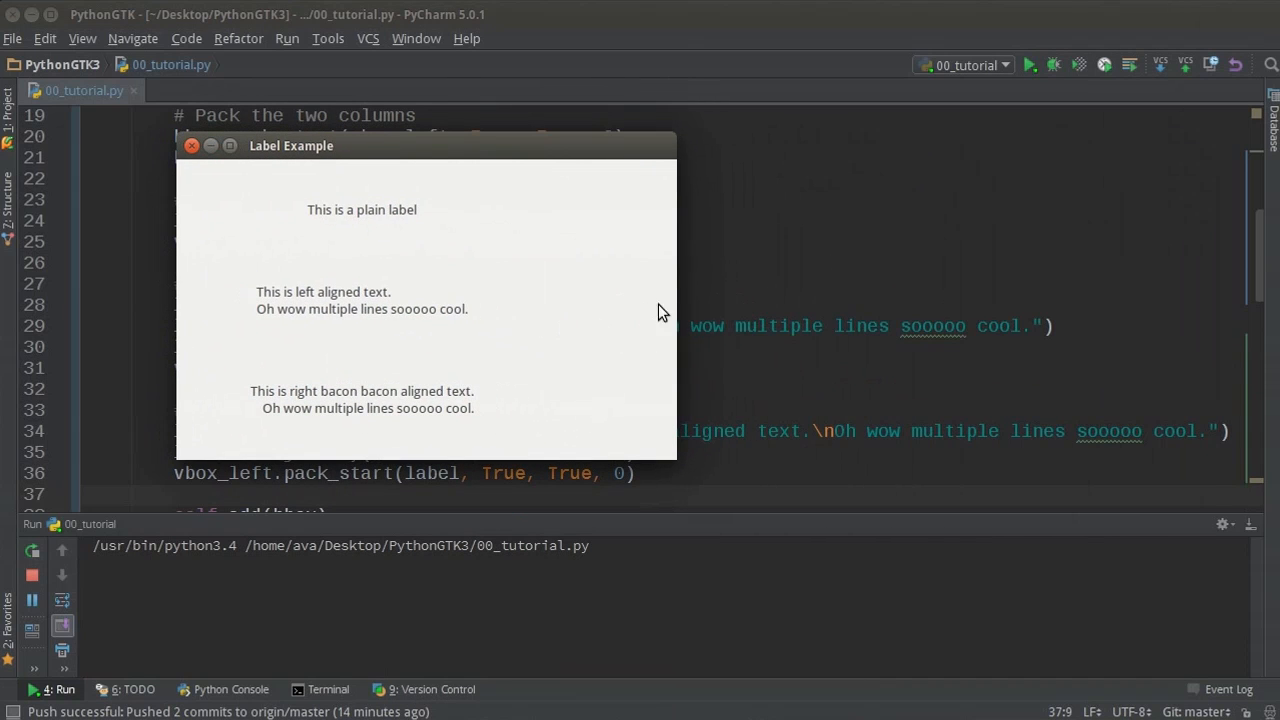
{"action": "mouse_move", "coordinate": [343, 220]}
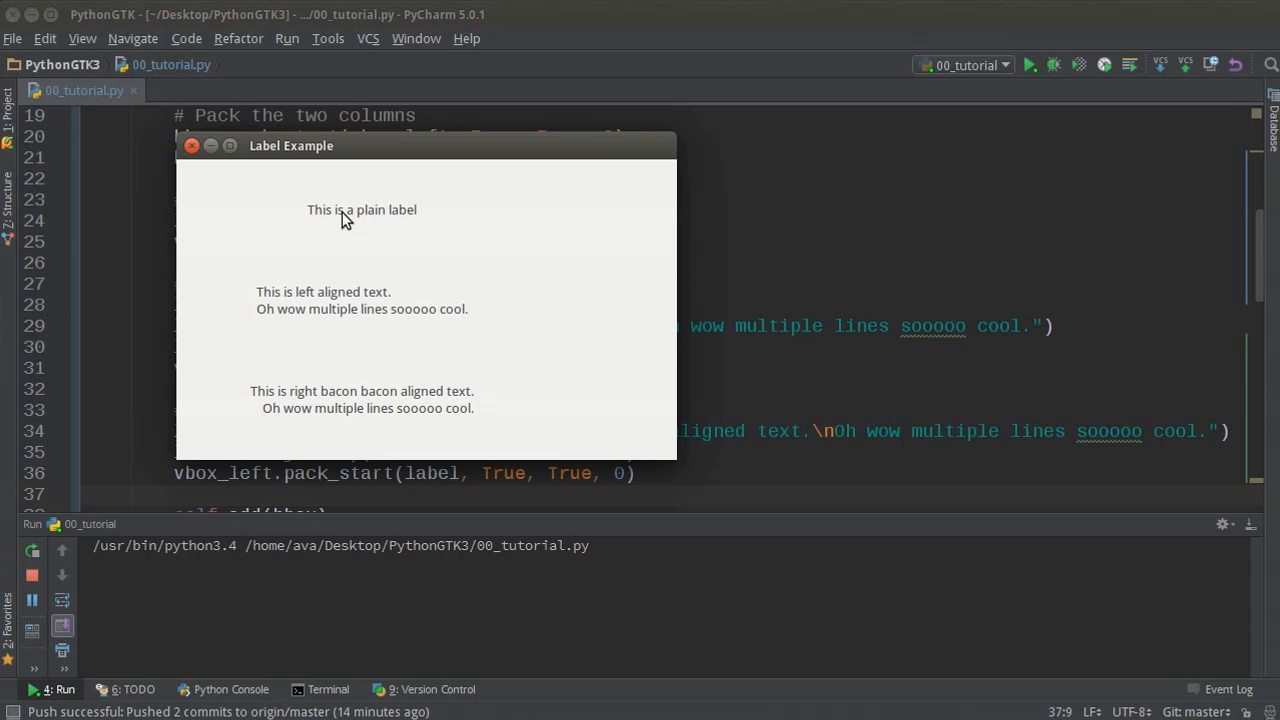
{"action": "mouse_move", "coordinate": [294, 303]}
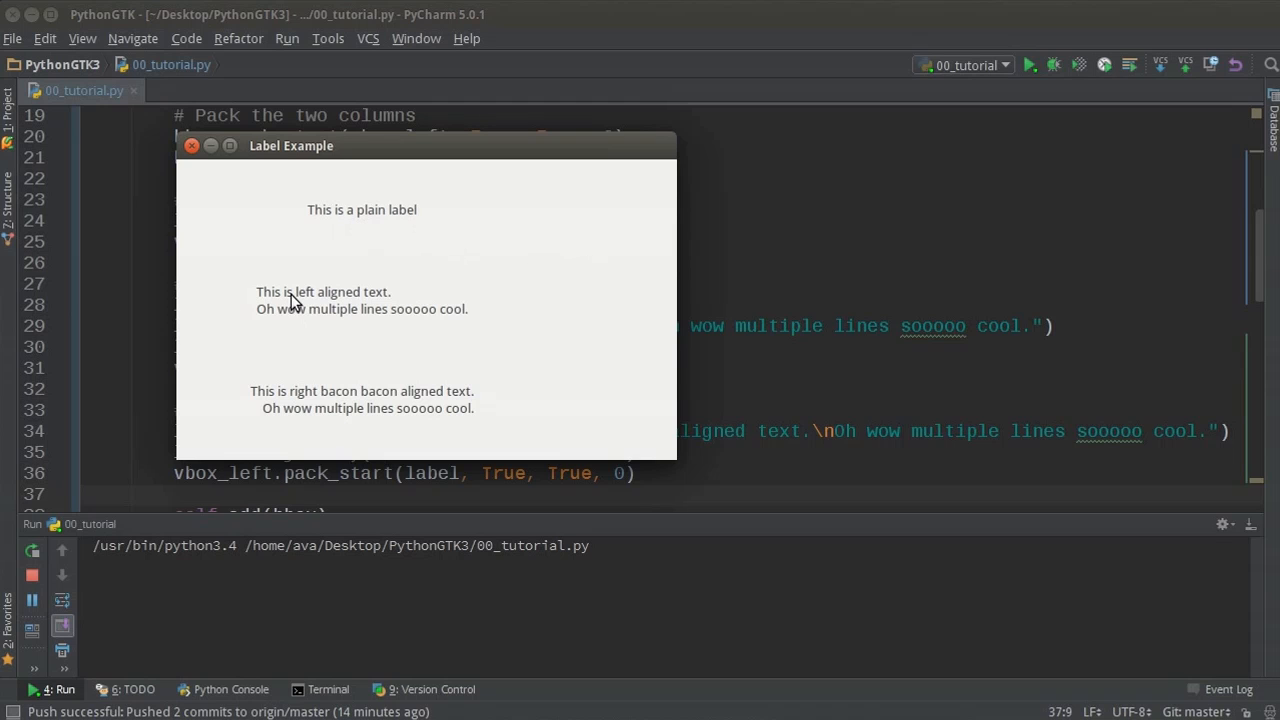
{"action": "mouse_move", "coordinate": [335, 308]}
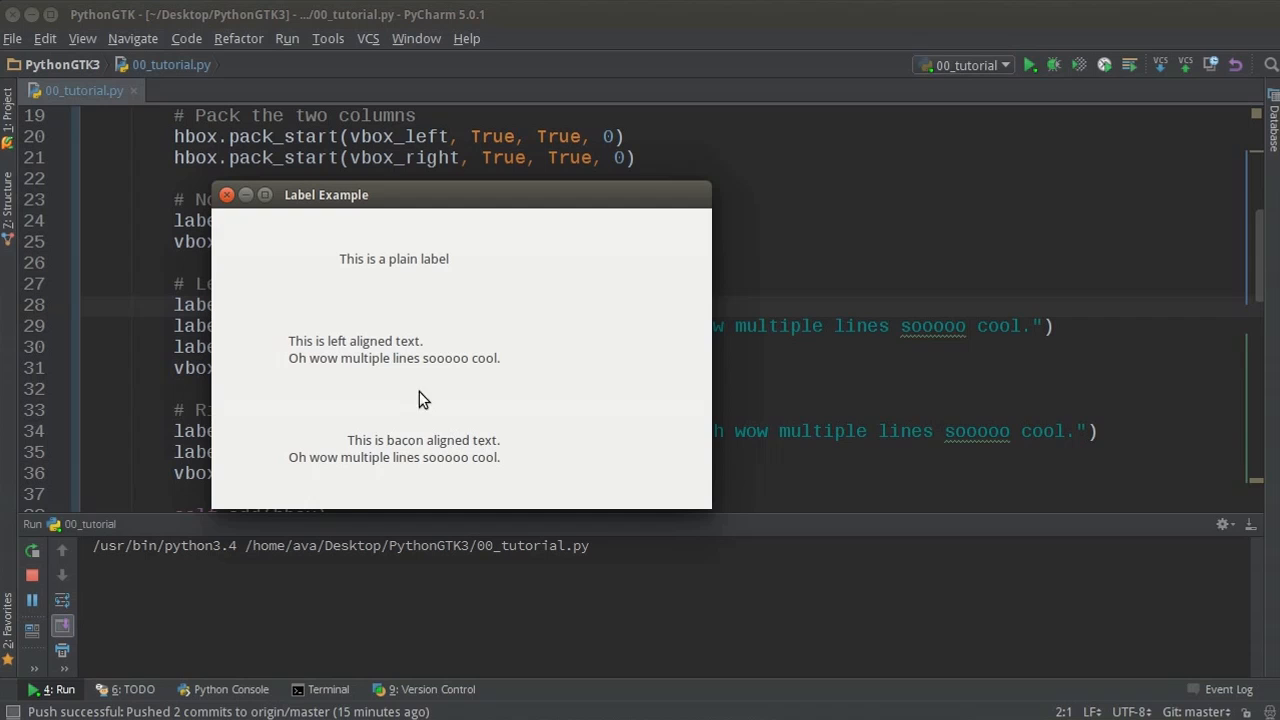
{"action": "mouse_move", "coordinate": [412, 345]}
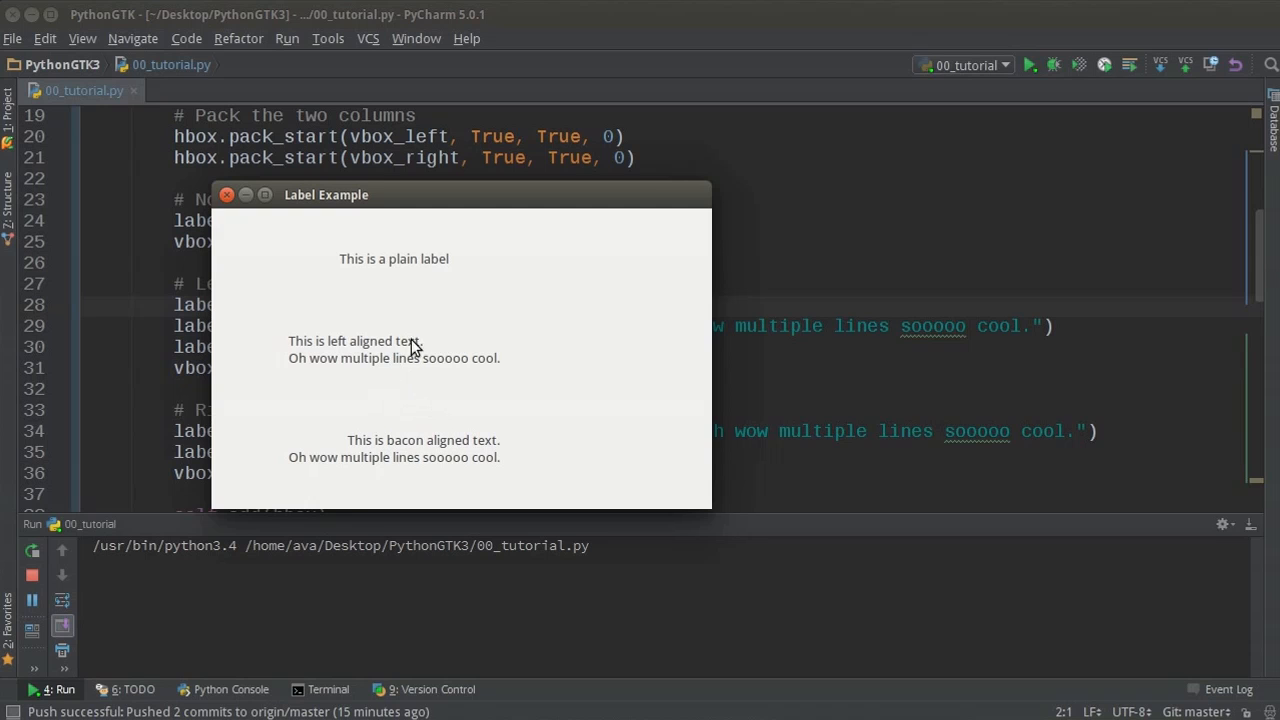
{"action": "mouse_move", "coordinate": [427, 459]}
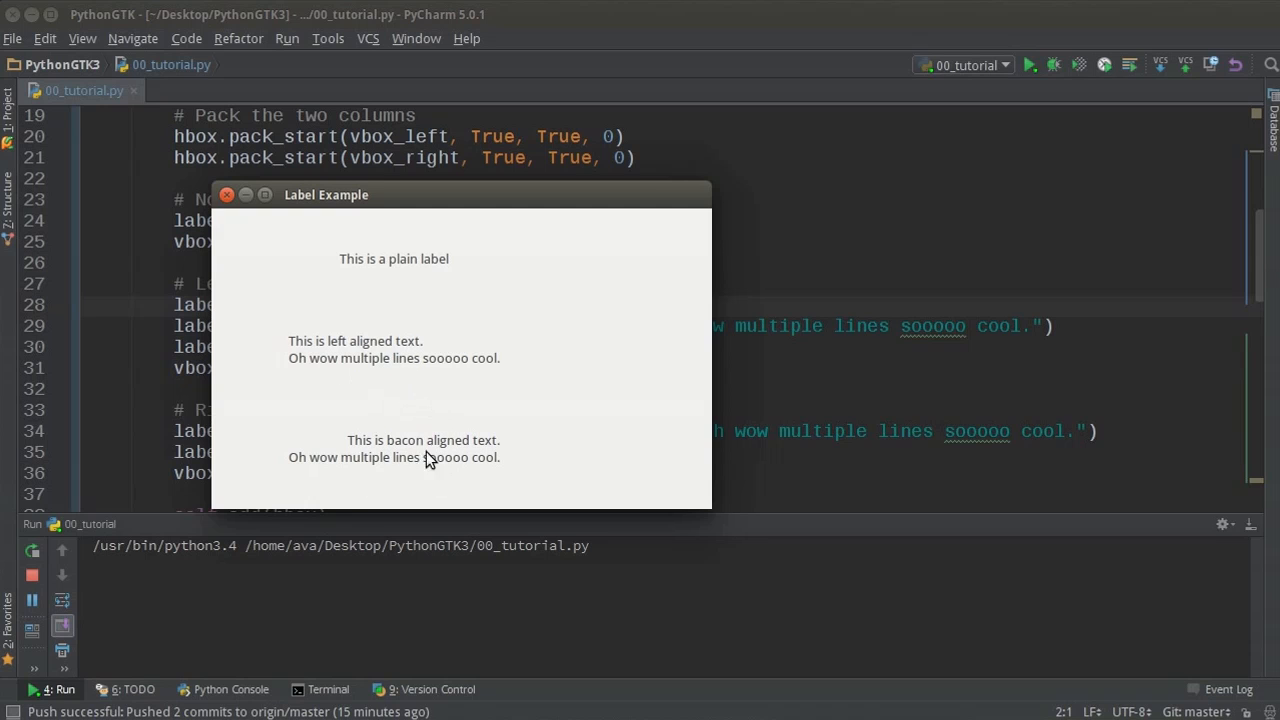
{"action": "mouse_move", "coordinate": [557, 417]}
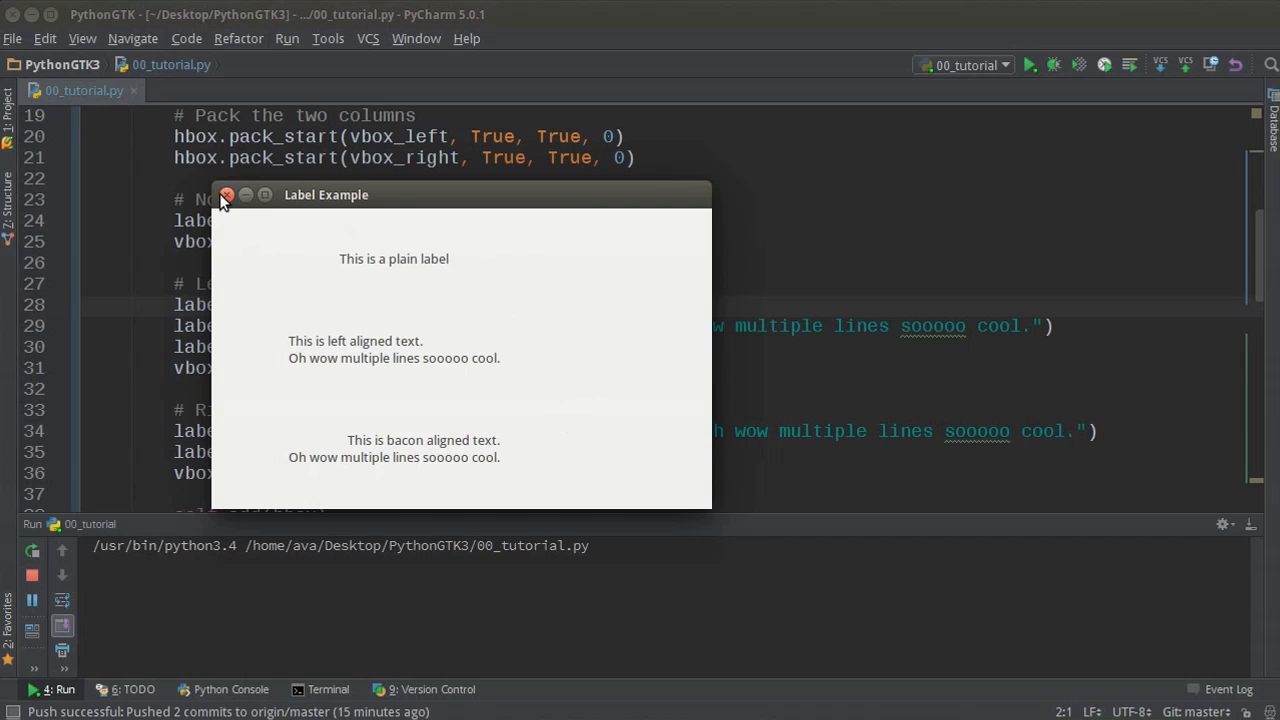
Close the Label Example window showing 'This is bacon aligned text.'.
{"action": "left_click", "coordinate": [227, 195]}
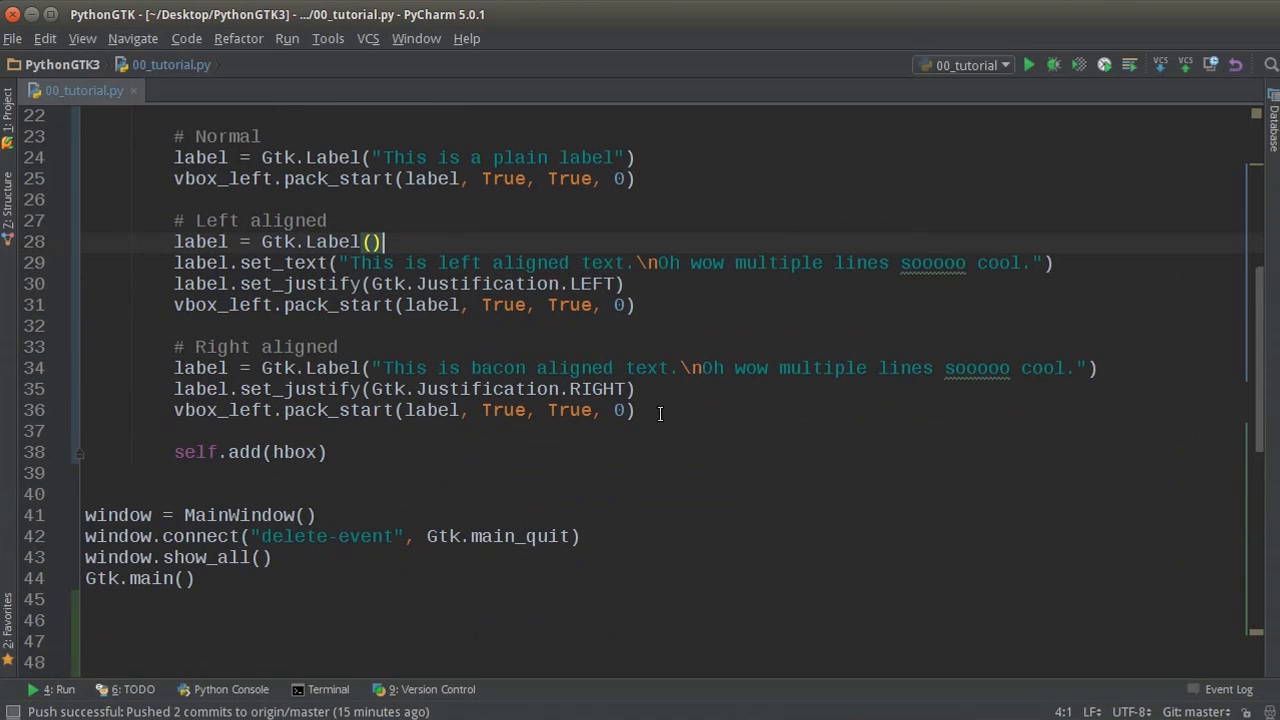
Add a '# Line wrap' comment and start label = Gtk.Label(" using autocomplete.
{"action": "key", "text": "enter"}
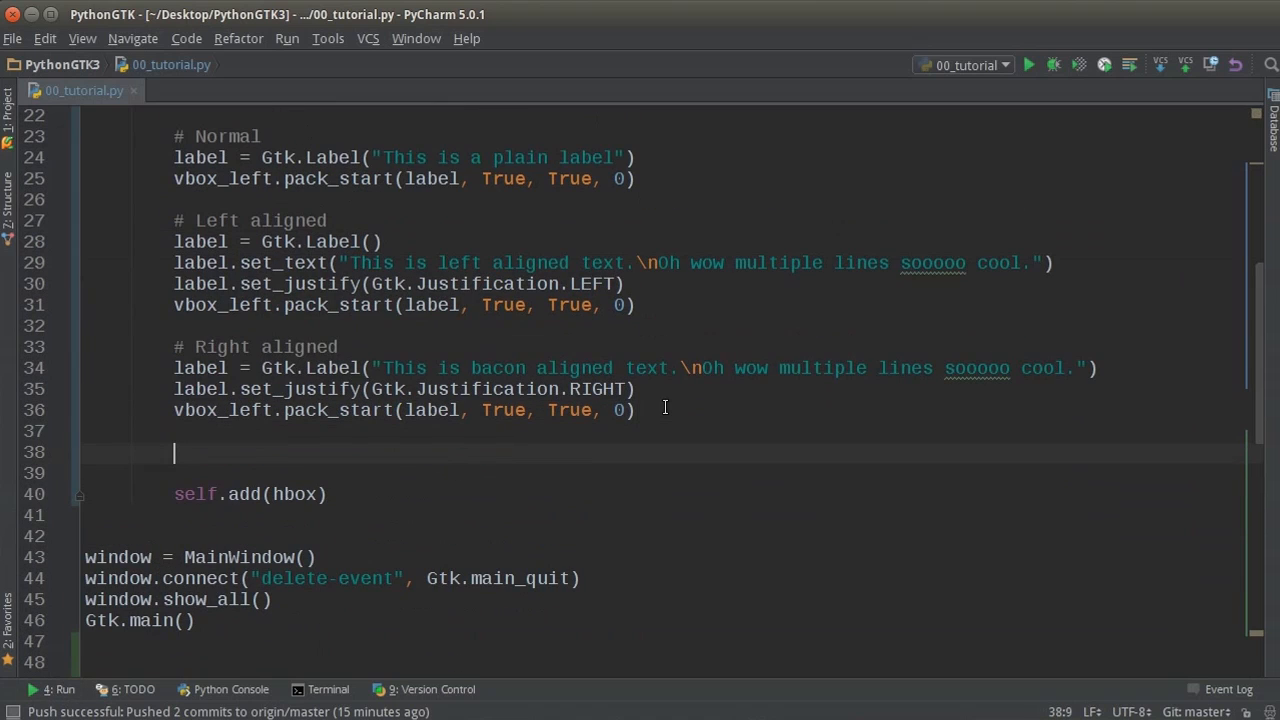
{"action": "mouse_move", "coordinate": [260, 434]}
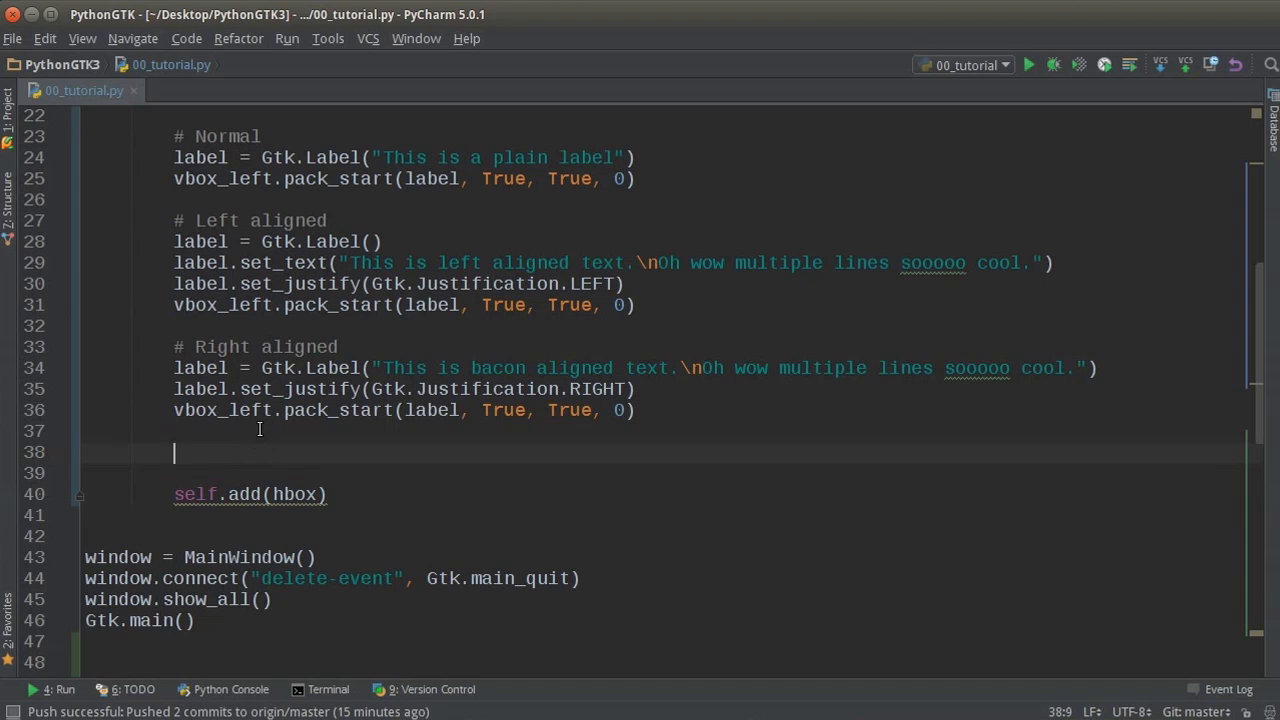
{"action": "type", "text": "# Line wrap"}
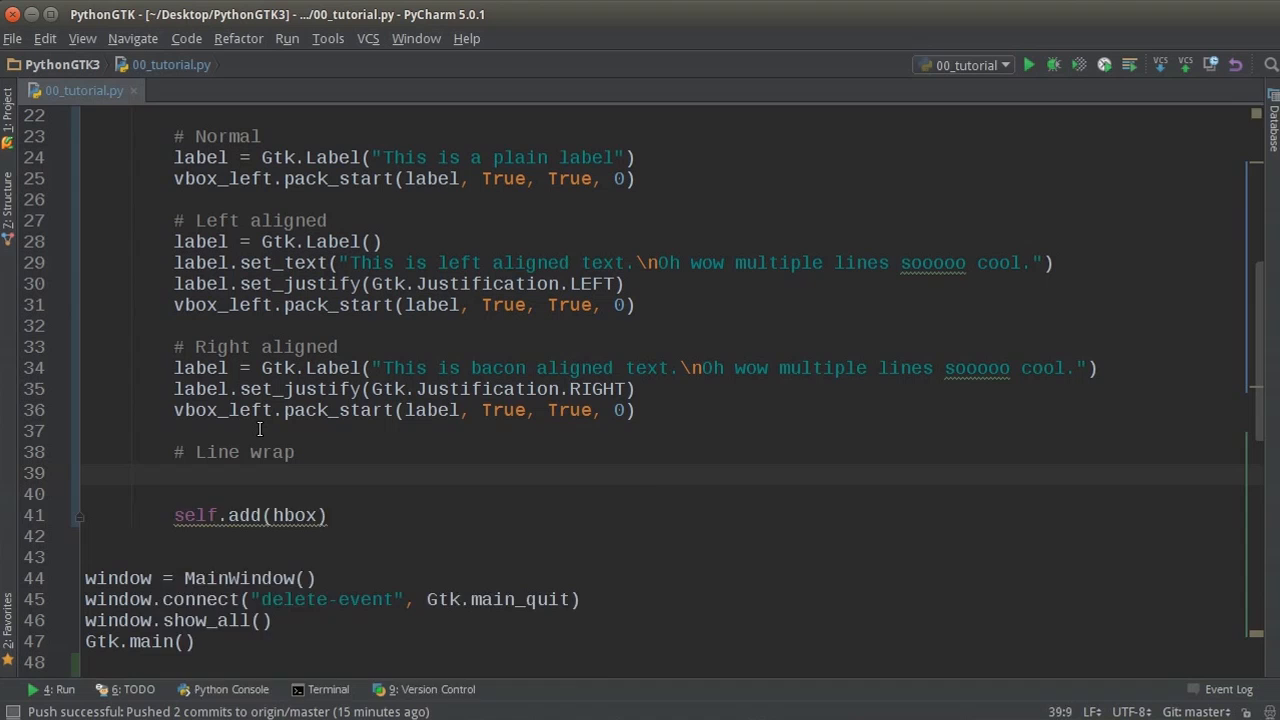
{"action": "type", "text": "label ="}
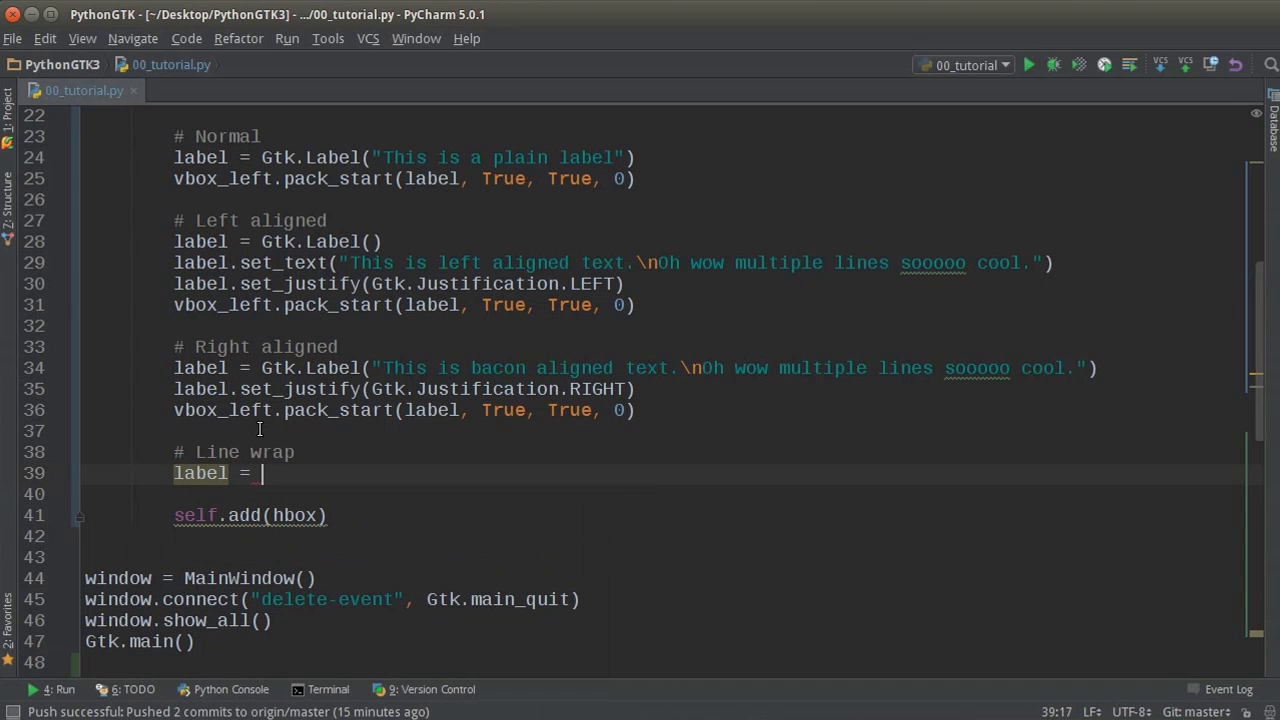
{"action": "type", "text": "Gtk"}
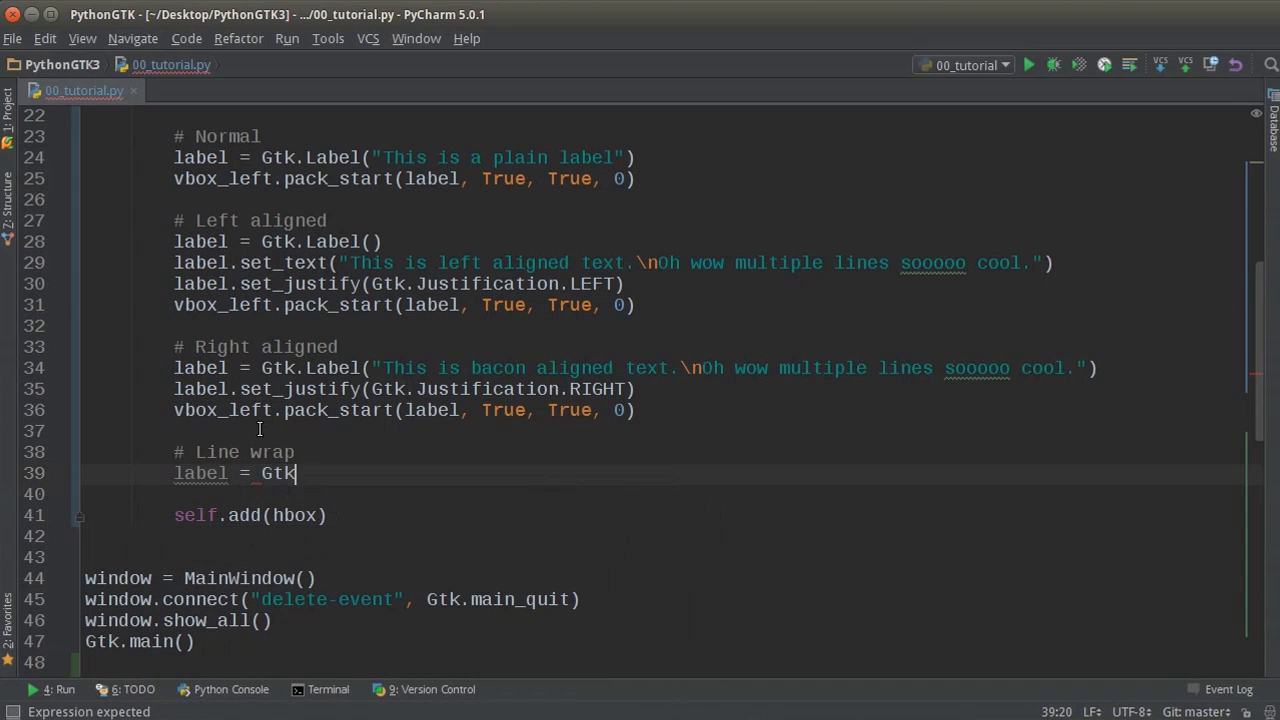
{"action": "type", "text": "."}
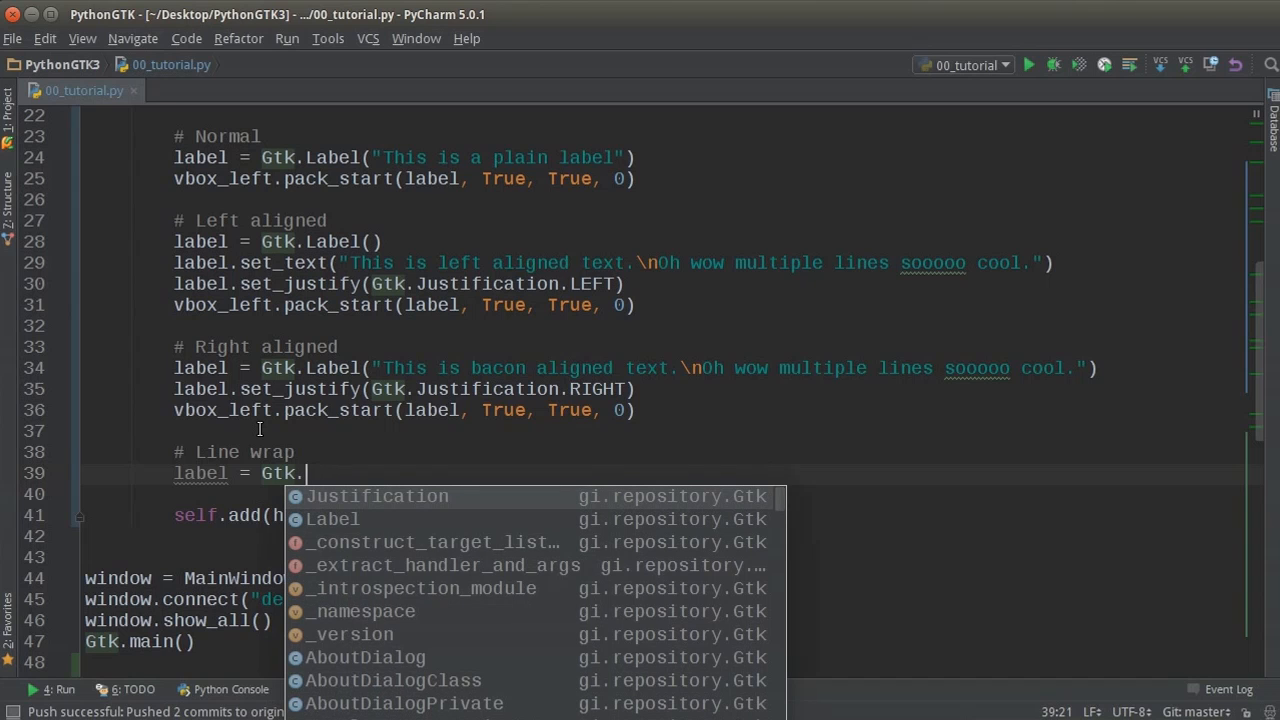
{"action": "left_click", "coordinate": [332, 518]}
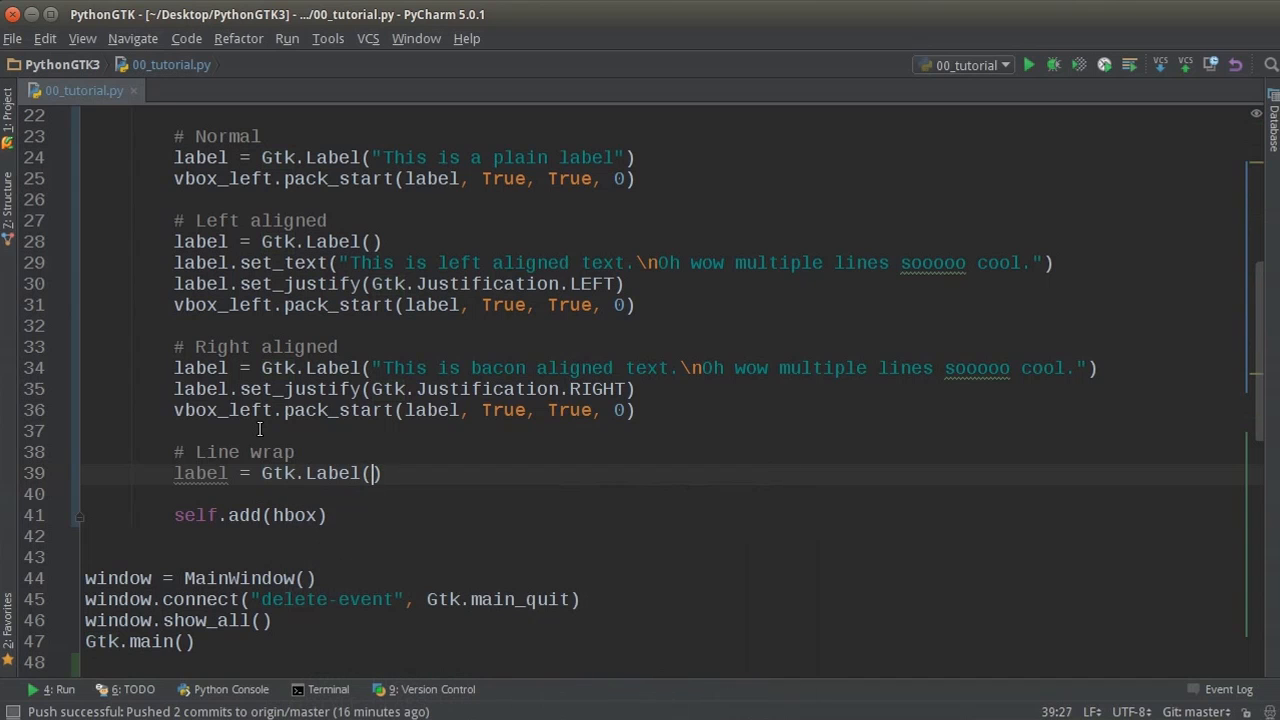
{"action": "type", "text": "\""}
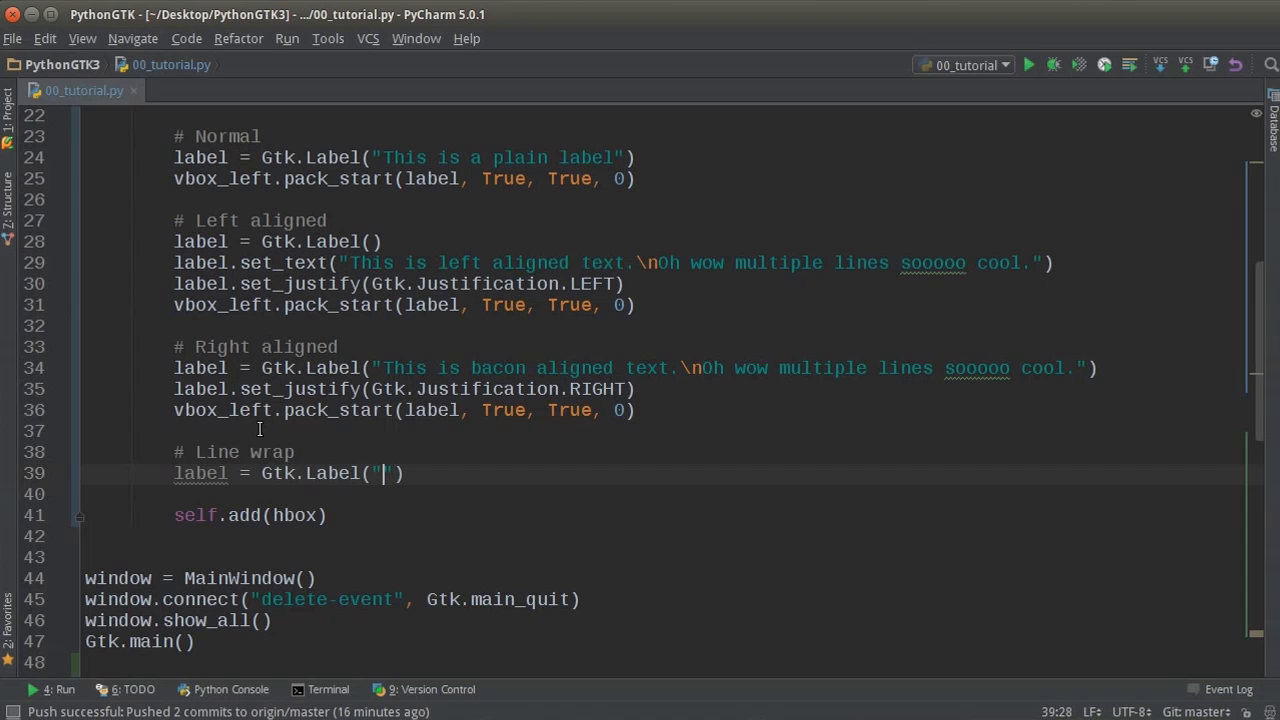
Fill the label with repeated 'Hi my name is Bucky I love ham' and pack it into vbox_right.
{"action": "type", "text": "Hi my n"}
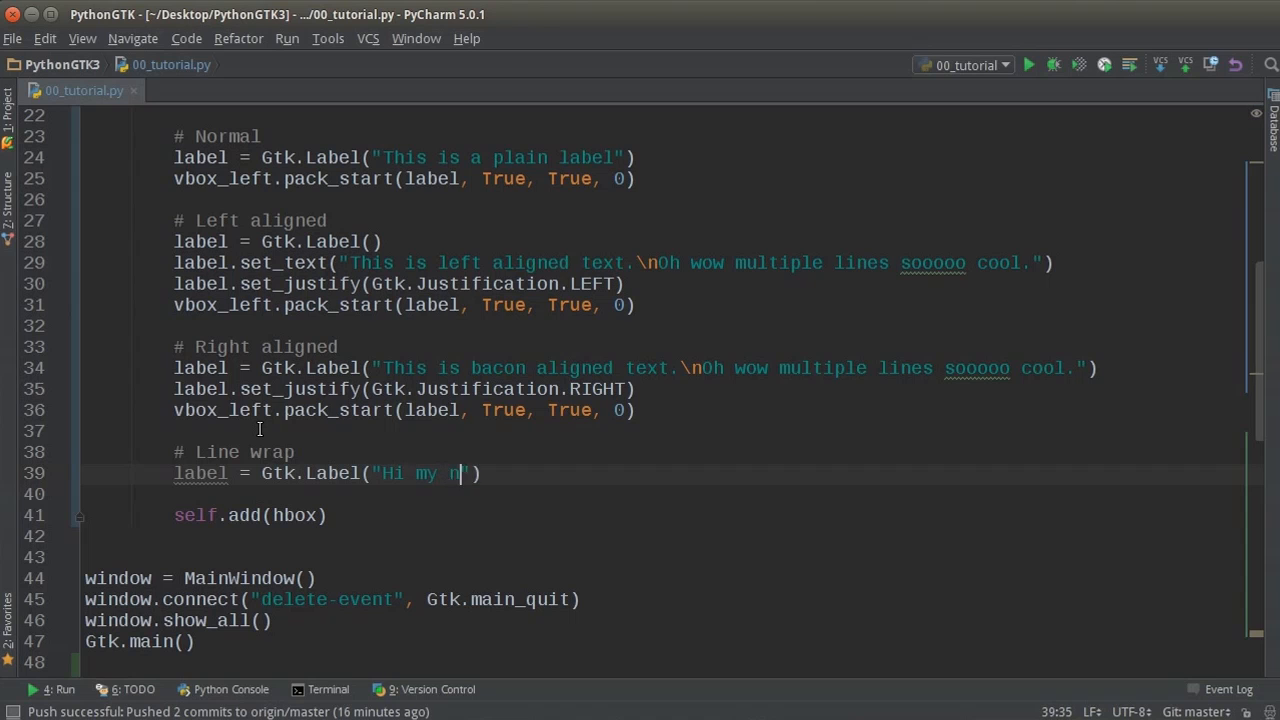
{"action": "type", "text": "name is BU"}
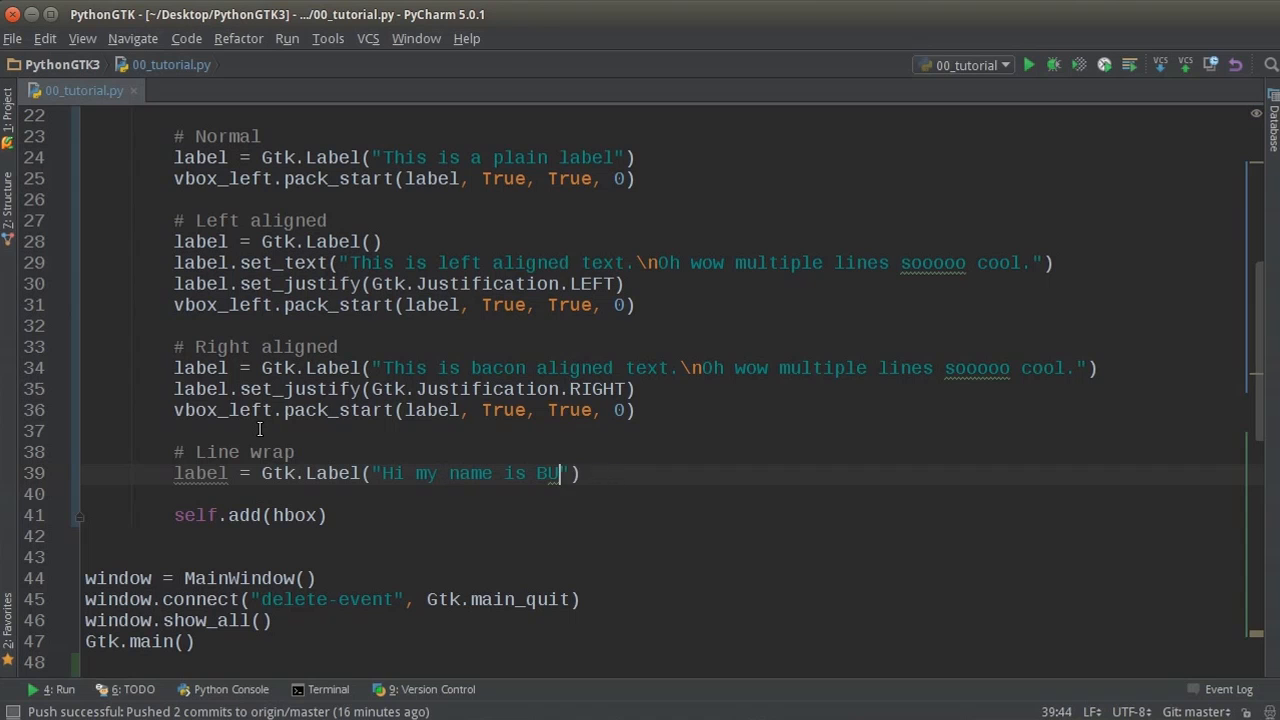
{"action": "type", "text": "cky I love"}
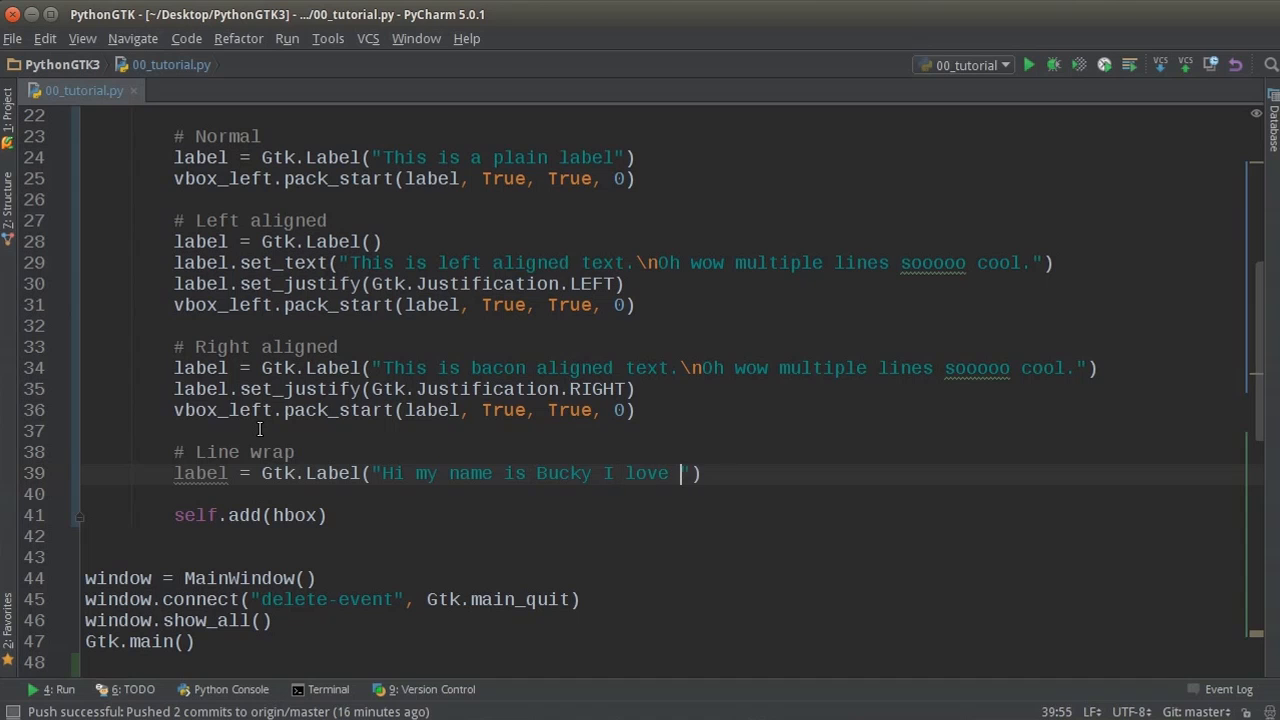
{"action": "type", "text": "ham"}
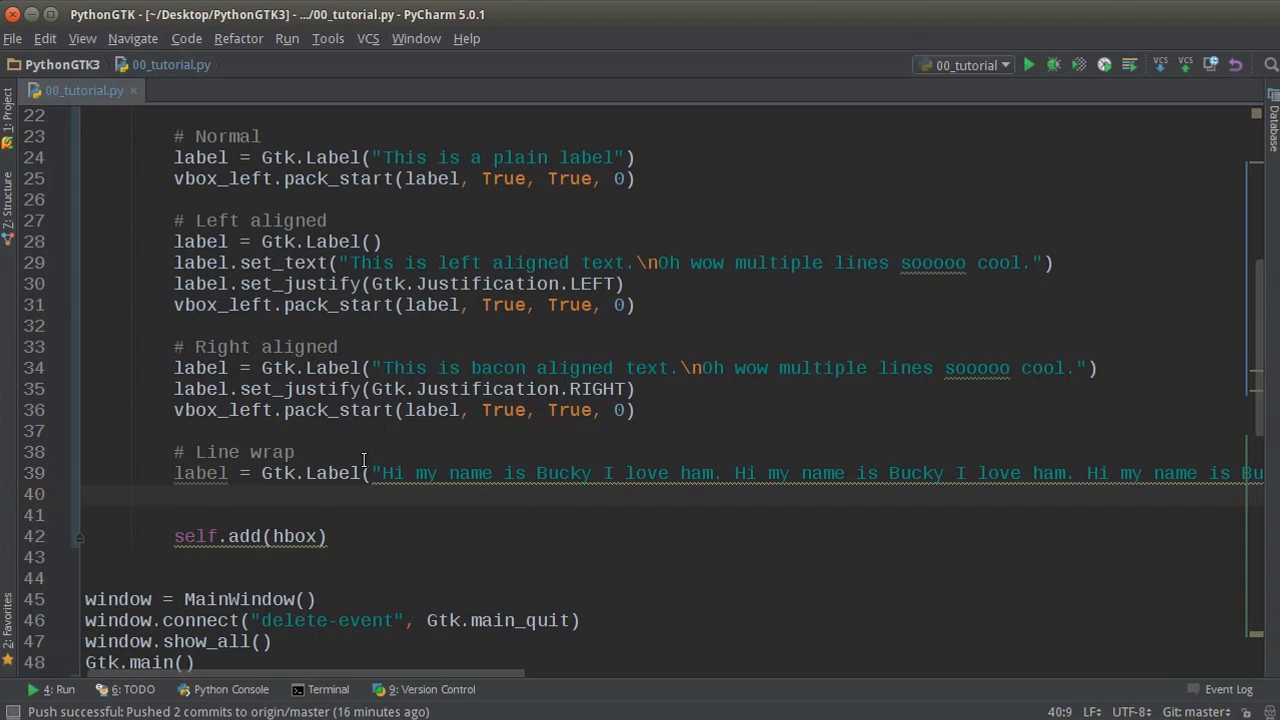
{"action": "mouse_move", "coordinate": [363, 457]}
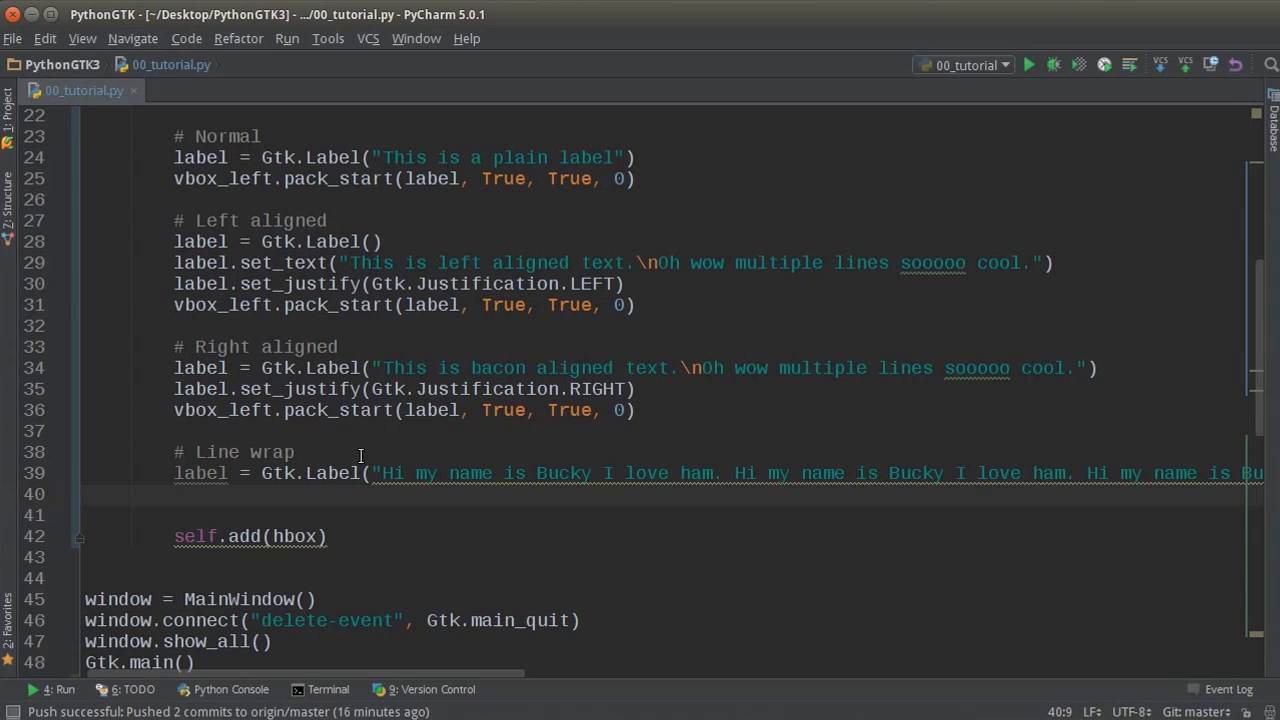
{"action": "type", "text": "label"}
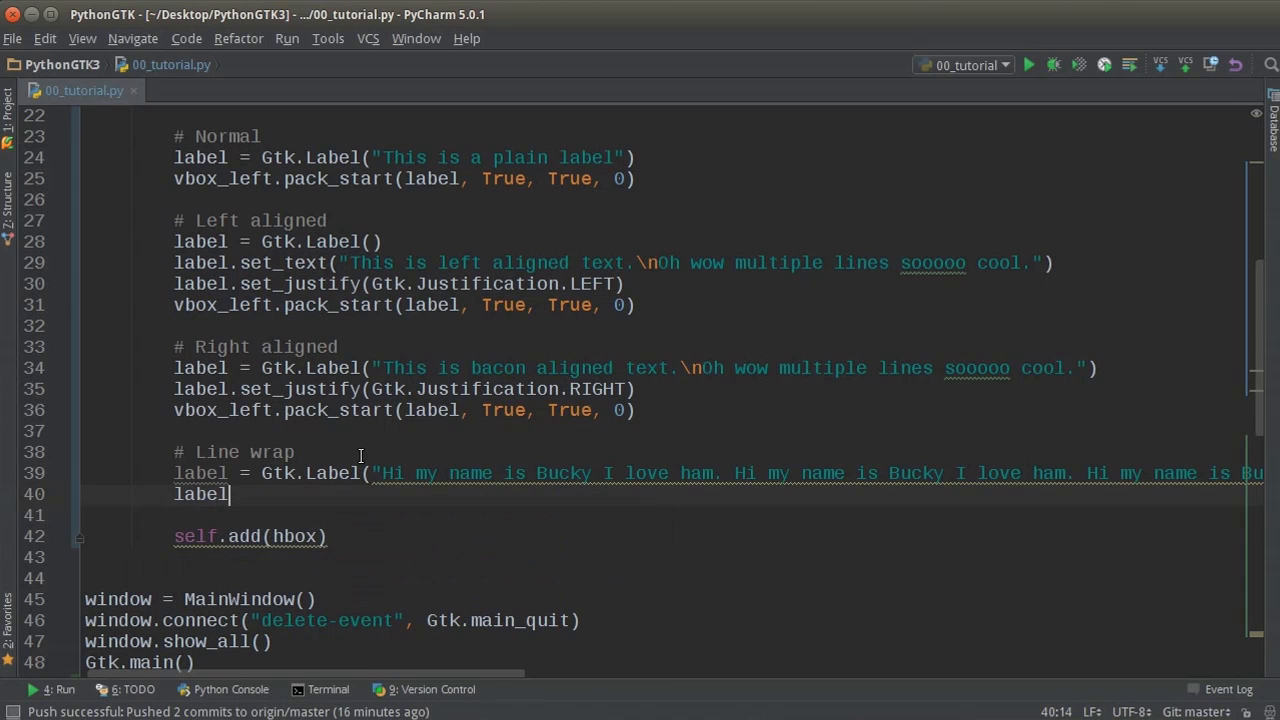
{"action": "type", "text": ".se"}
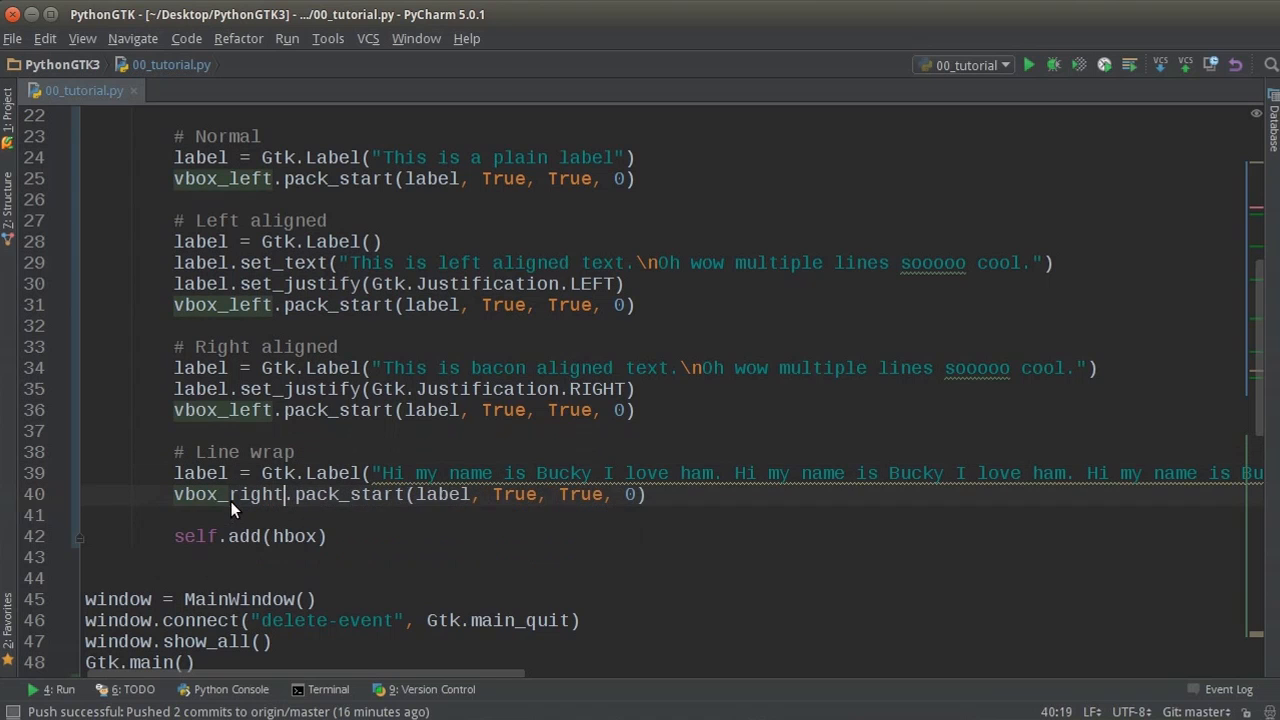
{"action": "right_click", "coordinate": [235, 509]}
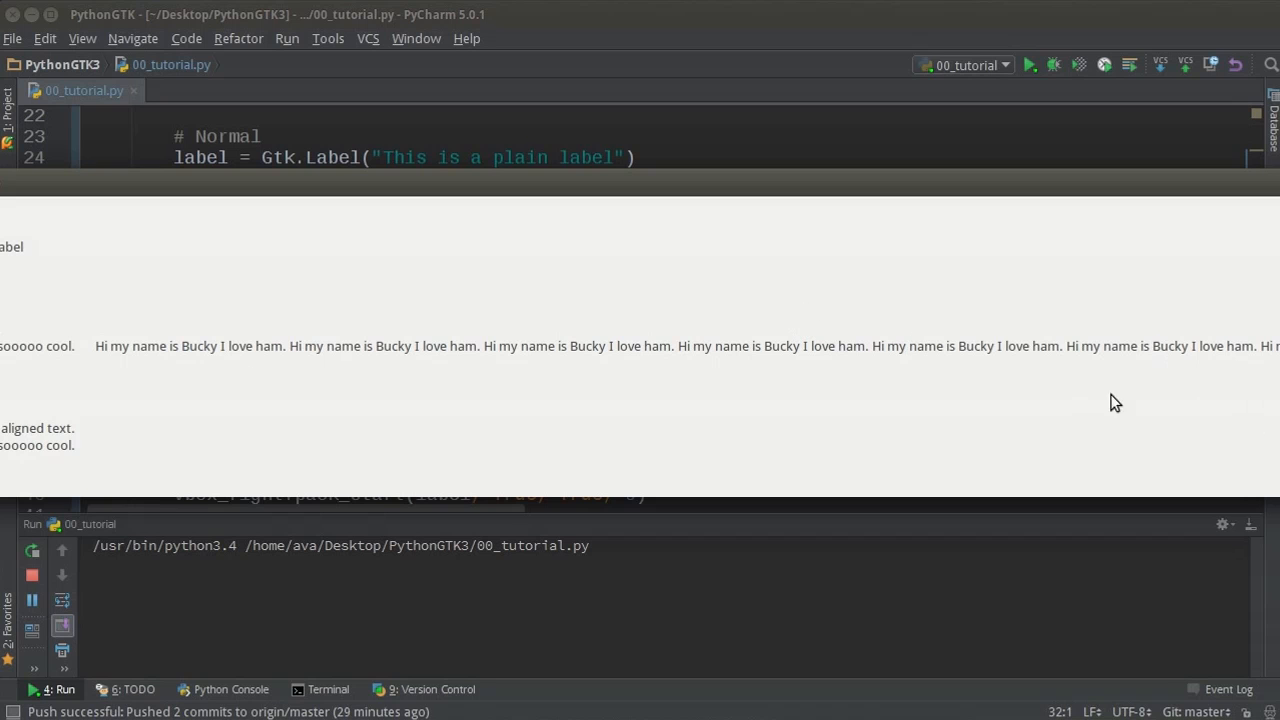
{"action": "mouse_move", "coordinate": [85, 425]}
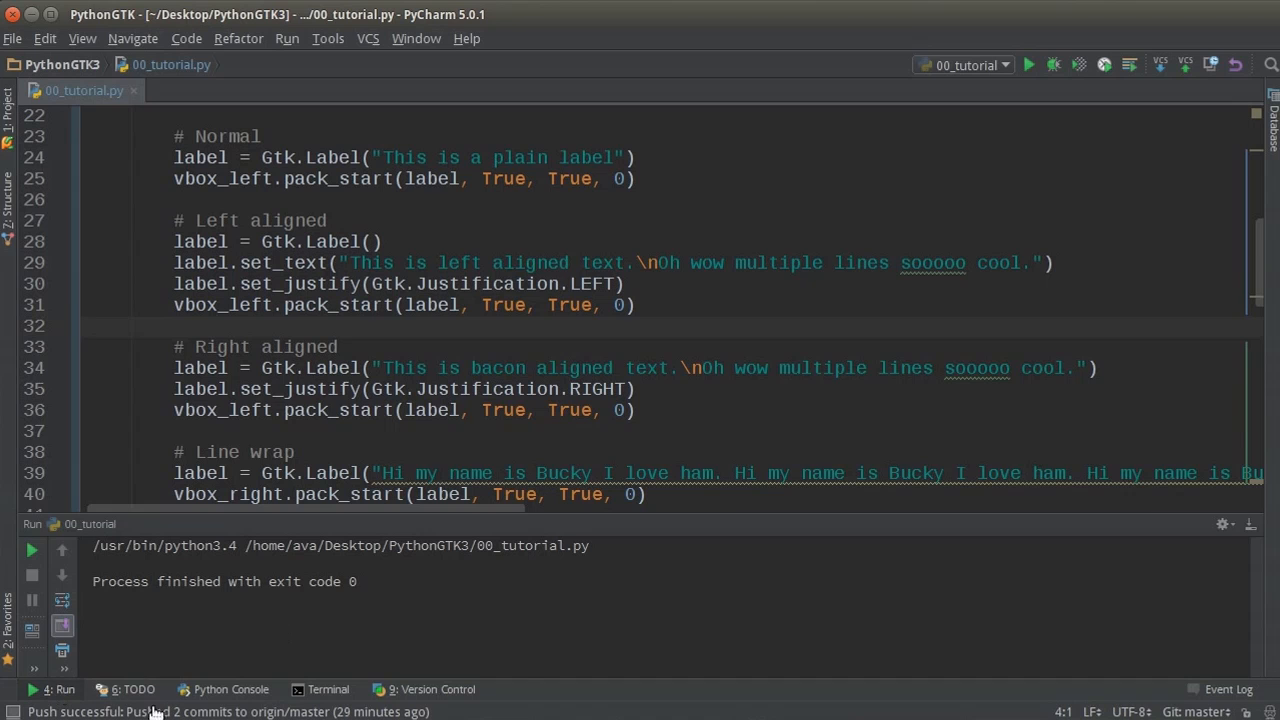
Add label.set_line_wrap(True) to the Bucky label and rerun the script.
{"action": "scroll", "scroll_direction": "down", "scroll_amount": 3}
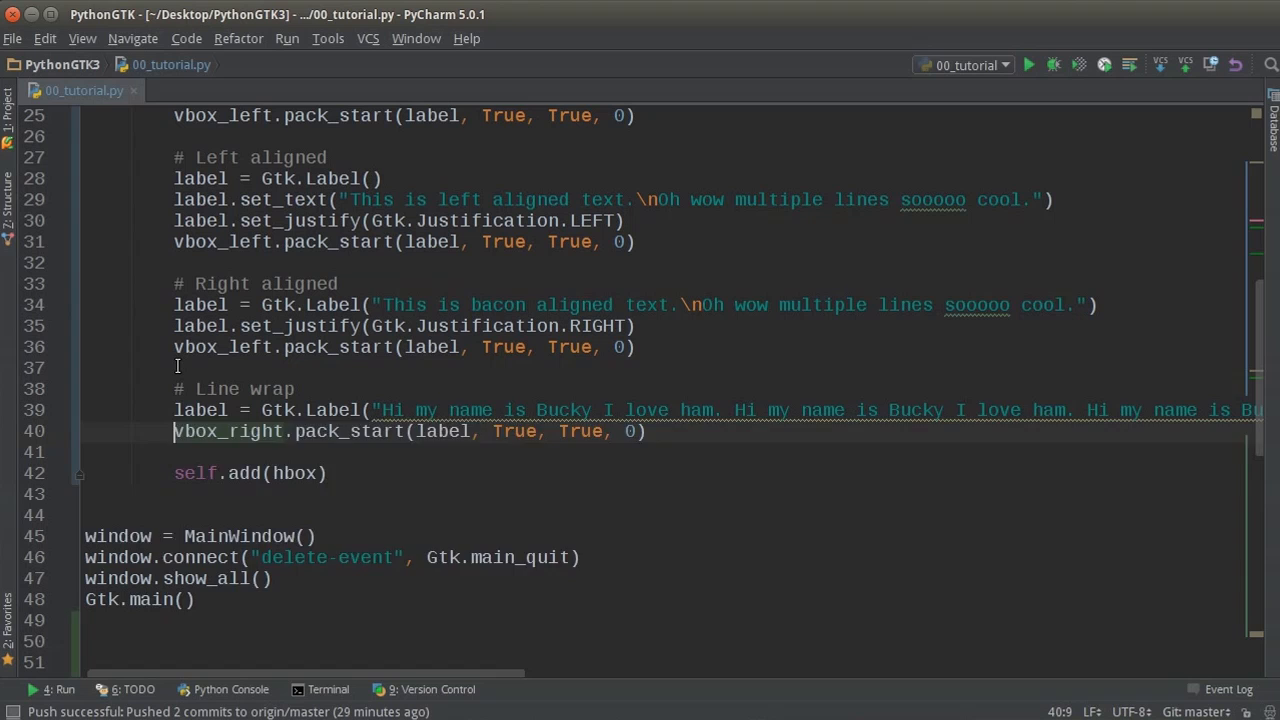
{"action": "type", "text": "label"}
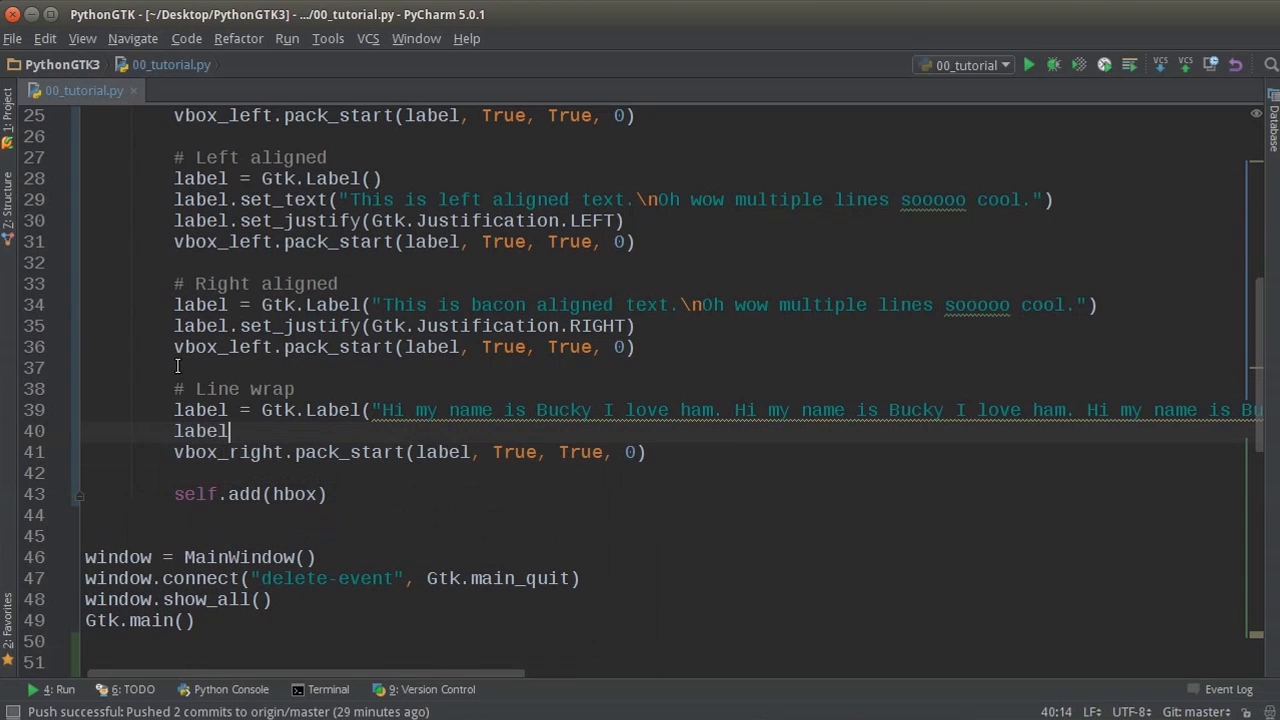
{"action": "type", "text": "."}
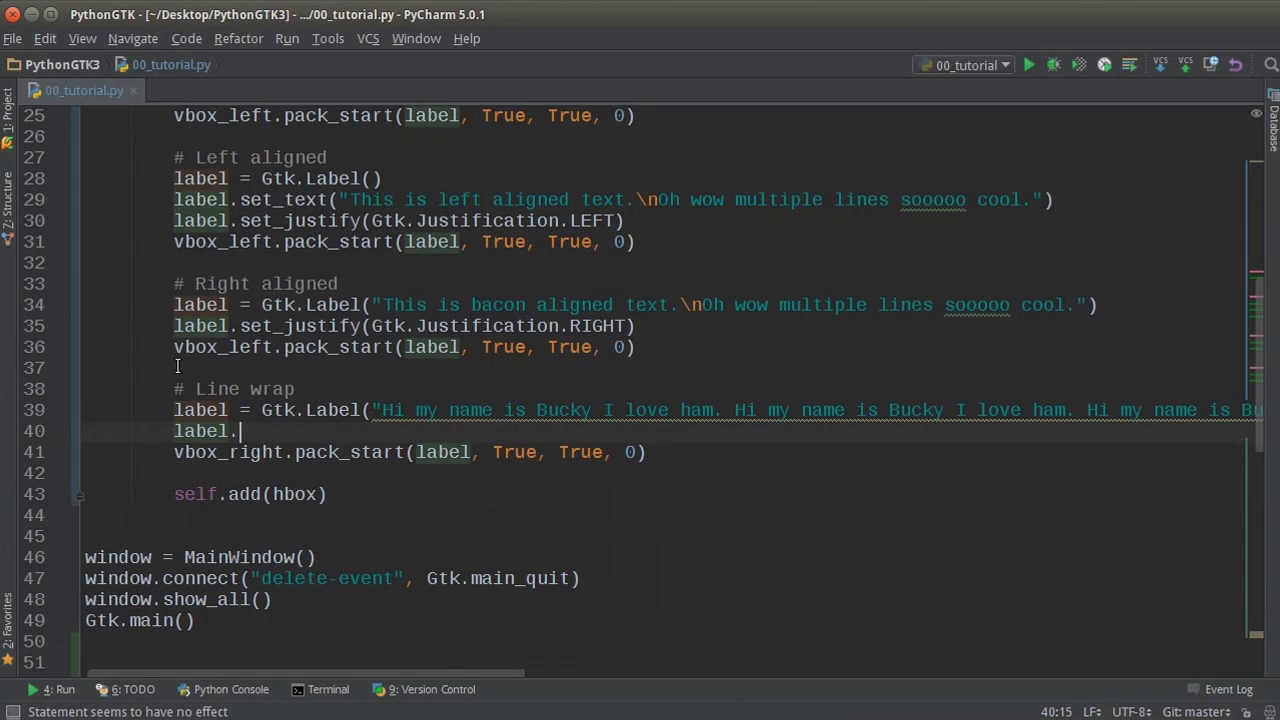
{"action": "type", "text": "set_line_wrap"}
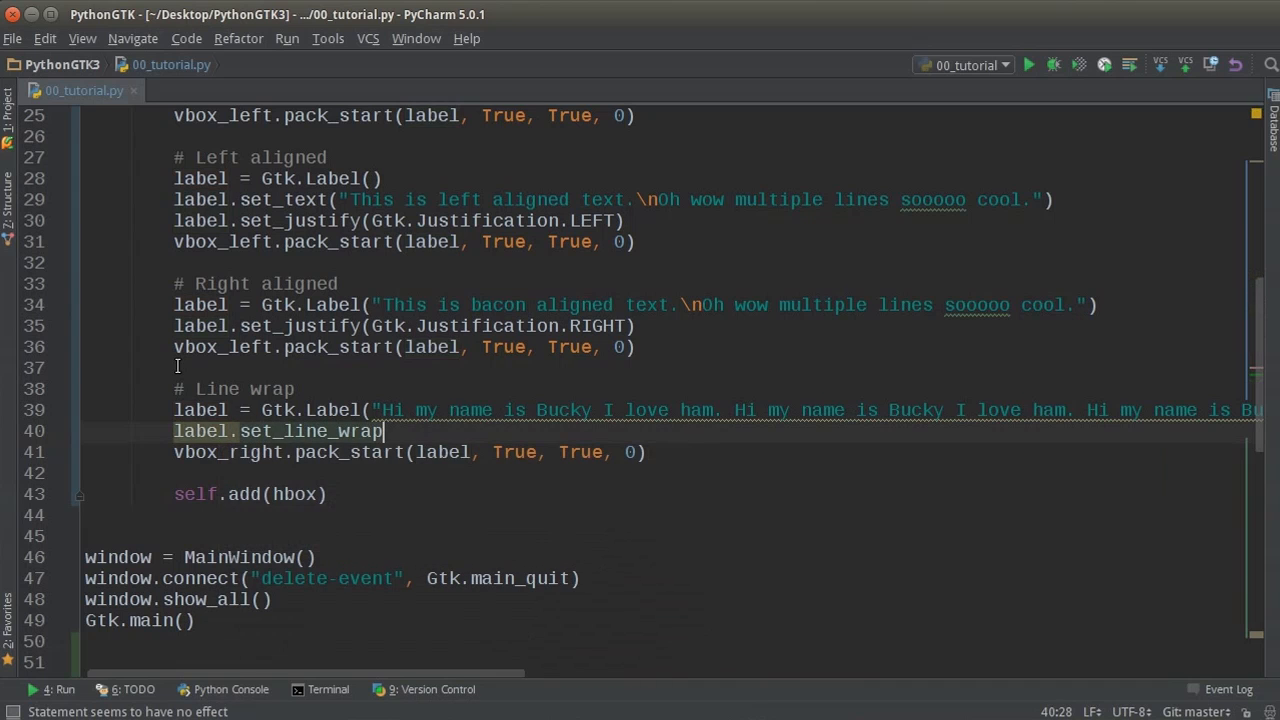
{"action": "type", "text": "(Tr"}
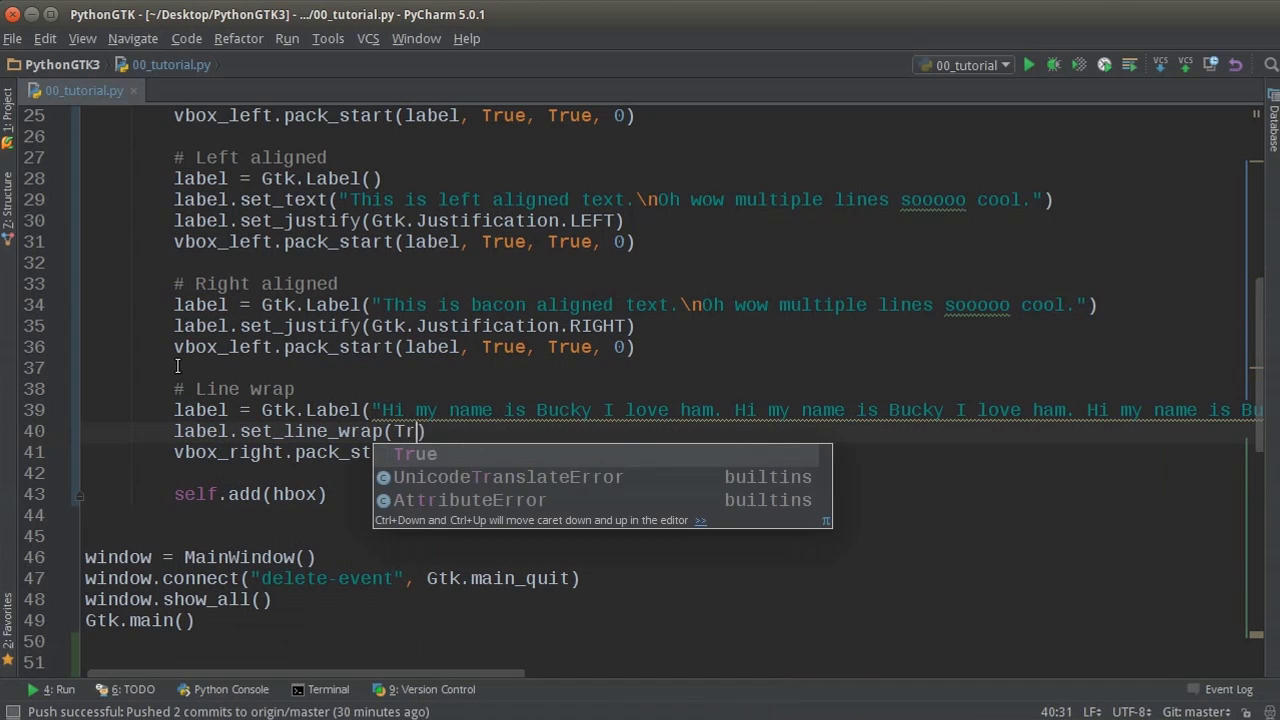
{"action": "key", "text": "tab"}
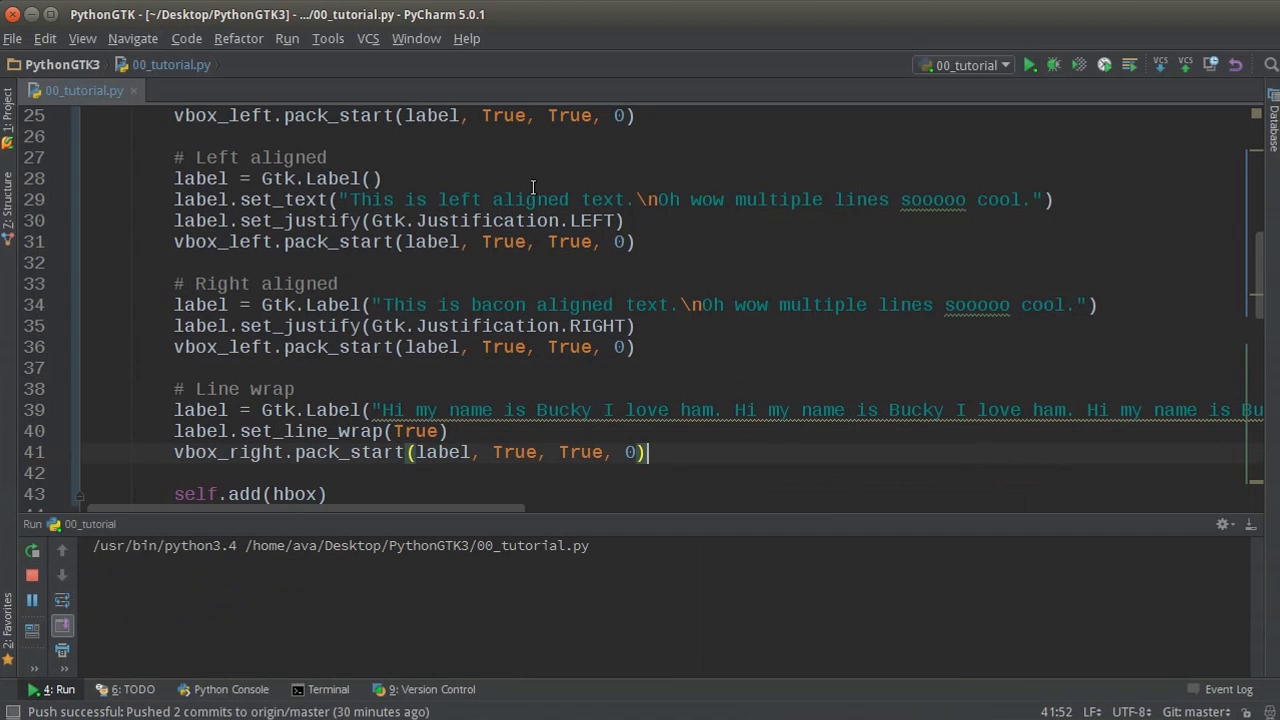
{"action": "left_click", "coordinate": [1029, 64]}
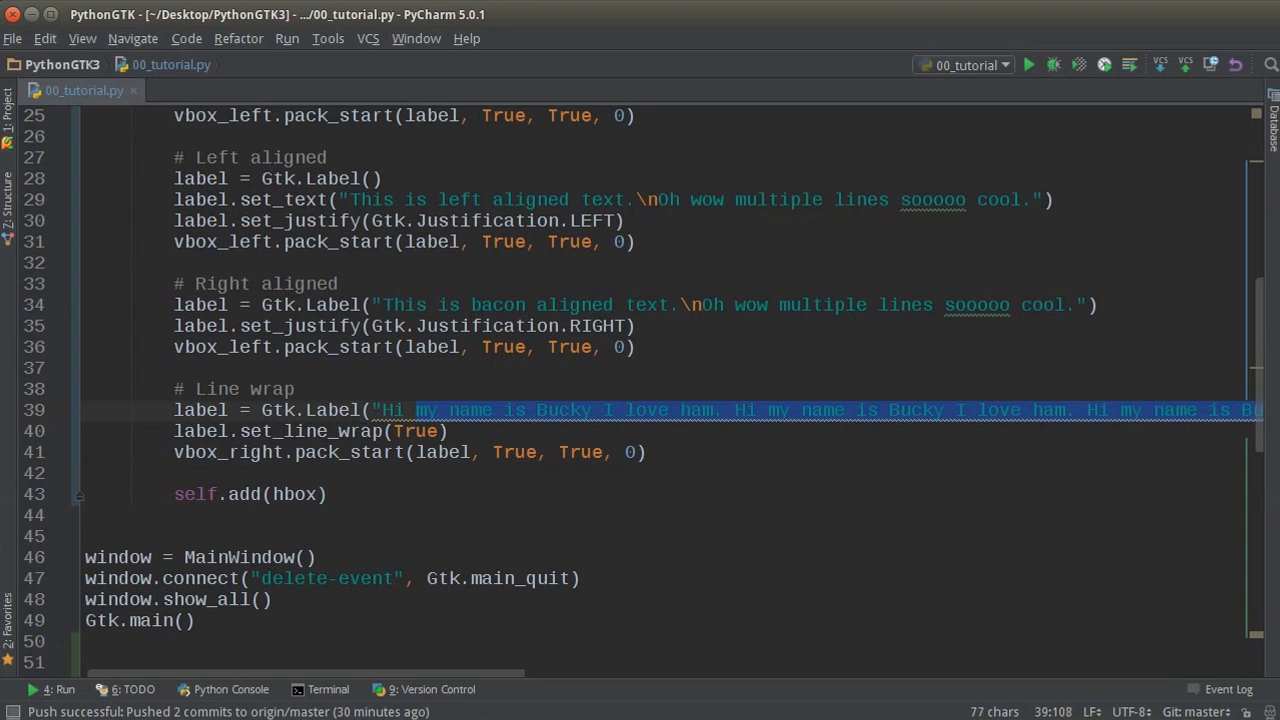
Trim the label to 'Hi my name is Bucky I love ham.' and copy the line-wrap block.
{"action": "scroll", "scroll_direction": "right", "scroll_amount": 3}
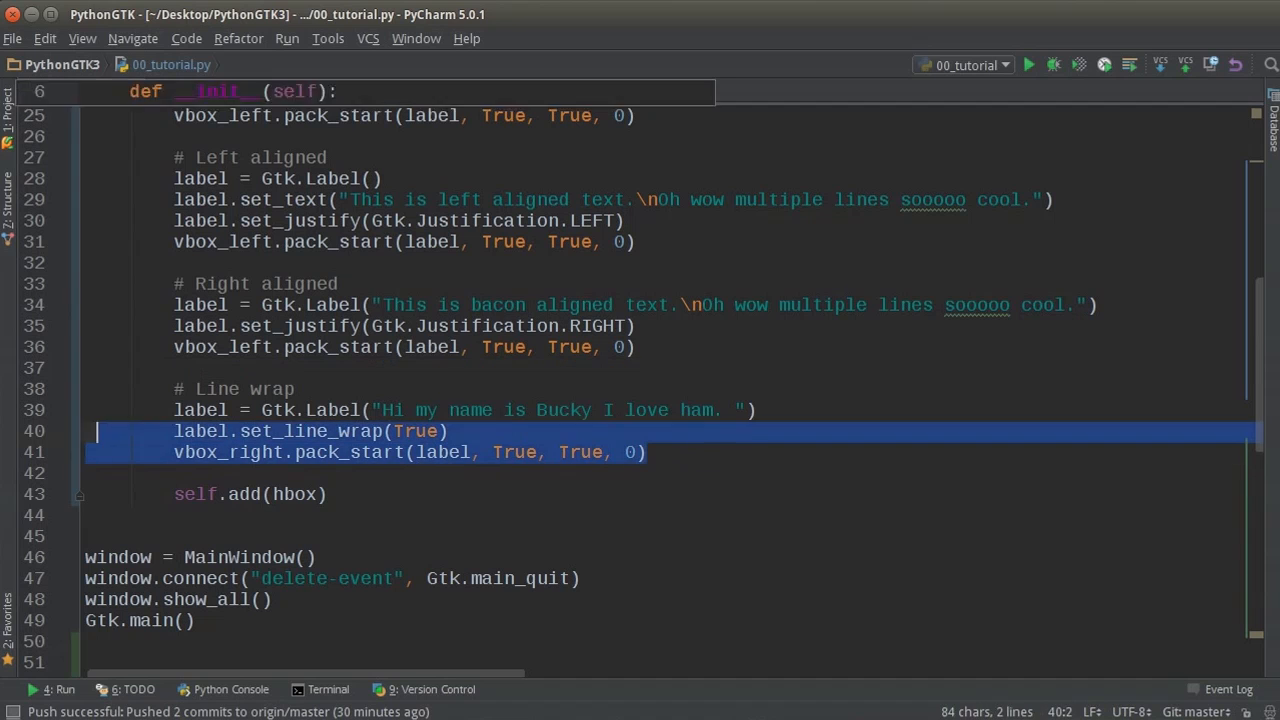
{"action": "right_click", "coordinate": [705, 435]}
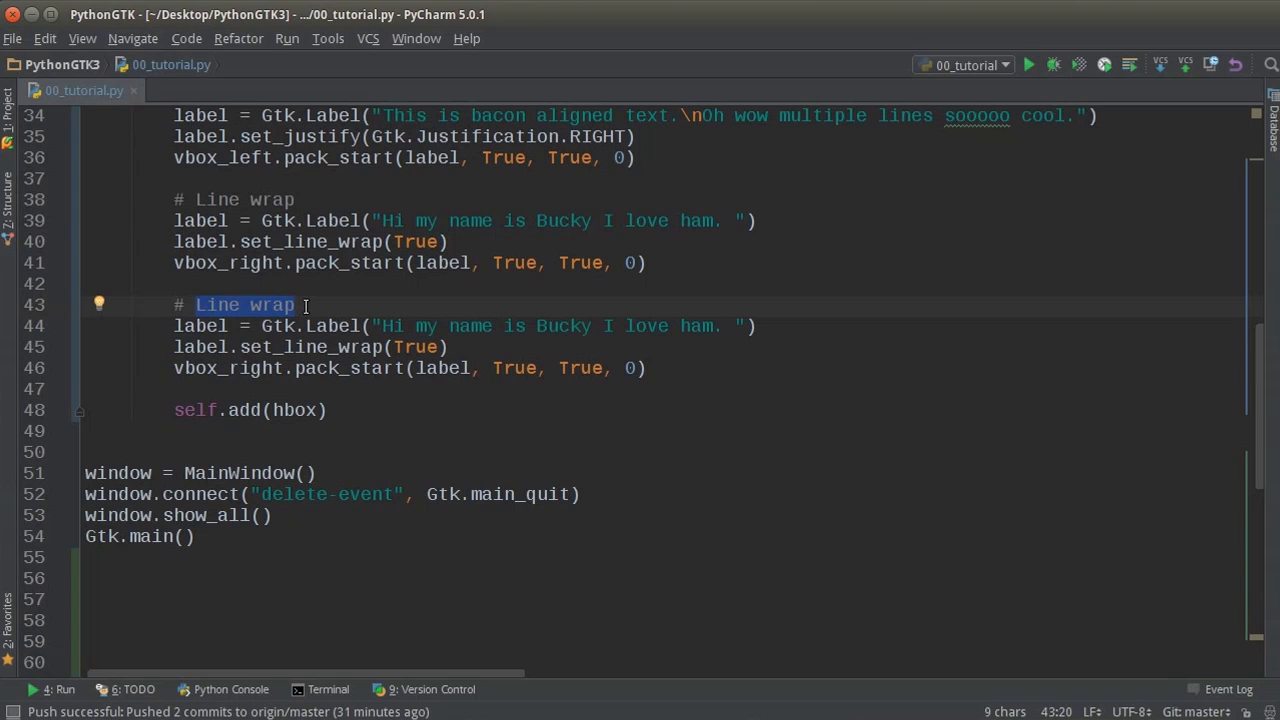
Rename the copied block's comment to 'Fill (newspaper)' and repeat its sentence to lengthen the text.
{"action": "type", "text": "Fill"}
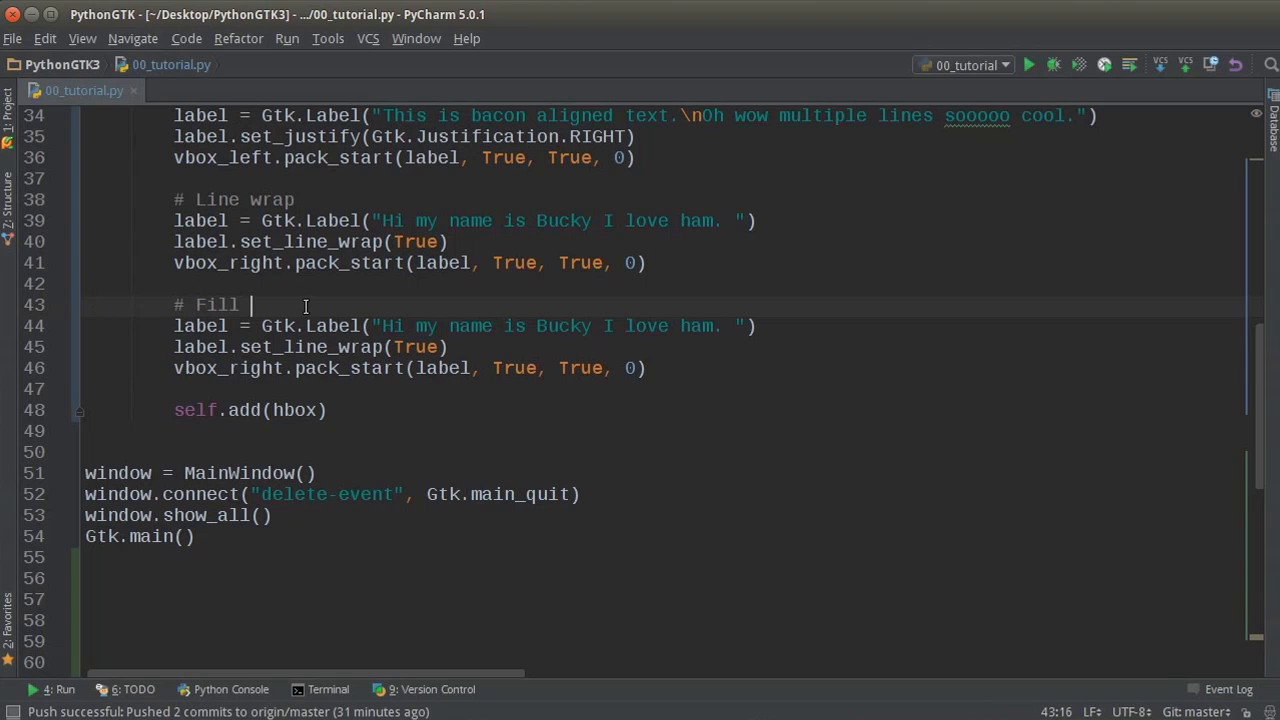
{"action": "type", "text": "(news)"}
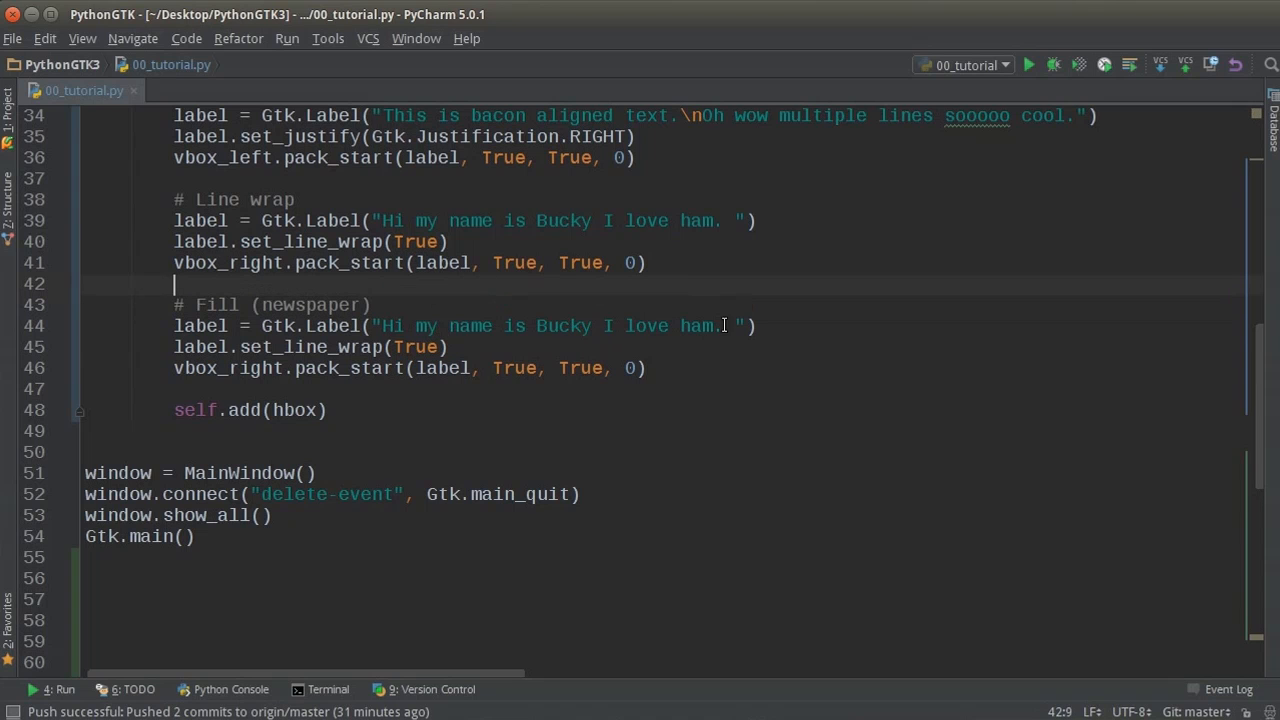
{"action": "left_click_drag", "start_coordinate": [385, 326], "coordinate": [725, 326]}
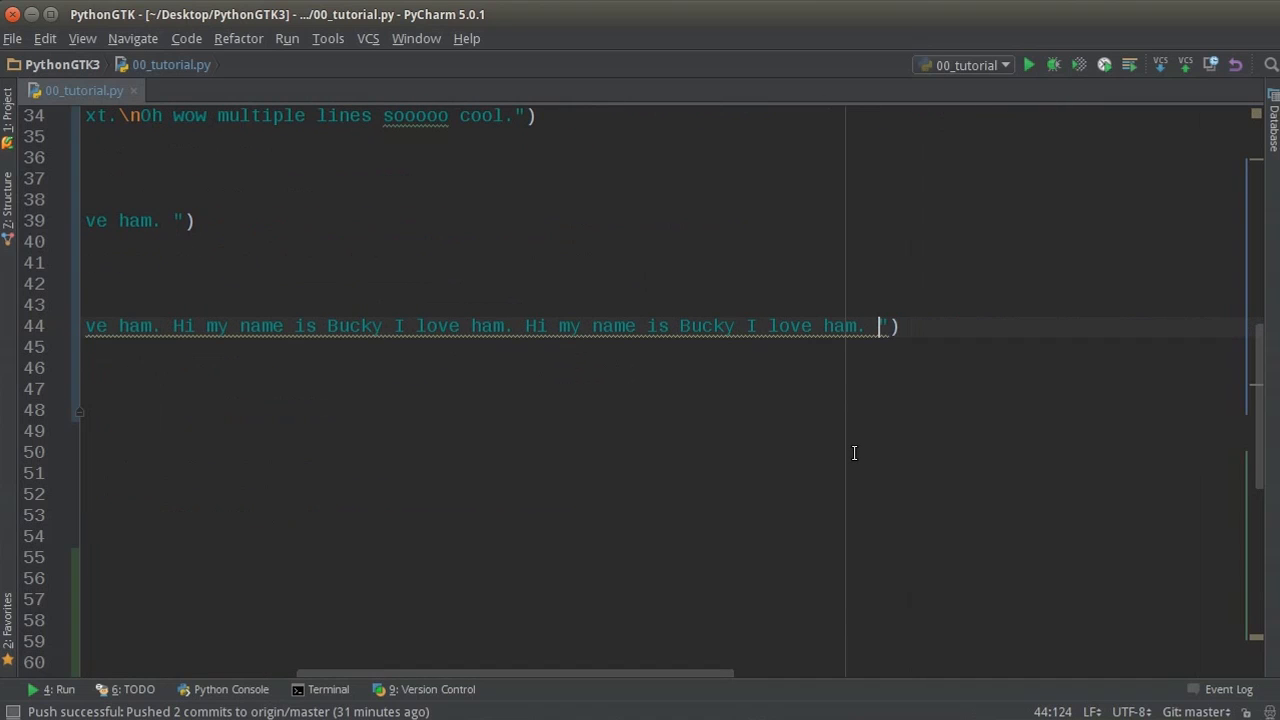
{"action": "scroll", "scroll_direction": "left", "scroll_amount": 3}
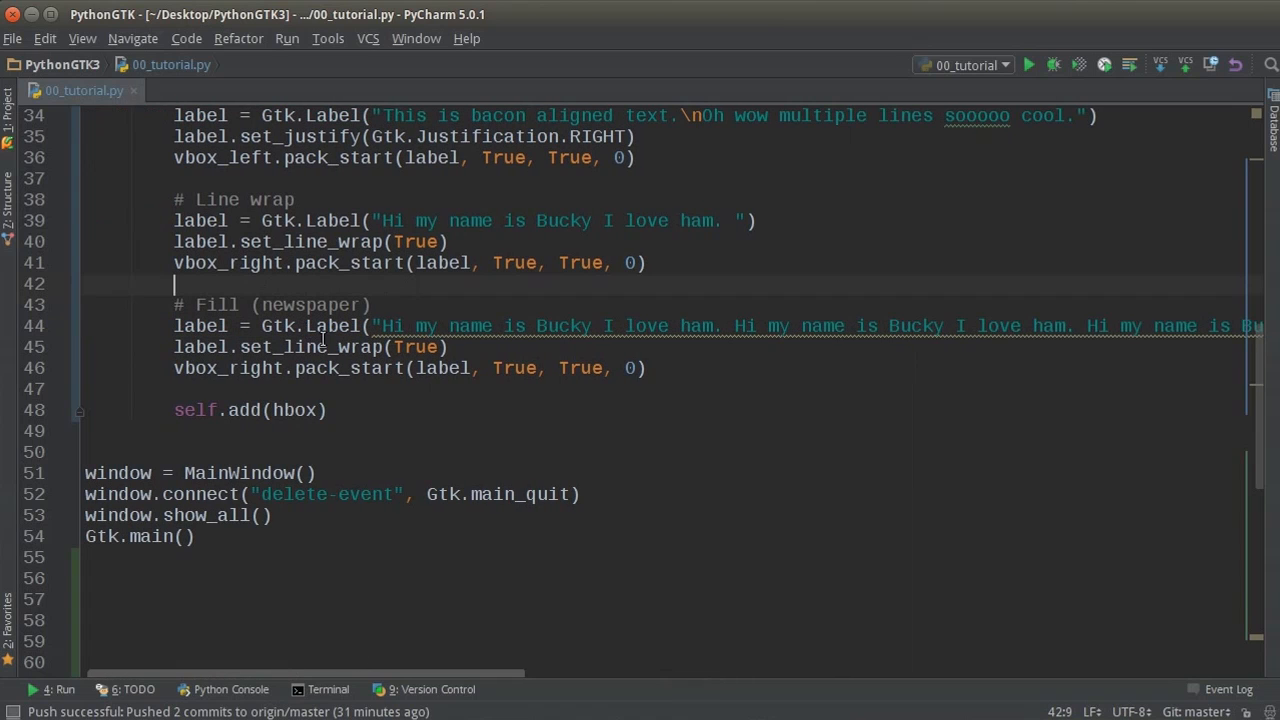
Add label.set_justify(Gtk.Justification.FILL) after the line-wrap call.
{"action": "double_click", "coordinate": [310, 347]}
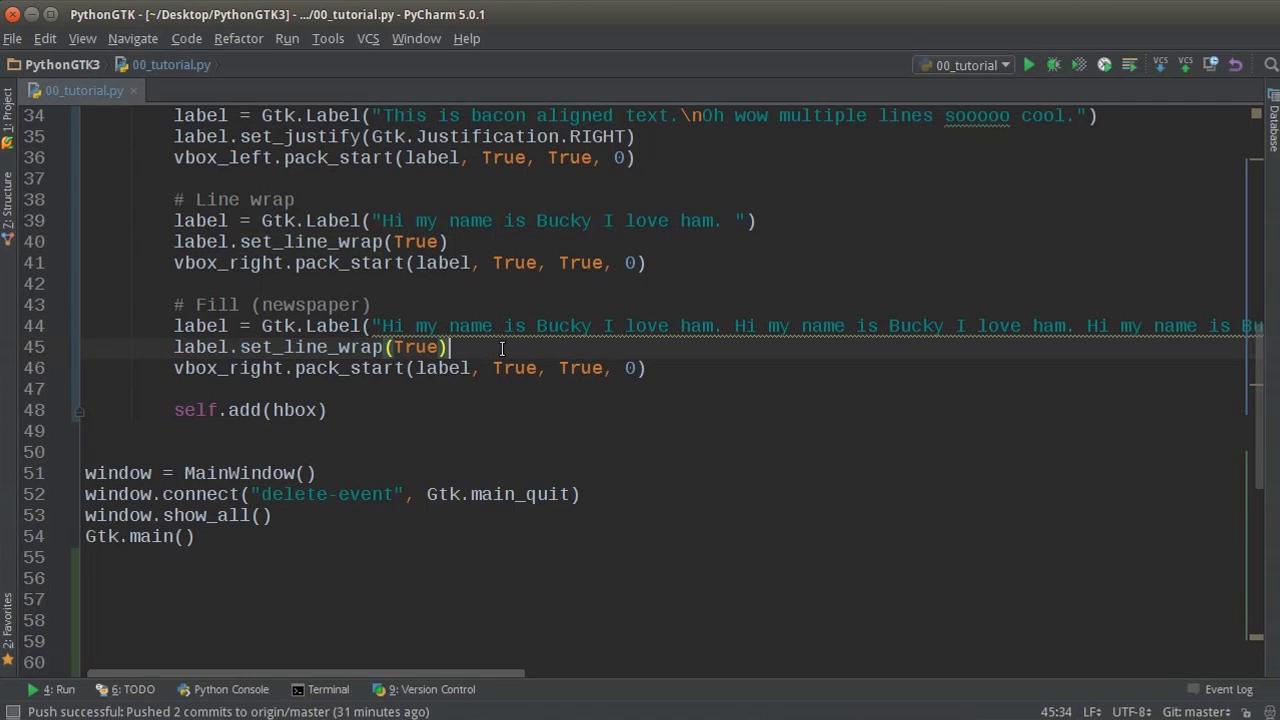
{"action": "type", "text": "label.set_justify"}
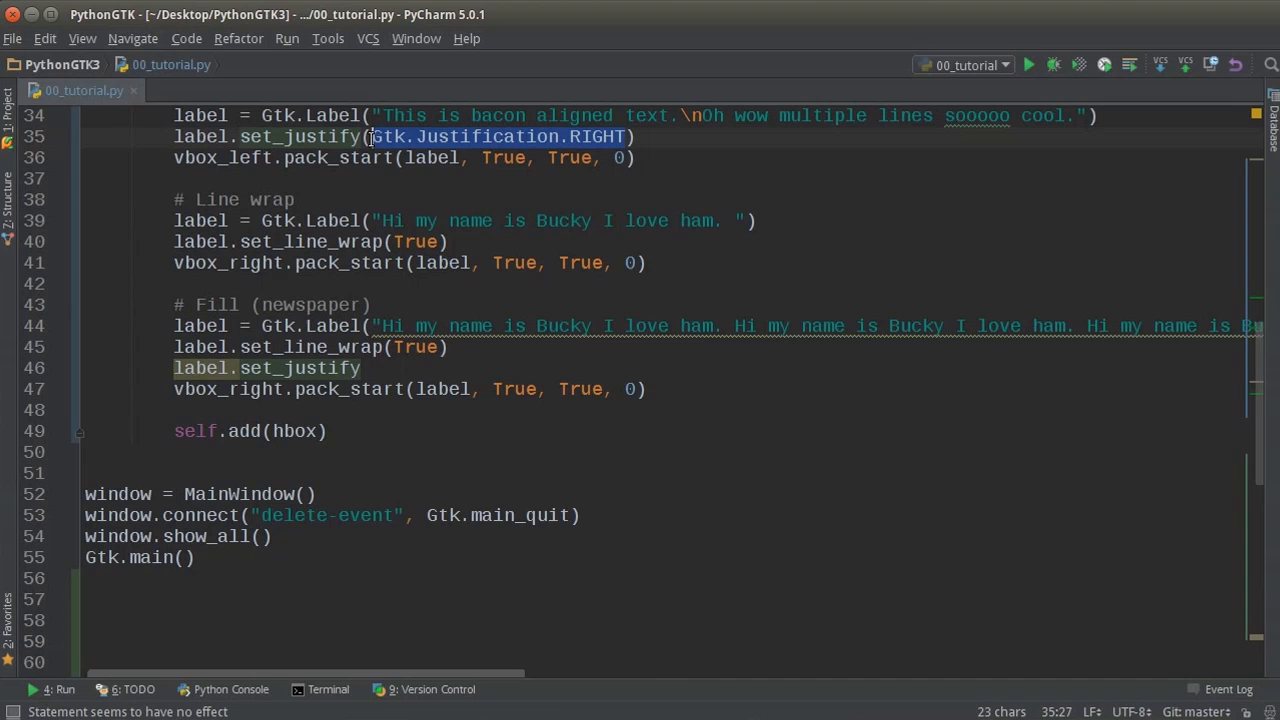
{"action": "left_click", "coordinate": [364, 368]}
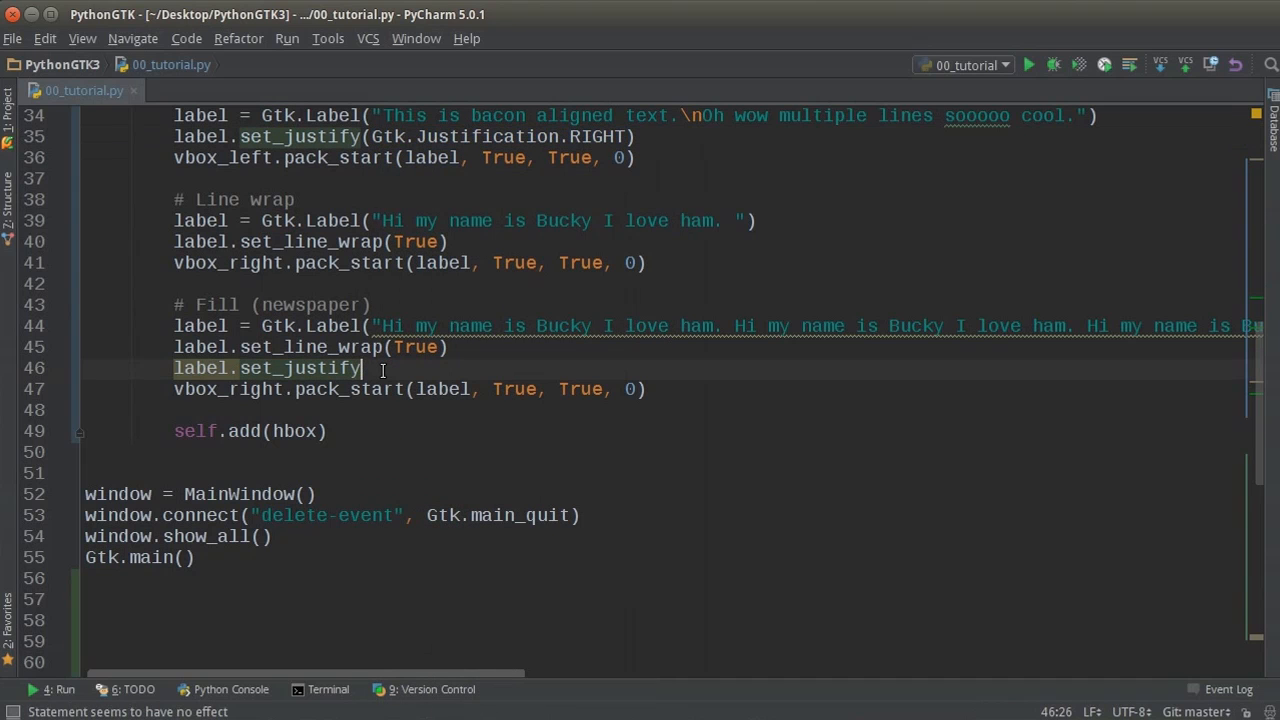
{"action": "type", "text": "(Gtk.Justification.RIGHT)"}
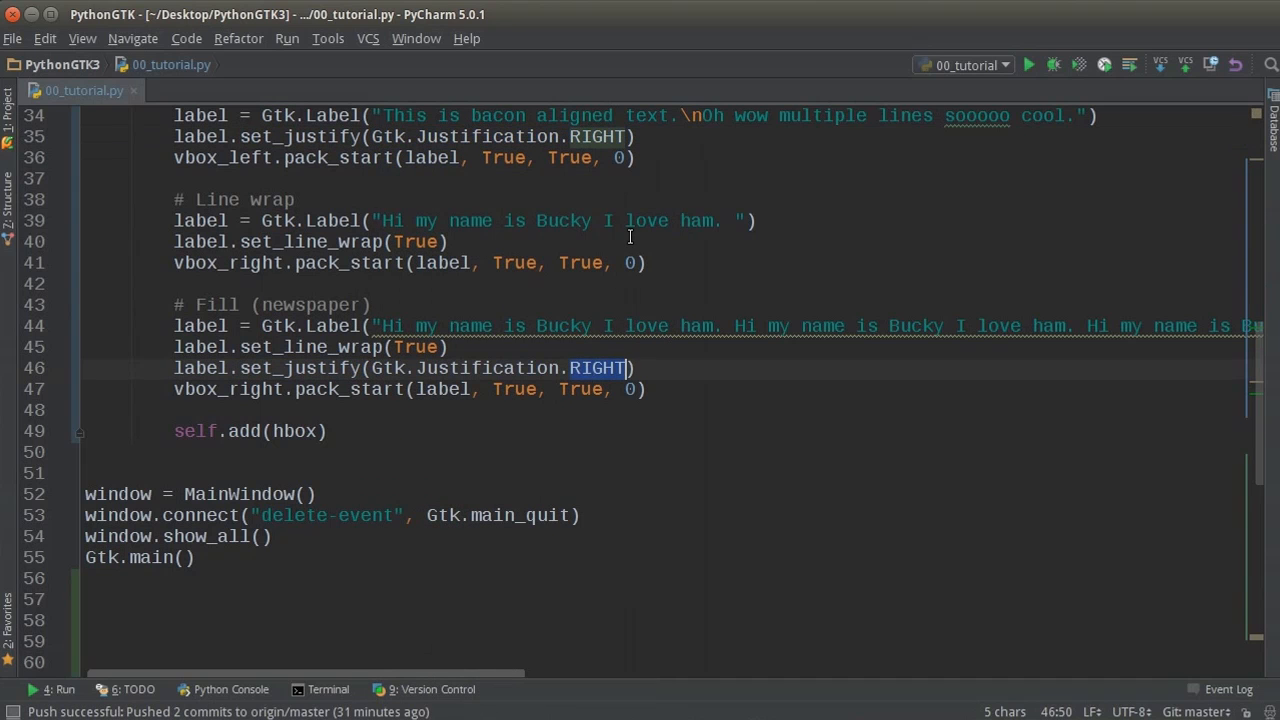
{"action": "type", "text": "FILL"}
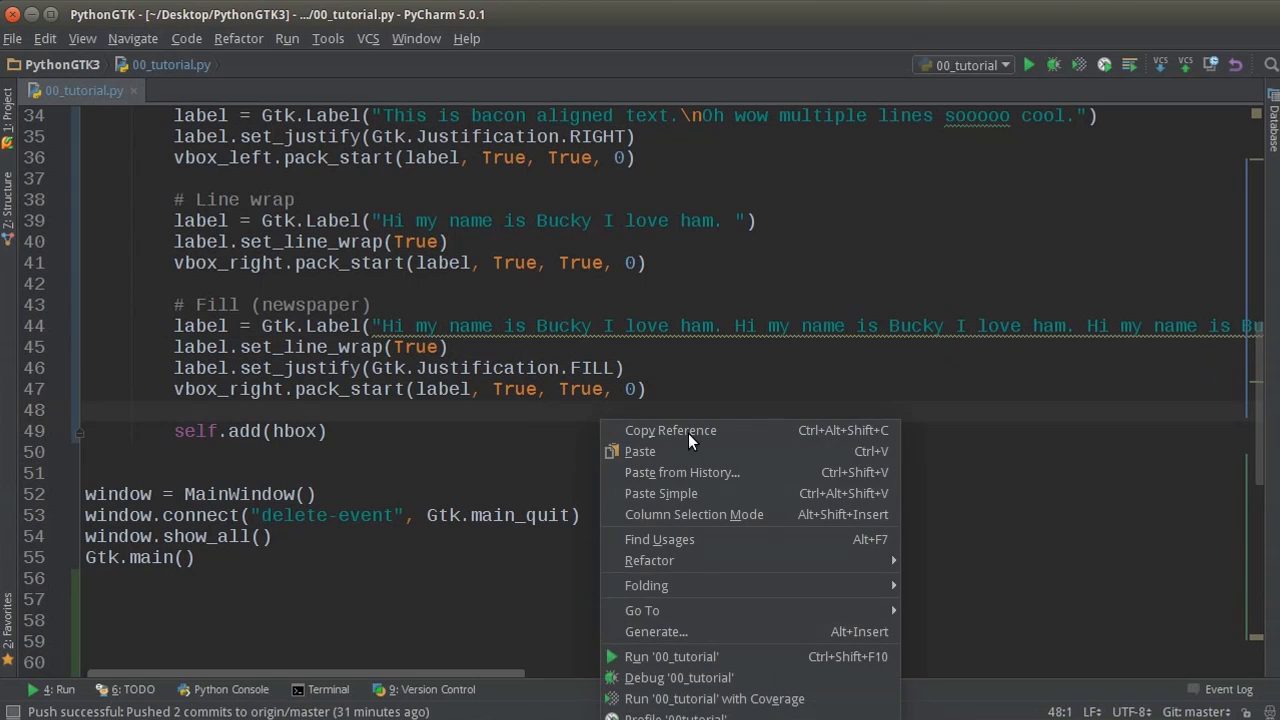
Run the script, widen the Label Example window to see the FILL paragraph, then close it.
{"action": "left_click", "coordinate": [671, 656]}
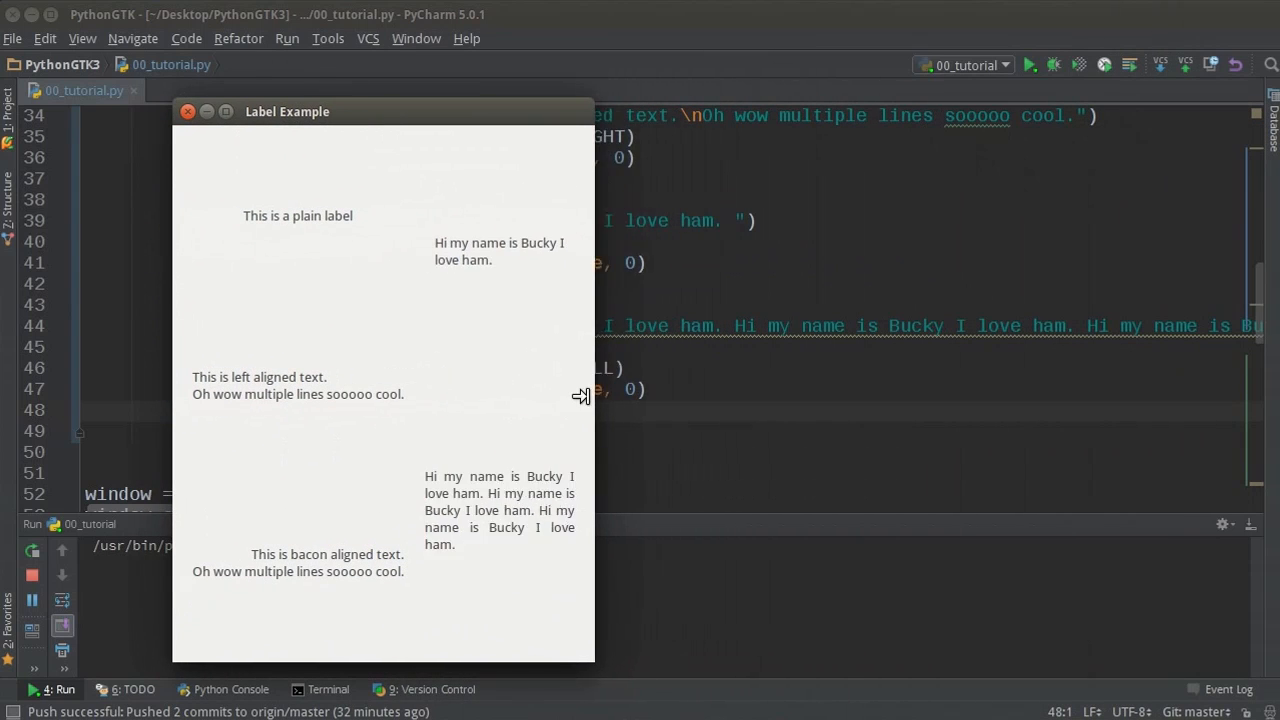
{"action": "left_click_drag", "start_coordinate": [594, 395], "coordinate": [700, 392]}
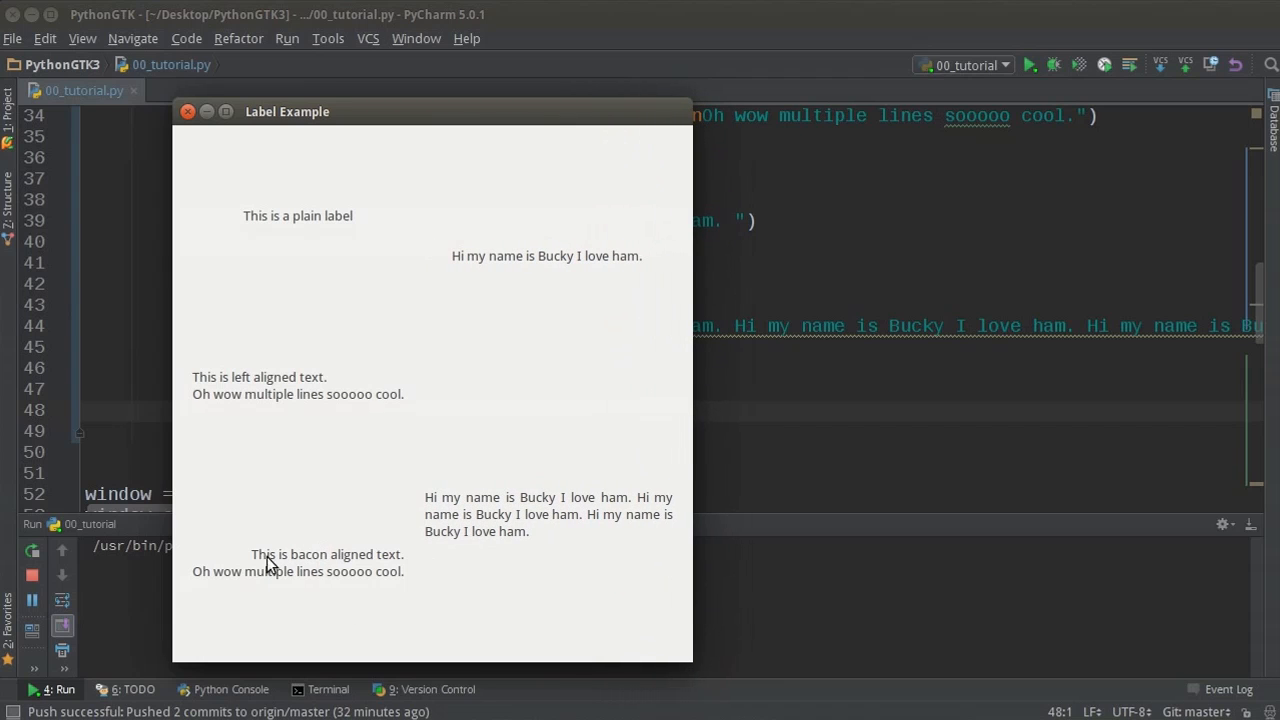
{"action": "mouse_move", "coordinate": [220, 558]}
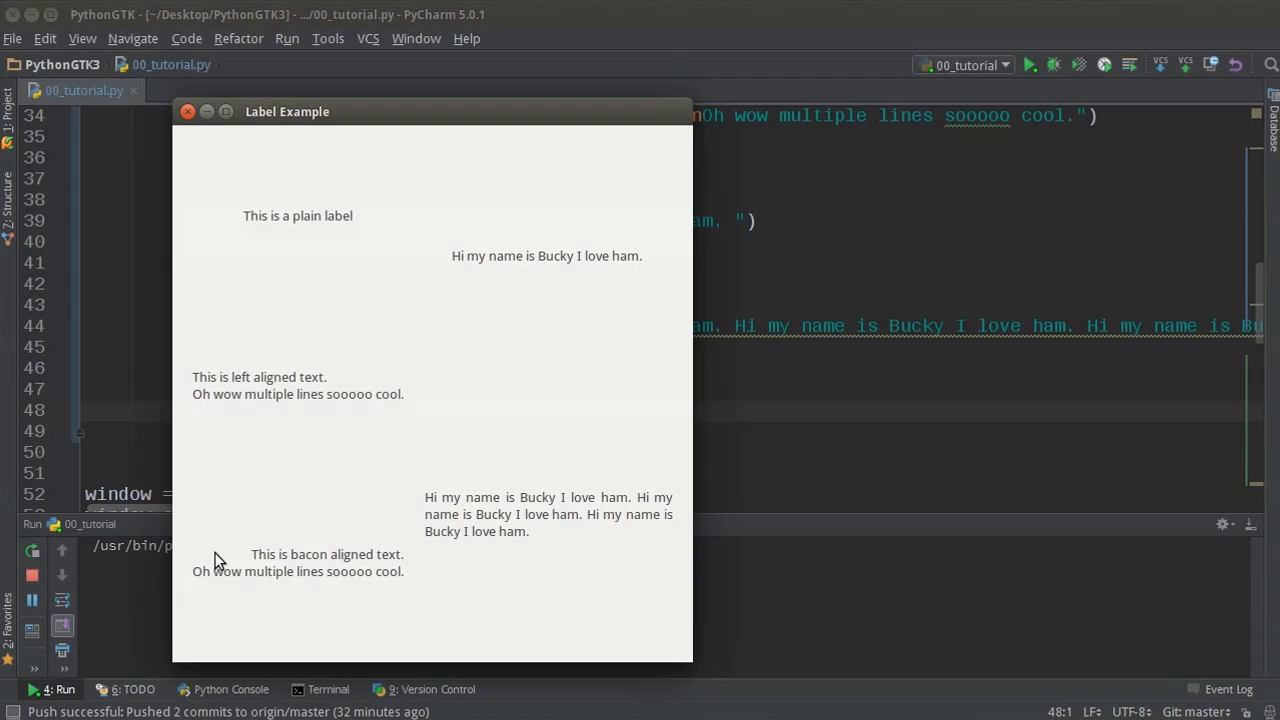
{"action": "mouse_move", "coordinate": [328, 410]}
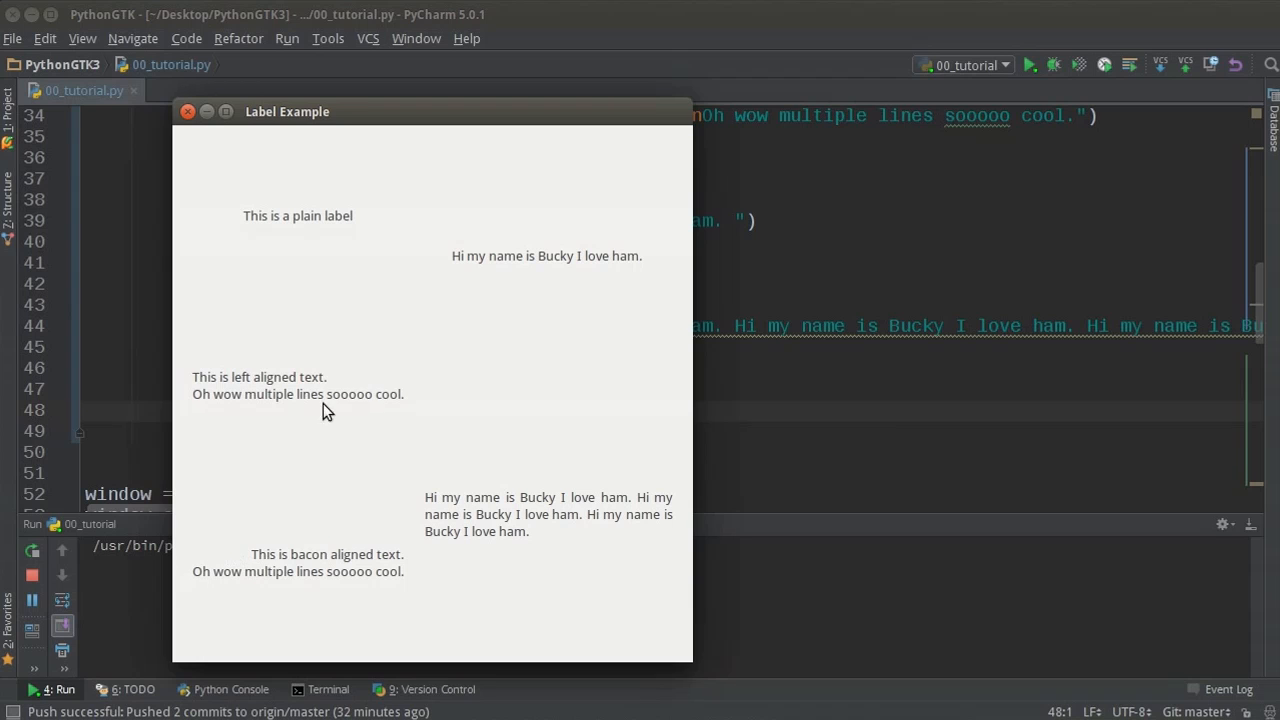
{"action": "mouse_move", "coordinate": [565, 520]}
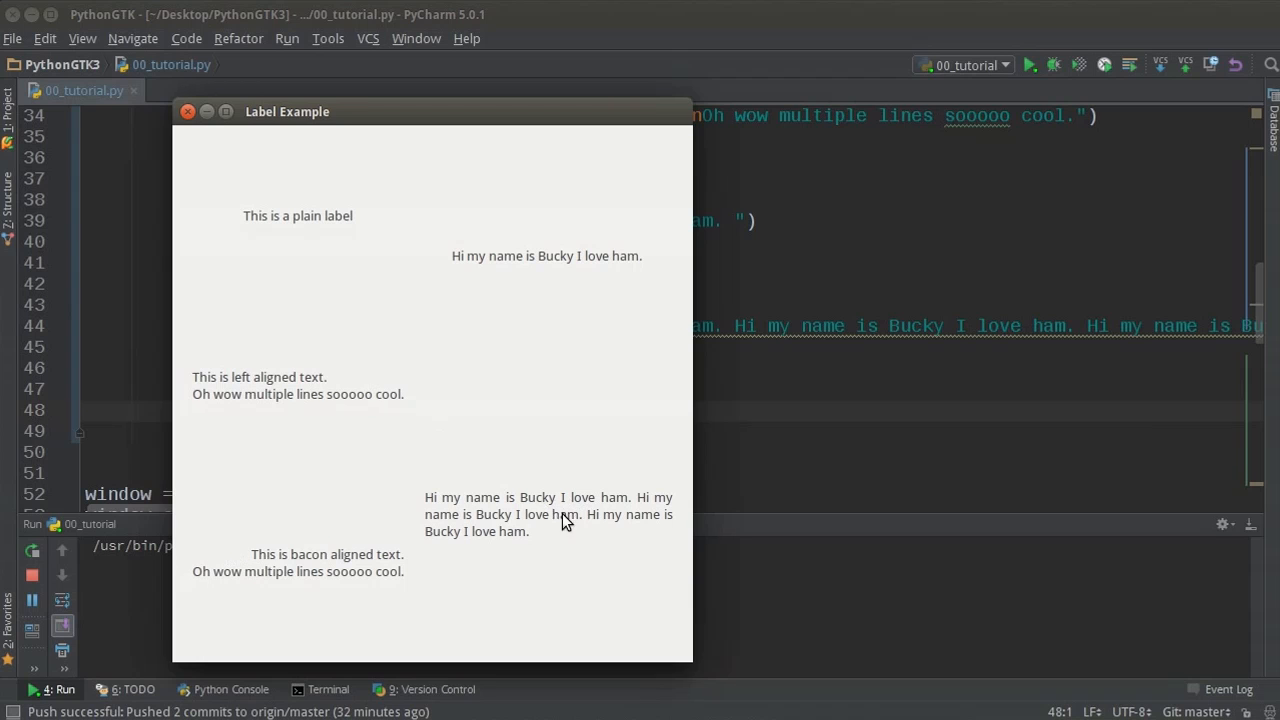
{"action": "mouse_move", "coordinate": [688, 490]}
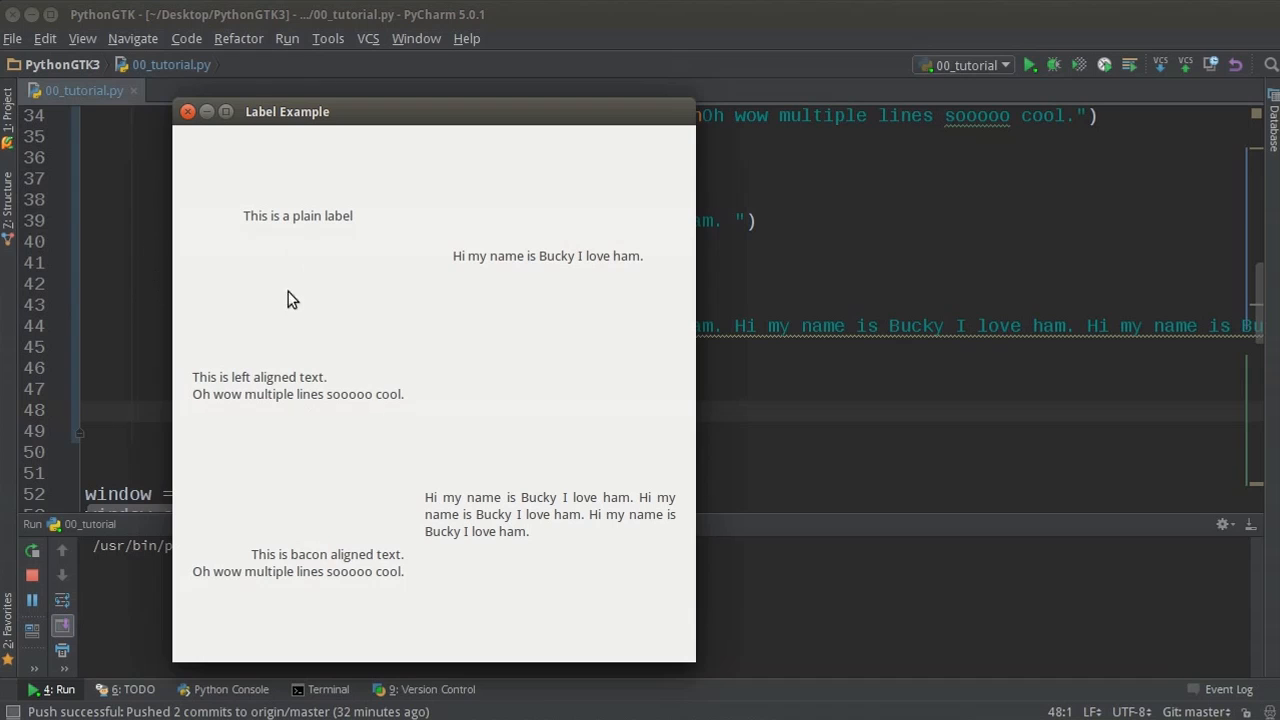
{"action": "mouse_move", "coordinate": [322, 217]}
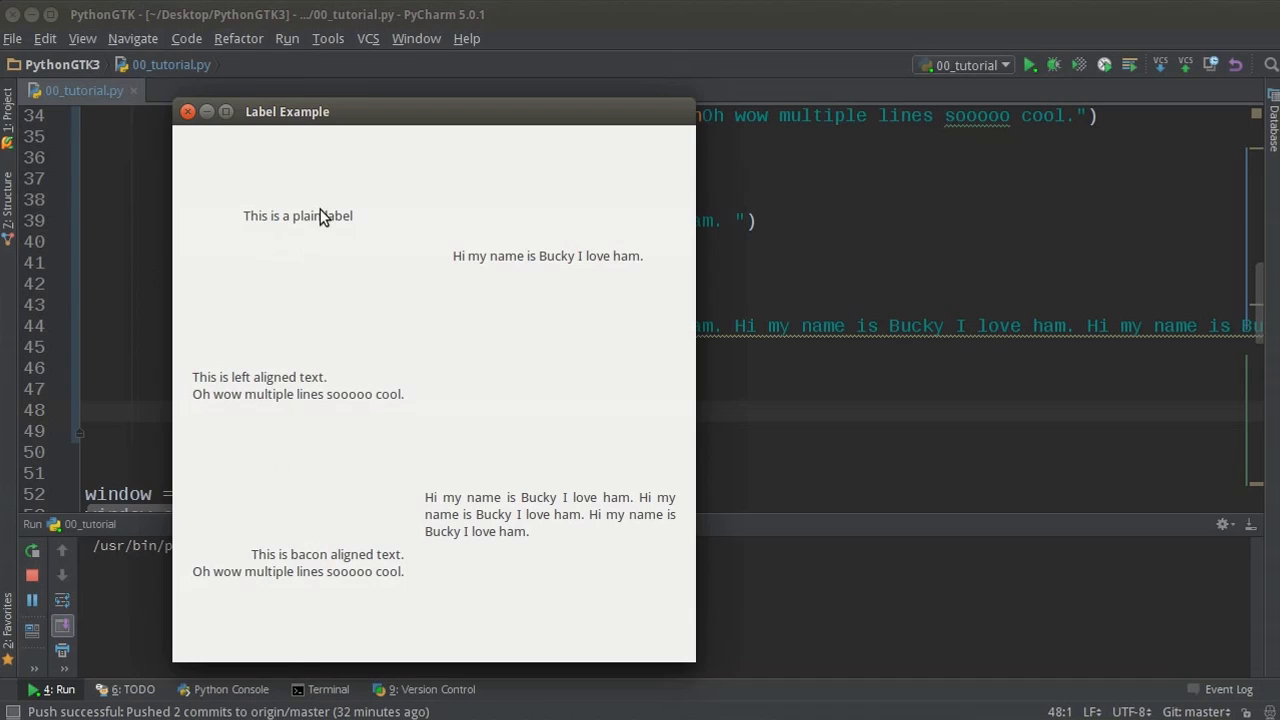
{"action": "mouse_move", "coordinate": [335, 161]}
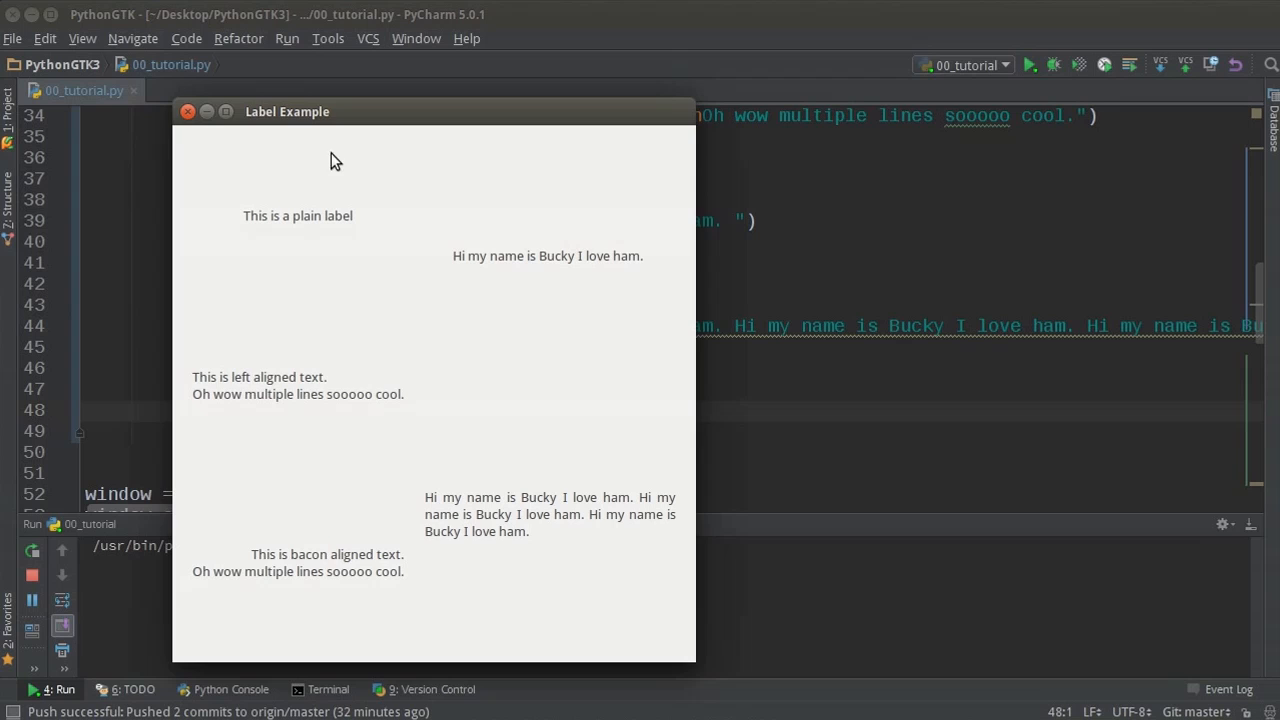
{"action": "left_click", "coordinate": [187, 111]}
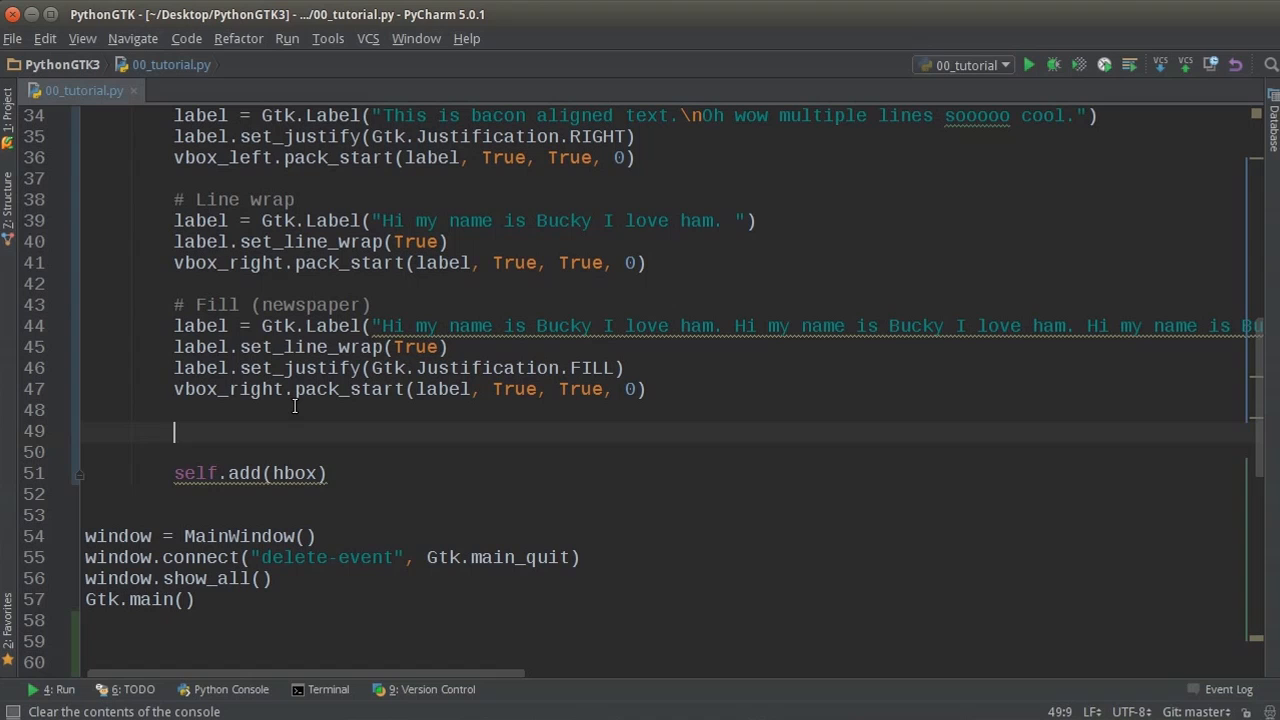
Add a '# Markup' comment and create label = Gtk.Label().
{"action": "type", "text": "# M"}
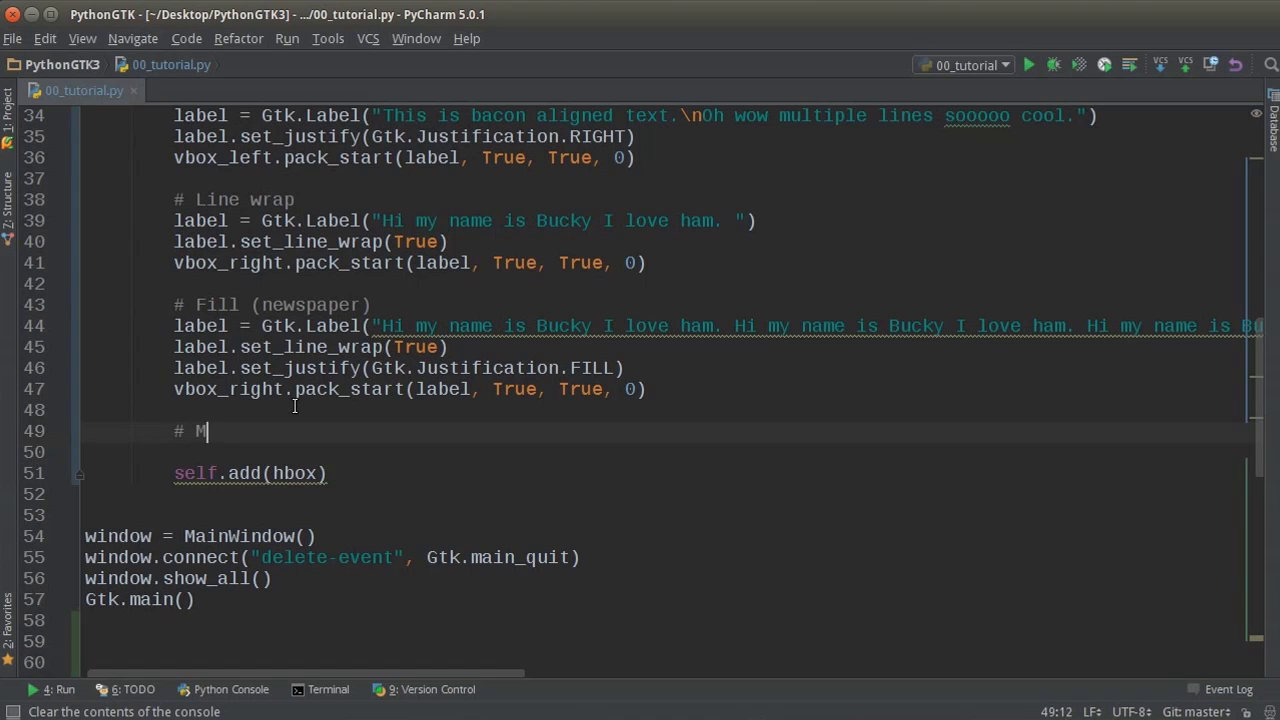
{"action": "type", "text": "arkup"}
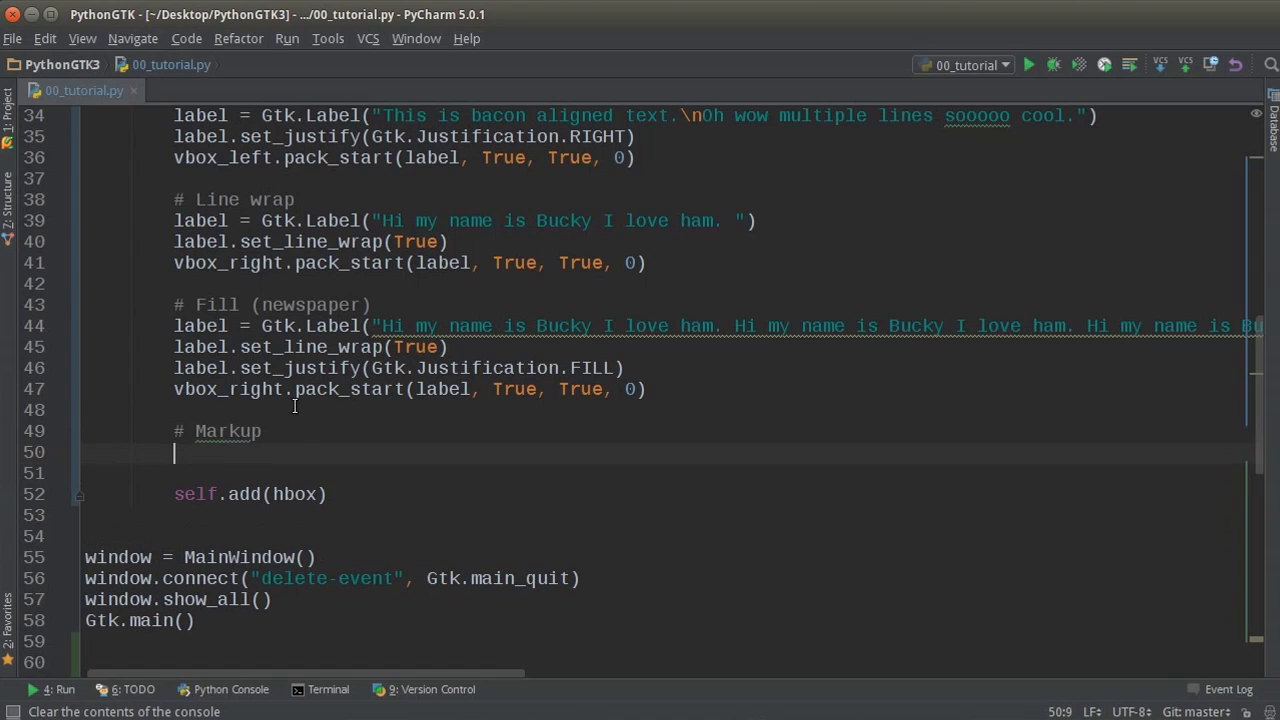
{"action": "type", "text": "laeb"}
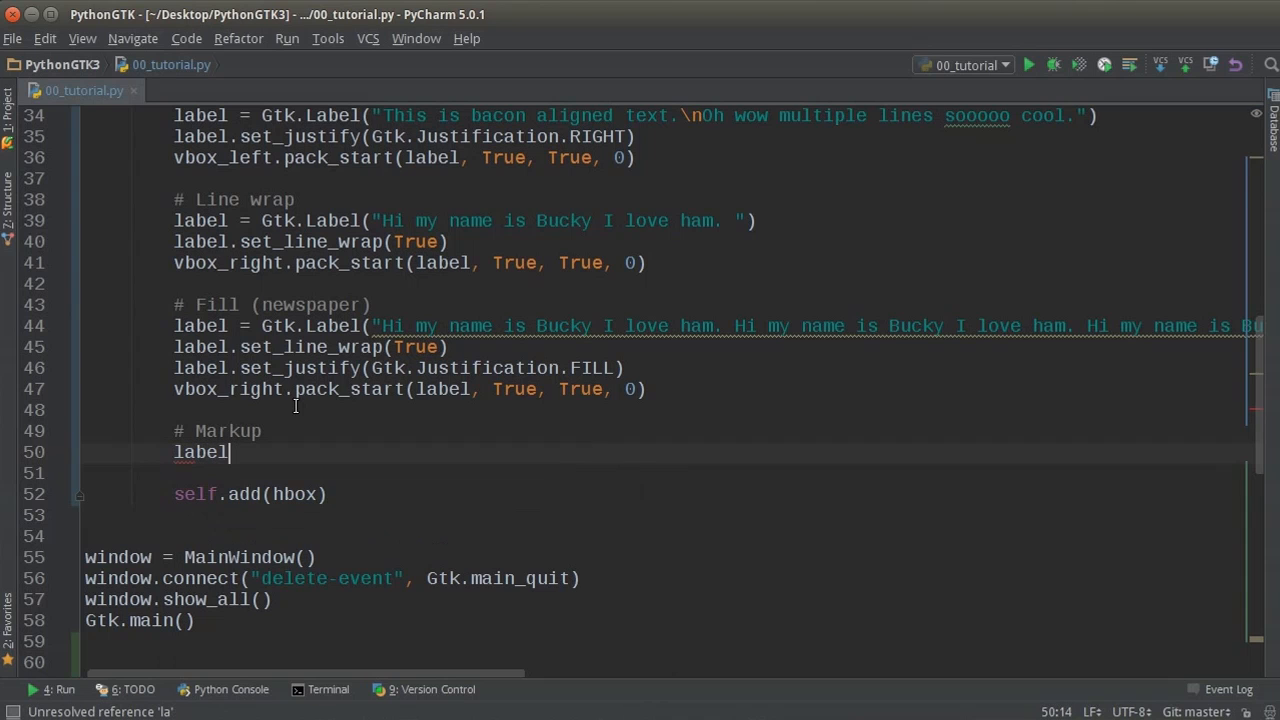
{"action": "type", "text": "= Gtk.Labe"}
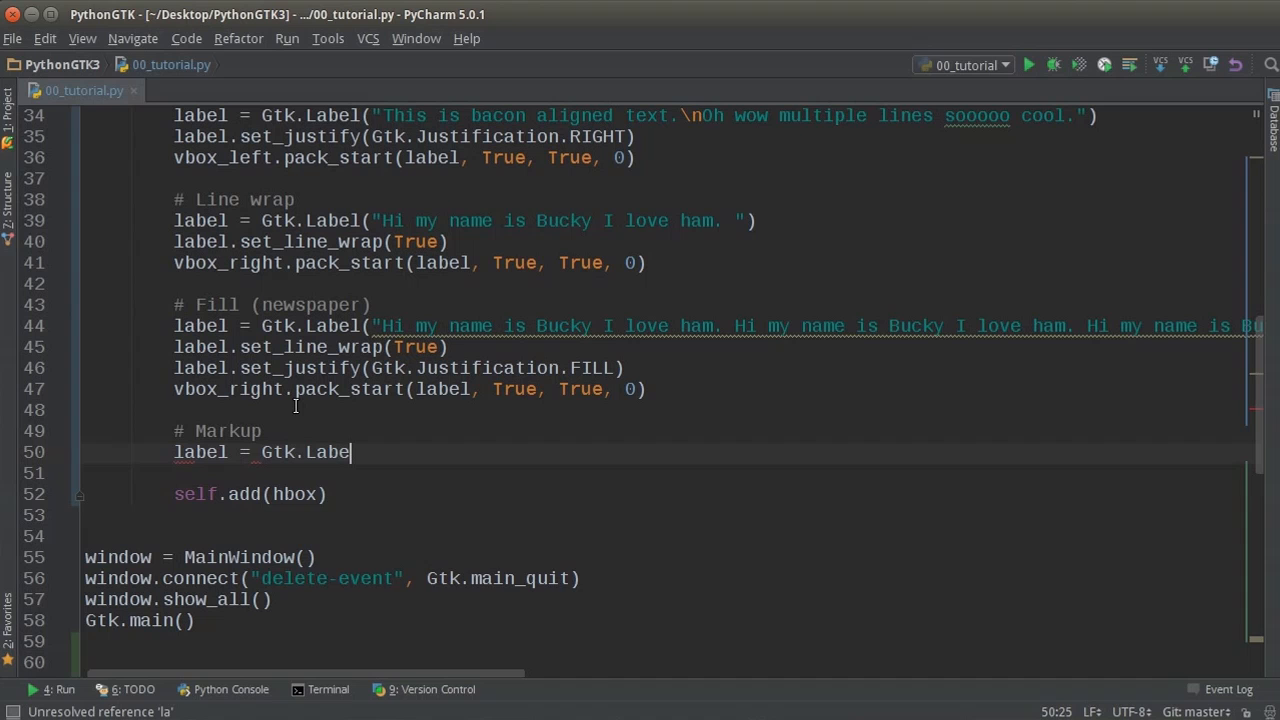
{"action": "type", "text": "()"}
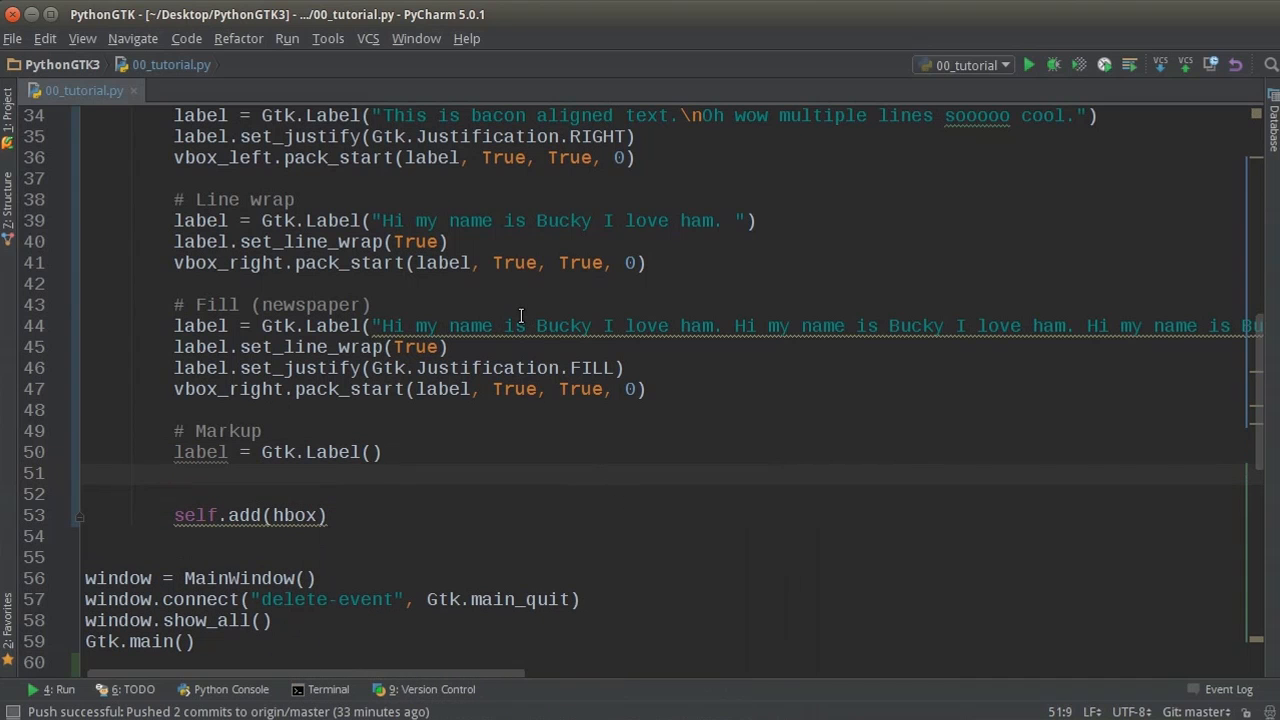
Call label.set_markup("<small>Small text</small>") on the new label.
{"action": "type", "text": "label.set"}
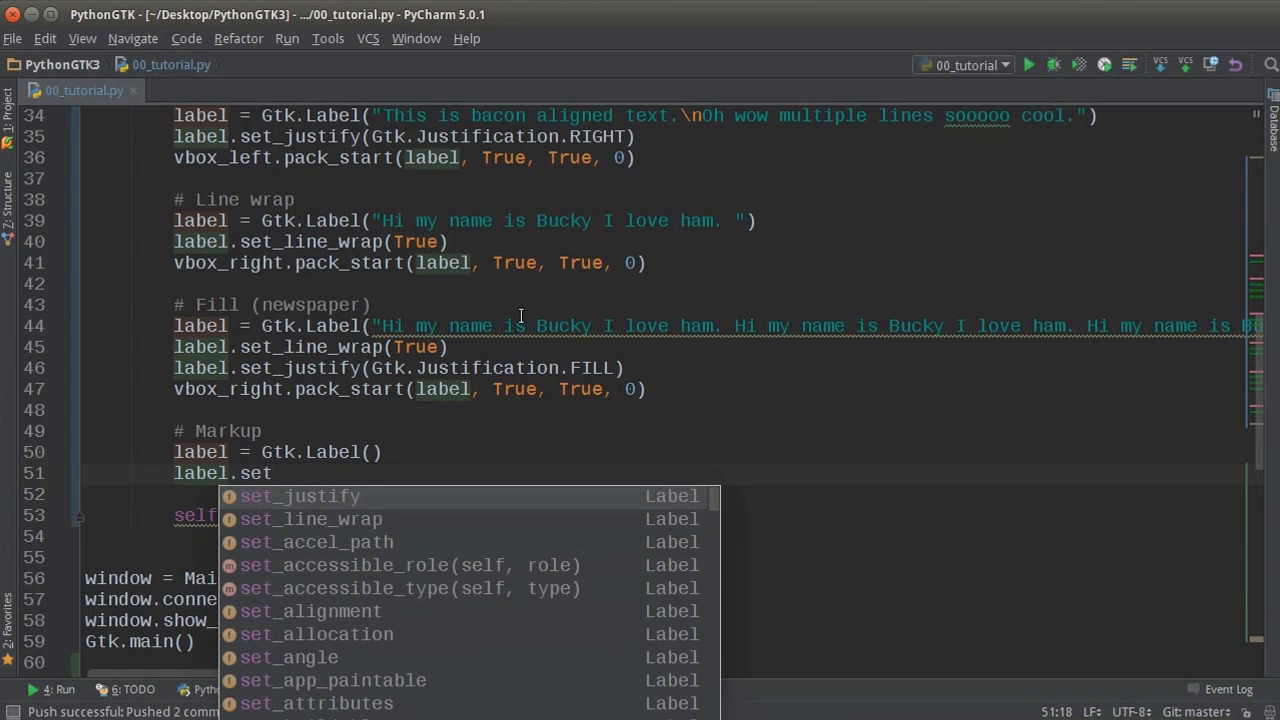
{"action": "type", "text": "_markup"}
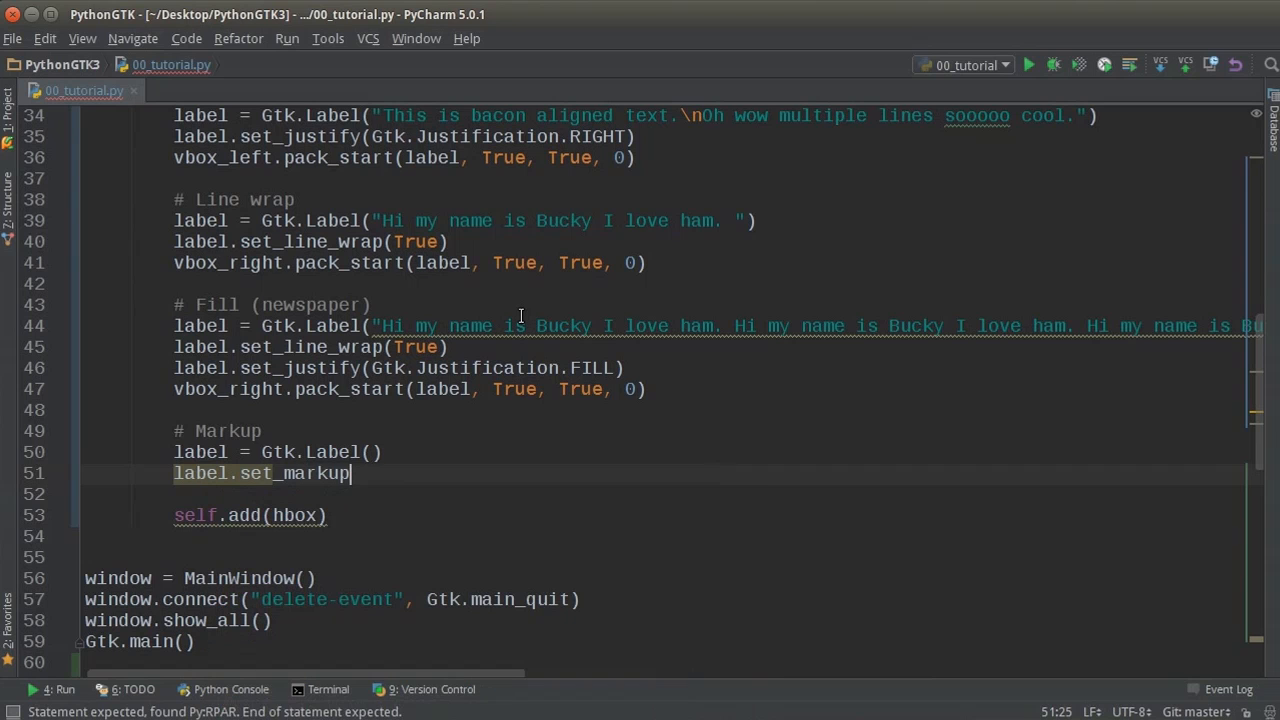
{"action": "type", "text": "()"}
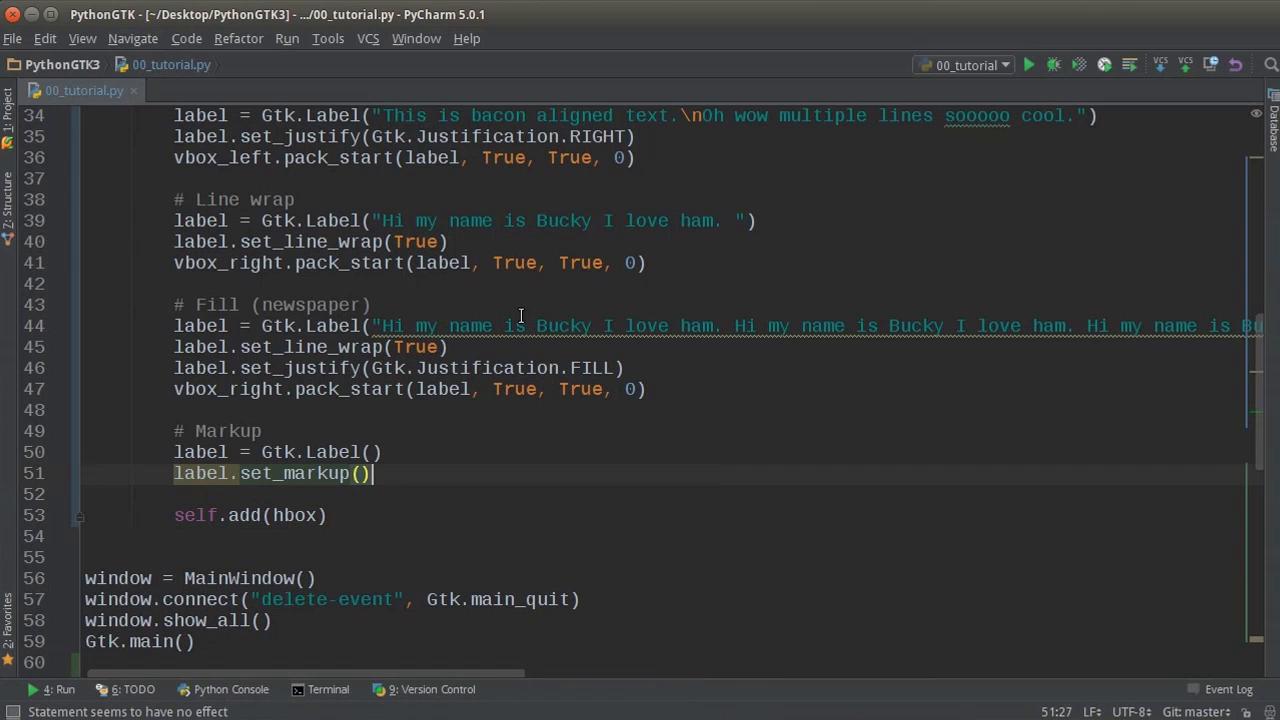
{"action": "type", "text": "\"\""}
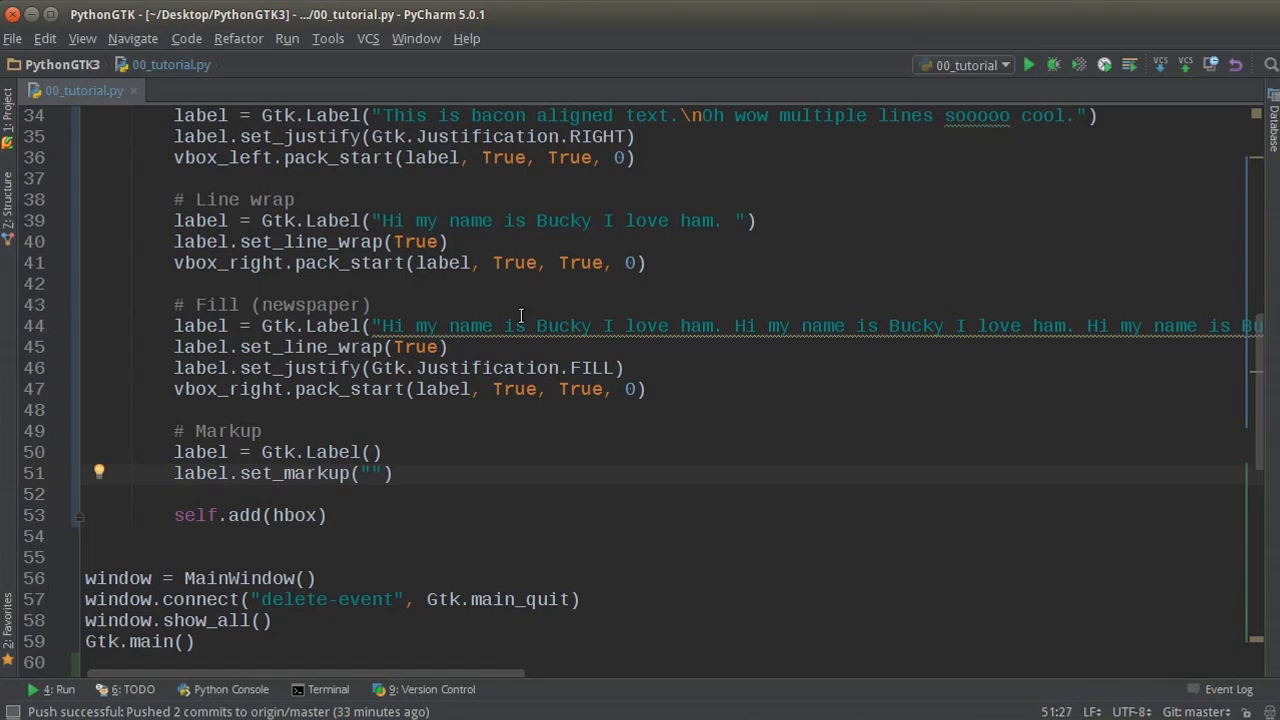
{"action": "type", "text": "<small>"}
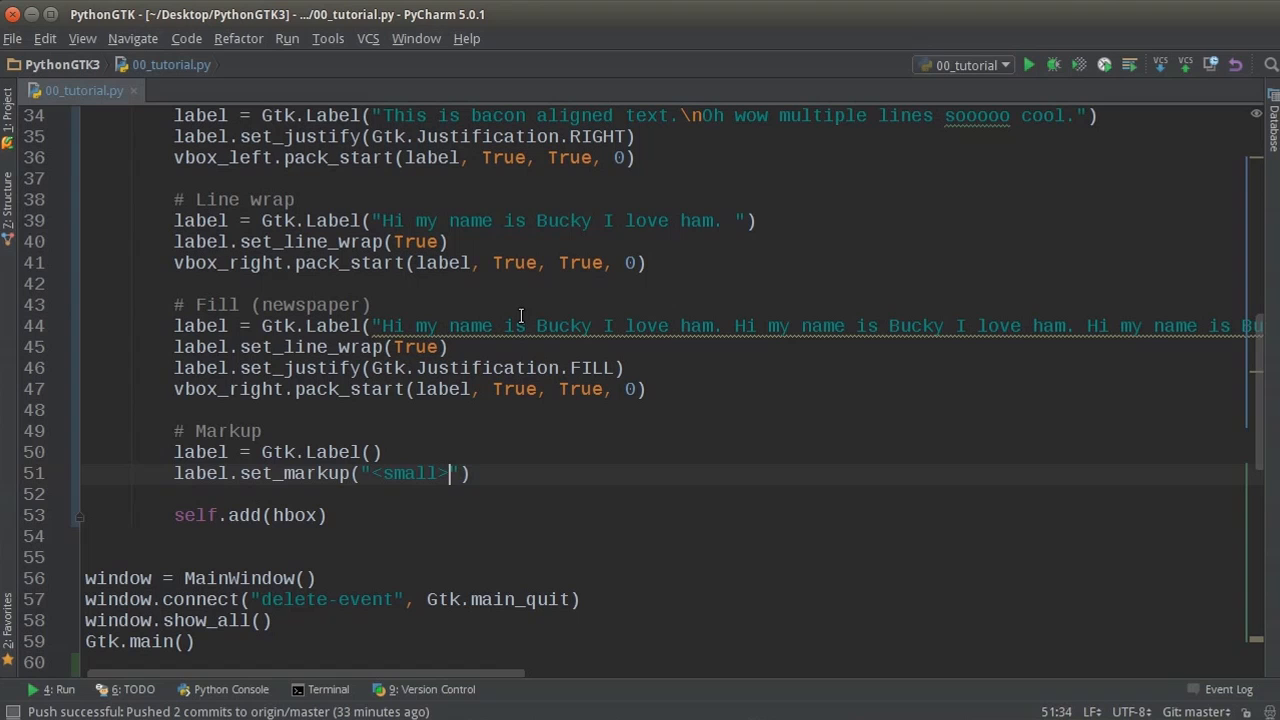
{"action": "type", "text": "S"}
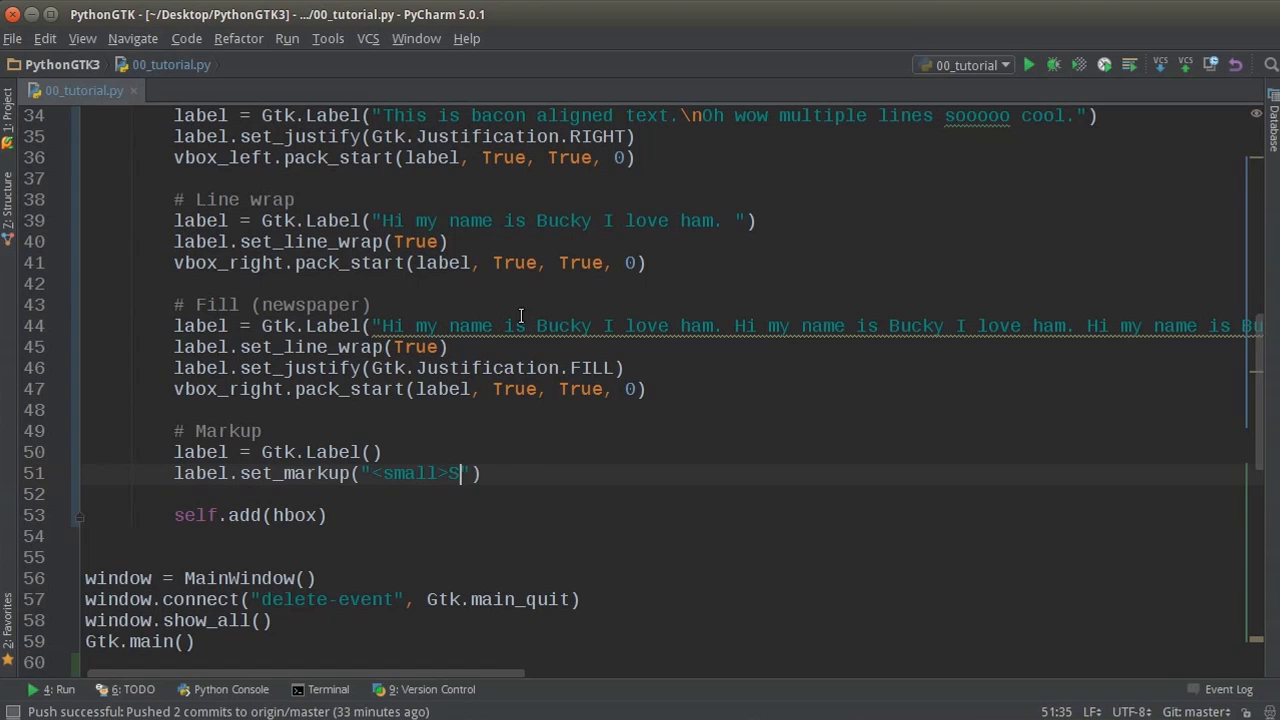
{"action": "type", "text": "mall text</>"}
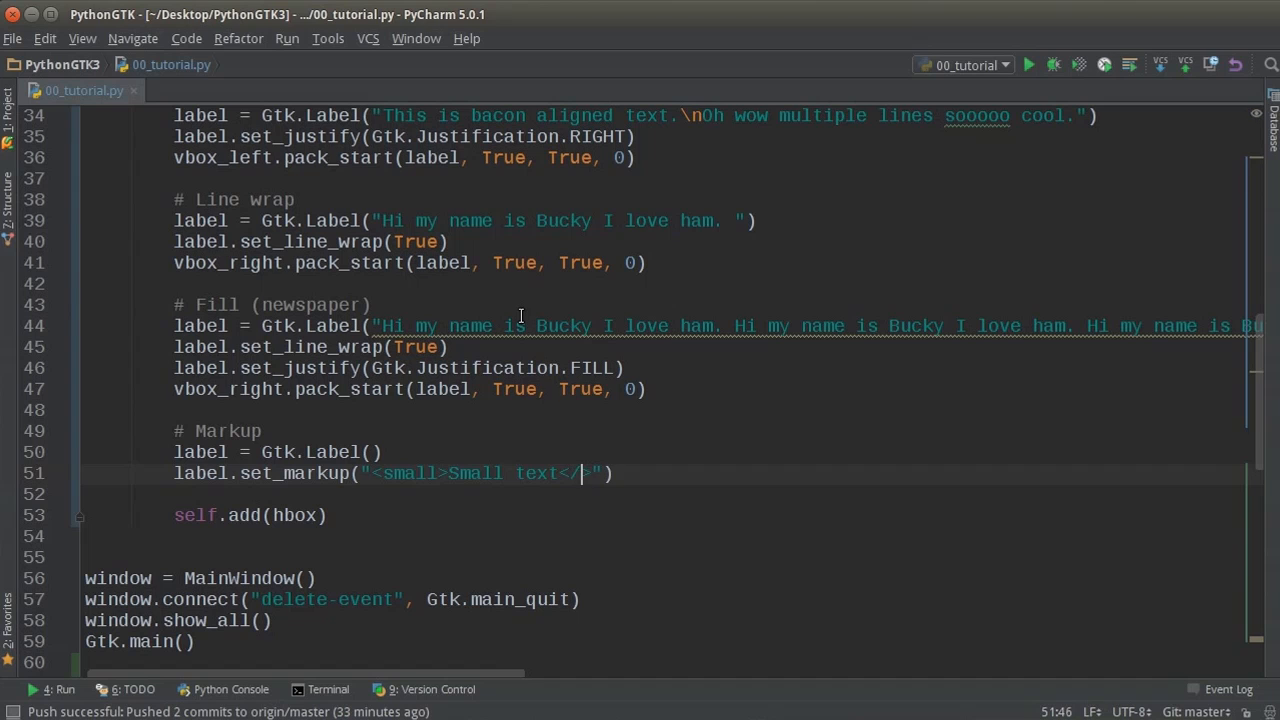
{"action": "type", "text": "small"}
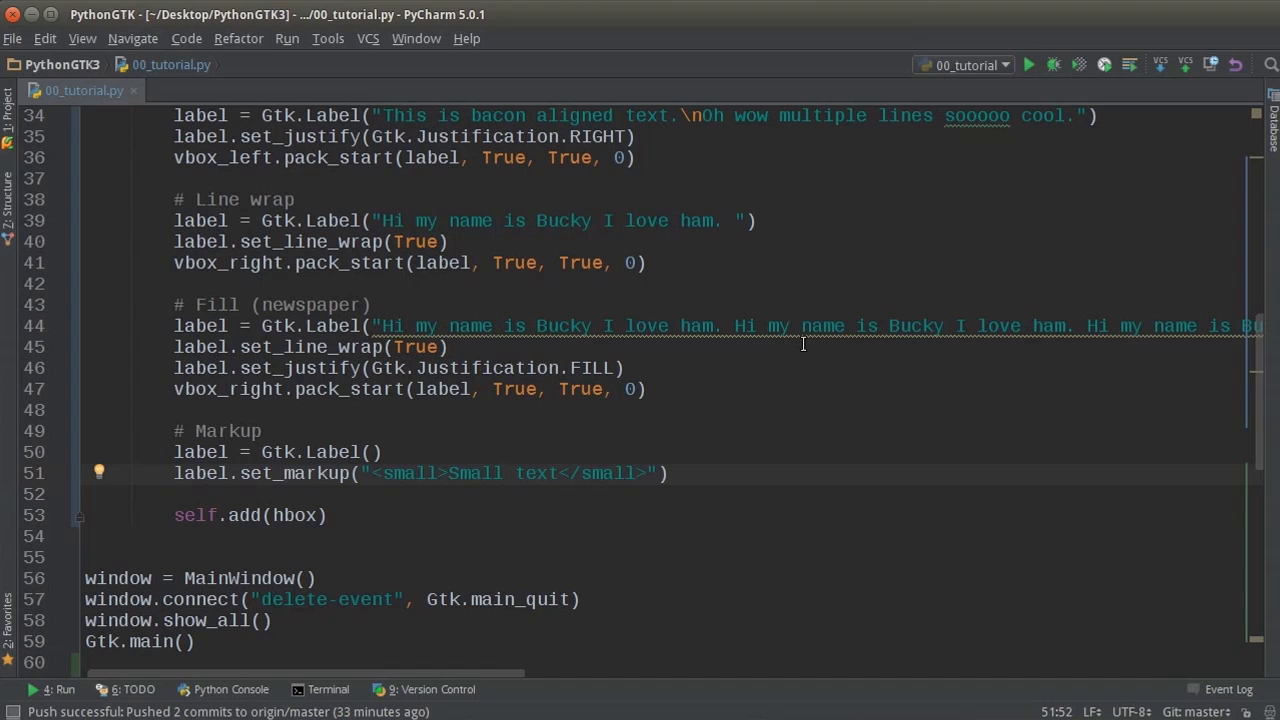
Continue the markup string with a "<big>Big text</big>\n" line.
{"action": "type", "text": "\\n"}
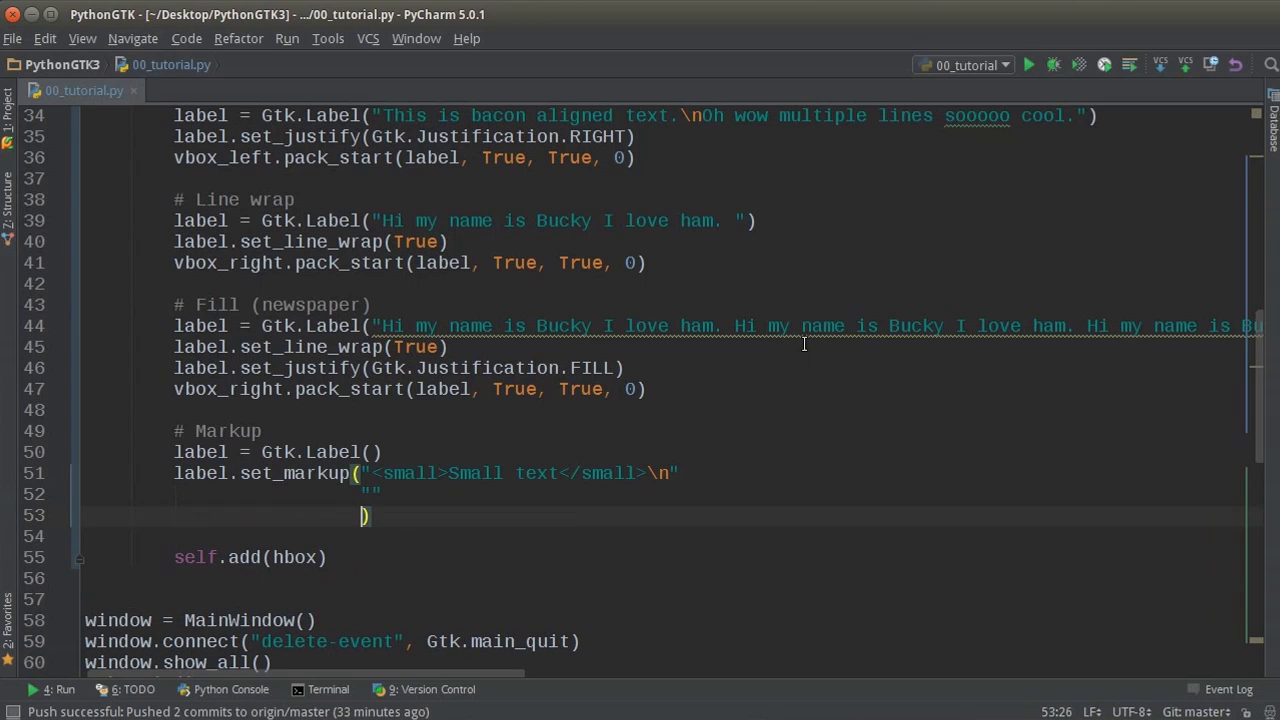
{"action": "mouse_move", "coordinate": [835, 330]}
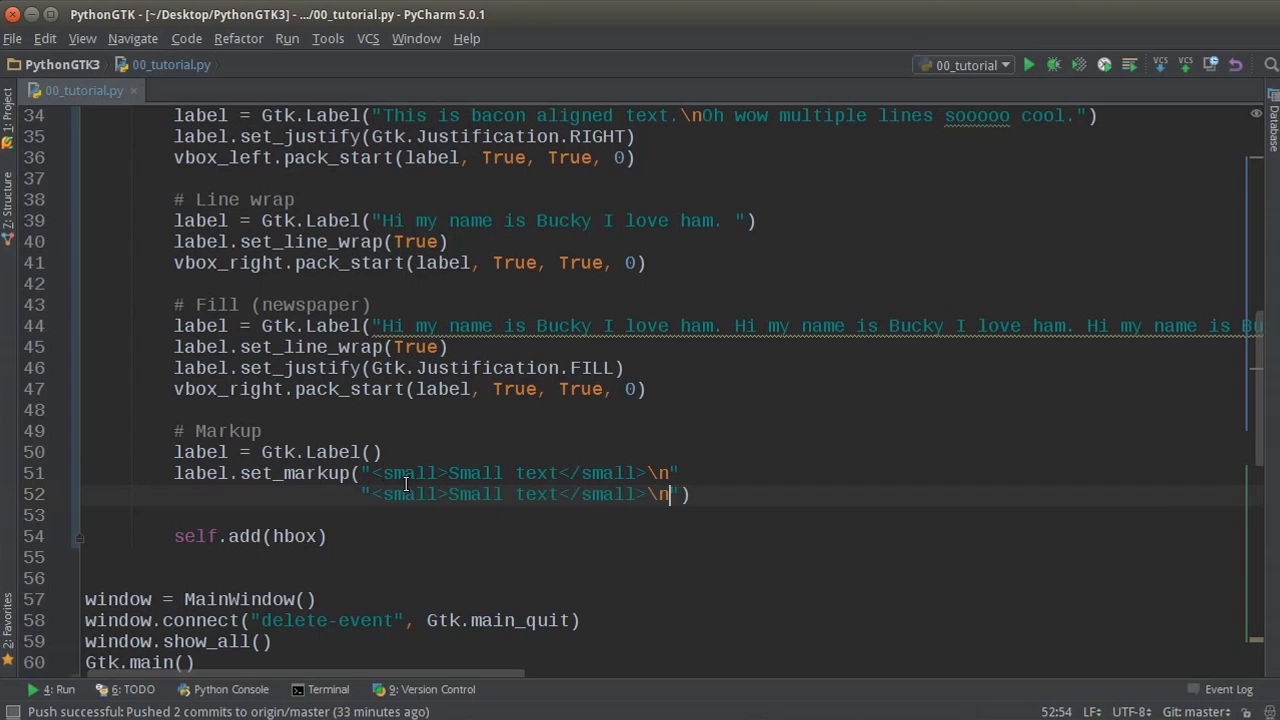
{"action": "type", "text": "big"}
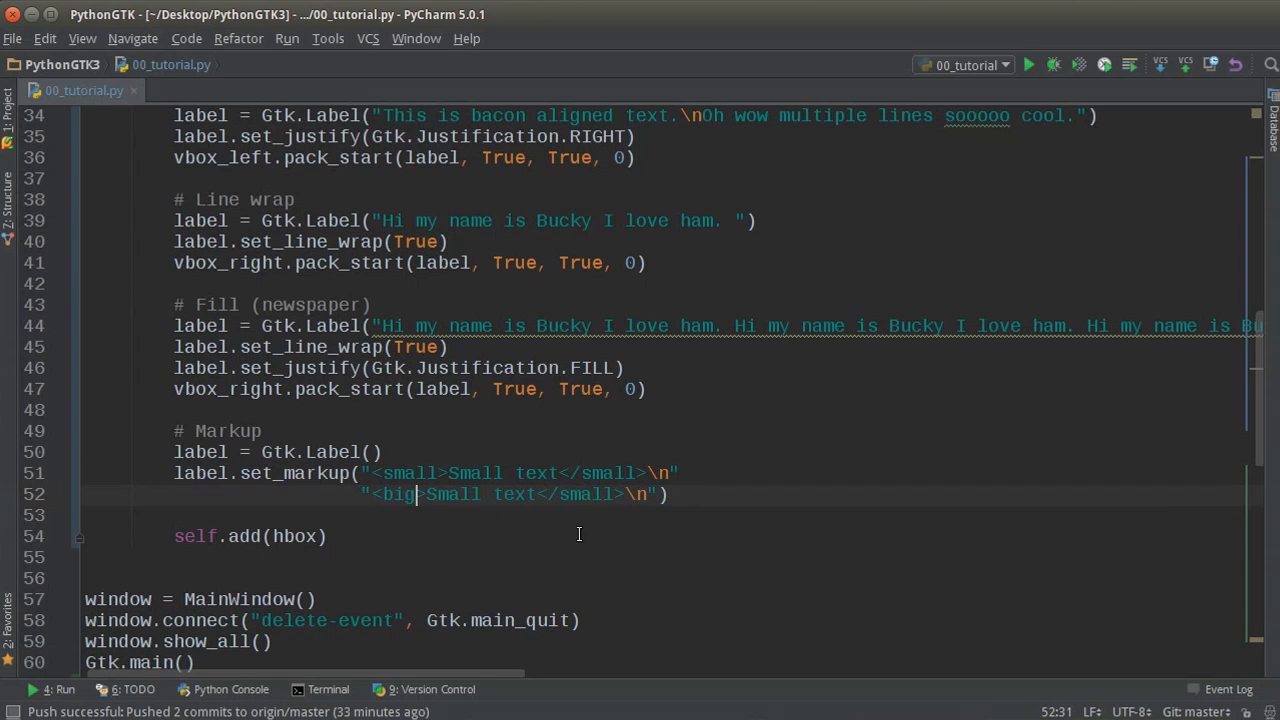
{"action": "type", "text": "</big"}
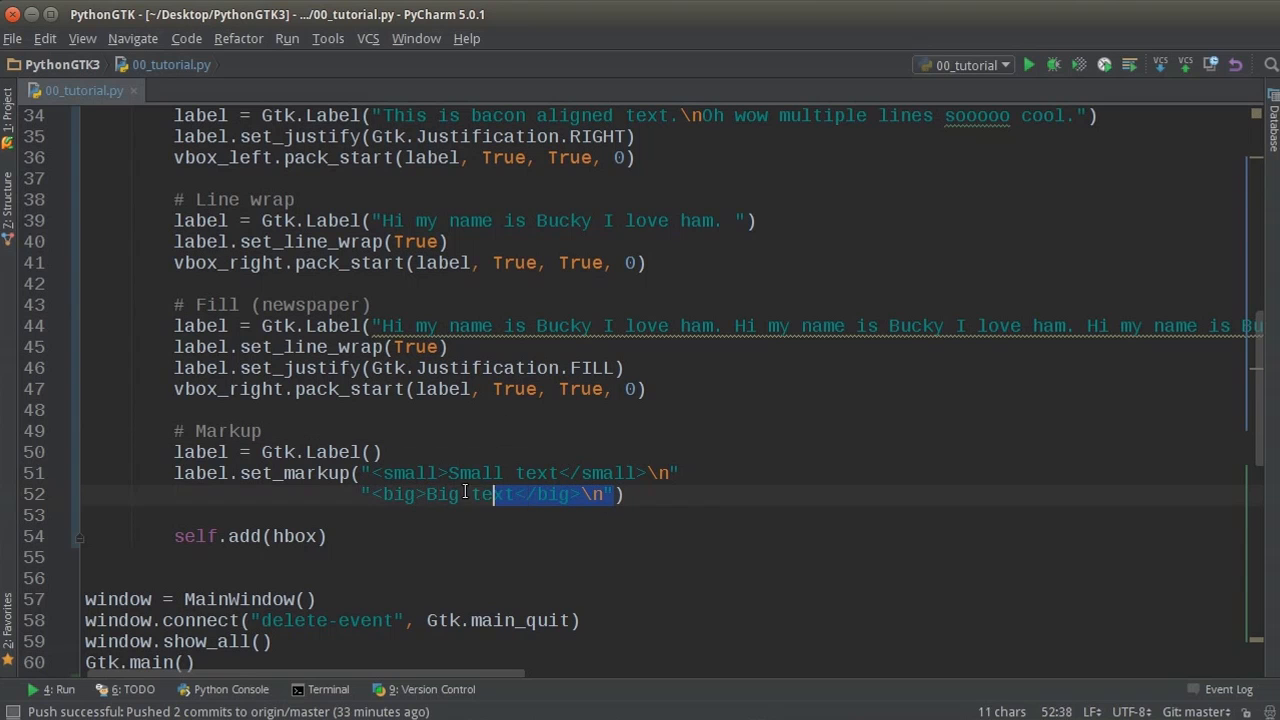
{"action": "right_click", "coordinate": [500, 490]}
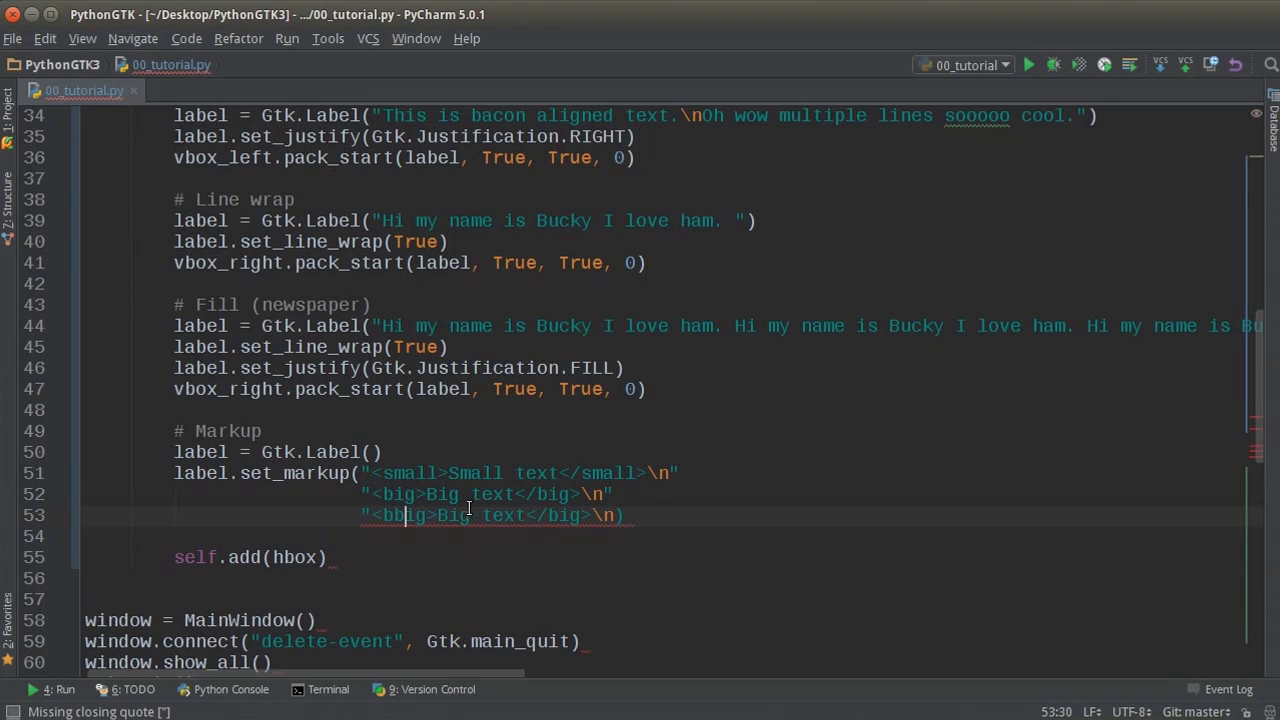
Add a bold 'I am bold text' line and an italic 'Italics is cool too' line.
{"action": "key", "text": "BackSpace"}
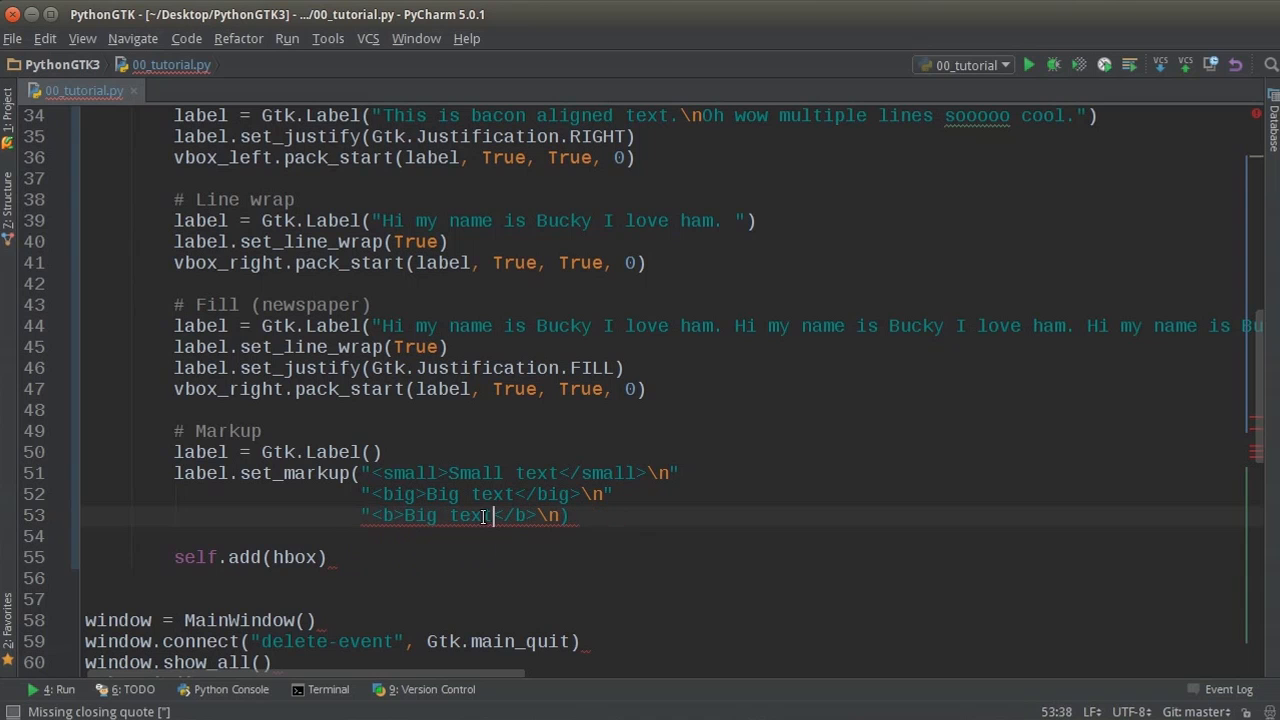
{"action": "type", "text": "I am"}
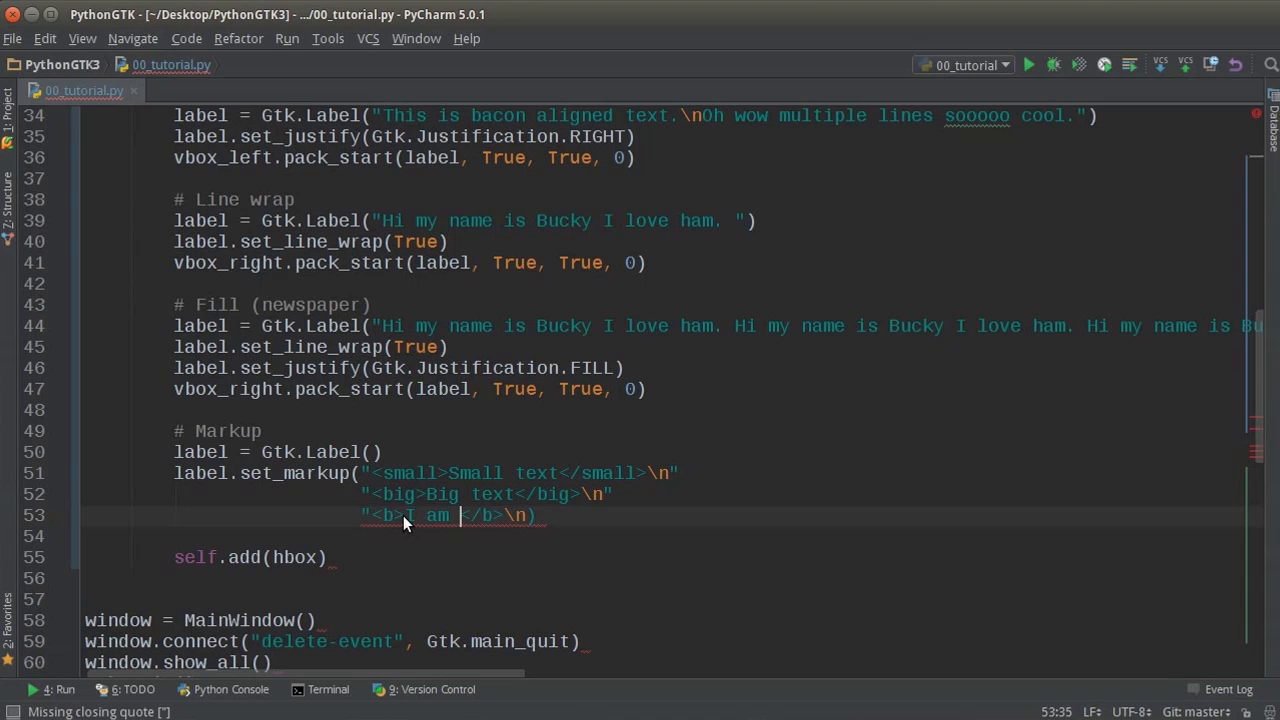
{"action": "type", "text": "bold text"}
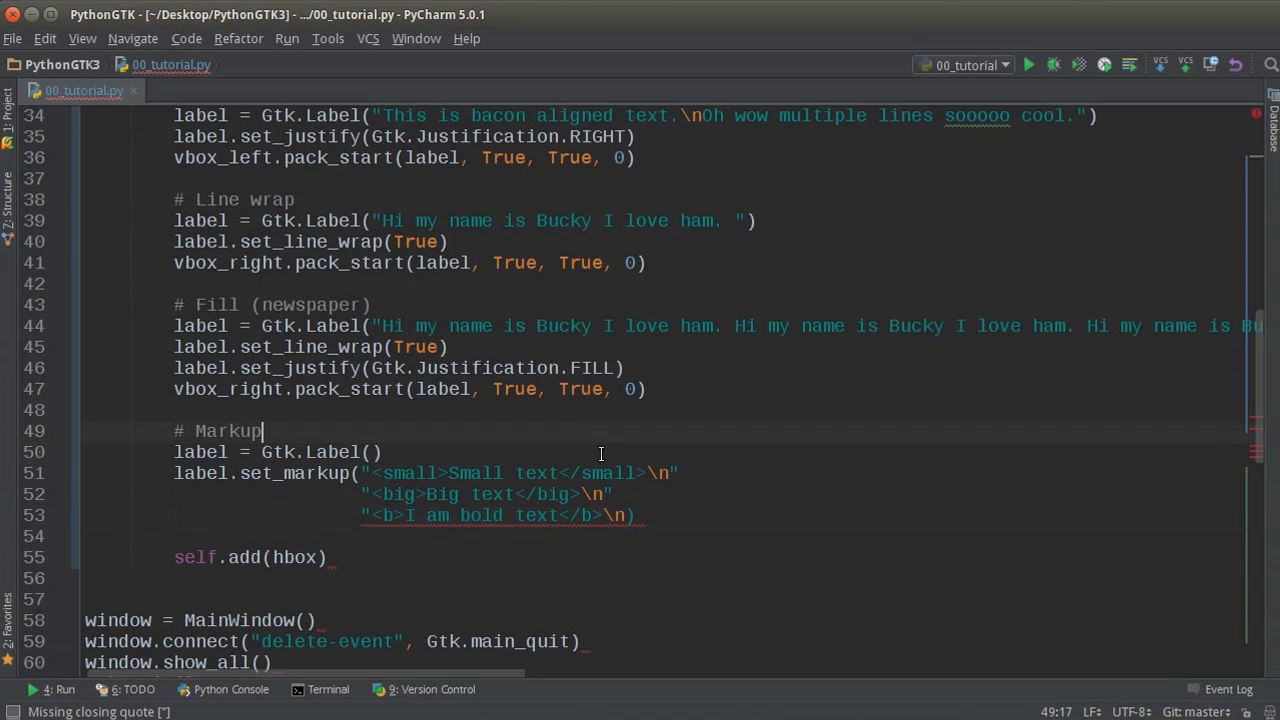
{"action": "left_click", "coordinate": [627, 515]}
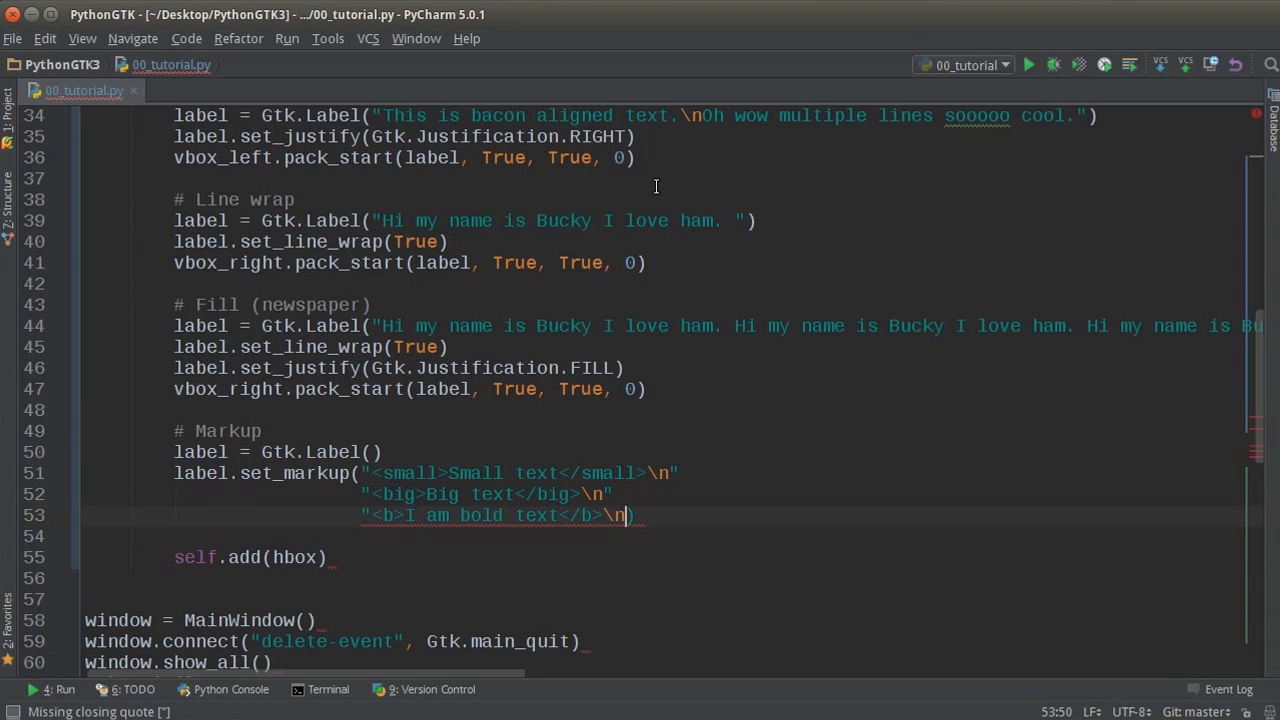
{"action": "type", "text": "\"\")"}
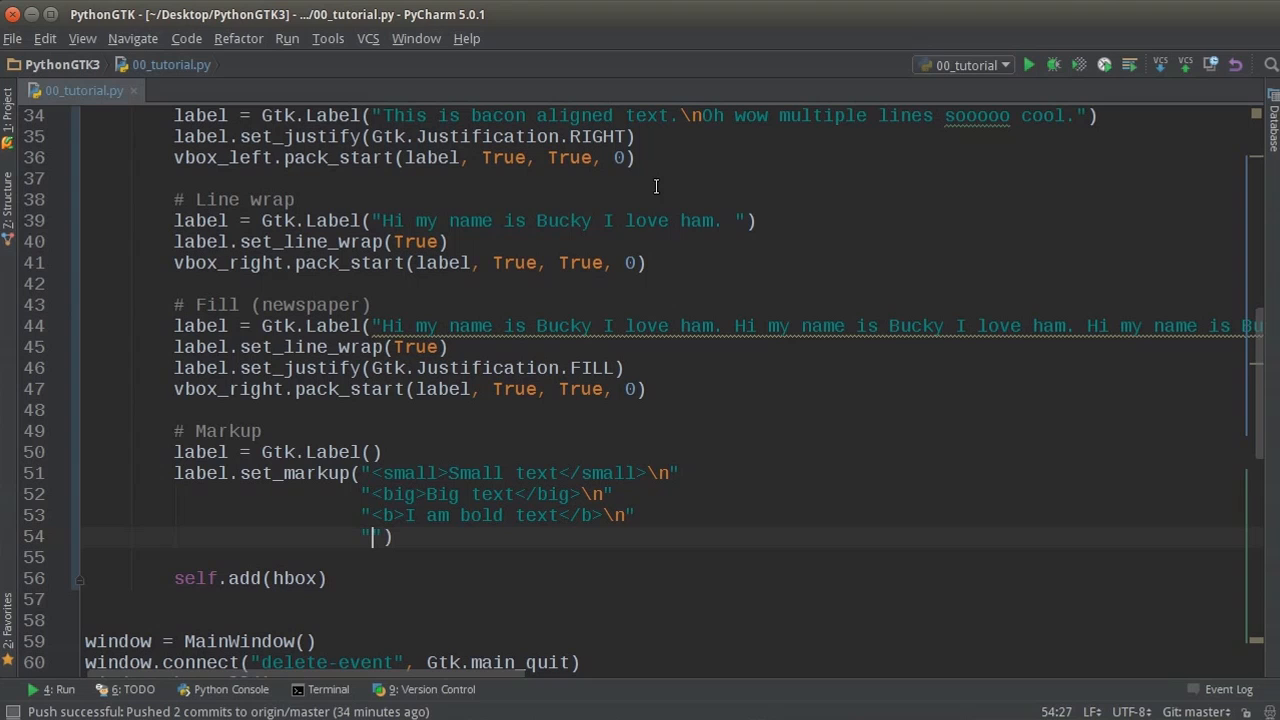
{"action": "type", "text": "<>"}
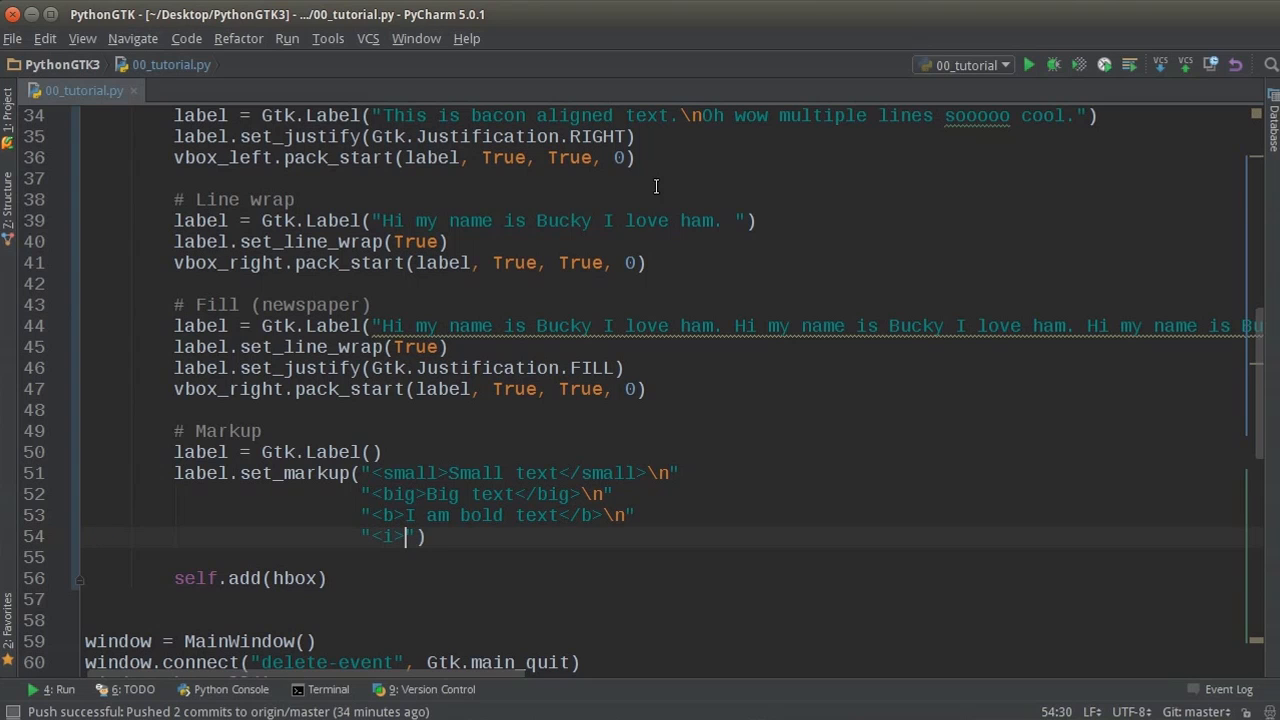
{"action": "type", "text": "Itaclic"}
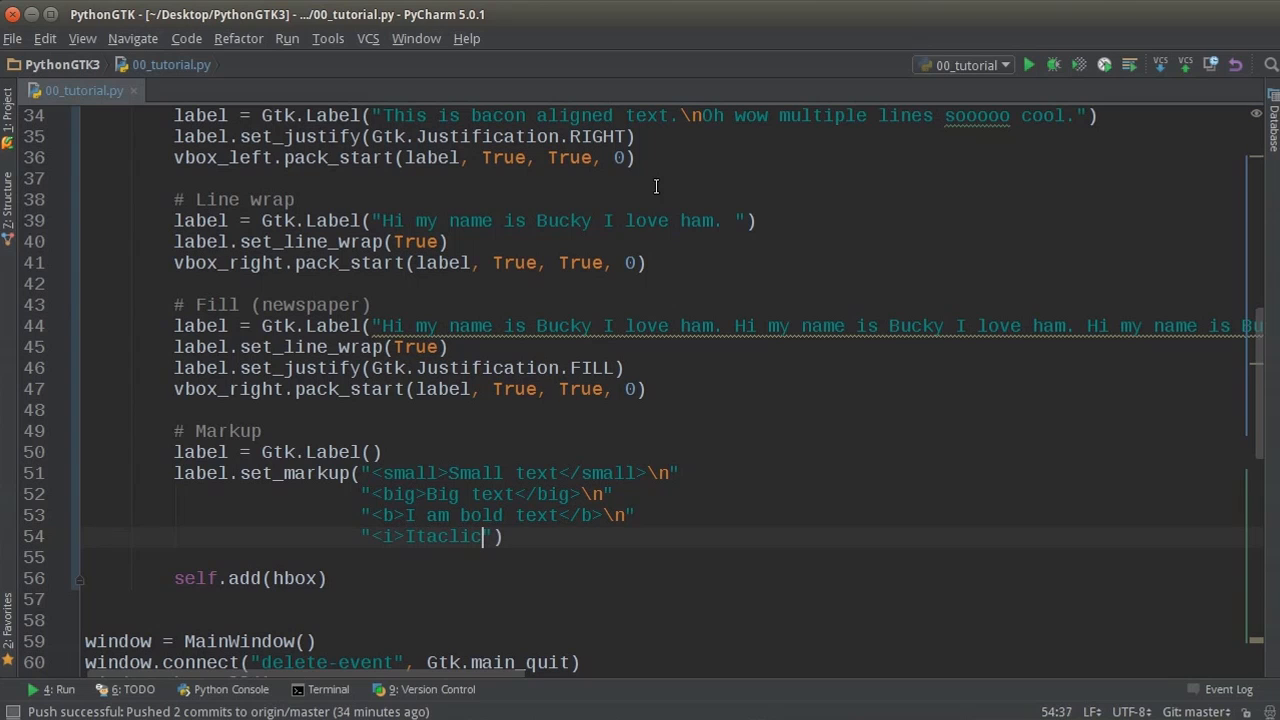
{"action": "type", "text": "Italics is cool too</a>"}
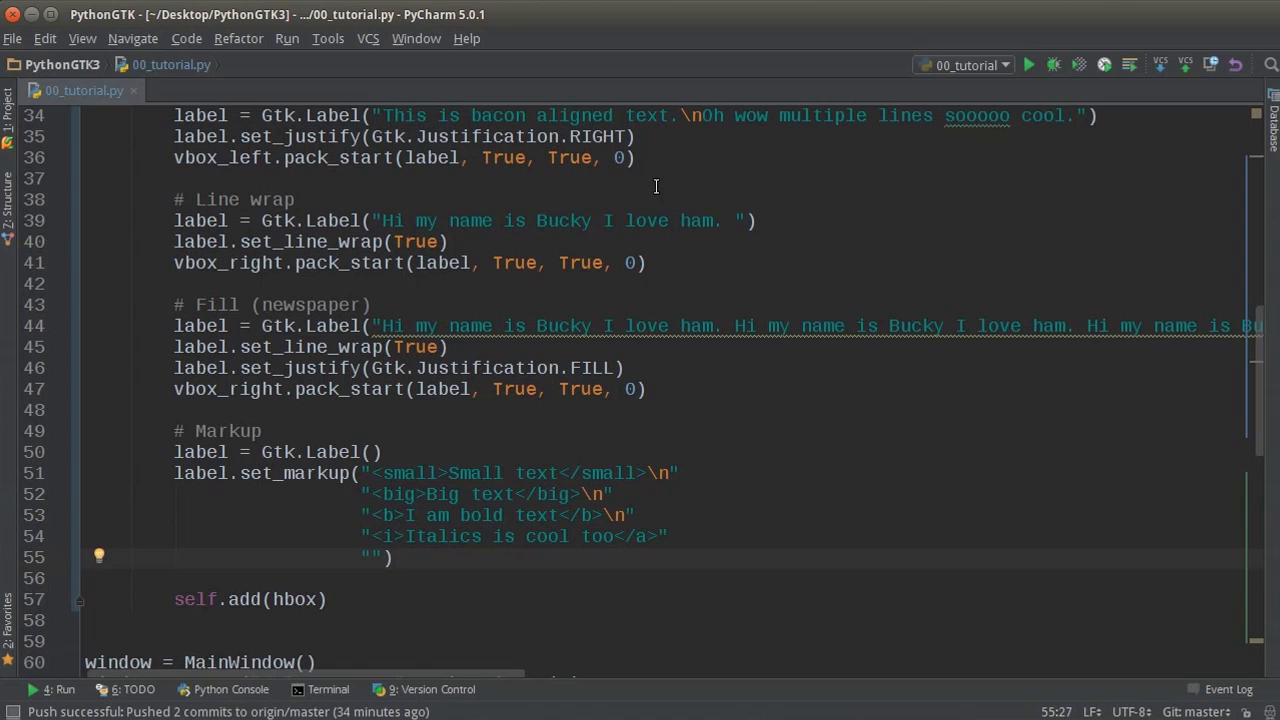
{"action": "scroll", "scroll_direction": "down", "scroll_amount": 3}
{"action": "type", "text": "<"}
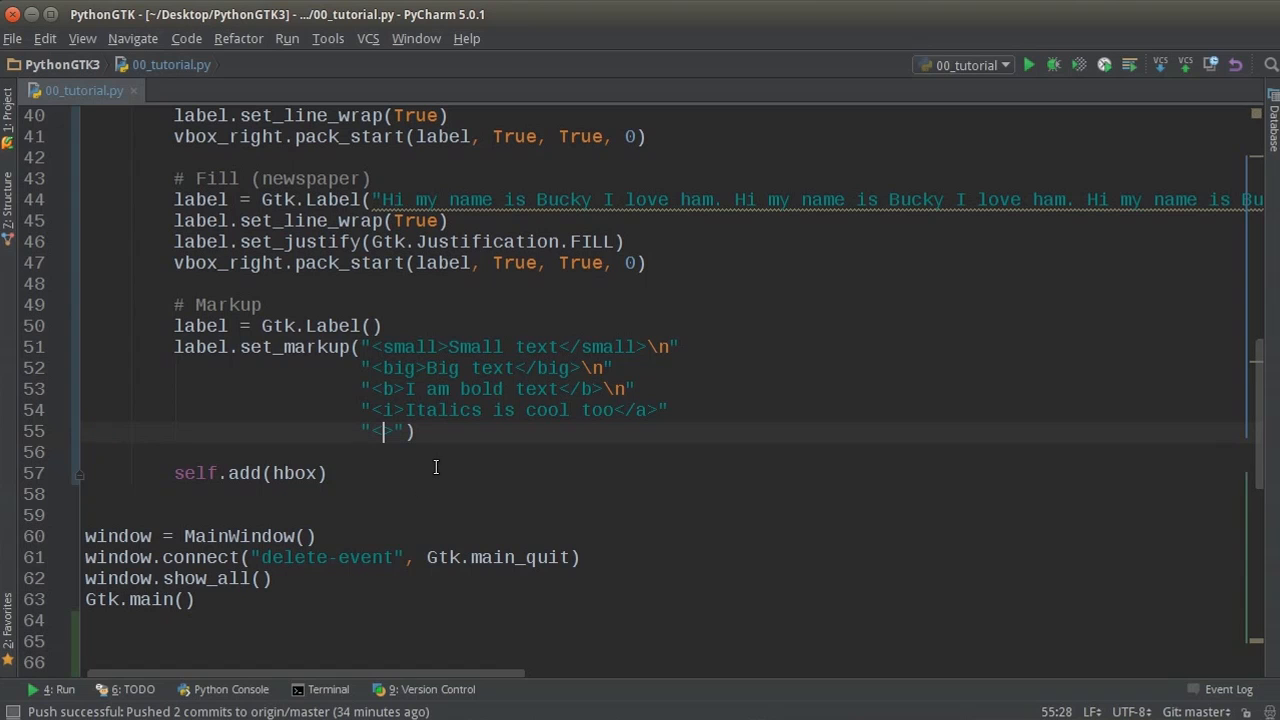
{"action": "type", "text": "a>"}
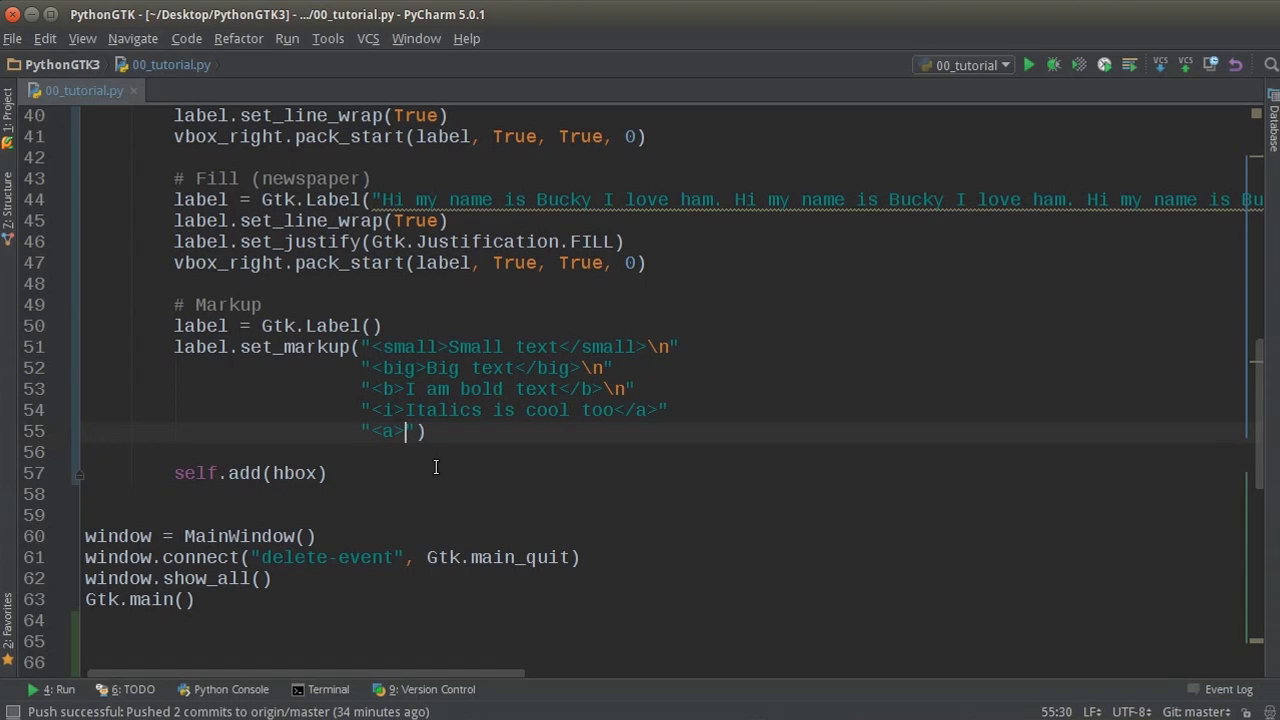
{"action": "type", "text": "</a>"}
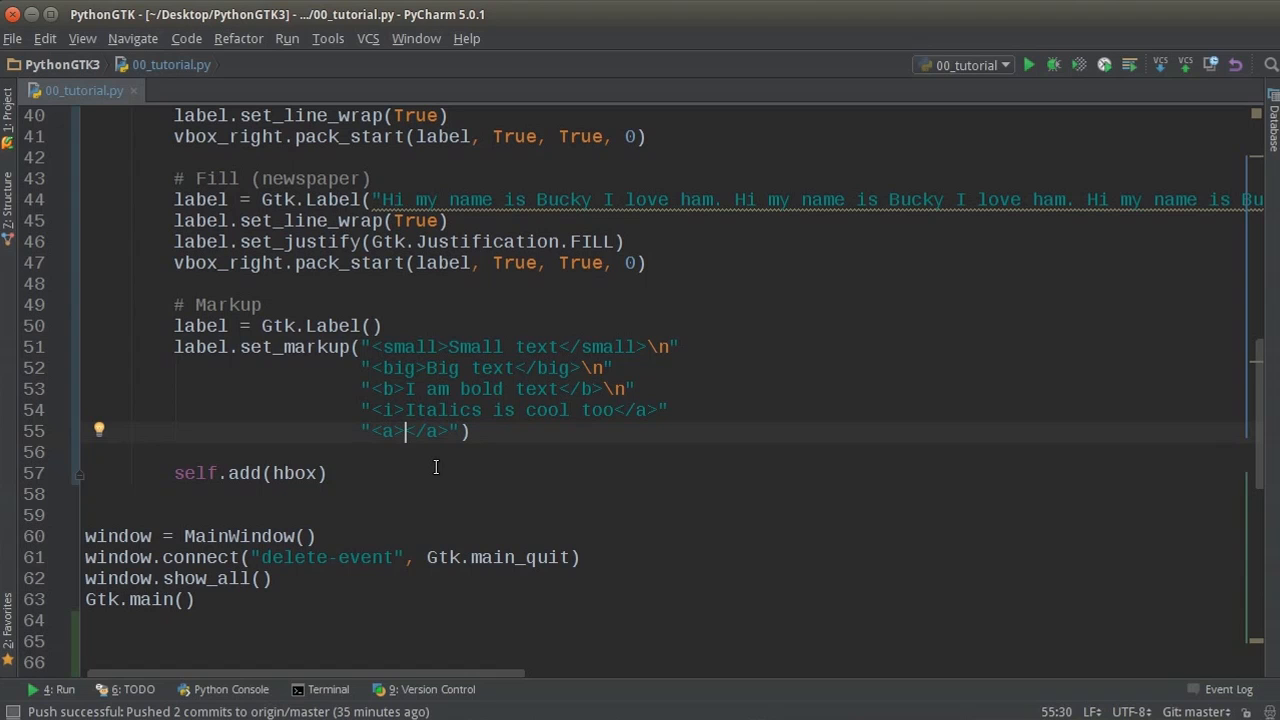
{"action": "type", "text": "Learn cool st"}
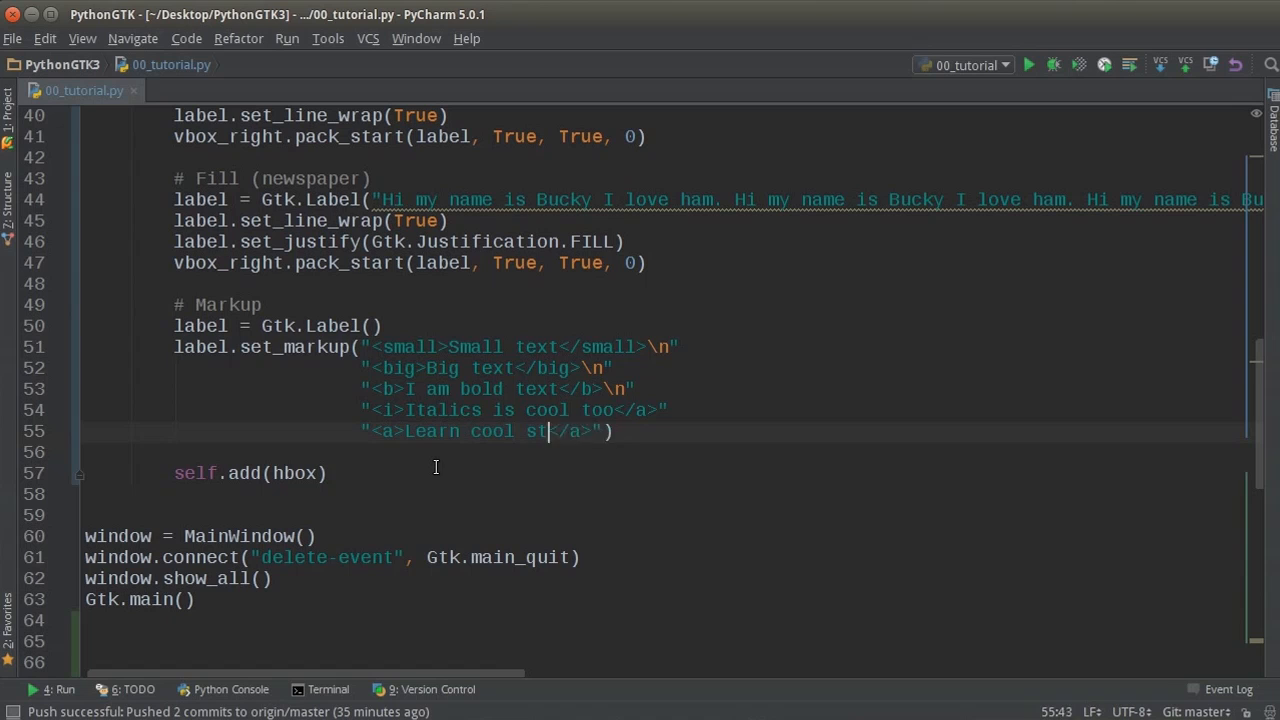
{"action": "type", "text": "uff"}
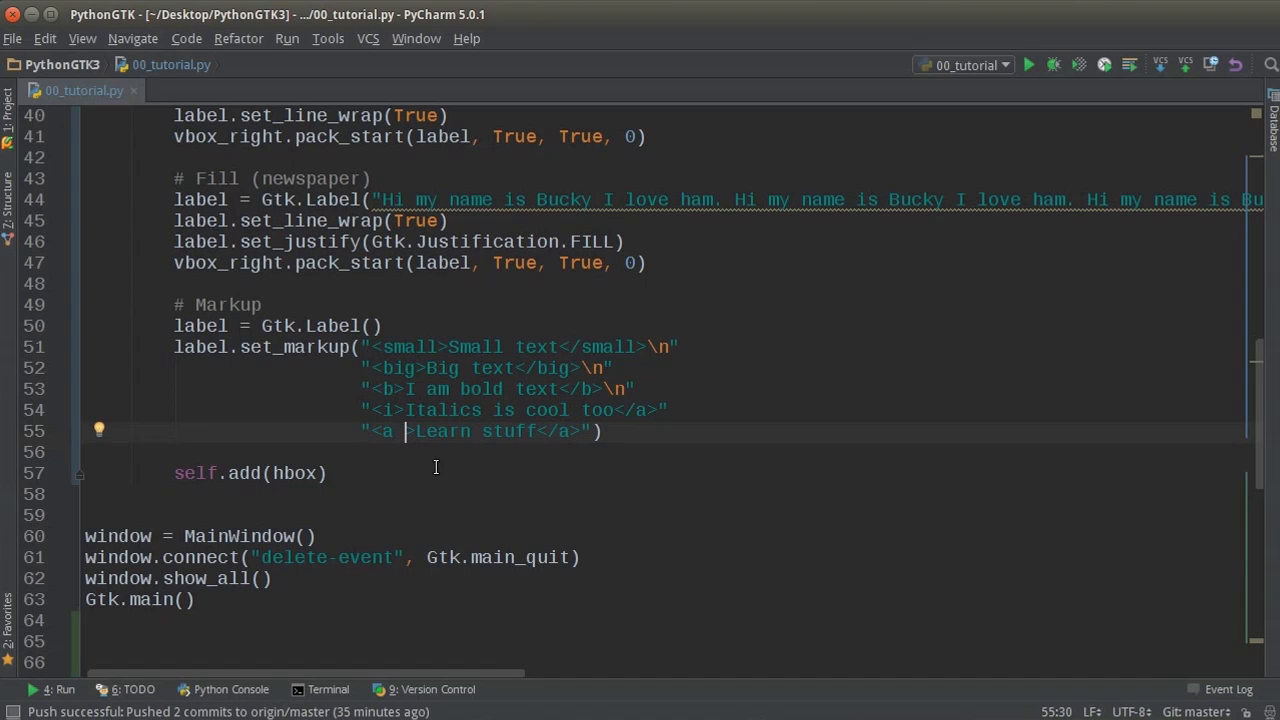
{"action": "type", "text": "href"}
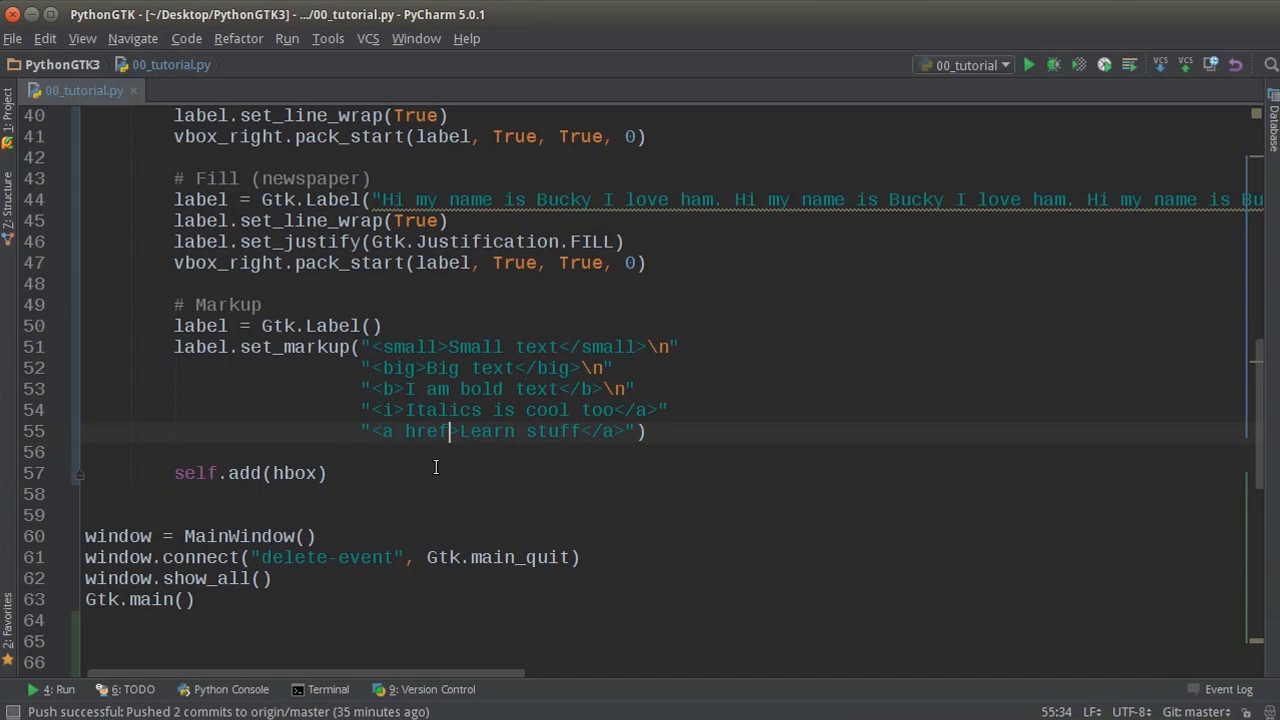
{"action": "type", "text": "="}
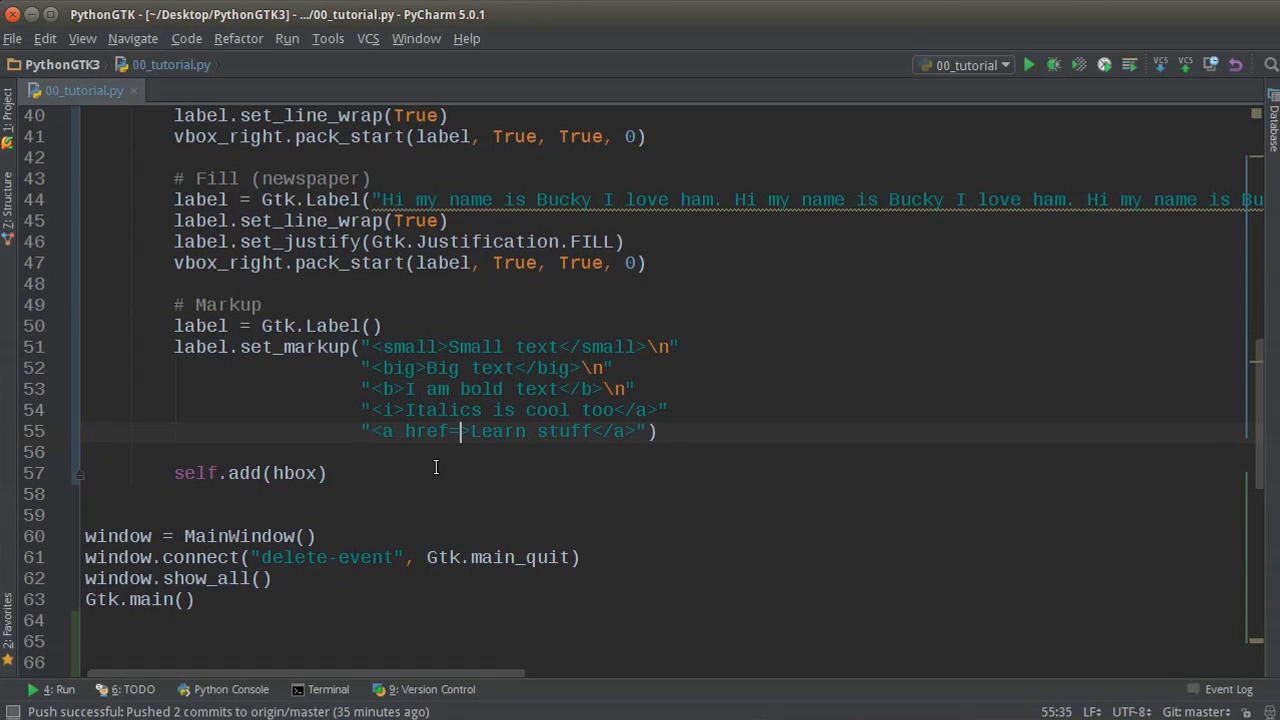
{"action": "type", "text": "\"\""}
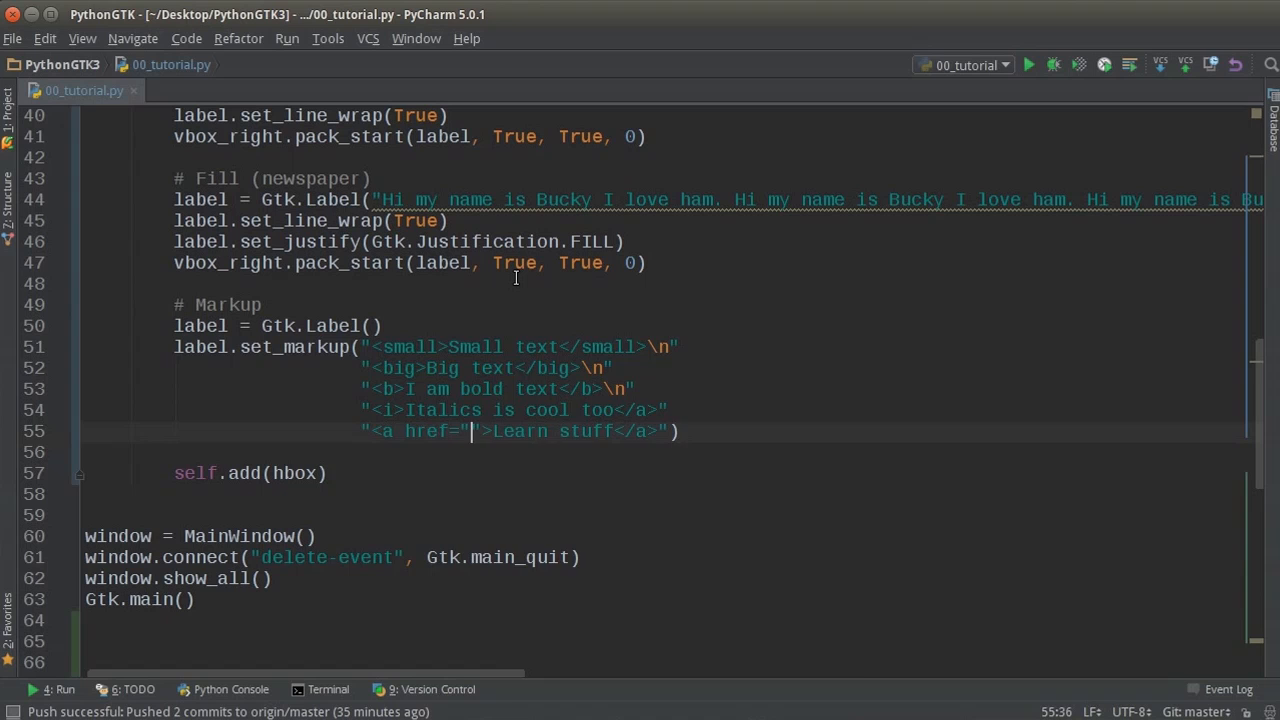
{"action": "type", "text": "httP"}
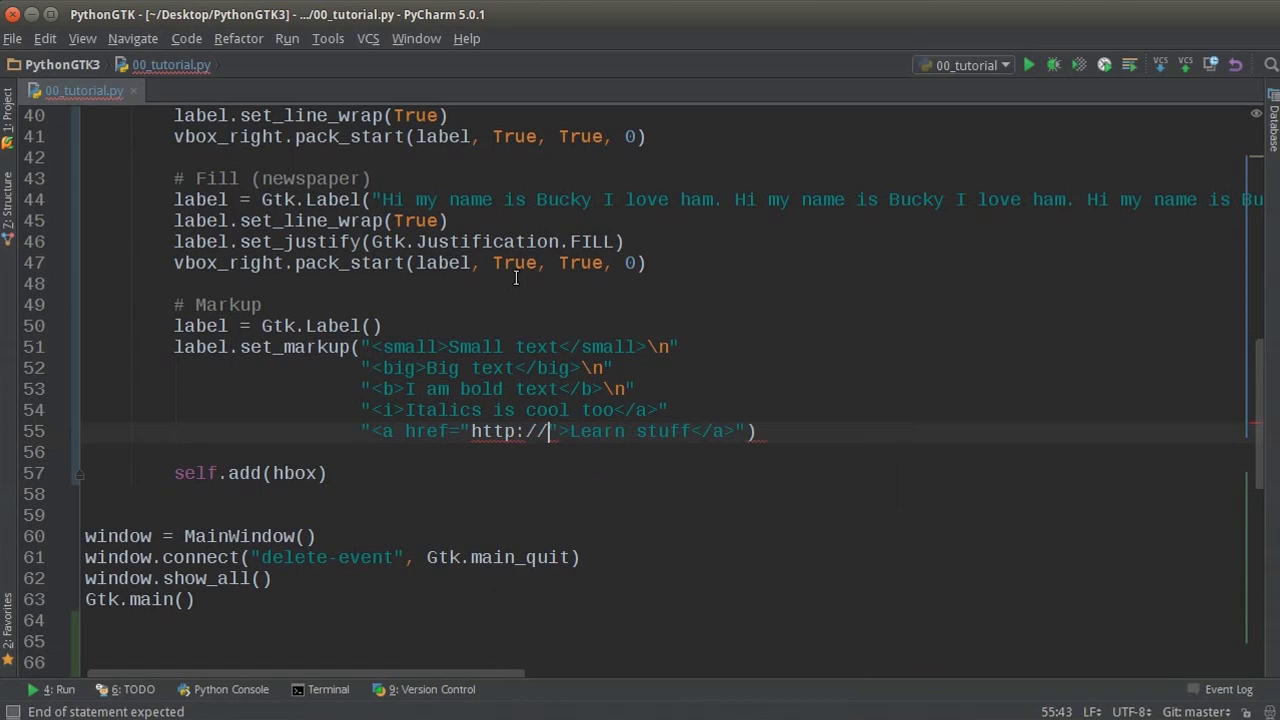
{"action": "type", "text": "thenewb"}
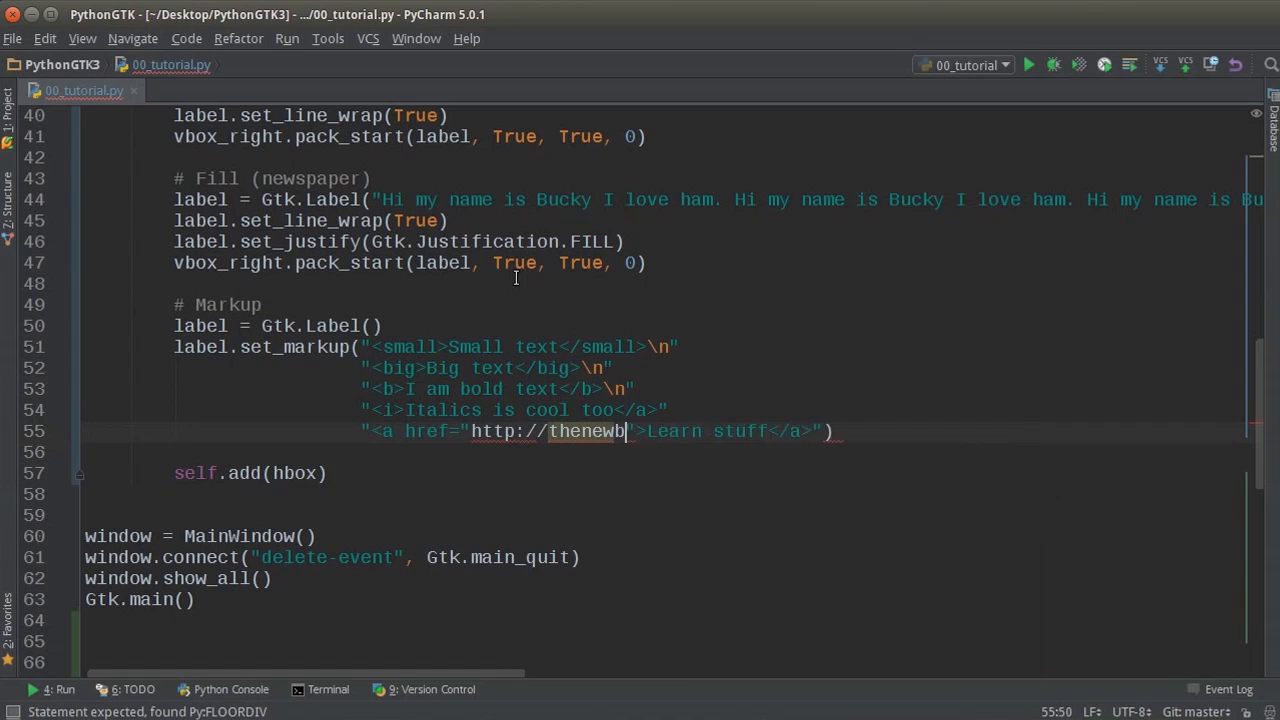
{"action": "type", "text": "oston.com"}
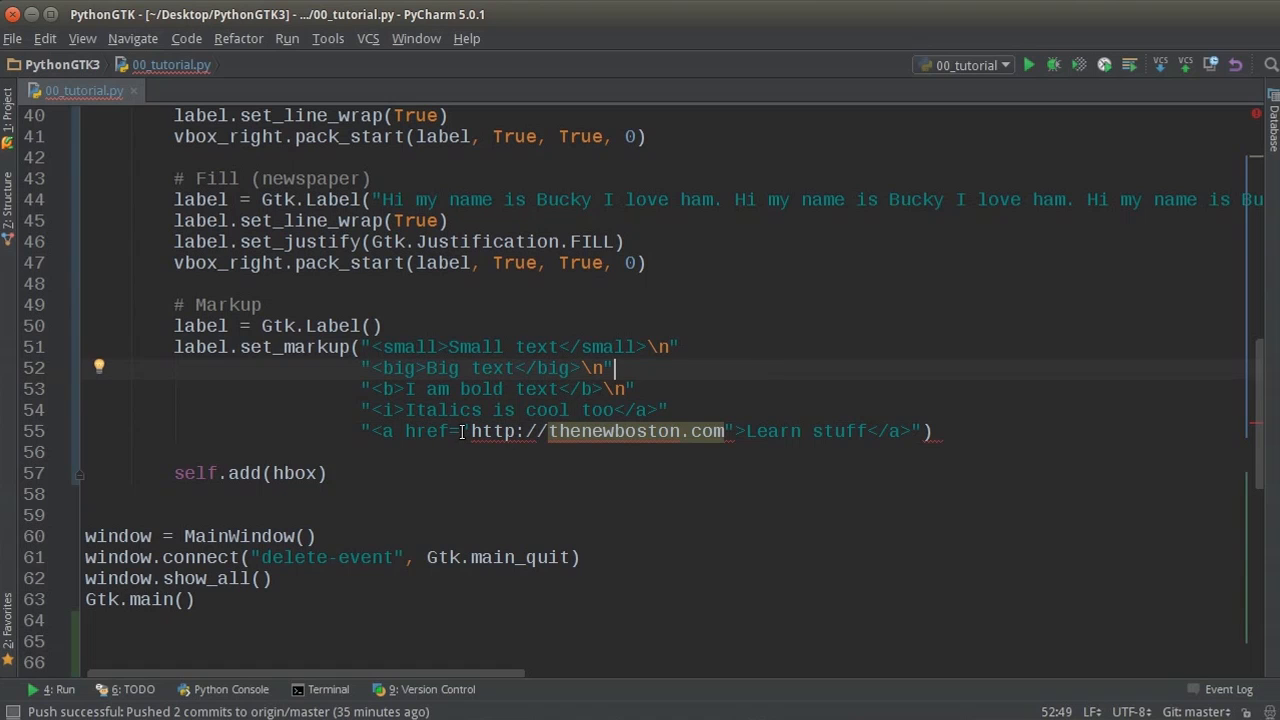
Escape the href quotes and give the link the title "Hover text".
{"action": "left_click", "coordinate": [460, 431]}
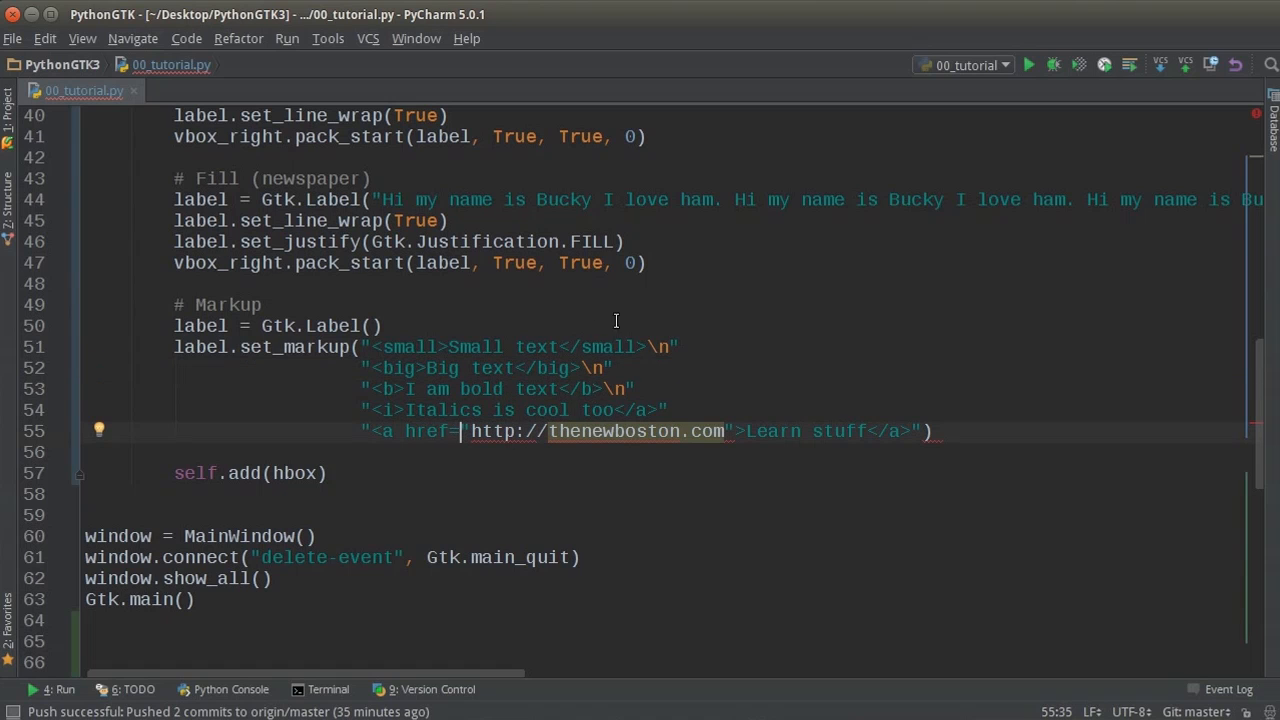
{"action": "type", "text": "\\\""}
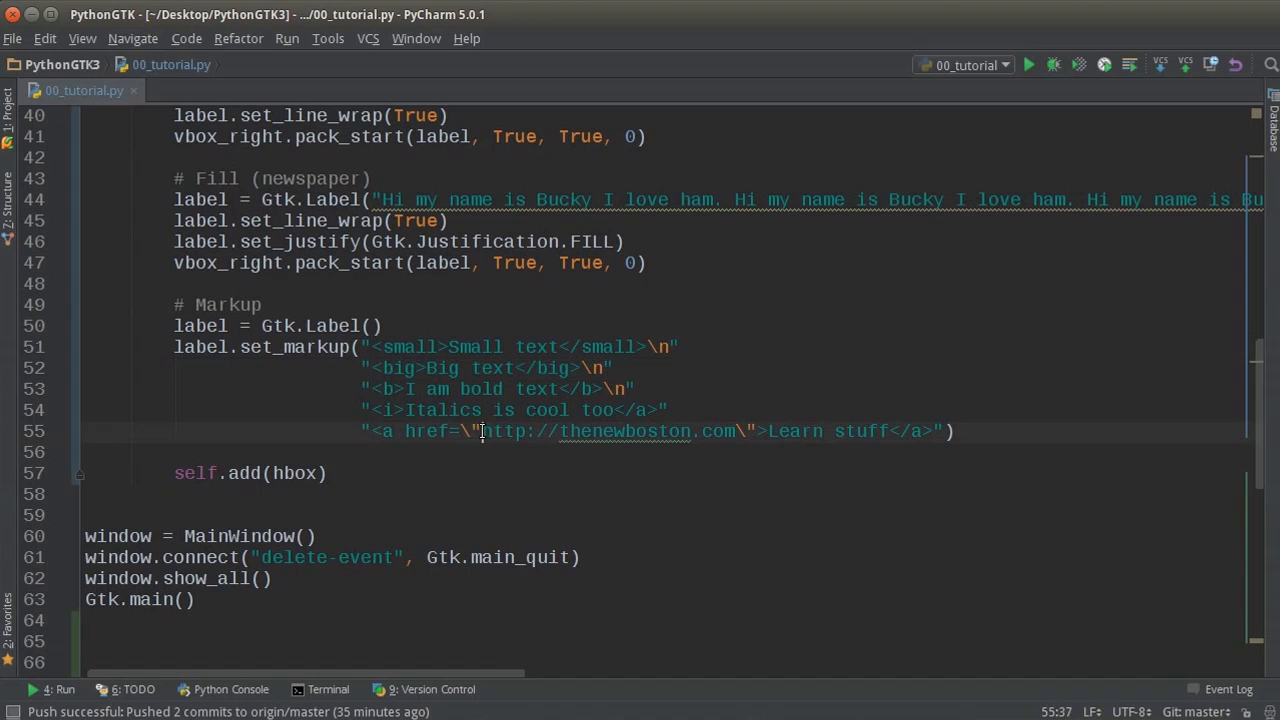
{"action": "left_click", "coordinate": [637, 389]}
{"action": "type", "text": " title=\\\"\\"}
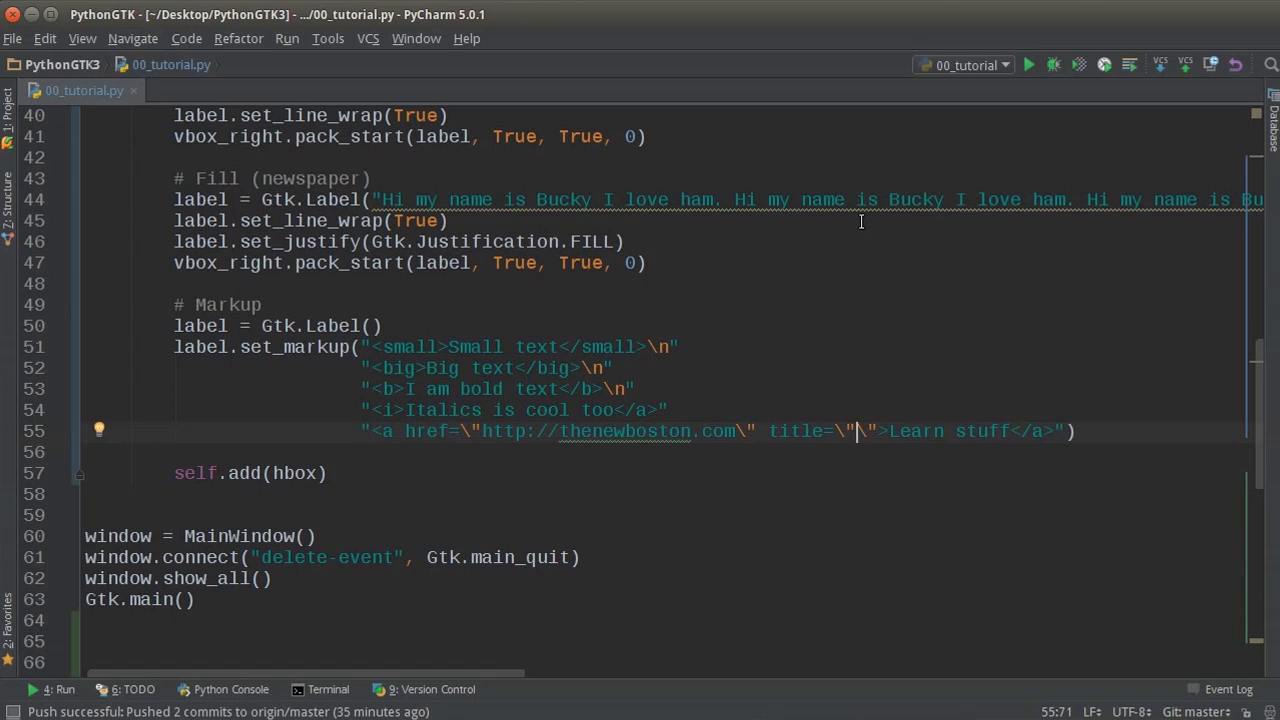
{"action": "type", "text": "Hover text"}
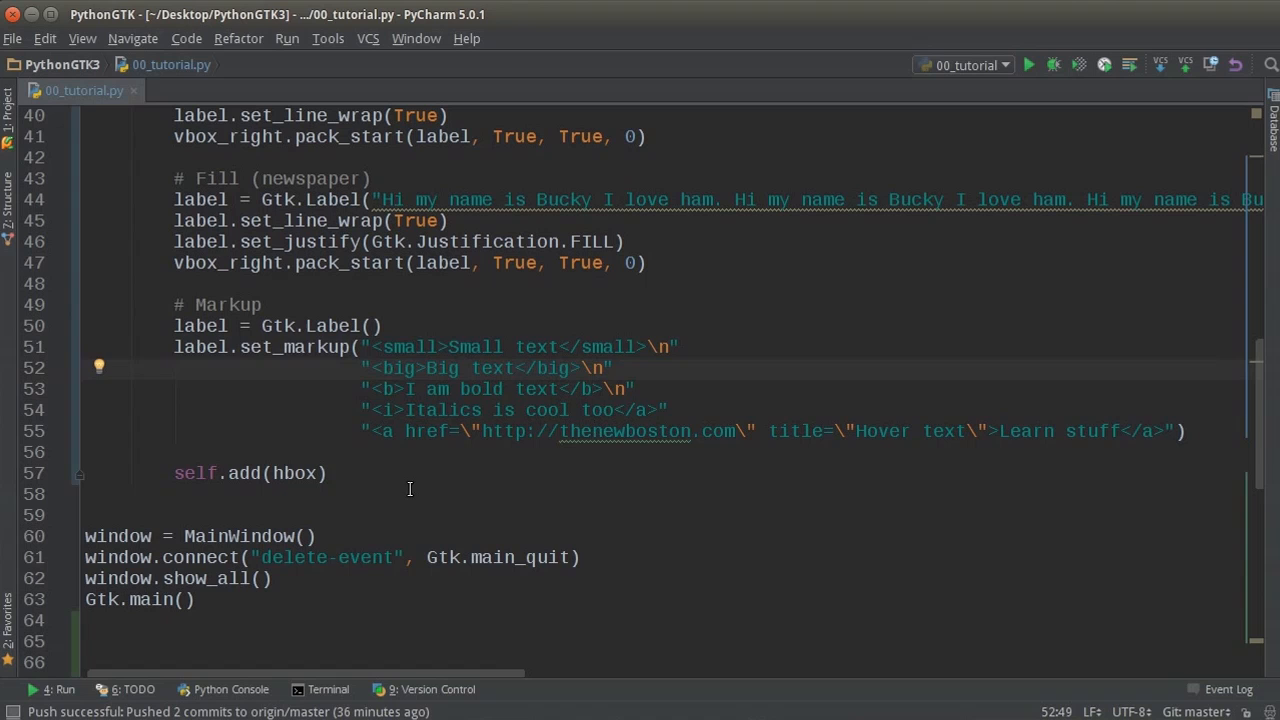
{"action": "mouse_move", "coordinate": [857, 431]}
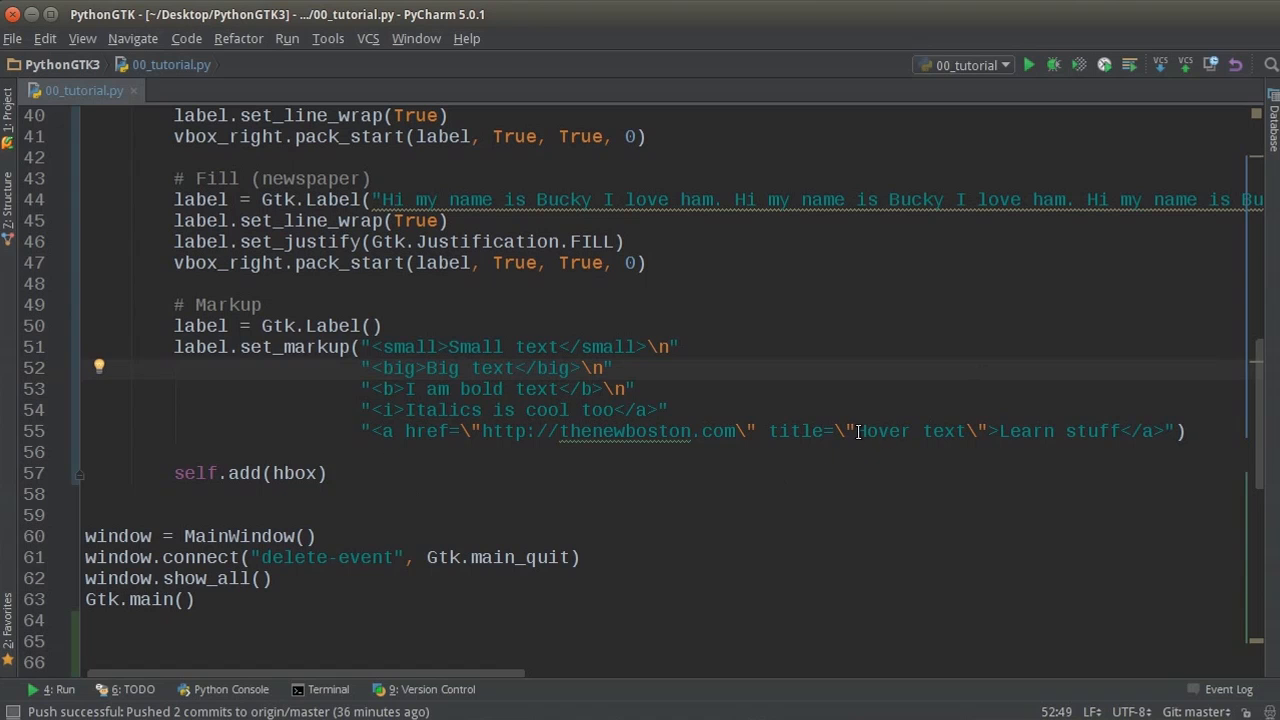
{"action": "double_click", "coordinate": [890, 431]}
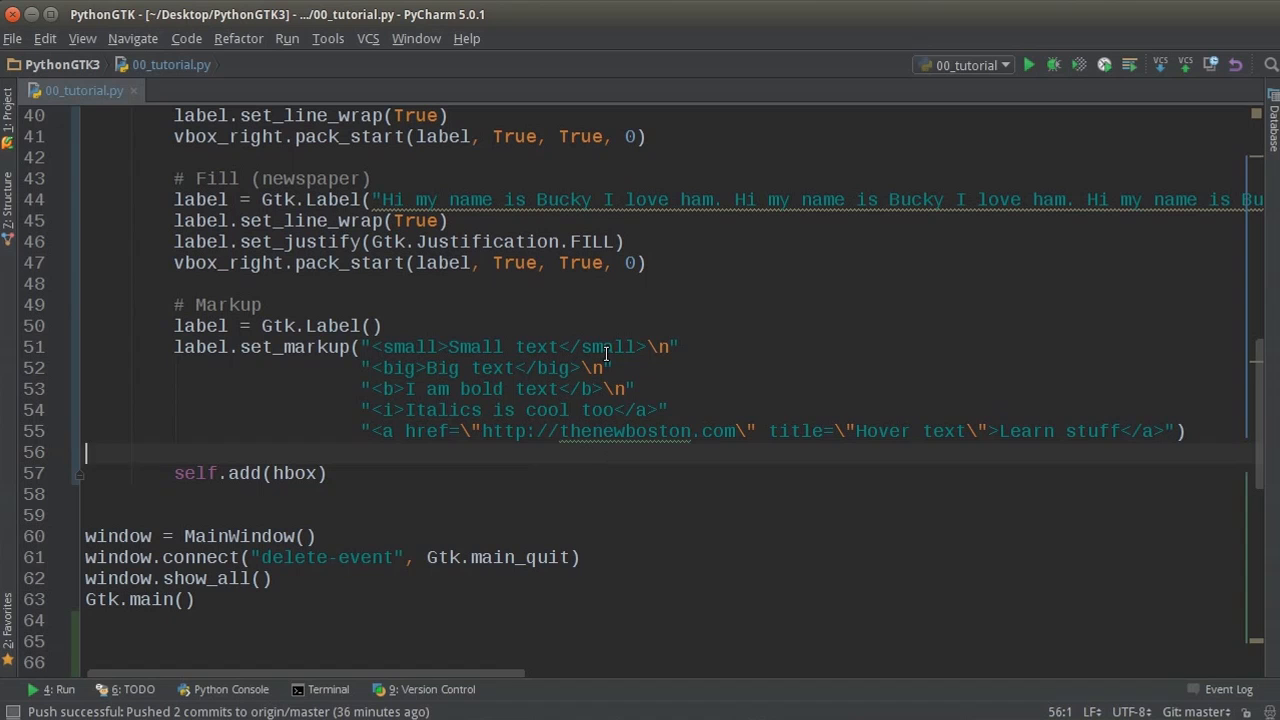
Add label.set_line_wrap(True) below the markup string and copy the vbox_right.pack_start line.
{"action": "left_click", "coordinate": [173, 452]}
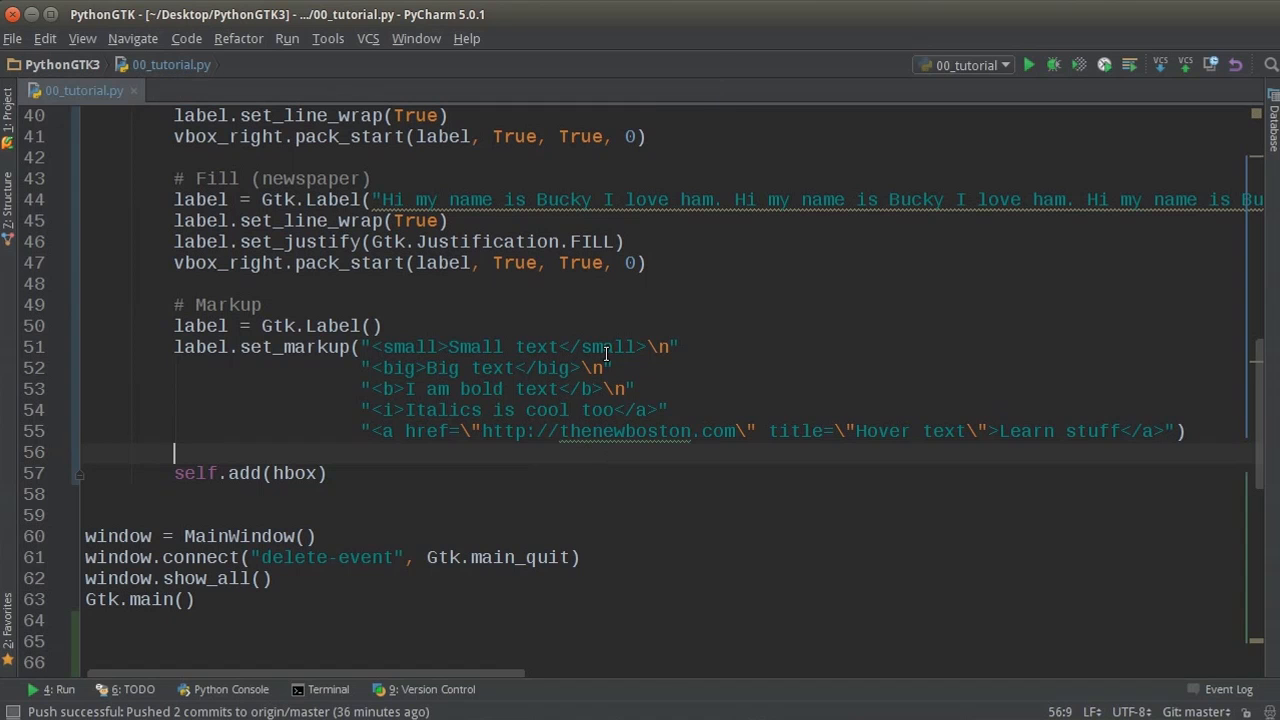
{"action": "type", "text": "label.set_line_wrap"}
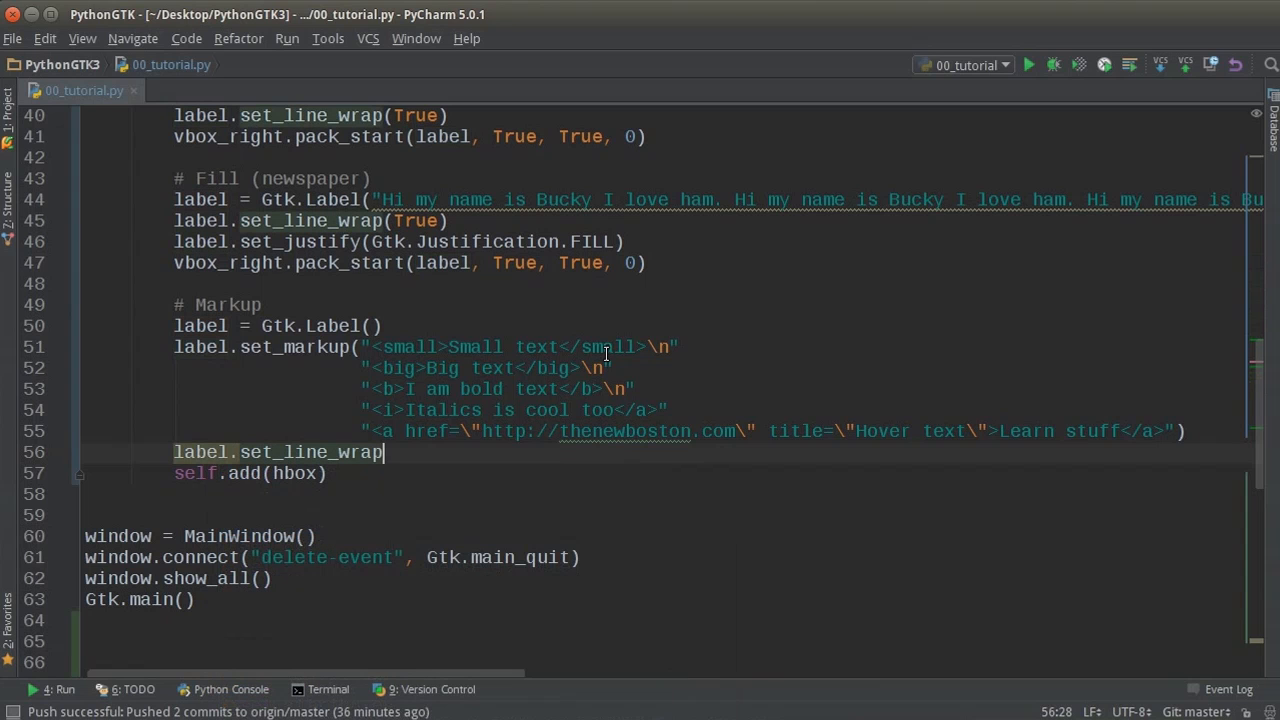
{"action": "type", "text": "(True)"}
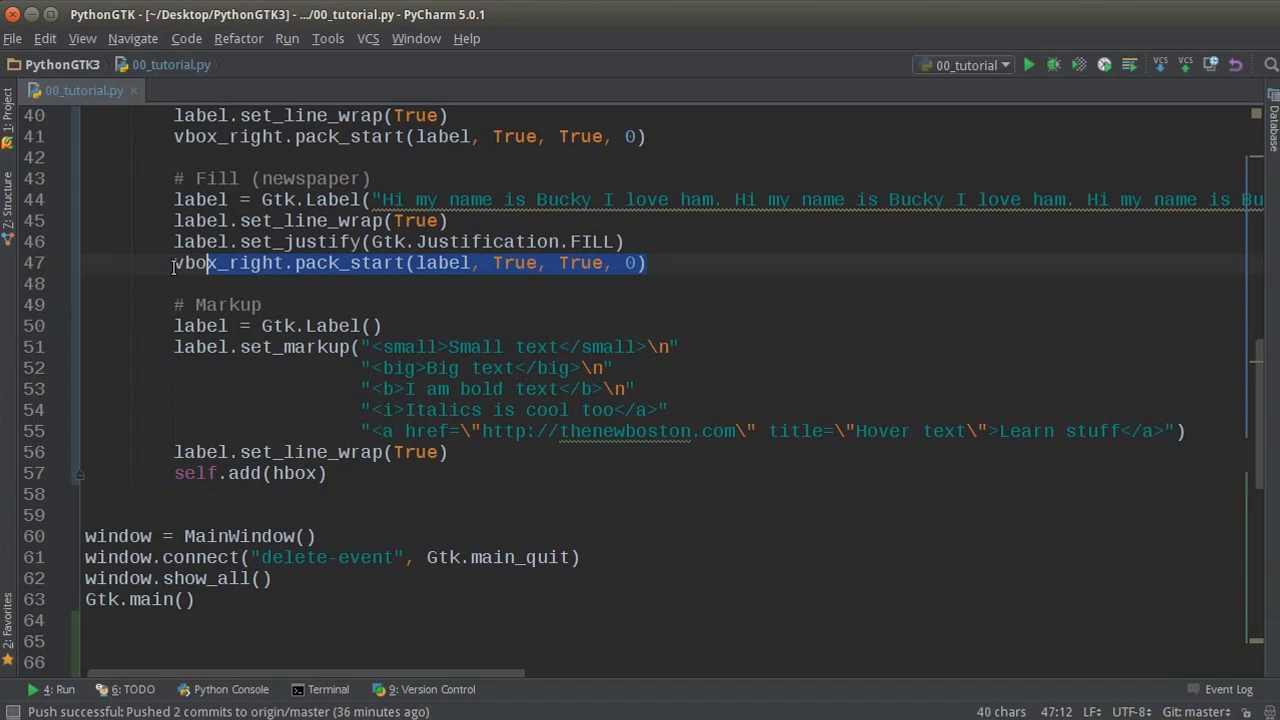
{"action": "left_click", "coordinate": [475, 452]}
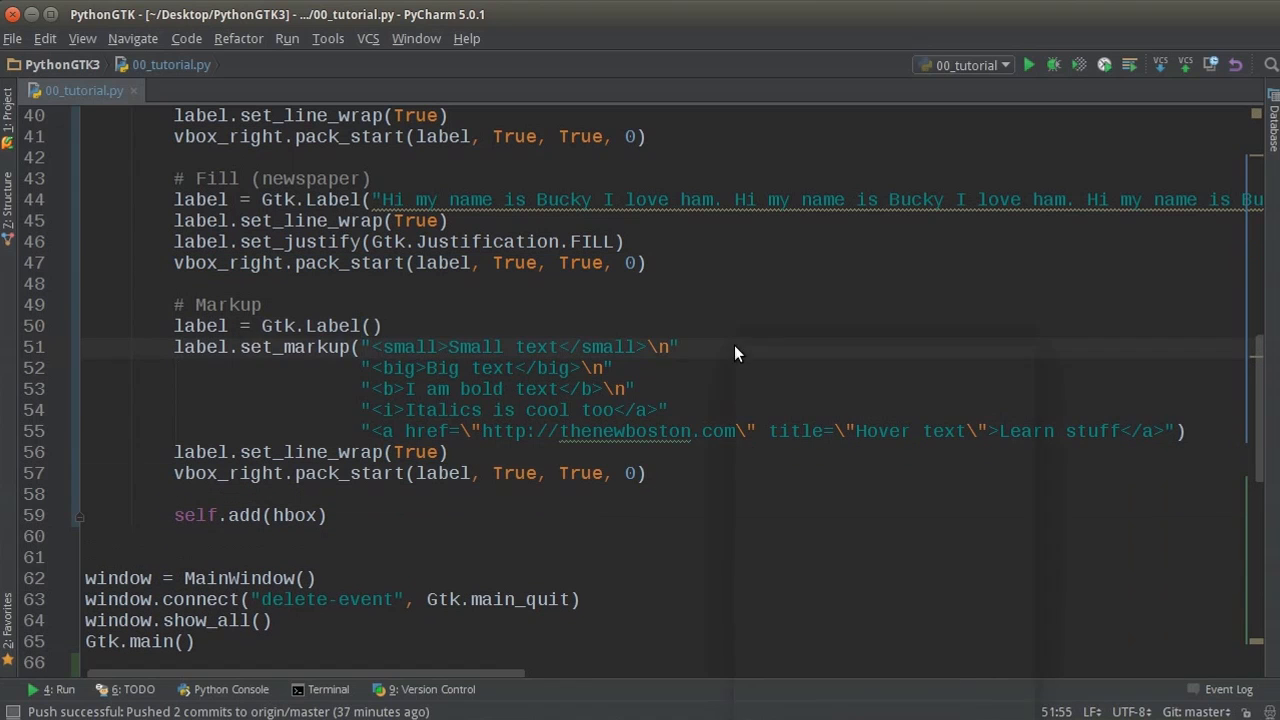
Test-run the script, then correct the italics line's </a> to </i> and rerun.
{"action": "left_click", "coordinate": [1029, 64]}
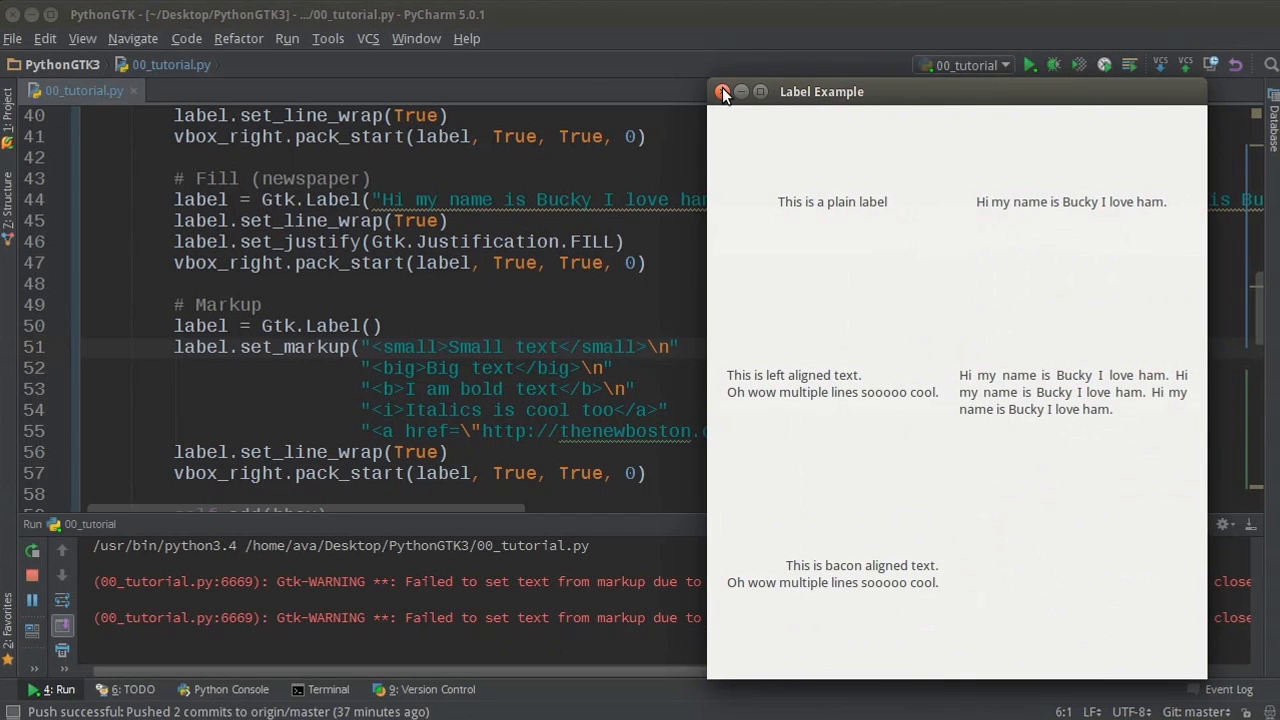
{"action": "left_click", "coordinate": [723, 91]}
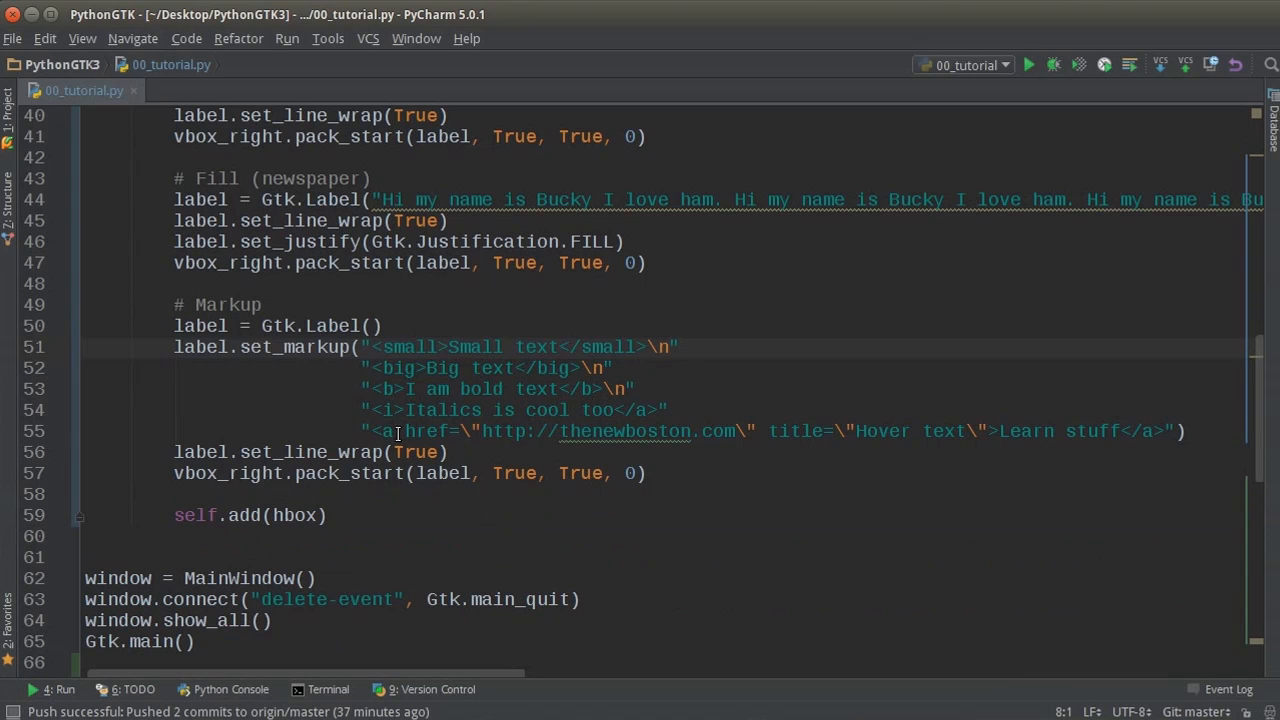
{"action": "double_click", "coordinate": [385, 410]}
{"action": "type", "text": "i"}
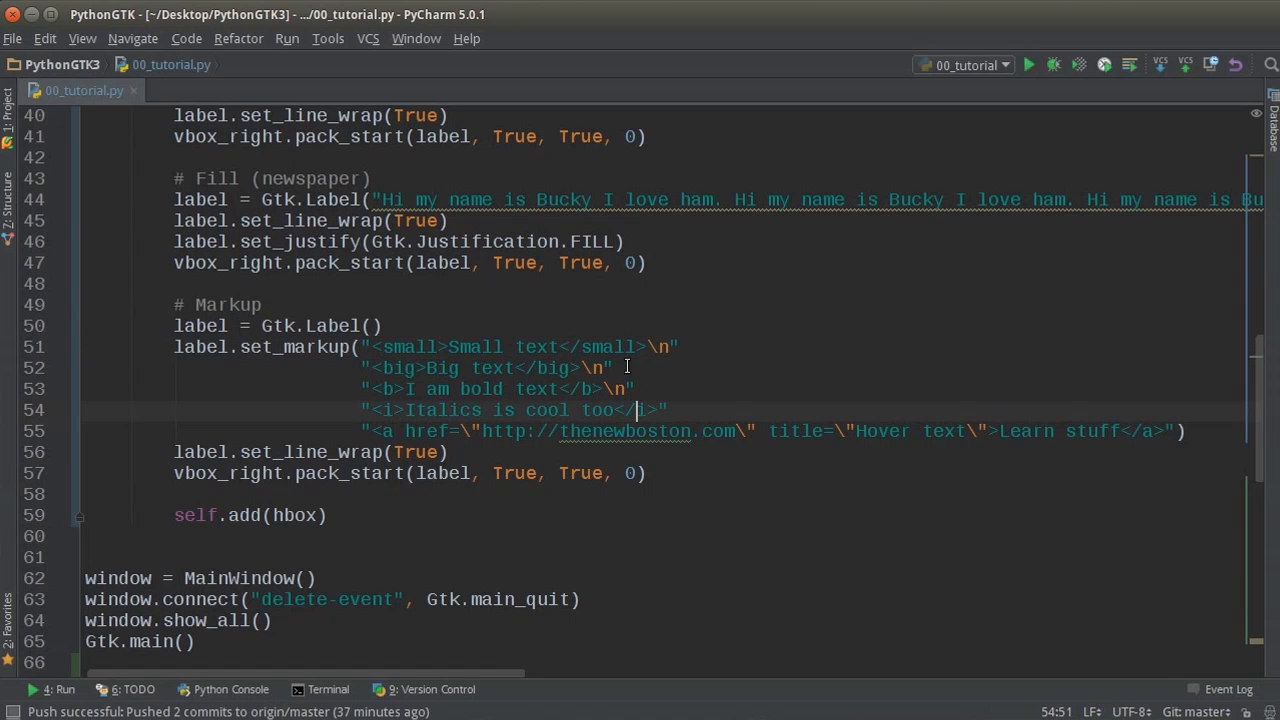
{"action": "right_click", "coordinate": [630, 410]}
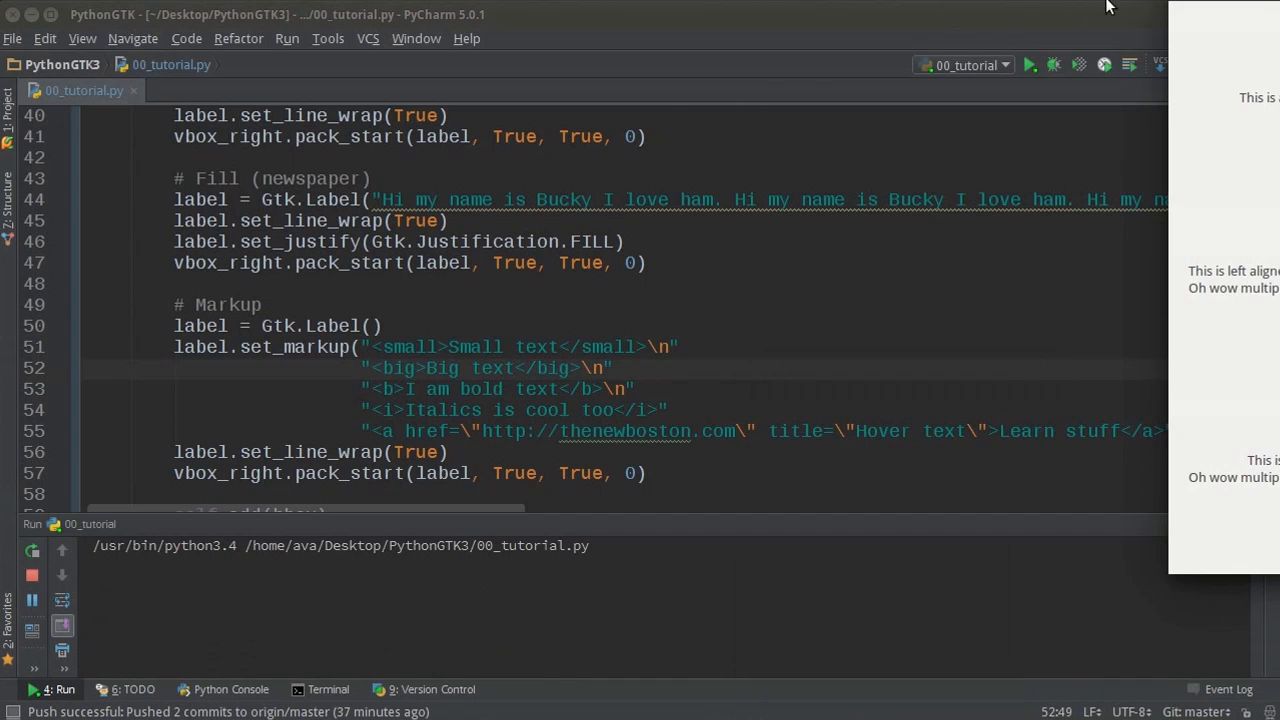
View the Label Example window's small, big, bold, italic lines and Learn stuff link.
{"action": "left_click", "coordinate": [1029, 64]}
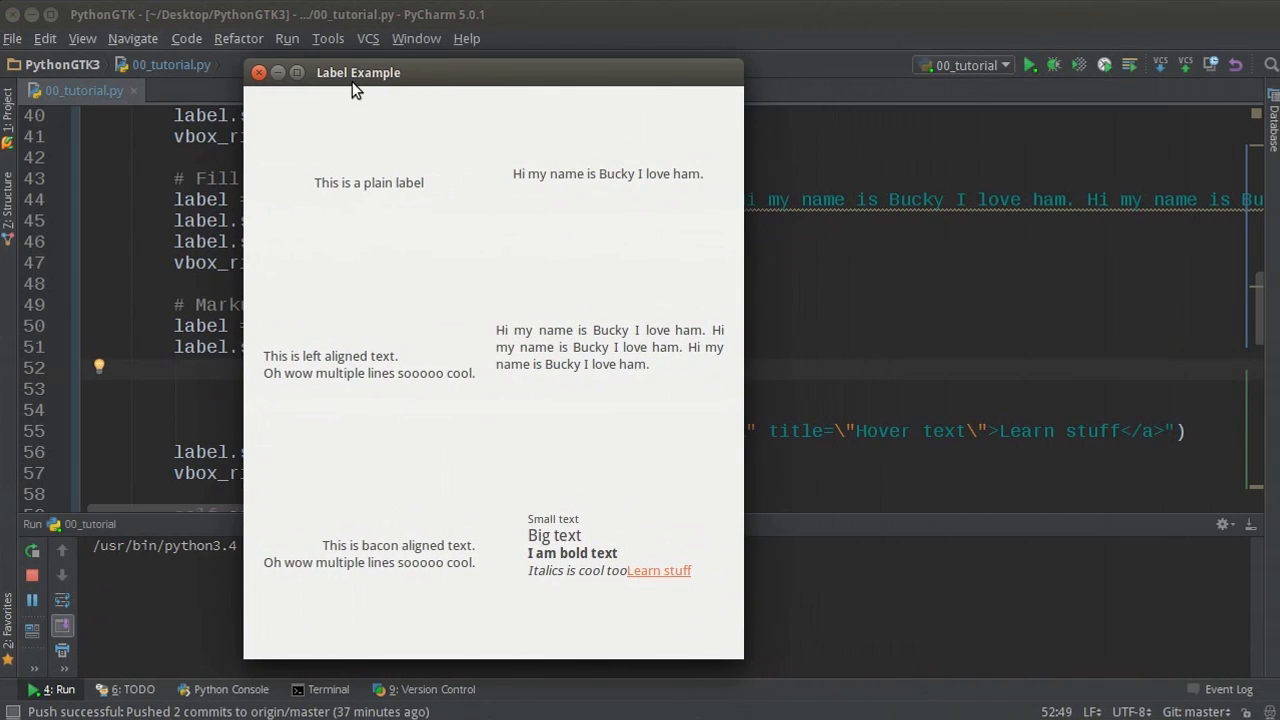
{"action": "mouse_move", "coordinate": [583, 528]}
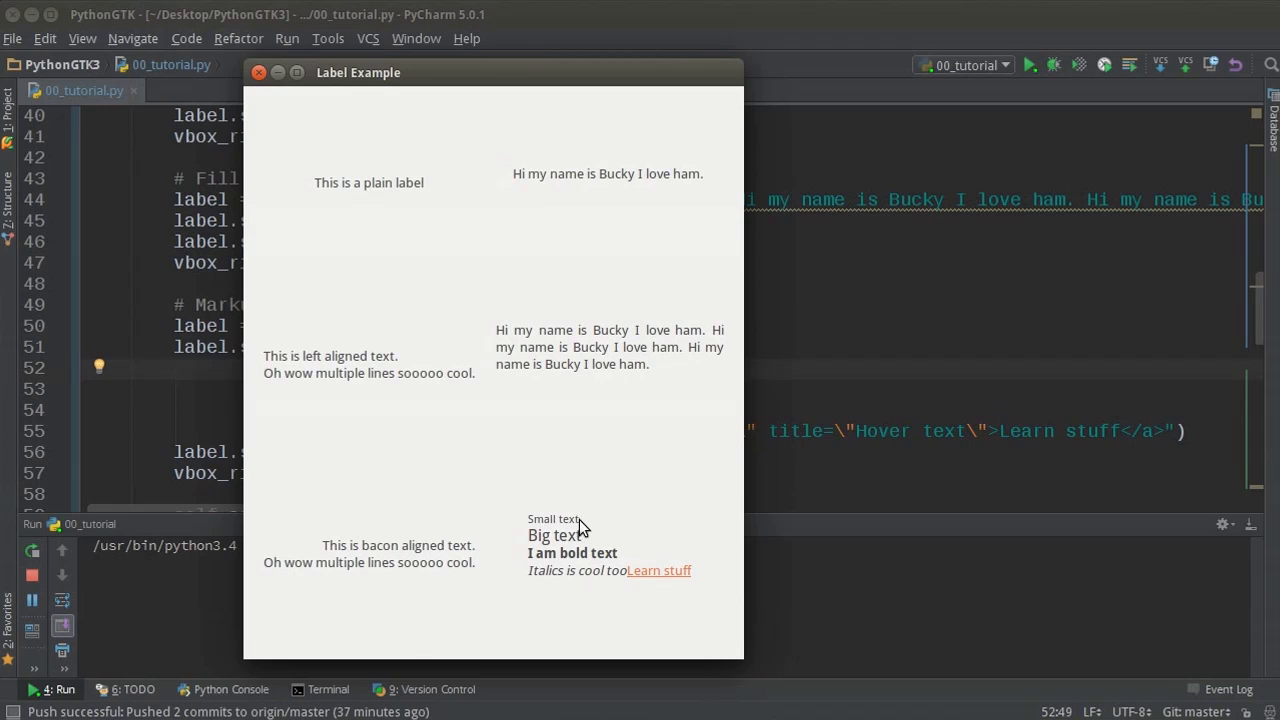
{"action": "mouse_move", "coordinate": [547, 583]}
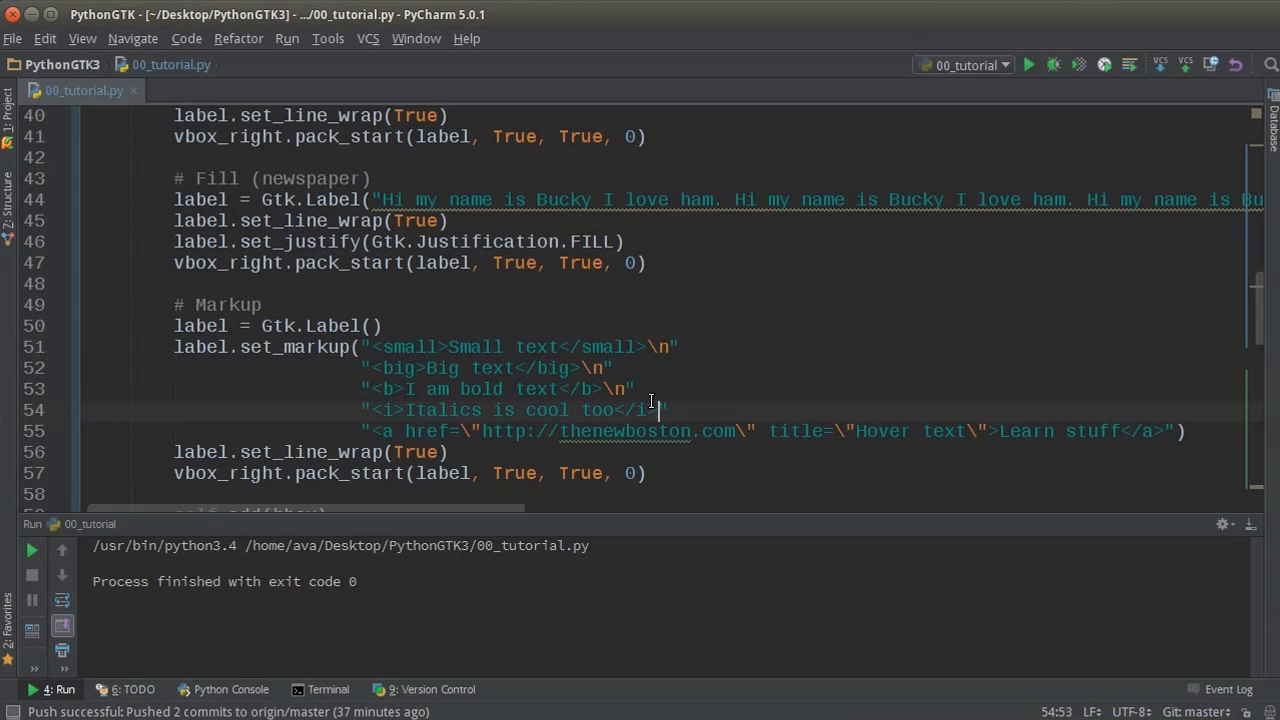
Rerun with \n after the italics line, check the Hover text tooltip, and close the window.
{"action": "right_click", "coordinate": [650, 405]}
{"action": "type", "text": "\\n"}
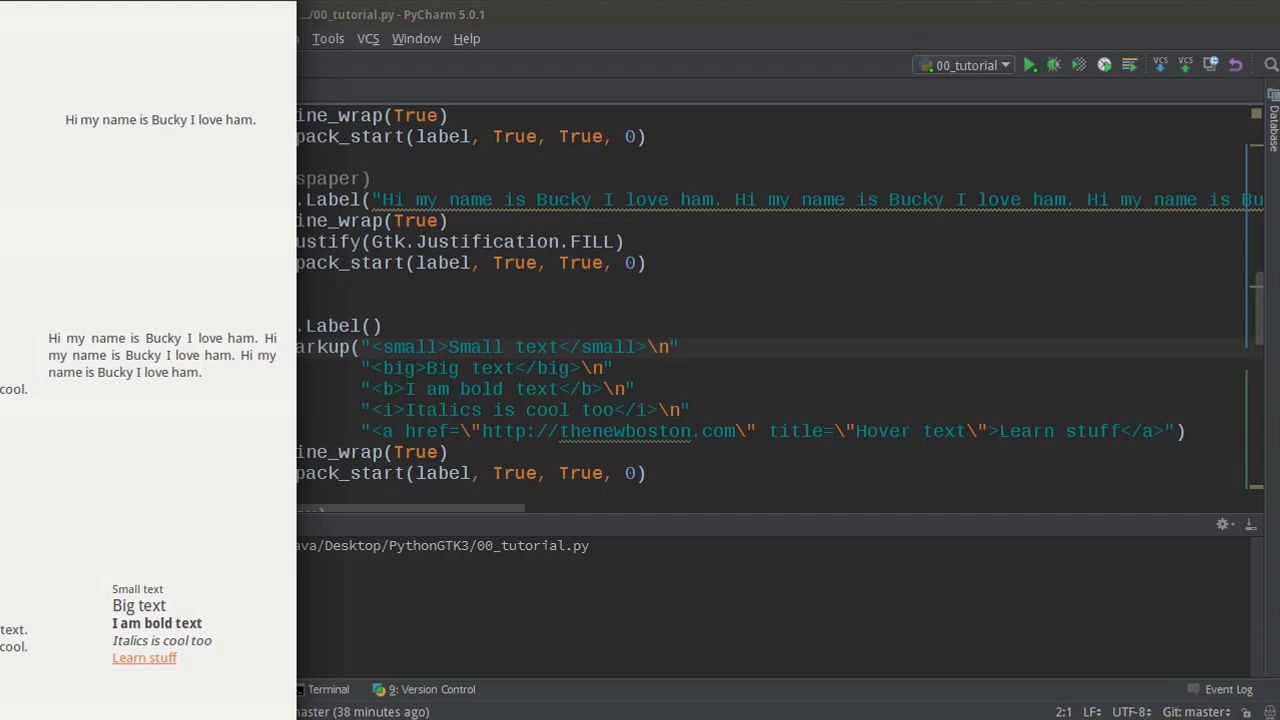
{"action": "left_click", "coordinate": [1030, 64]}
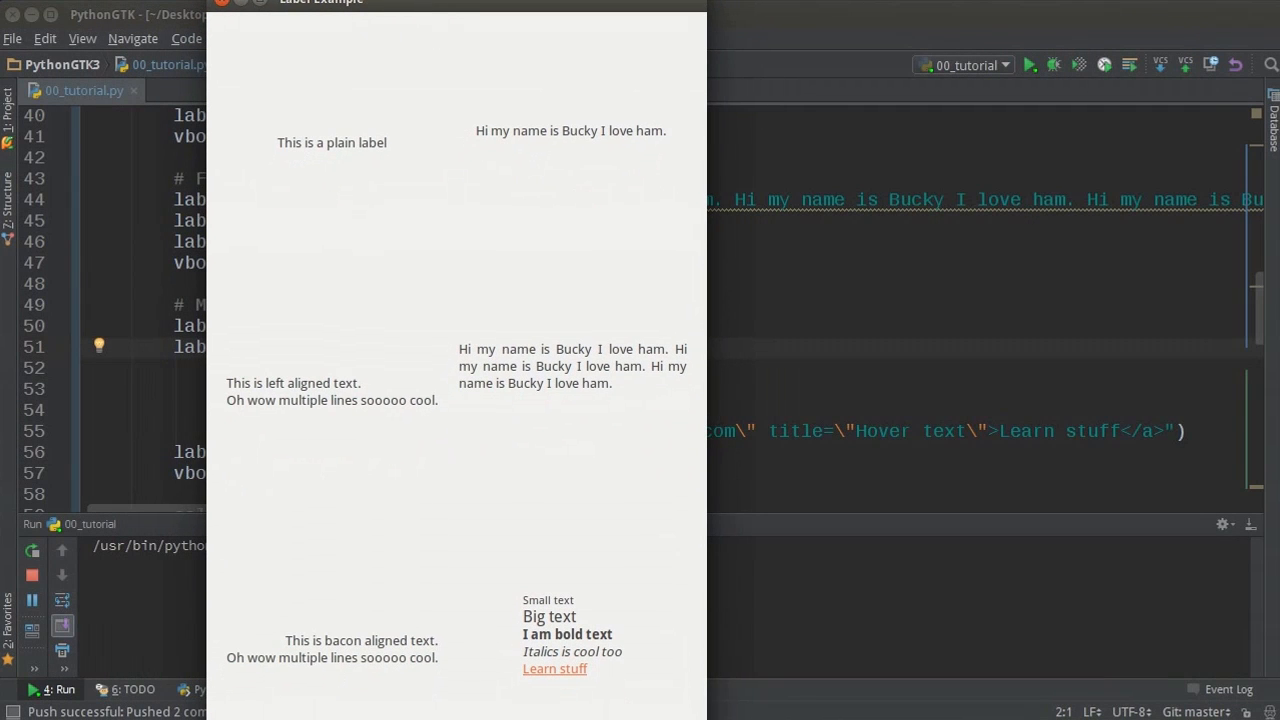
{"action": "mouse_move", "coordinate": [545, 678]}
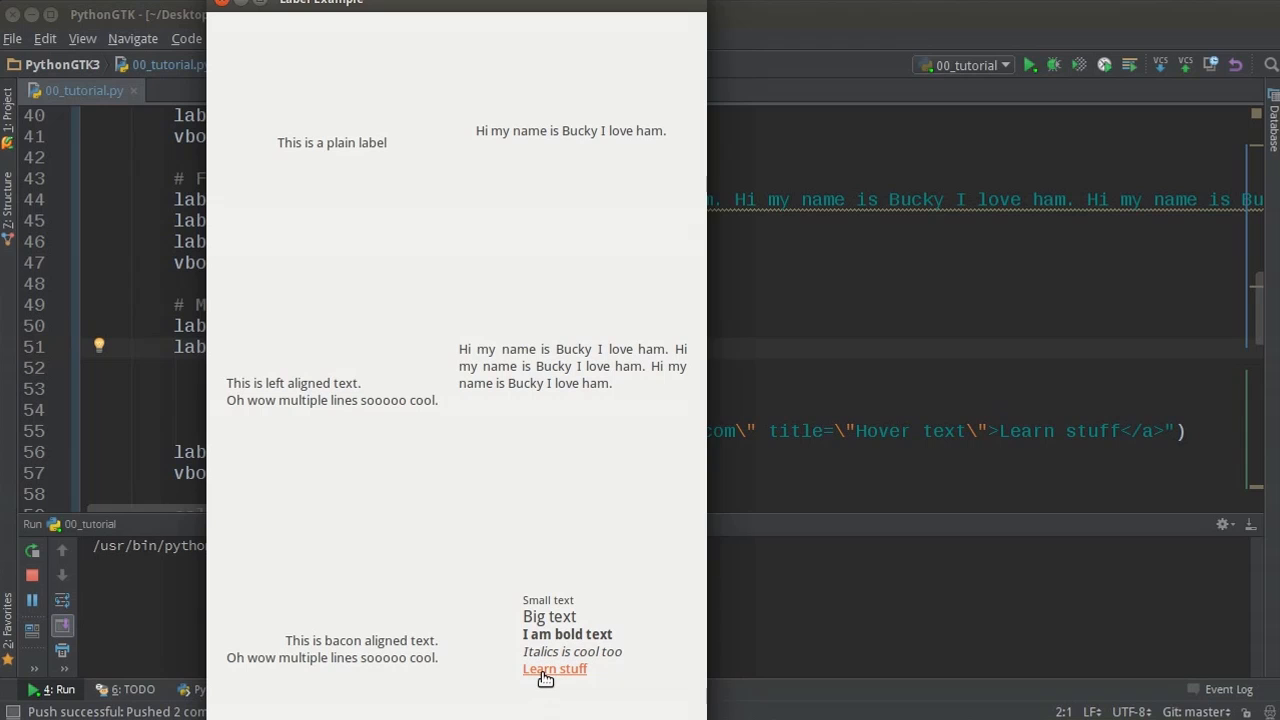
{"action": "mouse_move", "coordinate": [545, 672]}
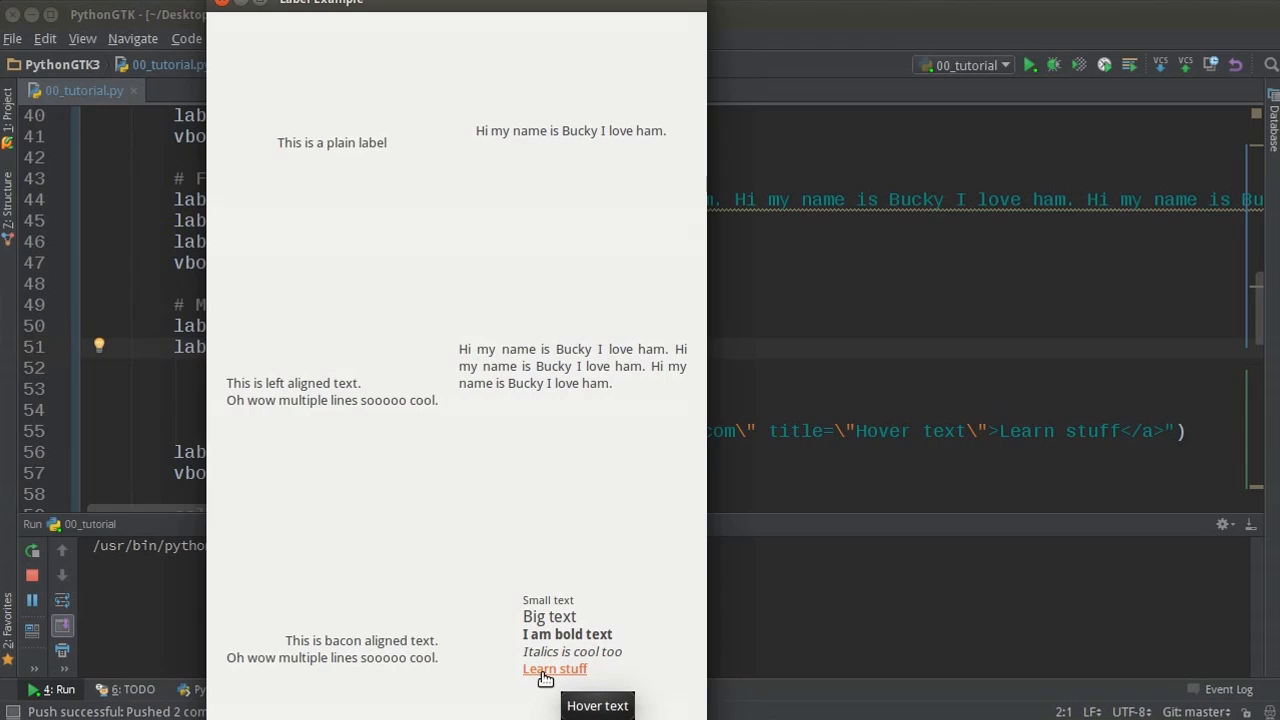
{"action": "mouse_move", "coordinate": [570, 675]}
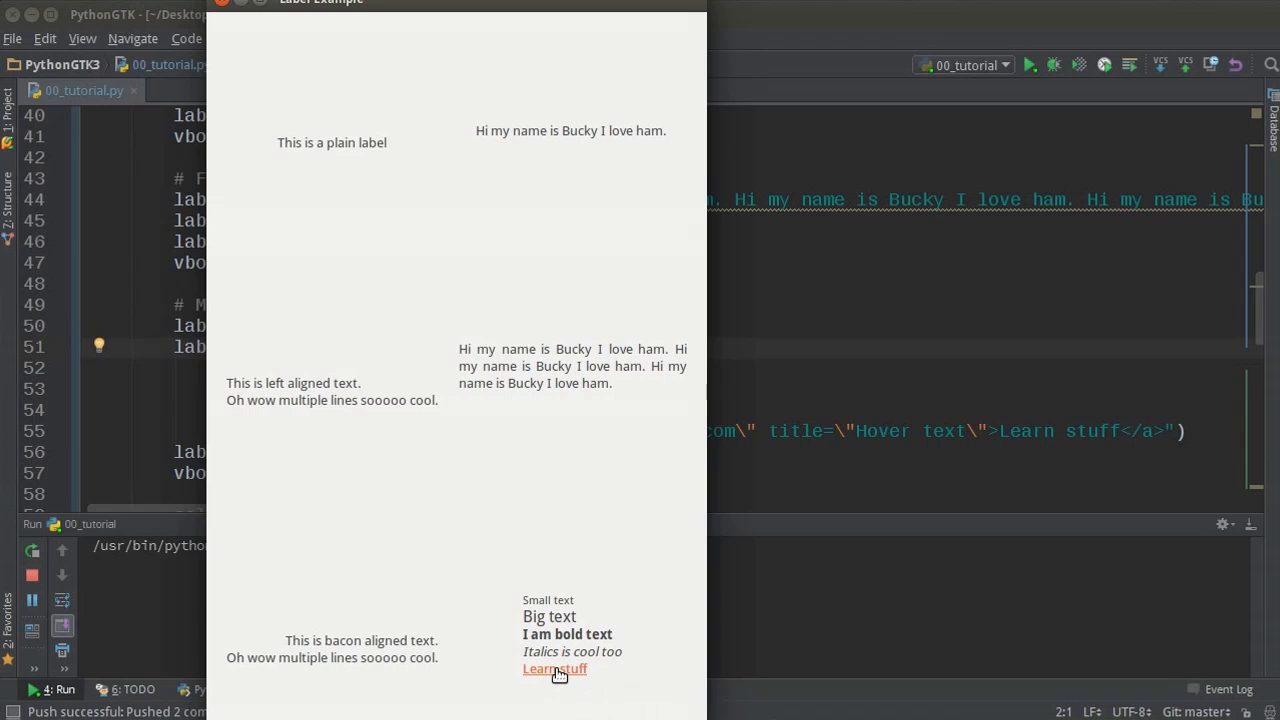
{"action": "left_click", "coordinate": [554, 668]}
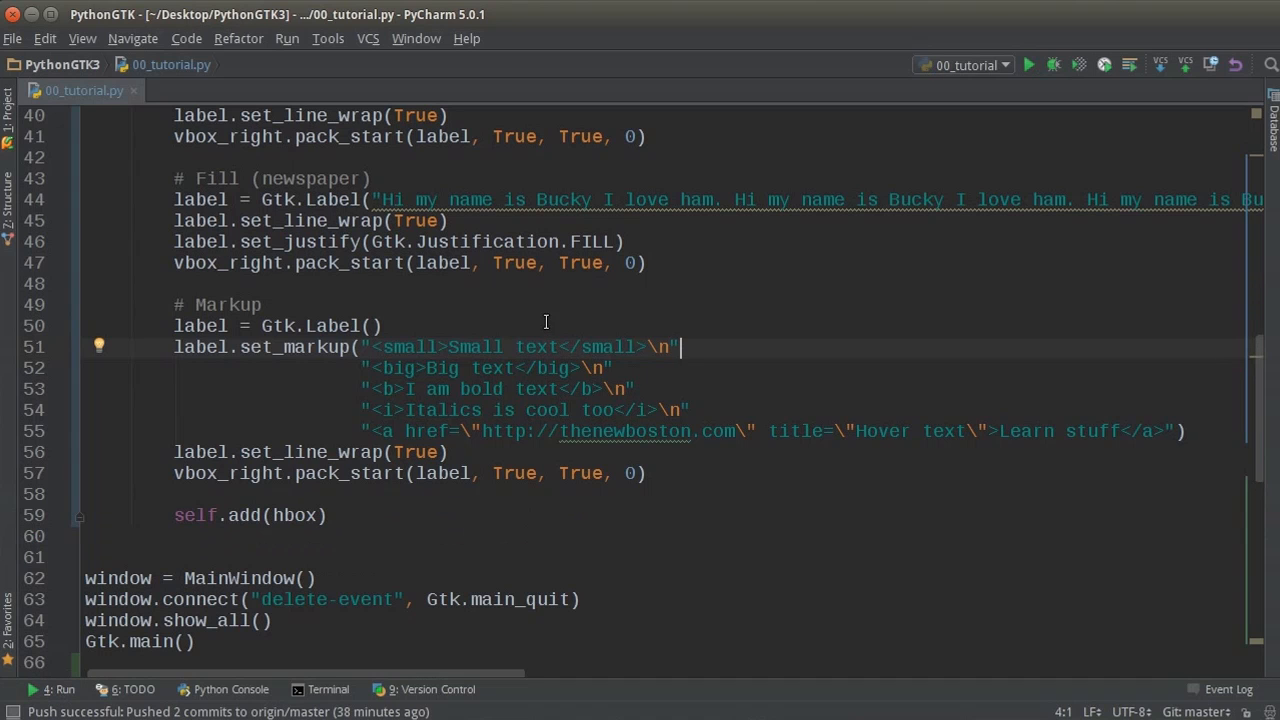
{"action": "mouse_move", "coordinate": [629, 503]}
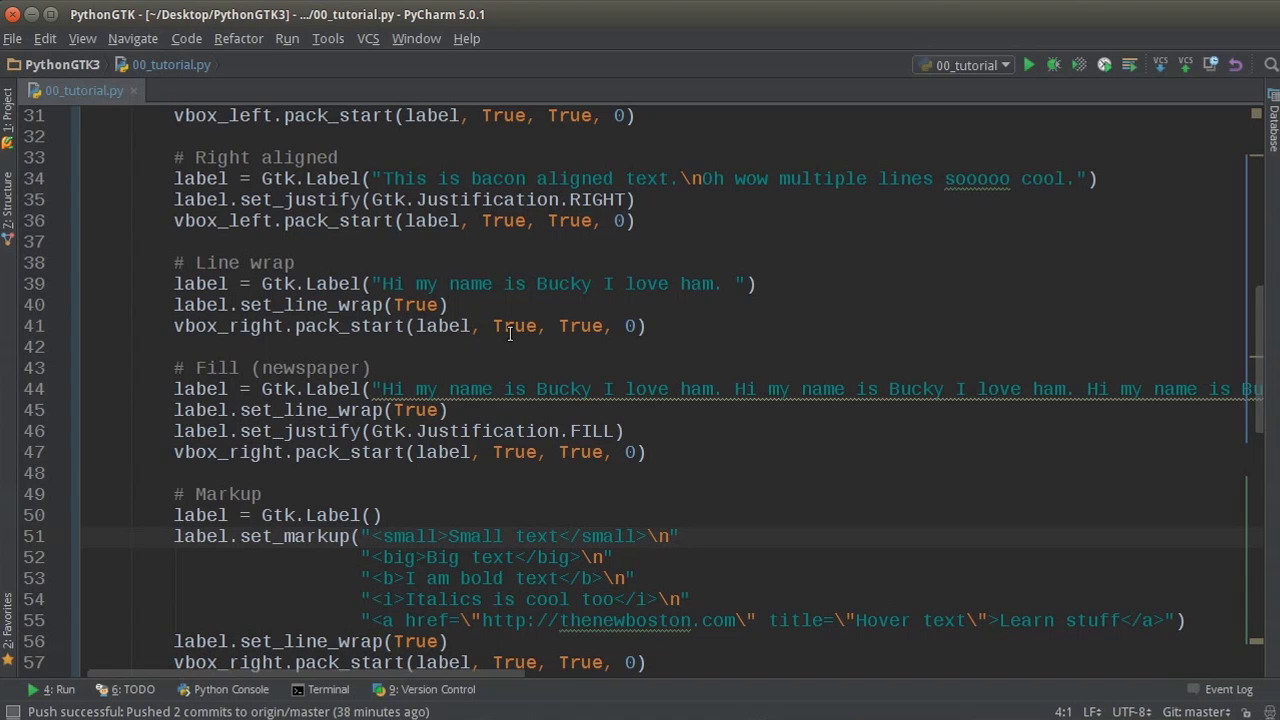
{"action": "mouse_move", "coordinate": [502, 322]}
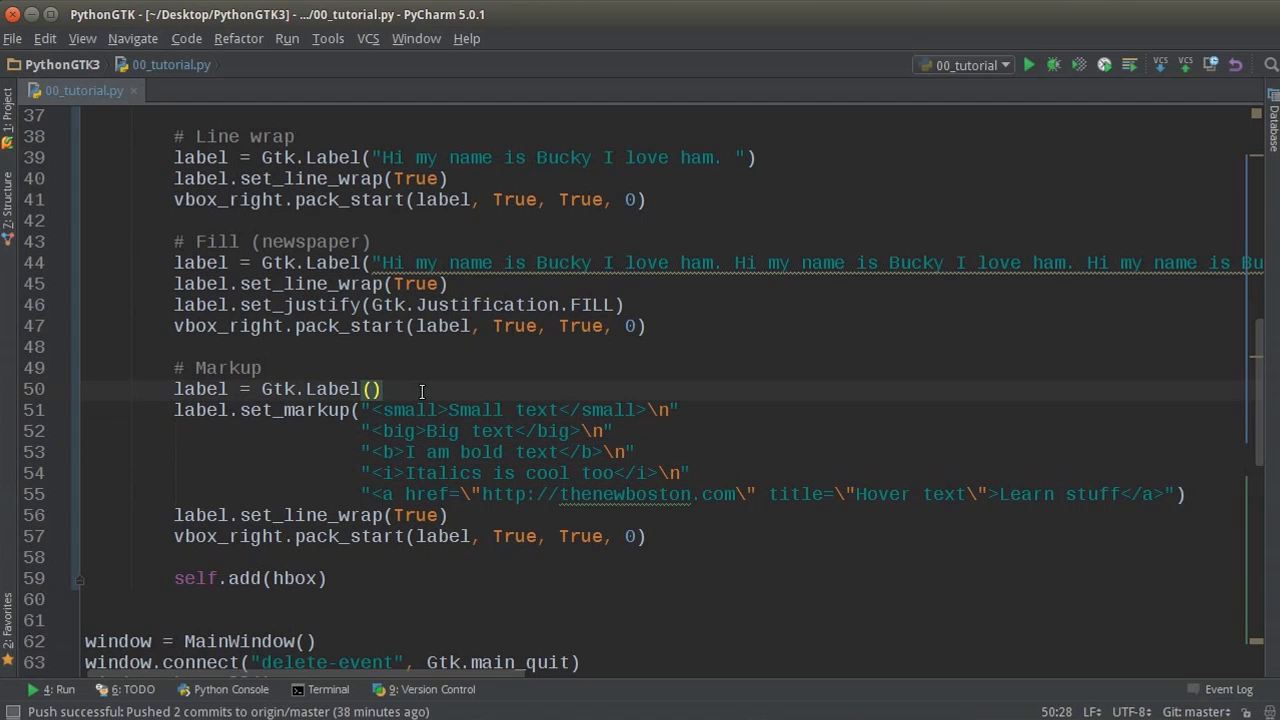
{"action": "mouse_move", "coordinate": [400, 389]}
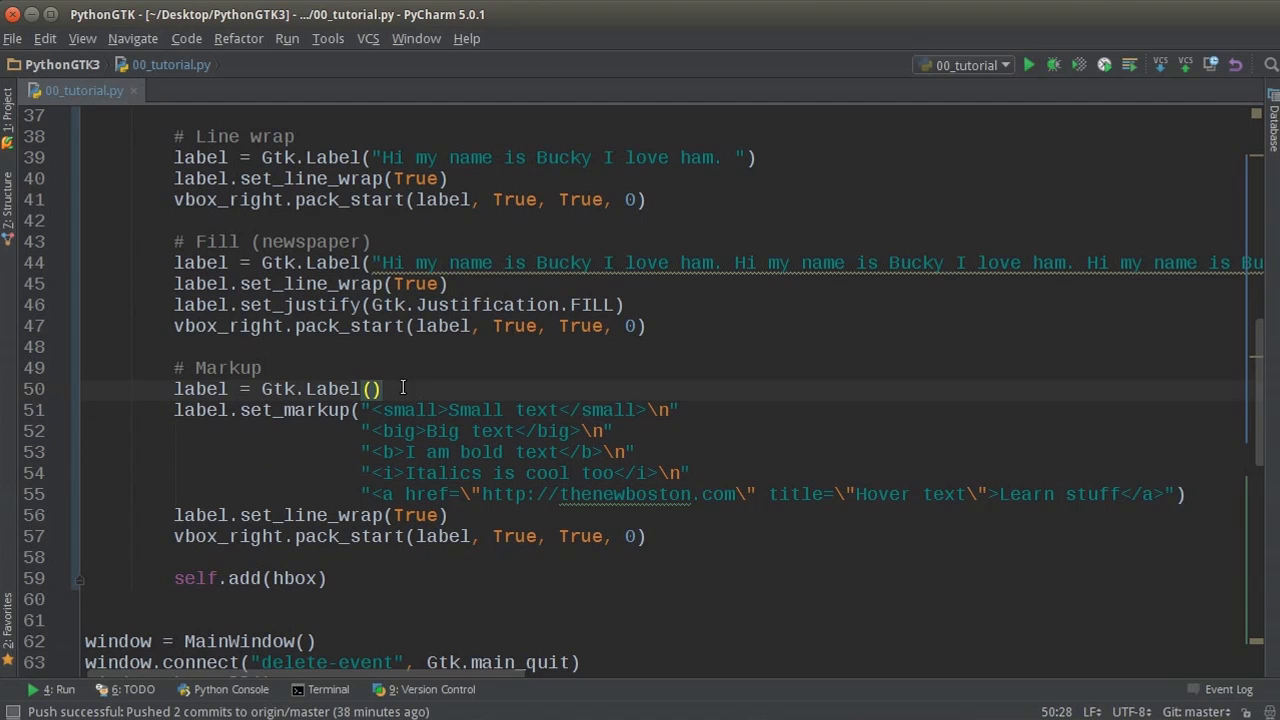